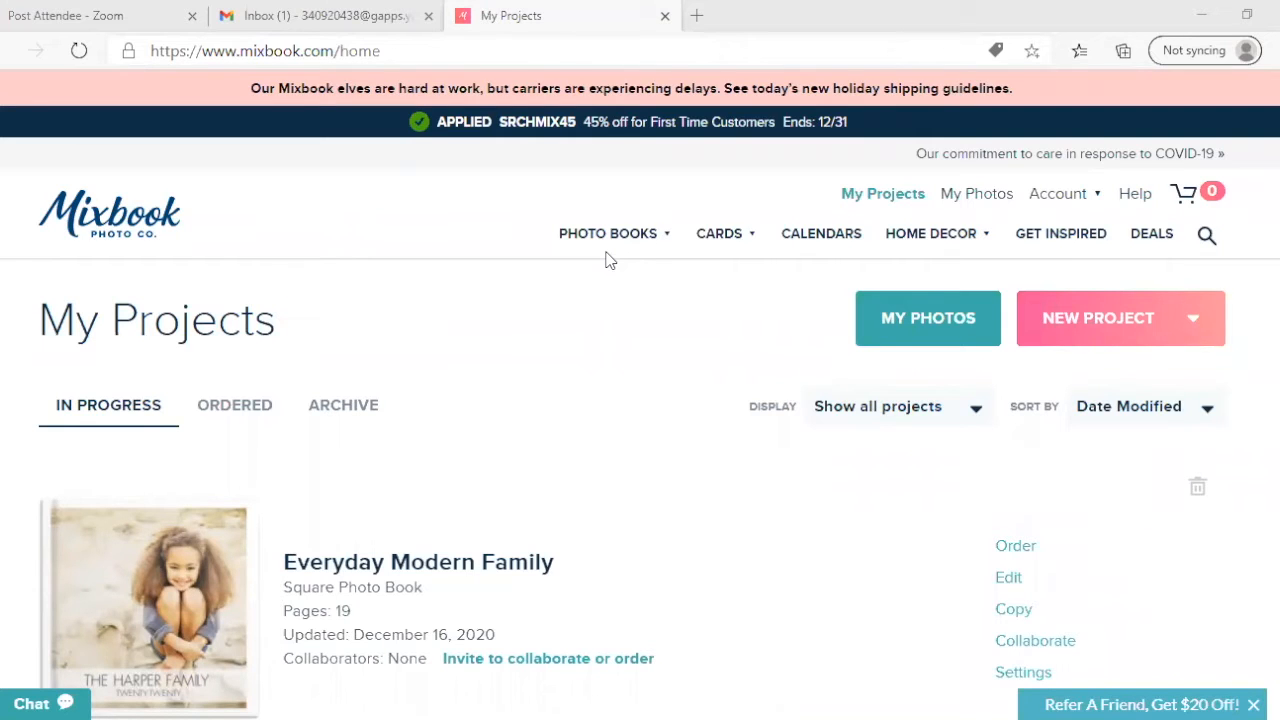
# - Open the Photo Books overview page and scroll down and back up through it
pyautogui.click(608, 233)
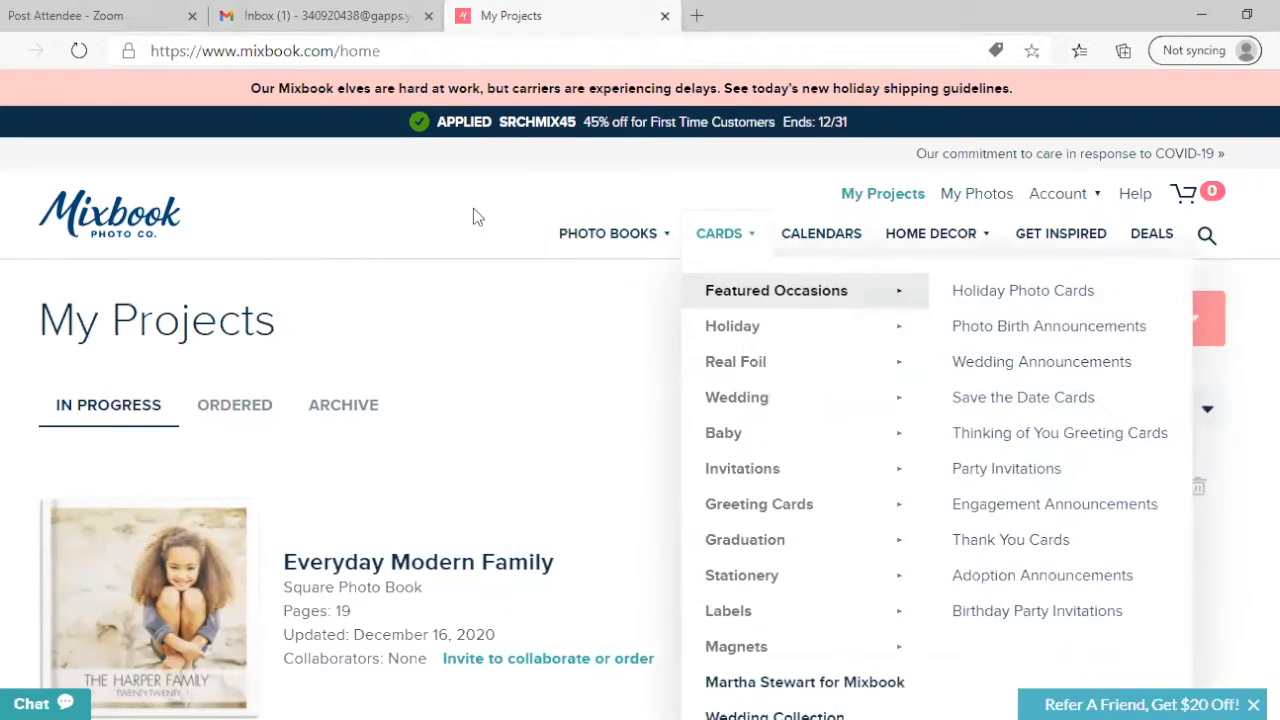
pyautogui.click(607, 233)
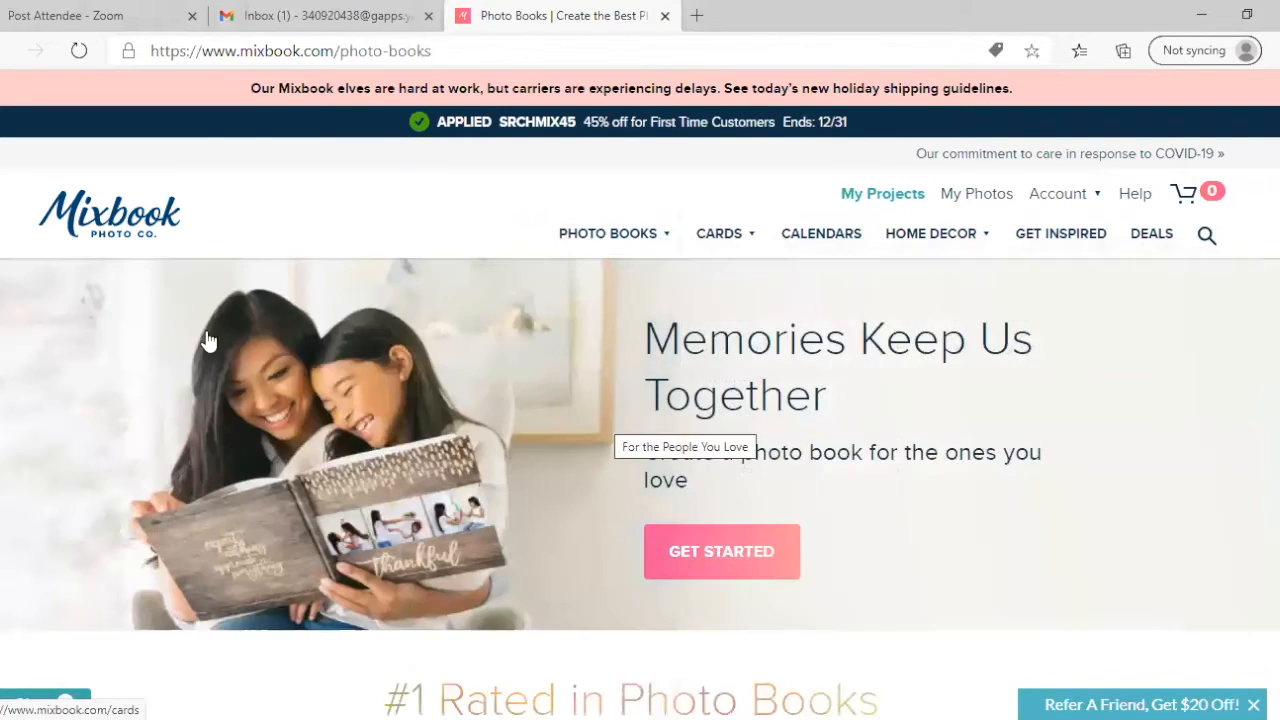
pyautogui.moveTo(865, 435)
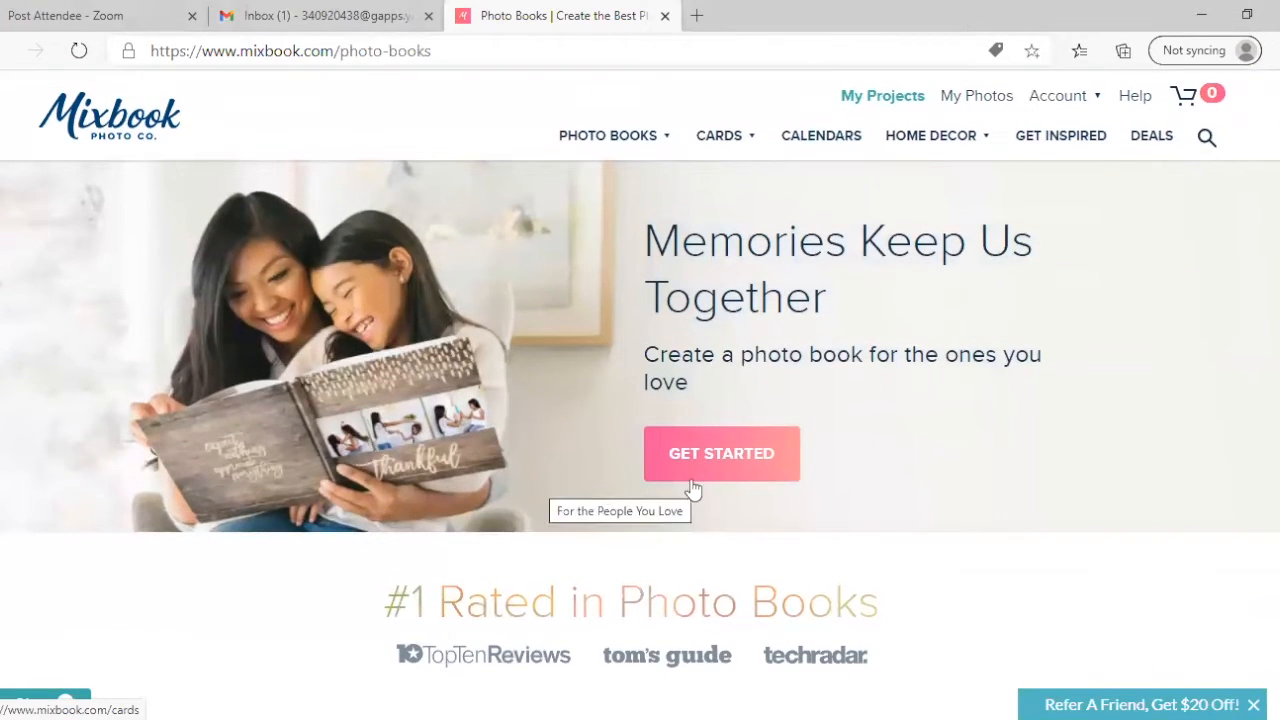
pyautogui.scroll(-3)
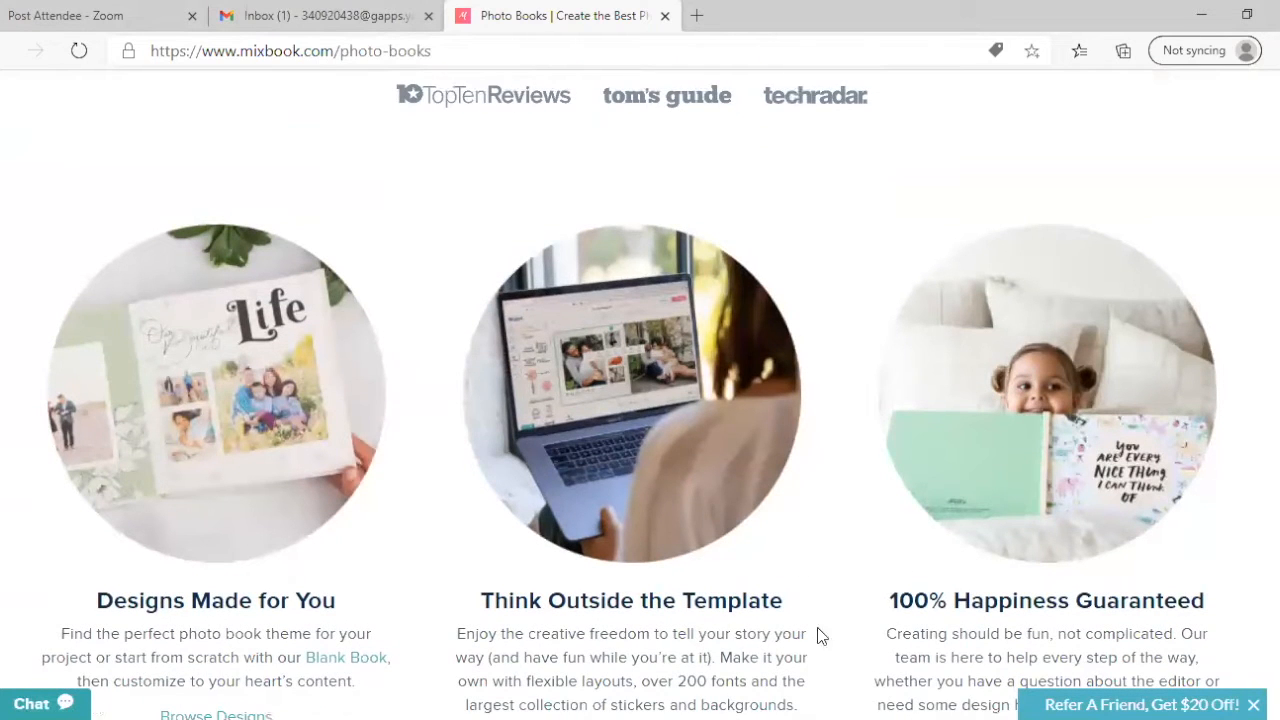
pyautogui.moveTo(1224, 107)
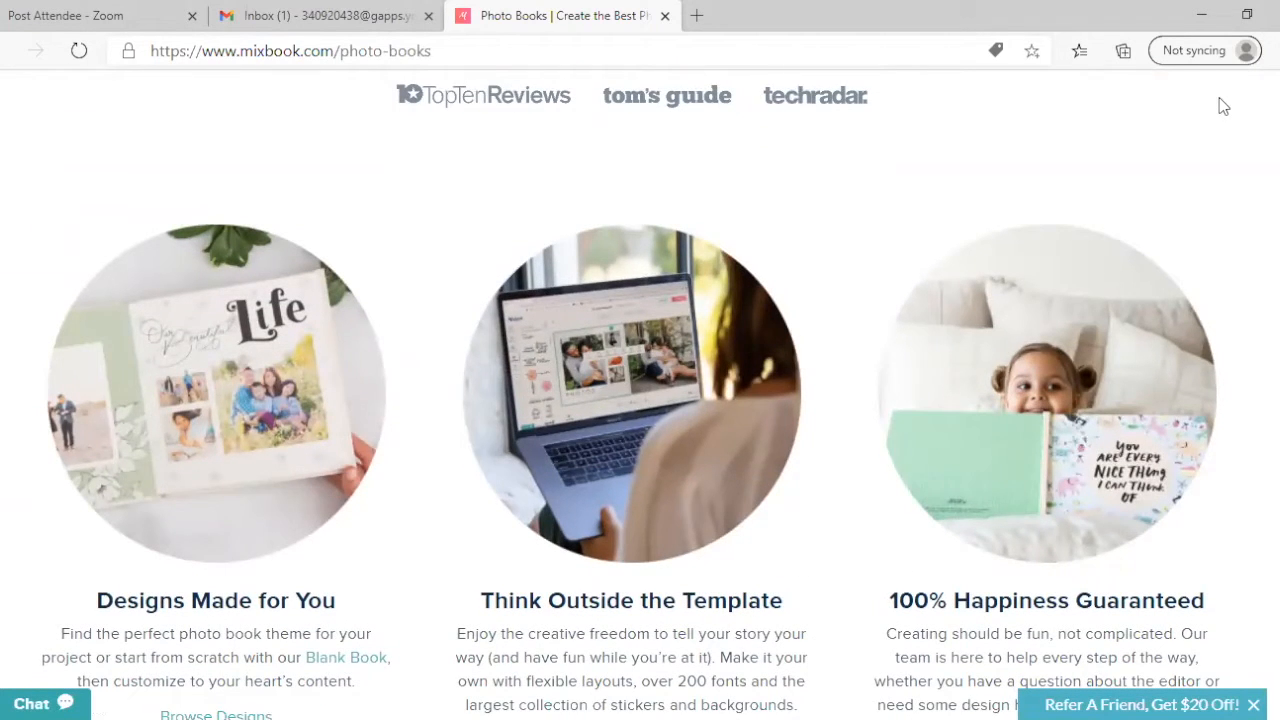
pyautogui.moveTo(743, 194)
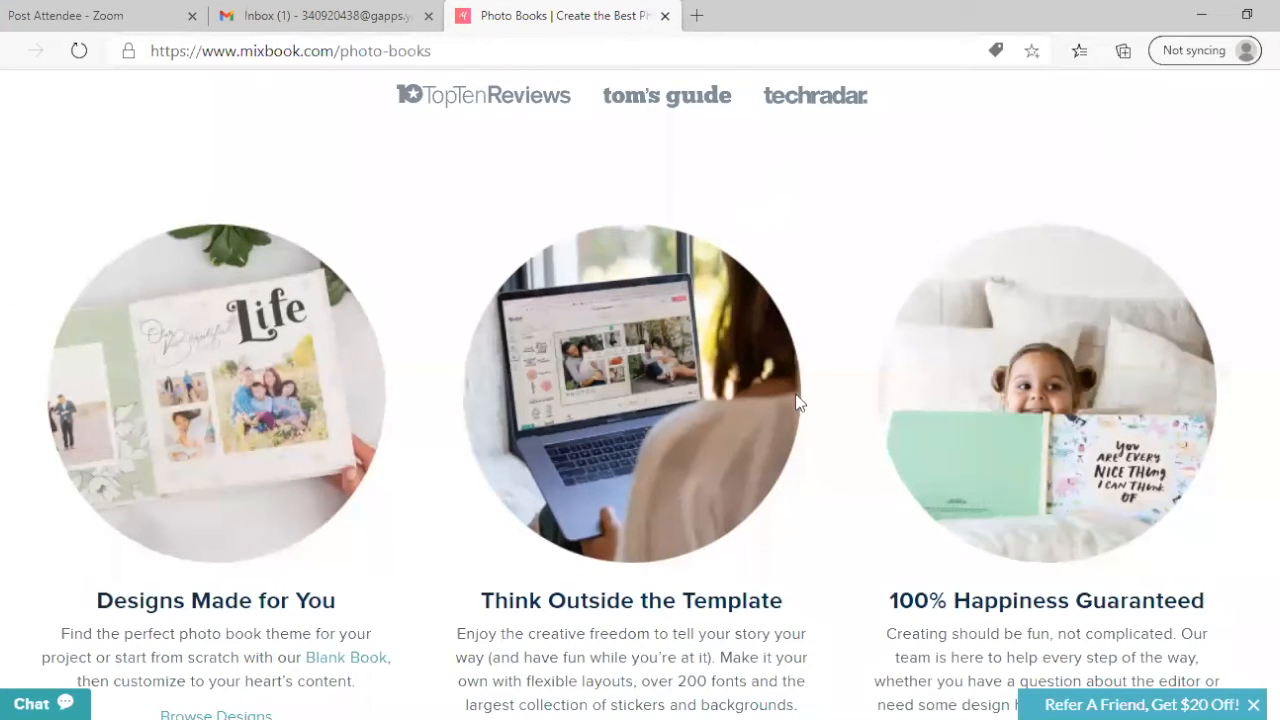
pyautogui.scroll(-3)
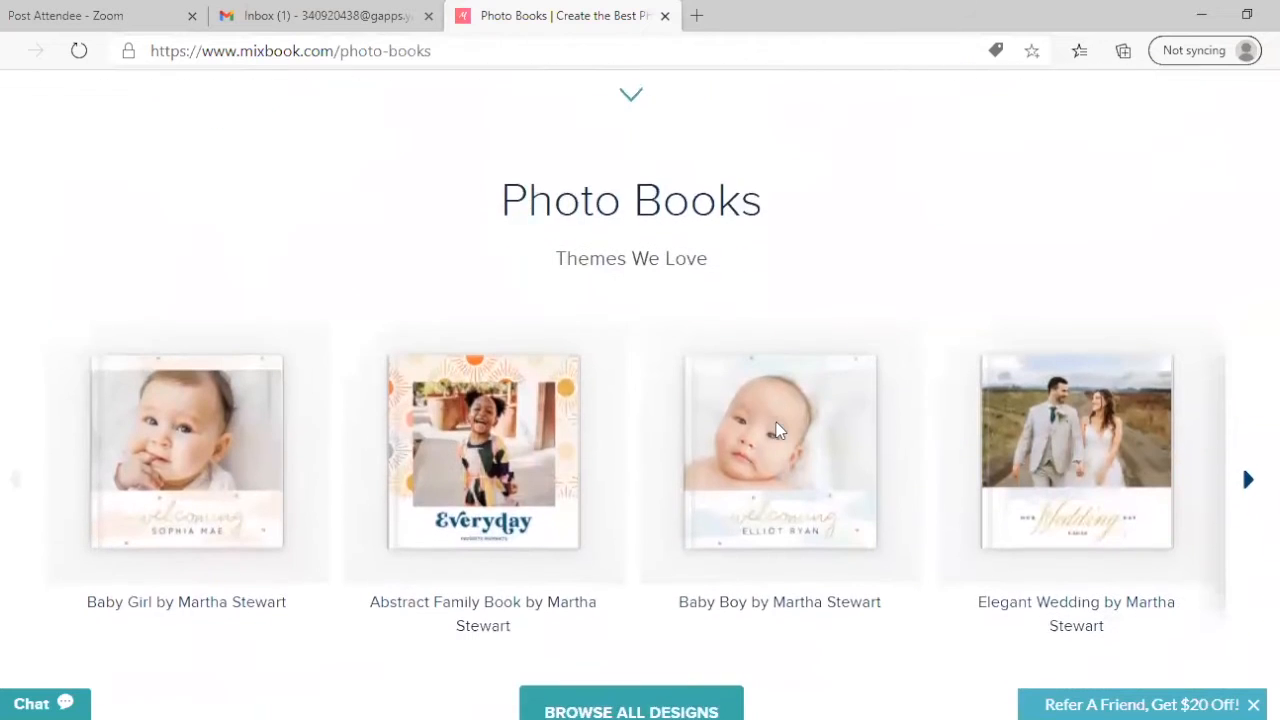
pyautogui.scroll(-3)
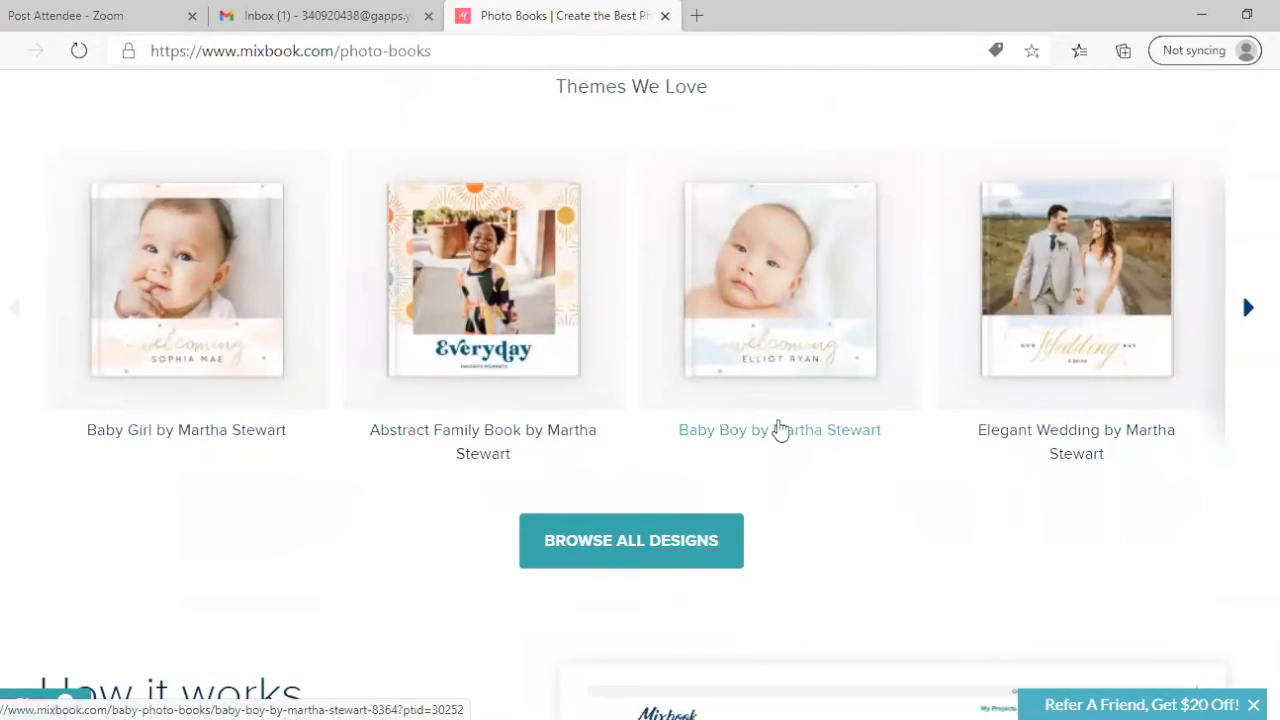
pyautogui.scroll(3)
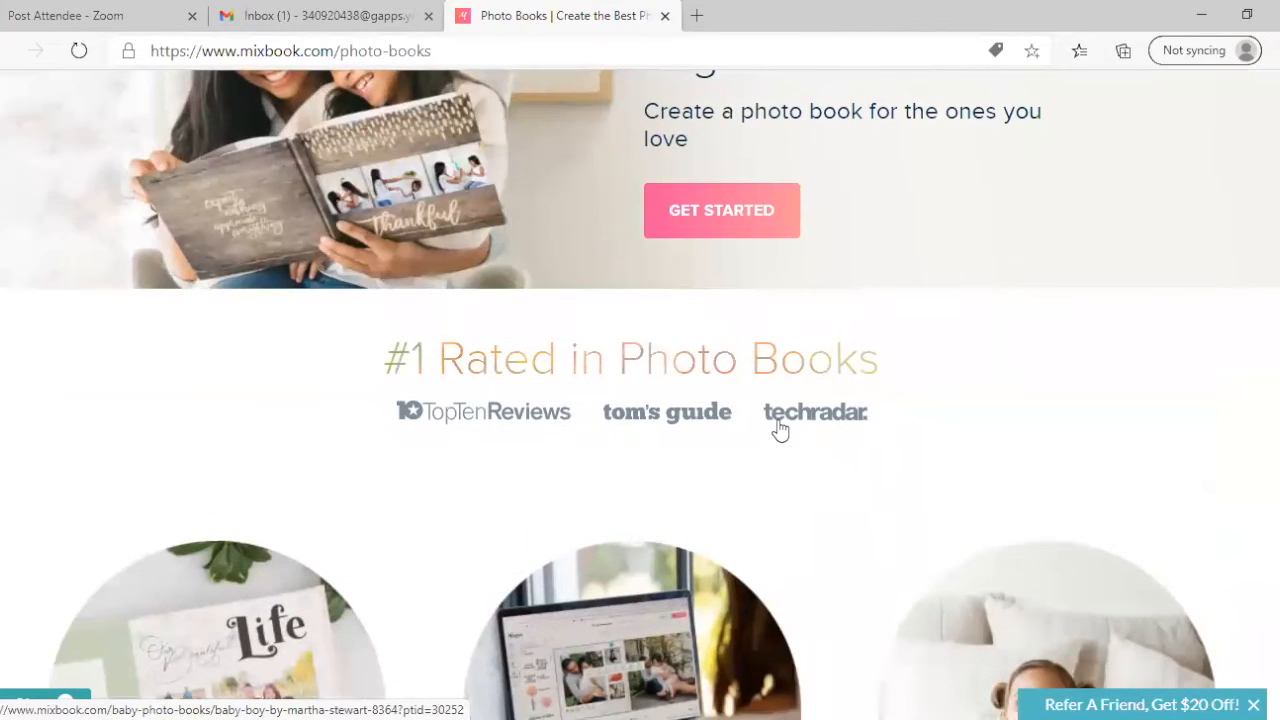
pyautogui.scroll(3)
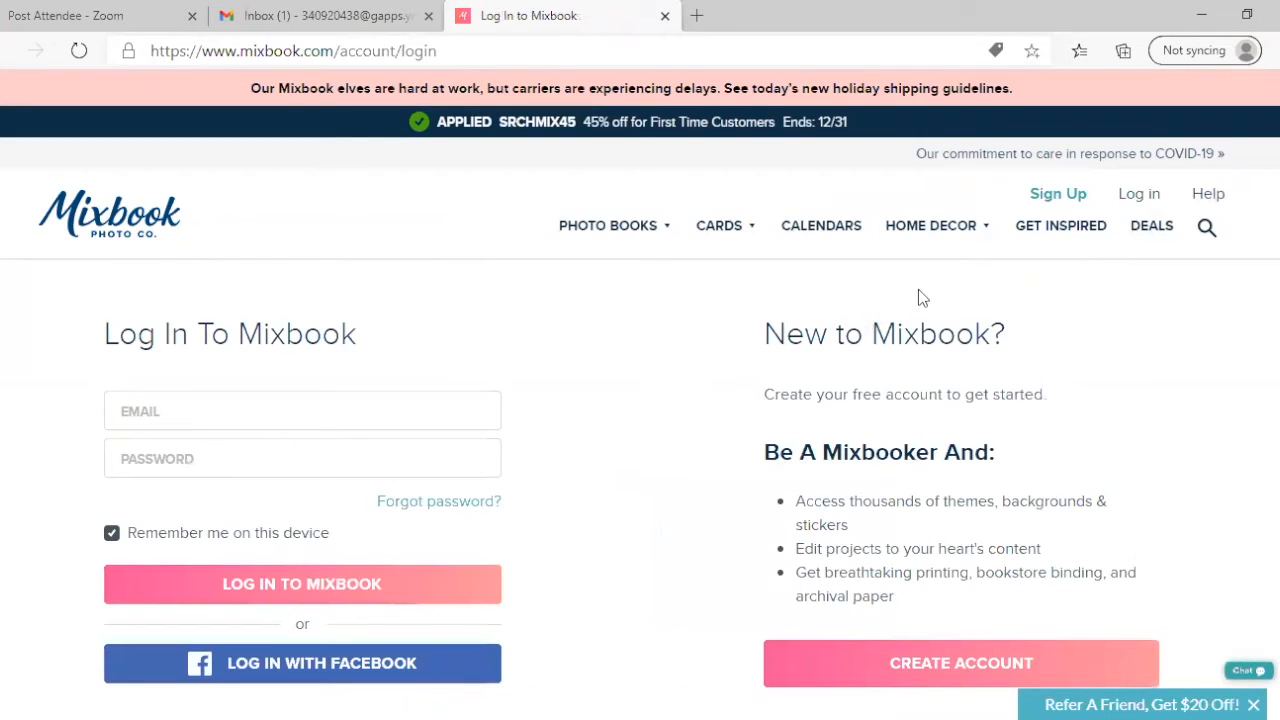
pyautogui.moveTo(1058, 193)
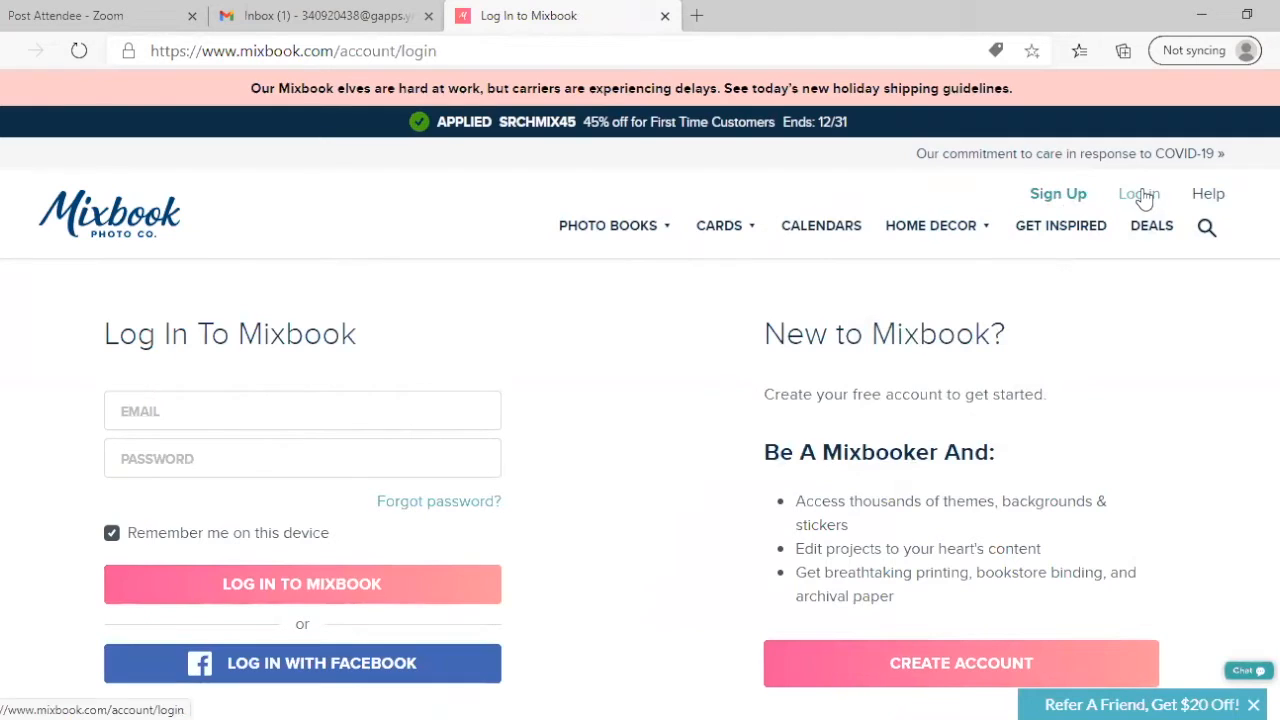
# - Log in to Mixbook with the saved email and password
pyautogui.click(1139, 193)
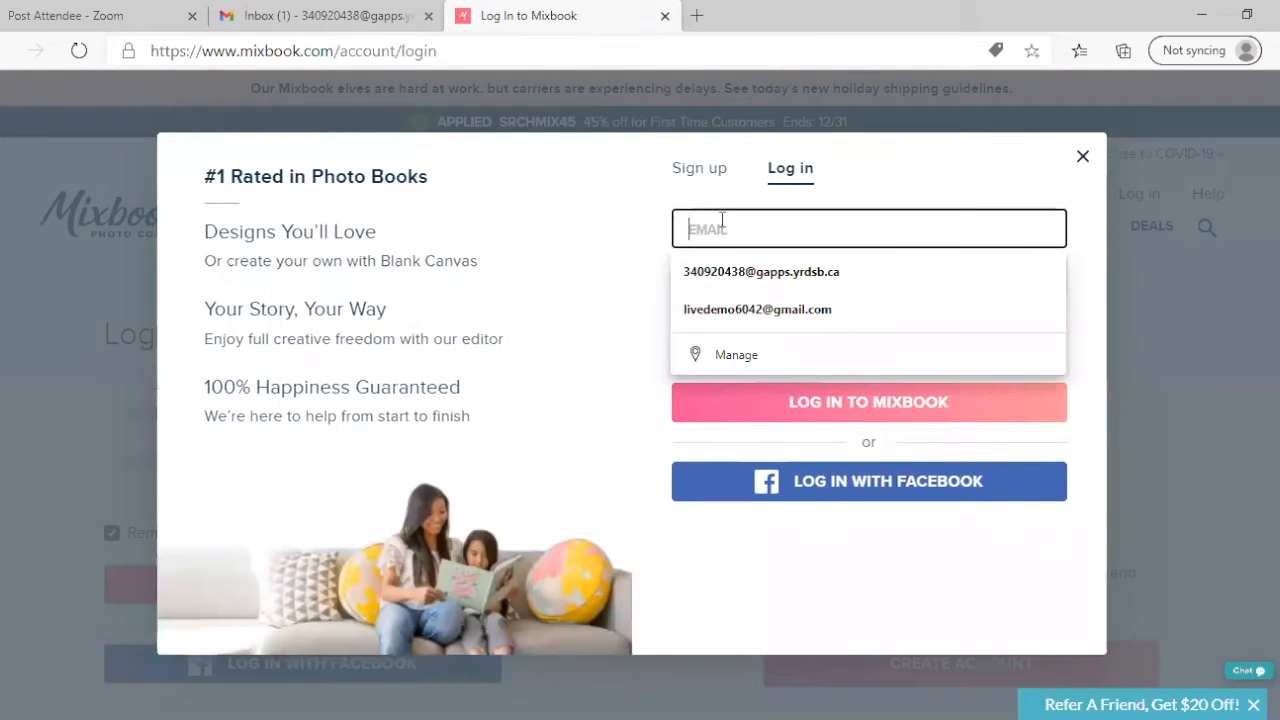
pyautogui.click(757, 309)
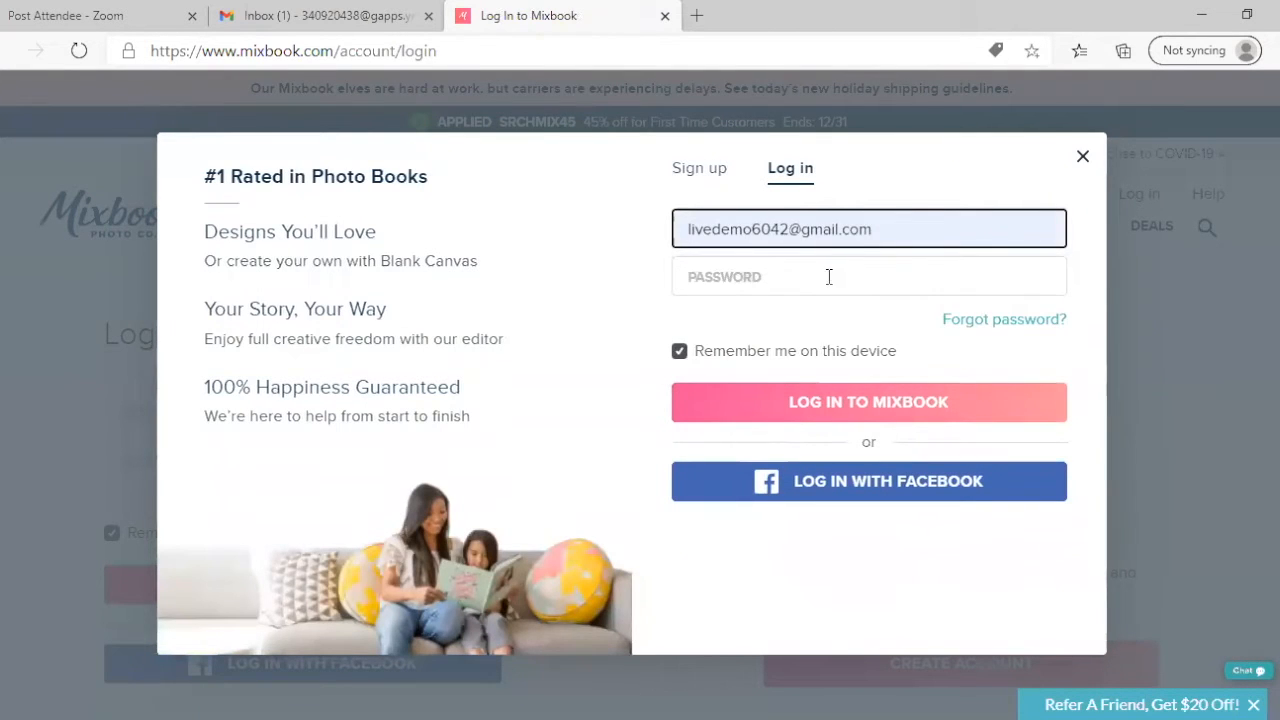
pyautogui.click(868, 276)
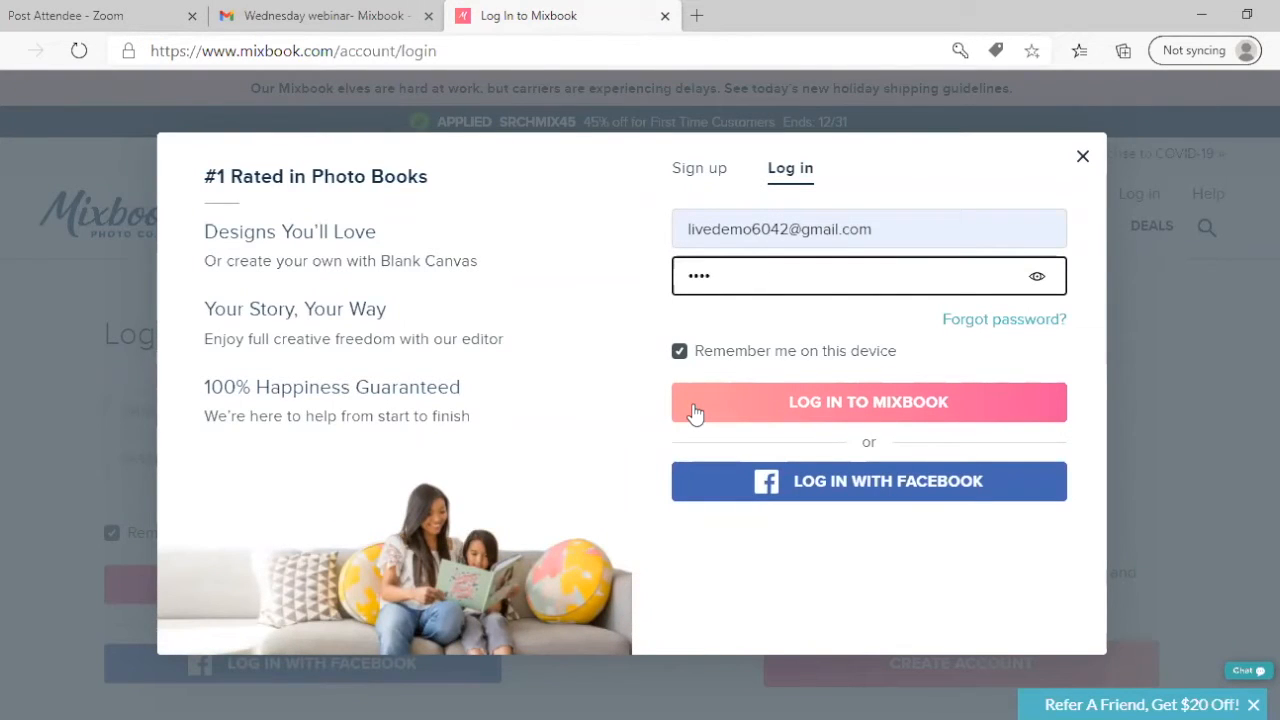
pyautogui.write('••')
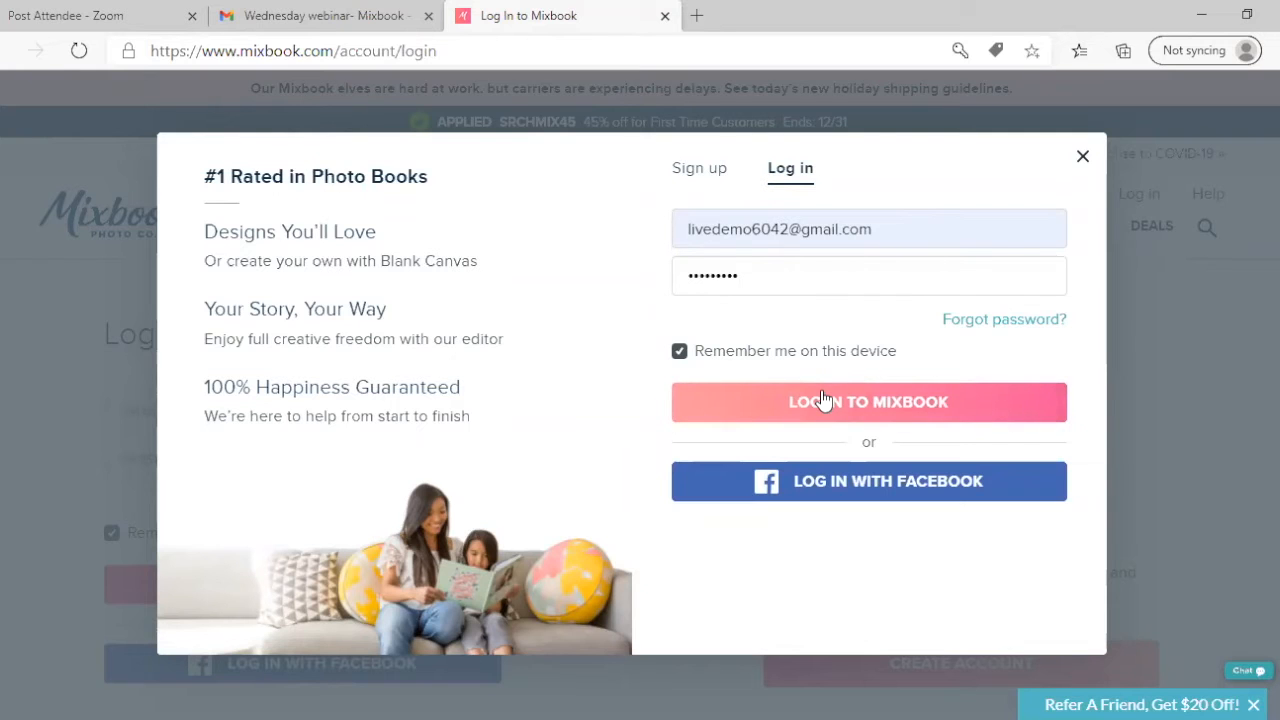
pyautogui.click(868, 401)
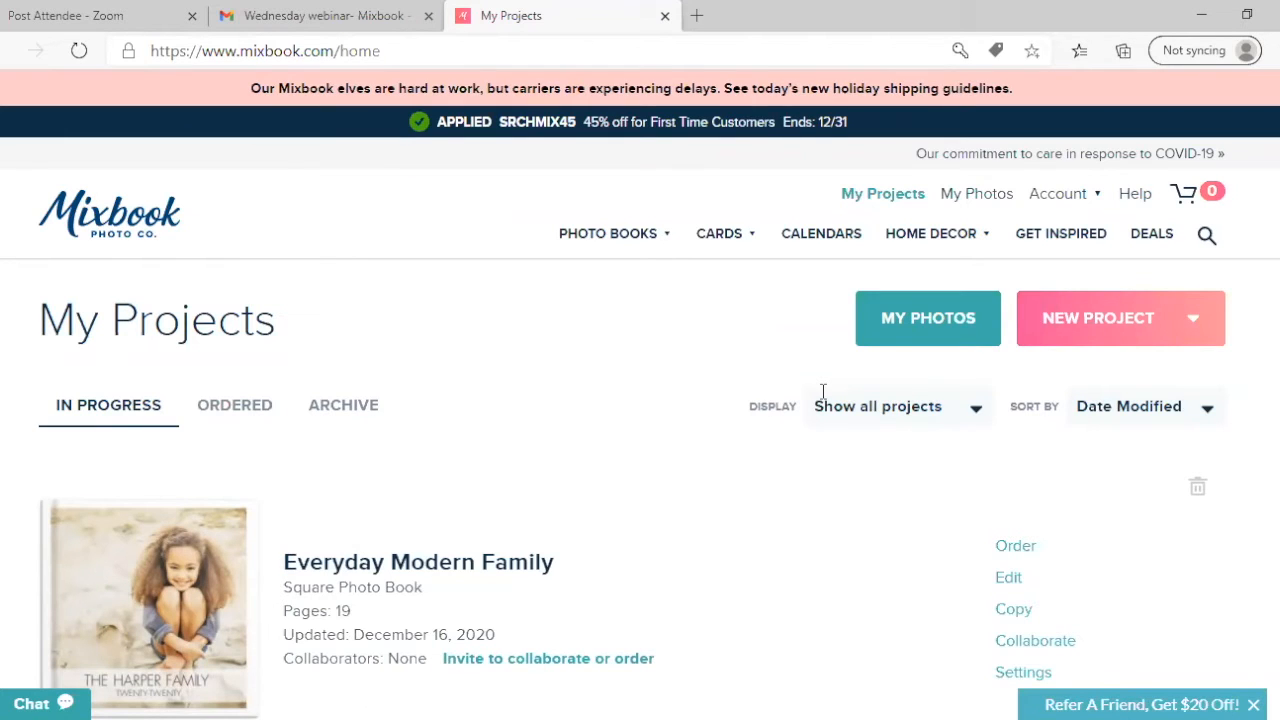
# - Choose Holiday from the Photo Books menu and scroll through the Christmas theme thumbnails
pyautogui.click(608, 233)
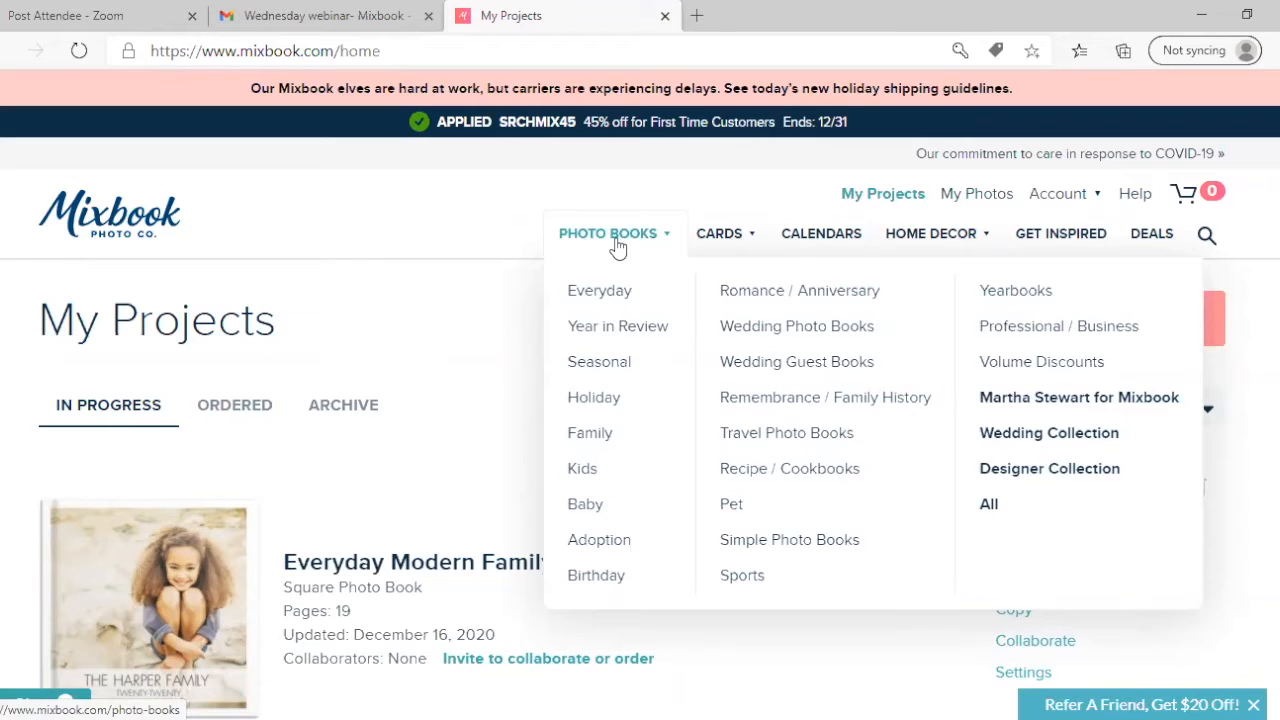
pyautogui.click(593, 397)
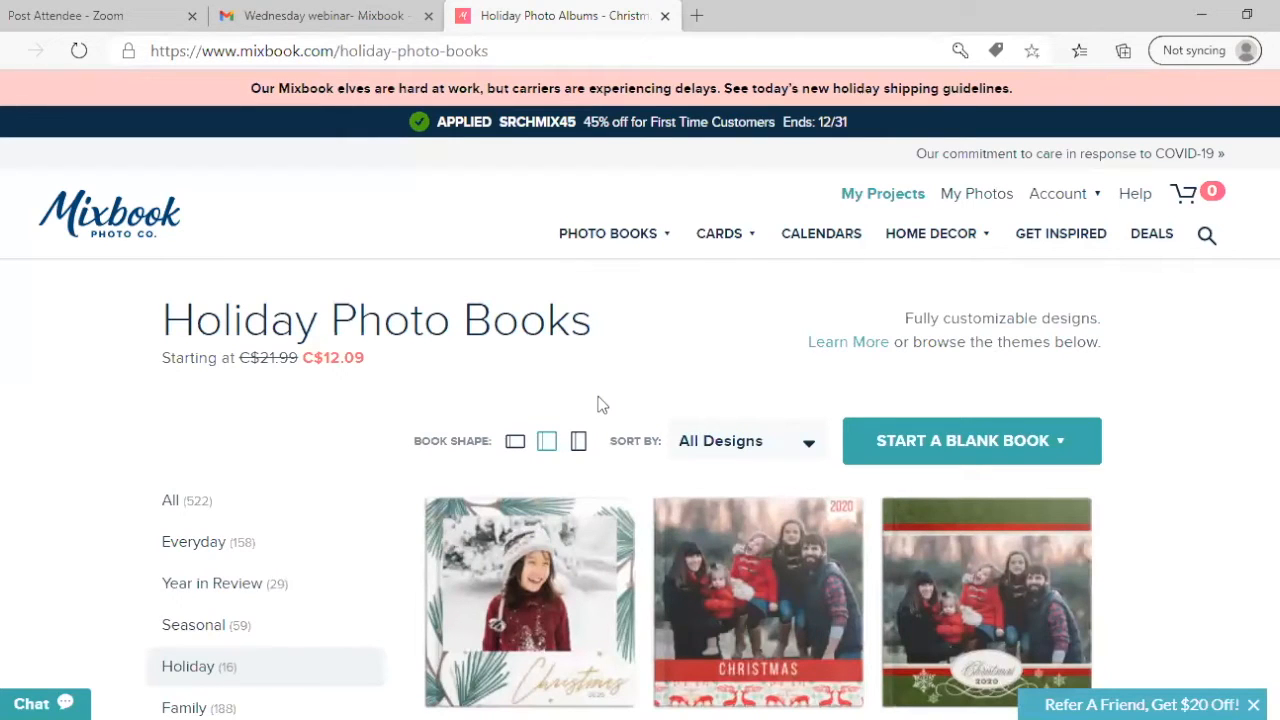
pyautogui.moveTo(617, 434)
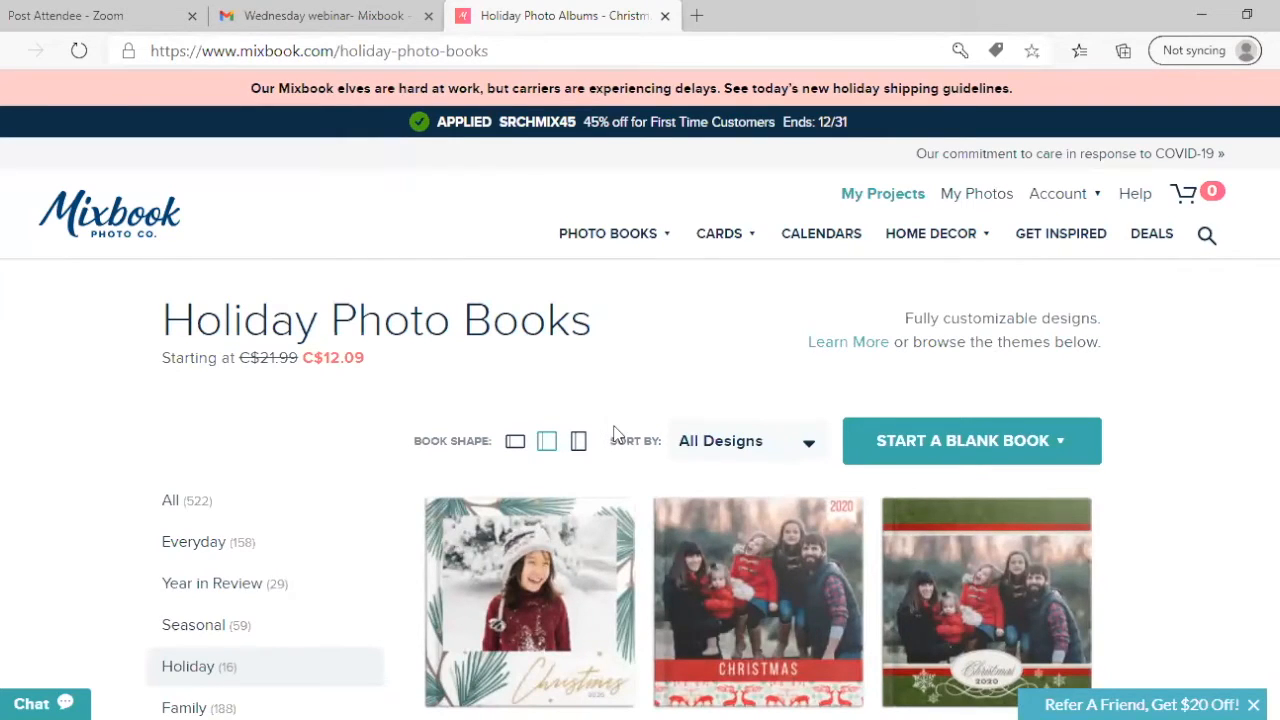
pyautogui.scroll(-3)
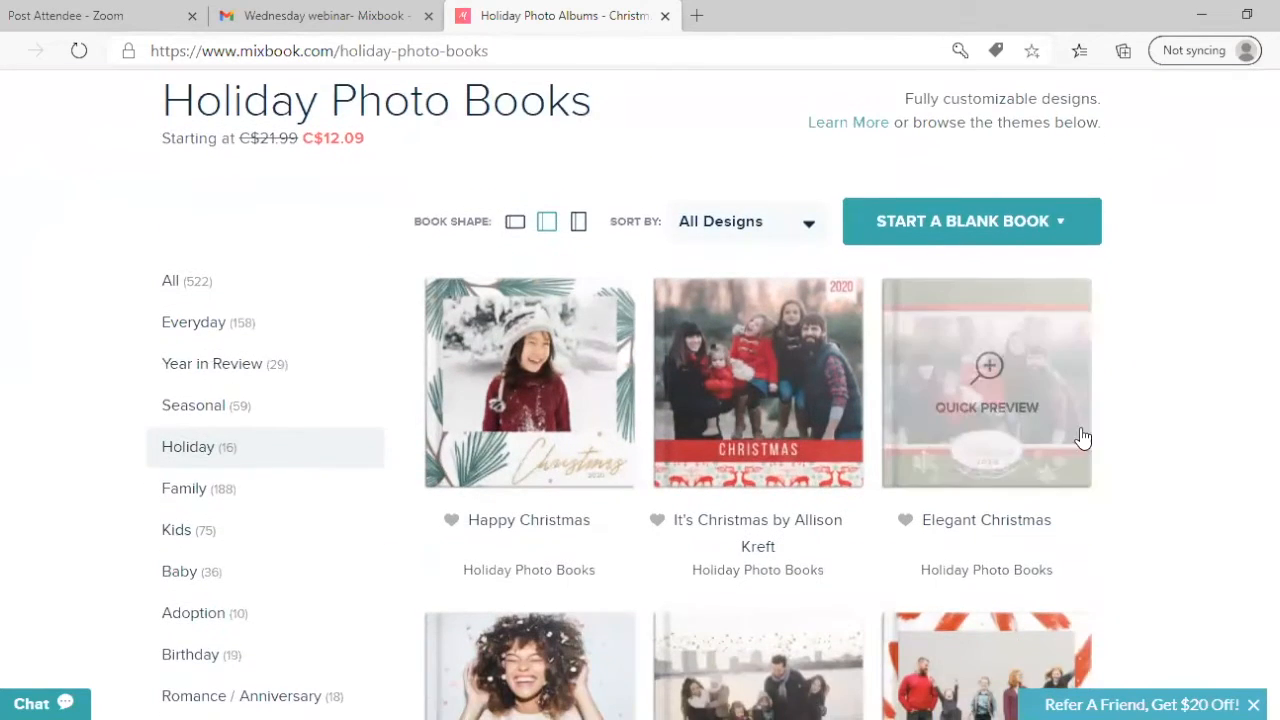
pyautogui.scroll(-3)
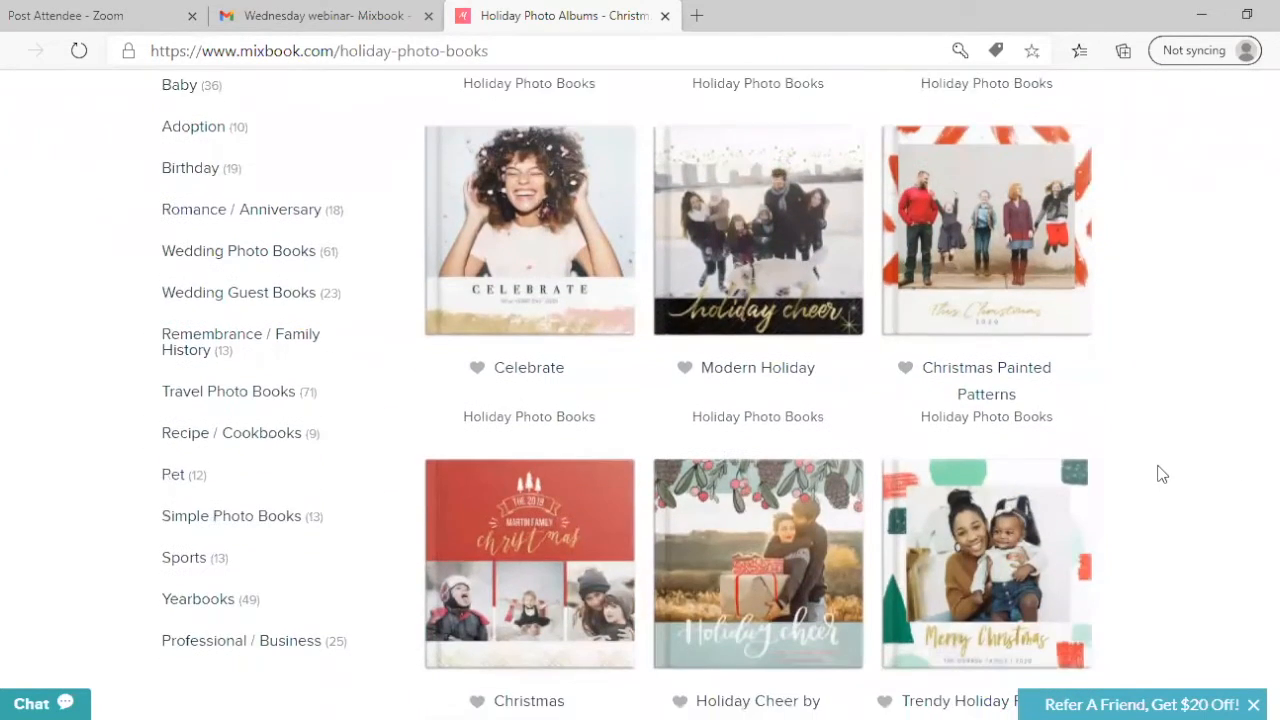
pyautogui.scroll(-3)
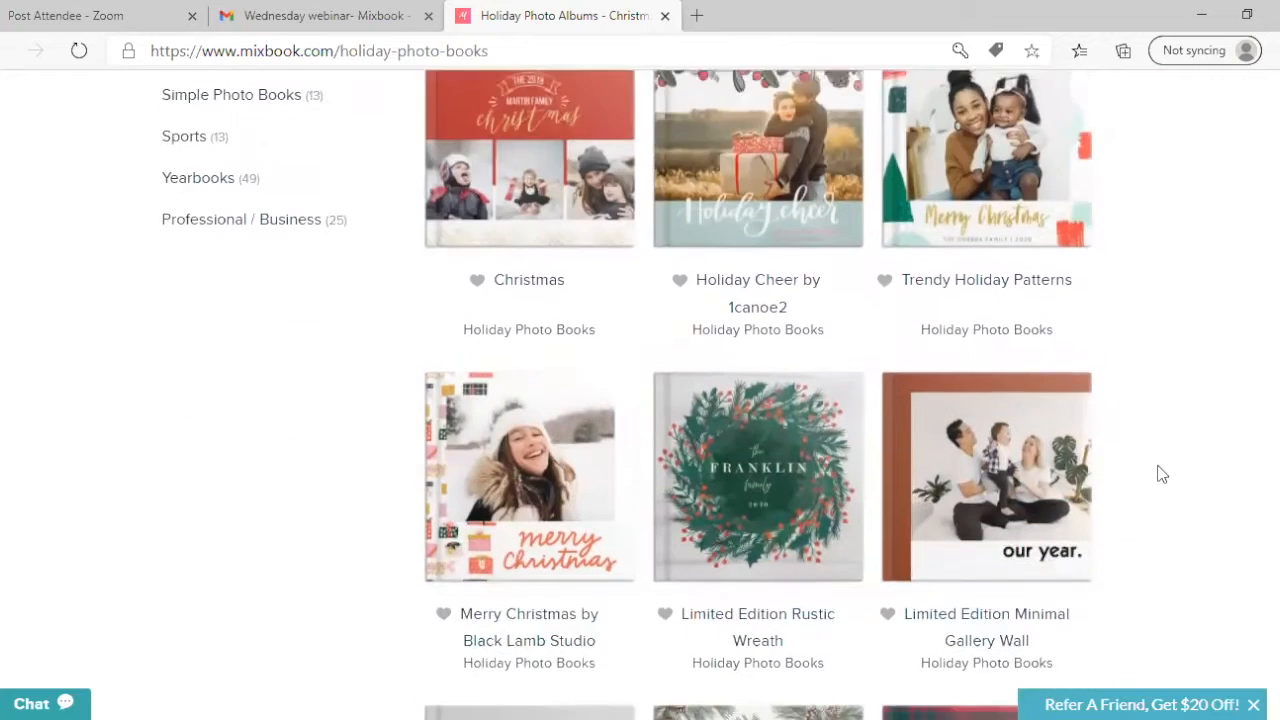
pyautogui.scroll(-3)
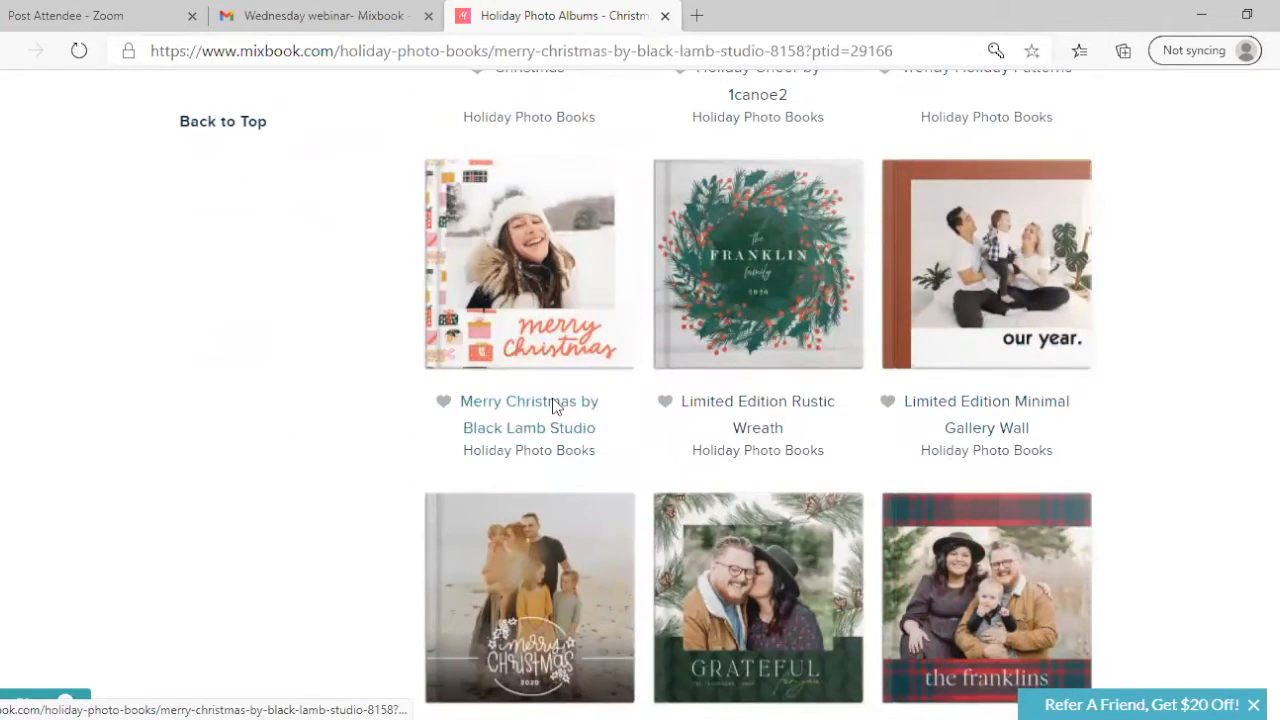
# - Open the Merry Christmas by Black Lamb Studio theme and show its Quick Preview
pyautogui.click(528, 401)
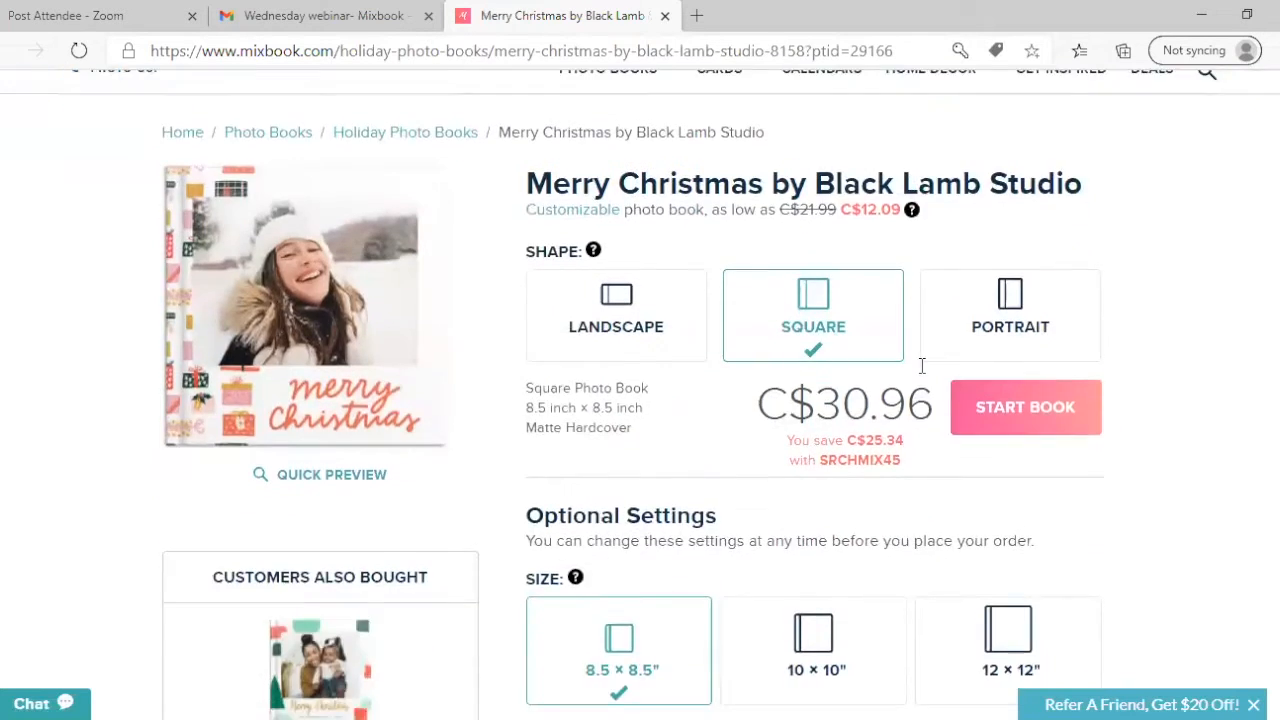
pyautogui.scroll(-3)
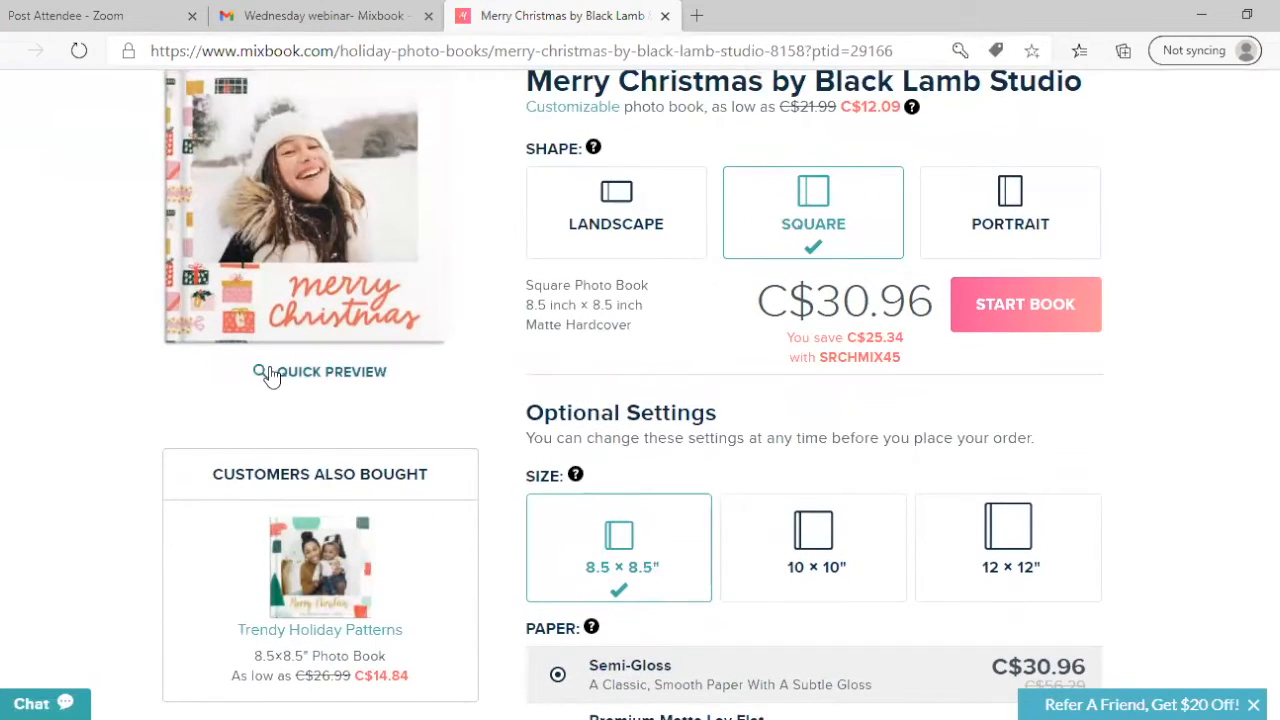
pyautogui.moveTo(348, 376)
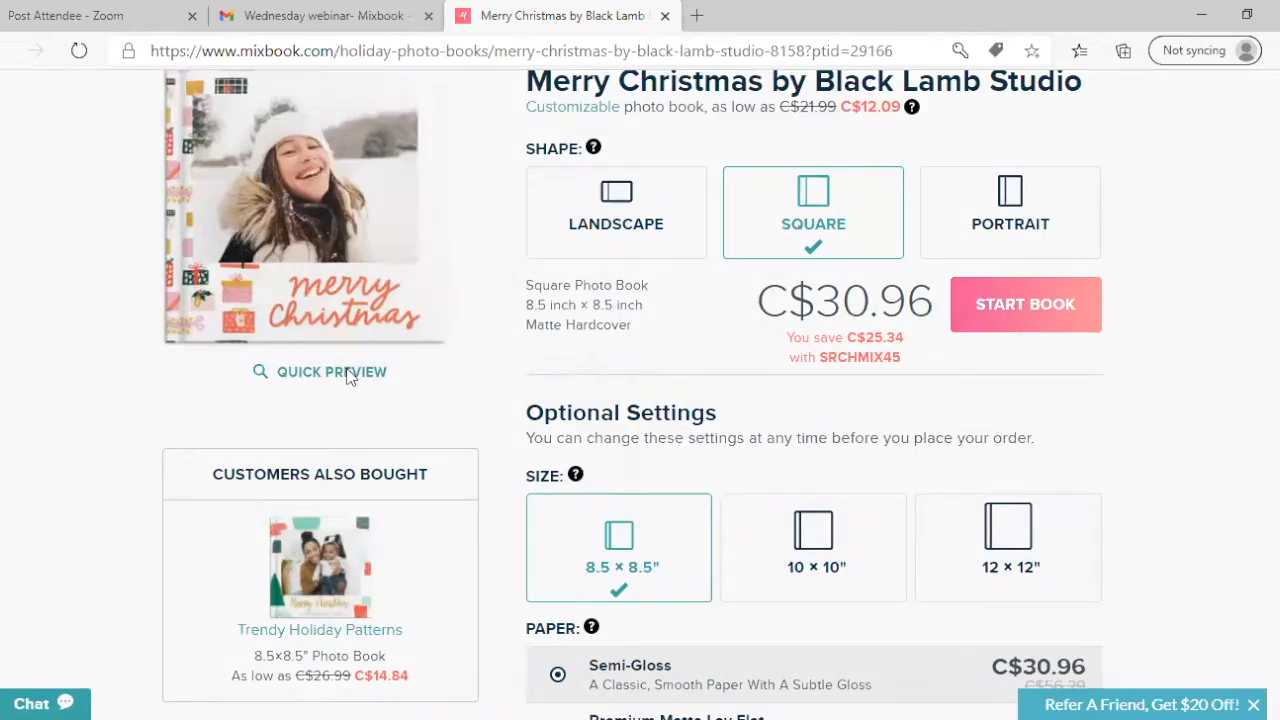
pyautogui.click(320, 371)
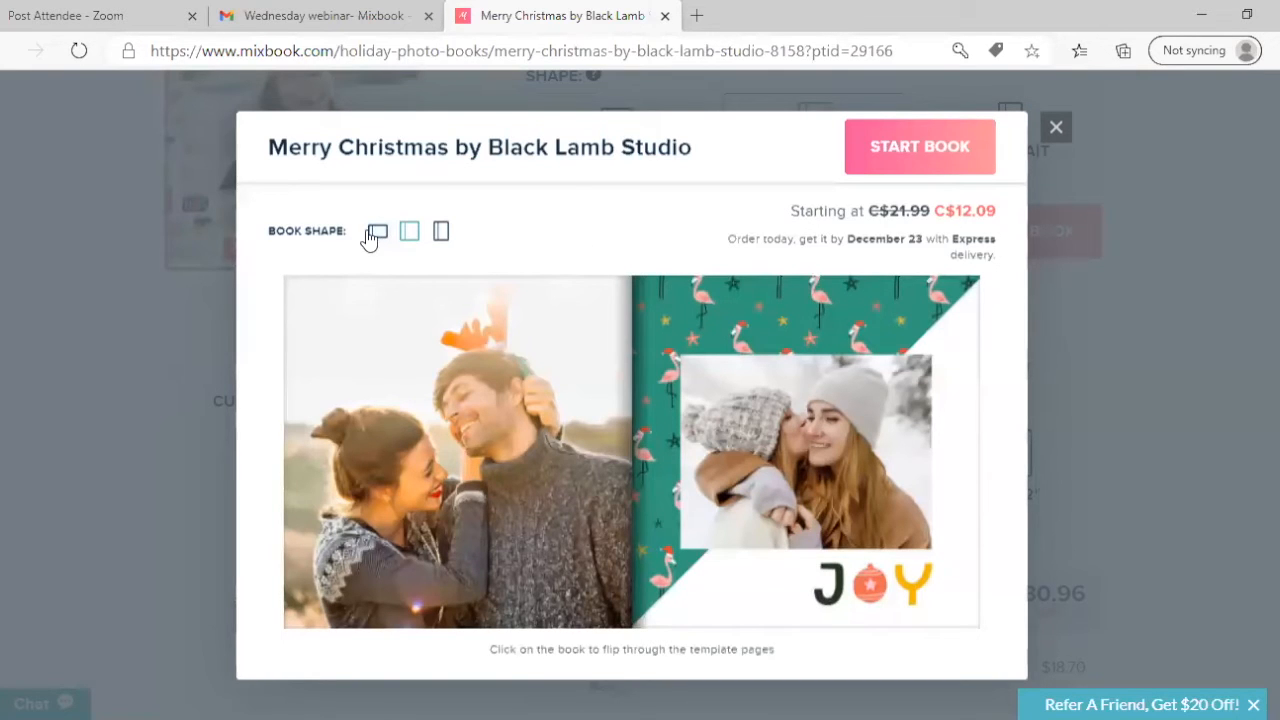
# - Preview the landscape, portrait and square shapes, then start the square book
pyautogui.click(378, 231)
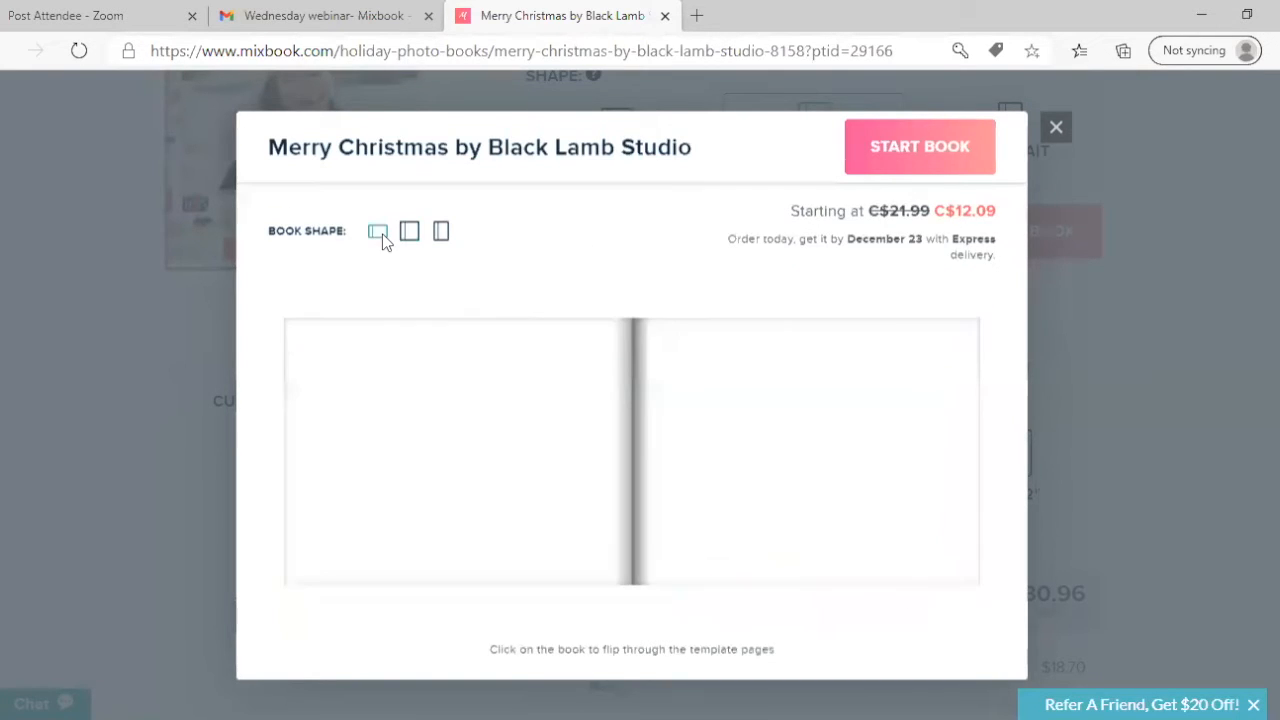
pyautogui.click(441, 231)
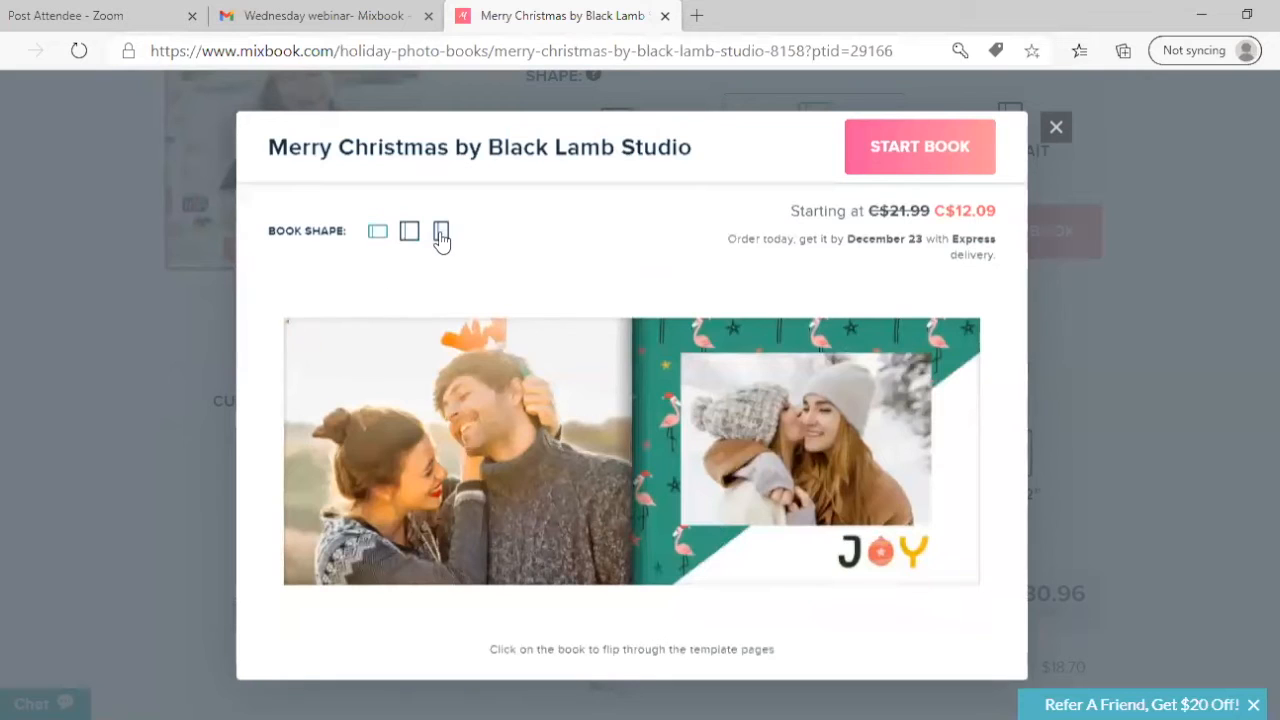
pyautogui.click(441, 231)
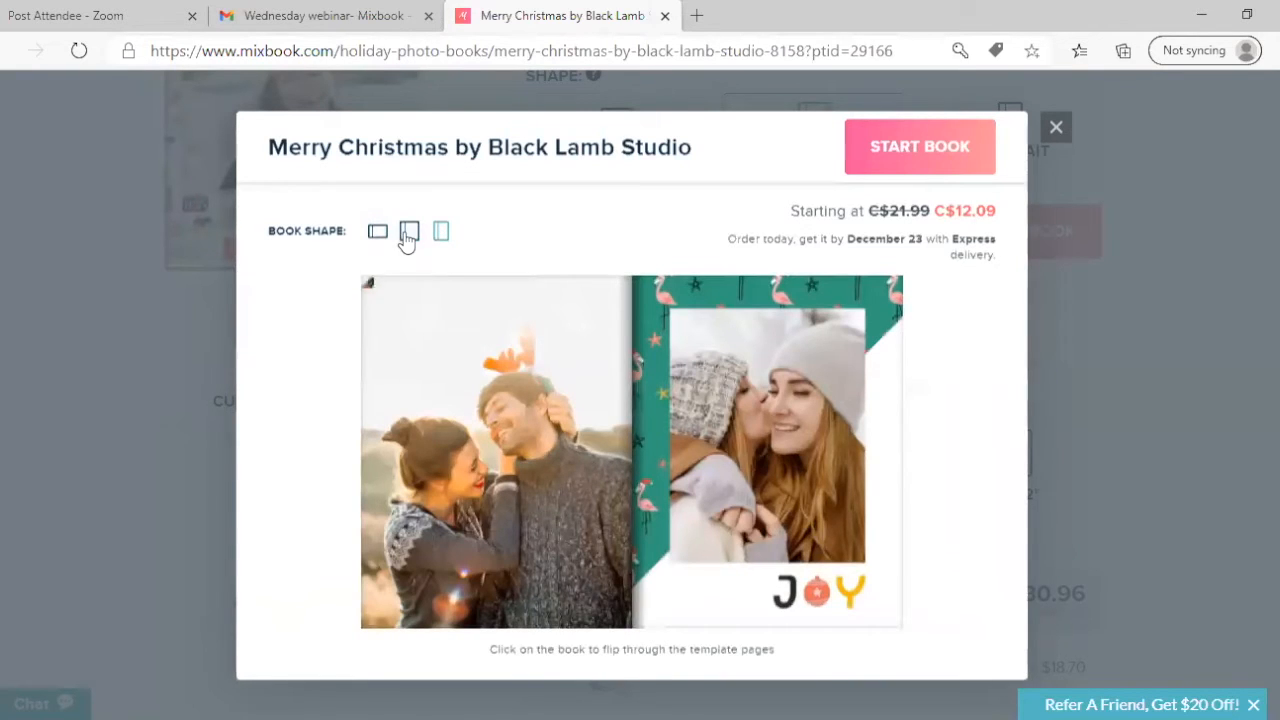
pyautogui.click(409, 231)
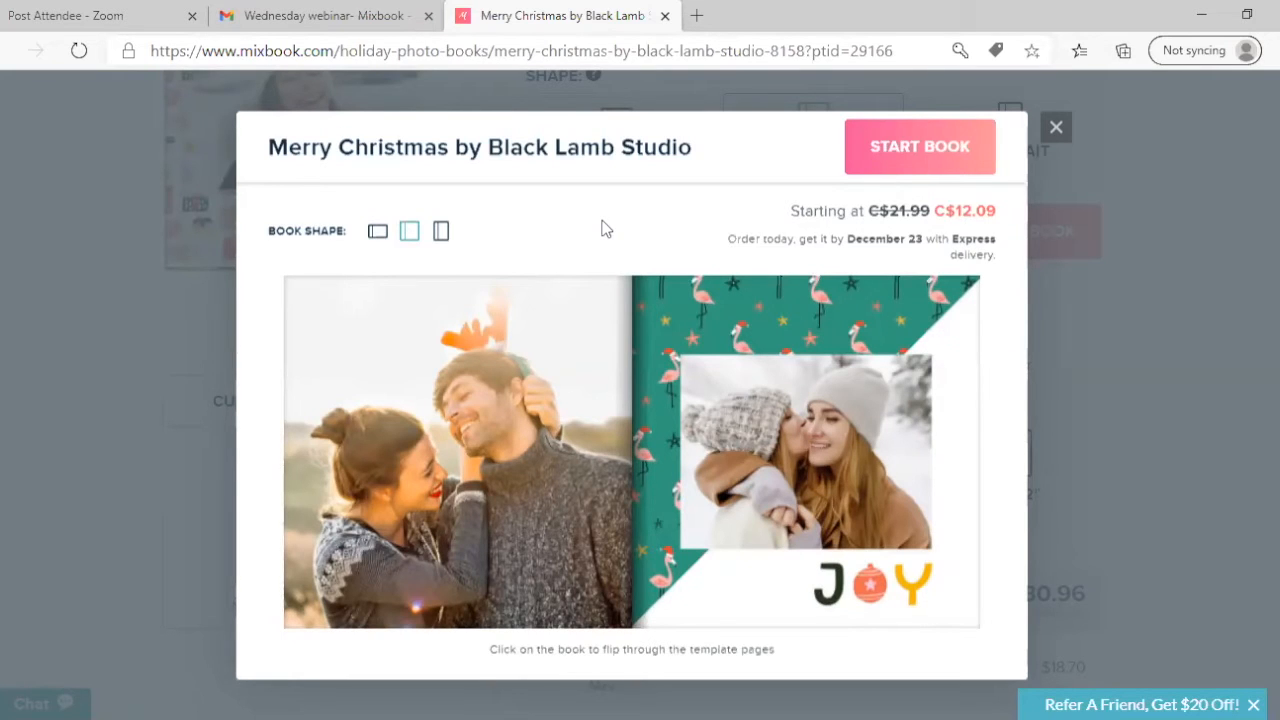
pyautogui.moveTo(728, 221)
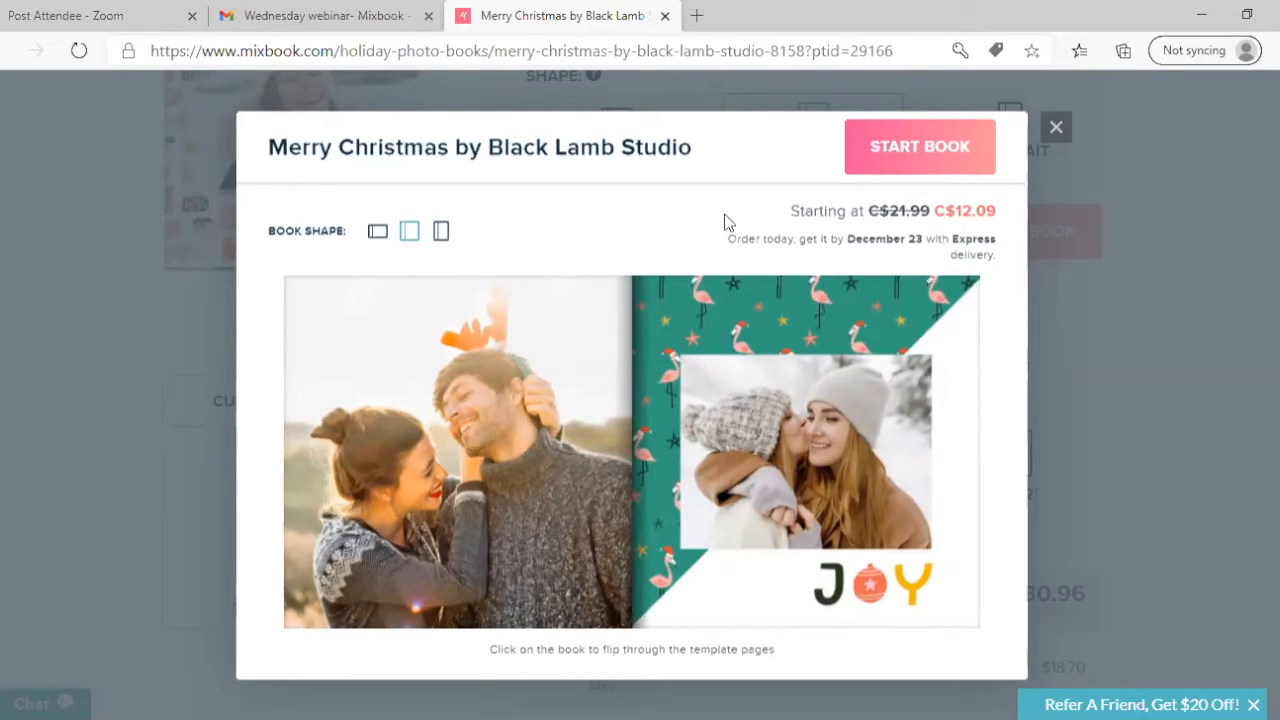
pyautogui.moveTo(1010, 208)
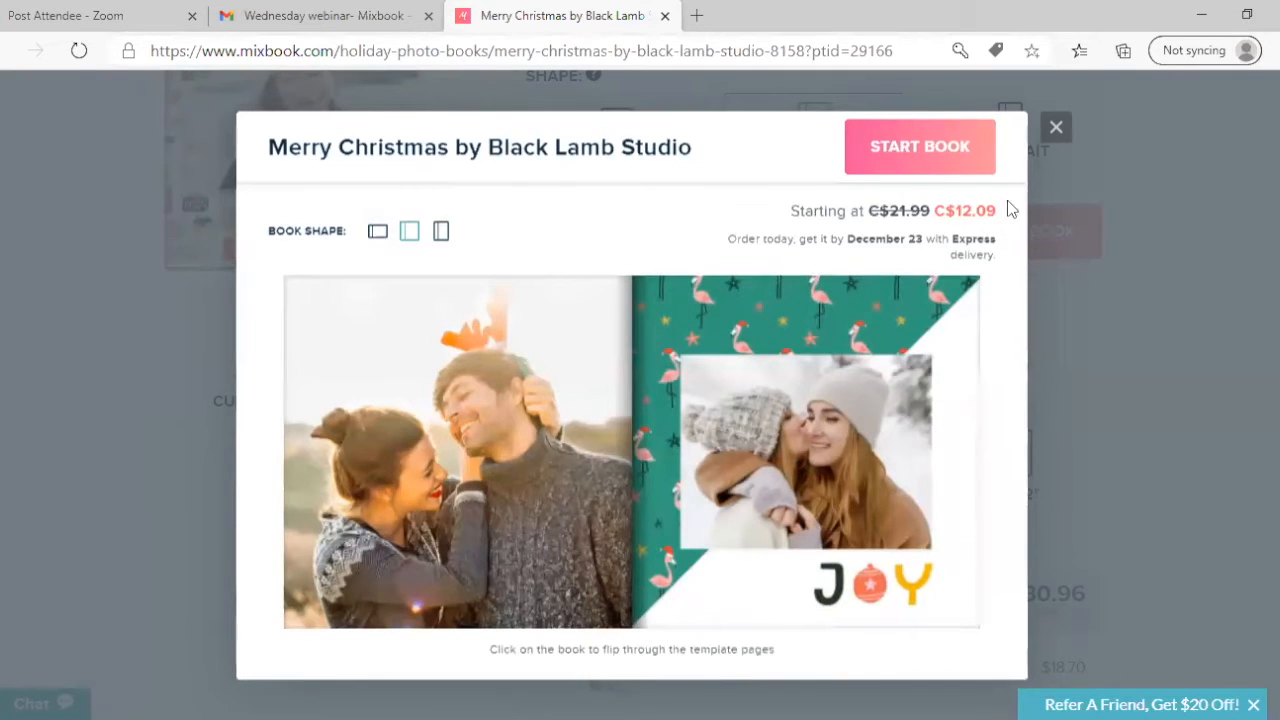
pyautogui.moveTo(923, 219)
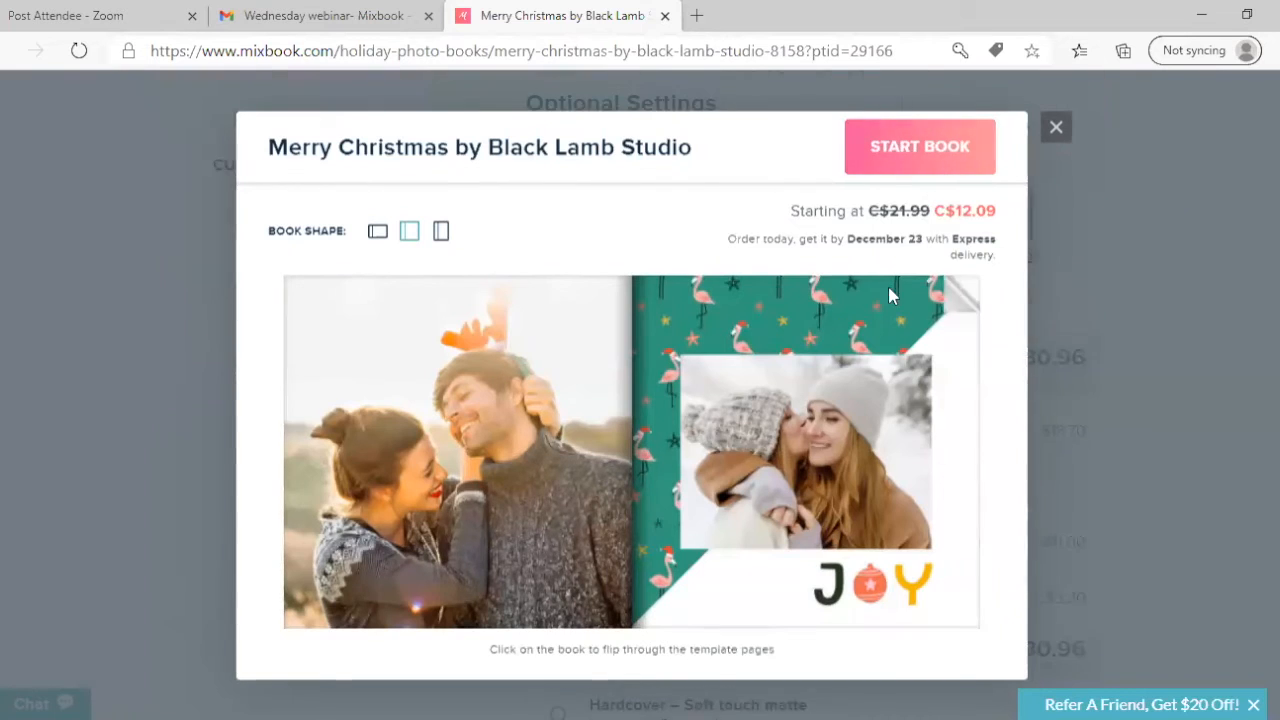
pyautogui.click(918, 146)
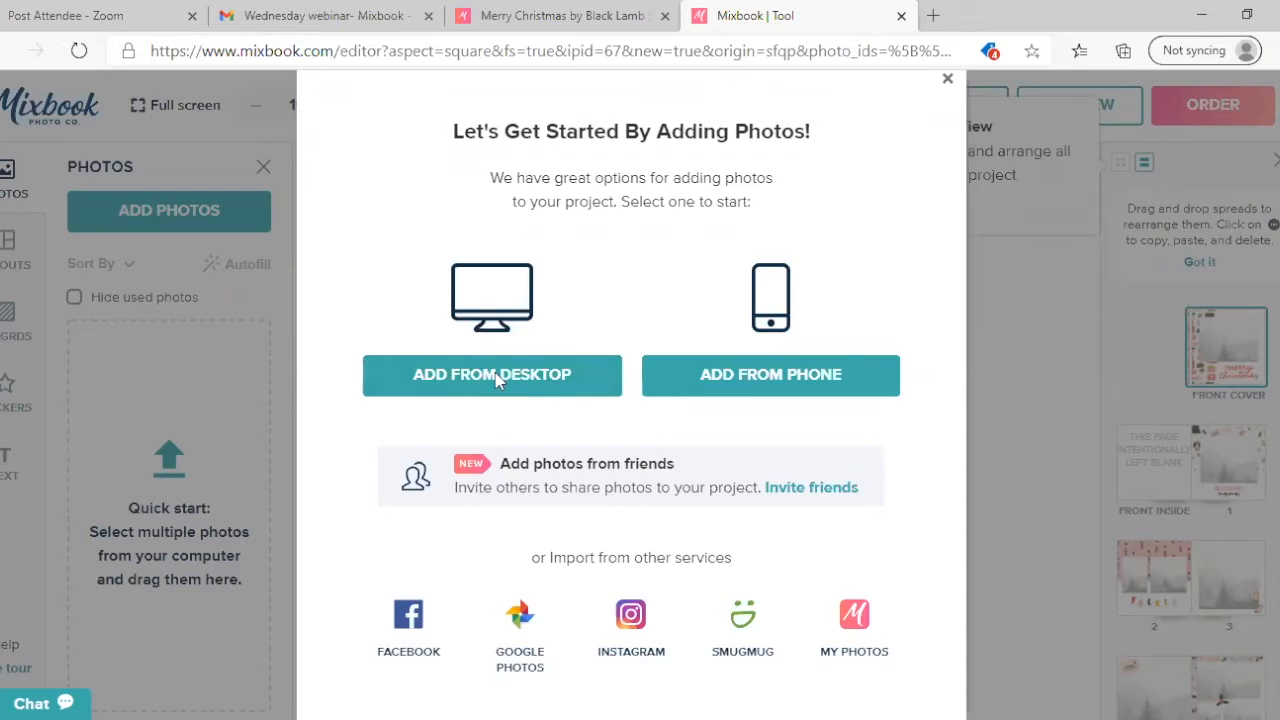
# - Upload 'Cyber-Seniors Virtual Background Silver' from Downloads via Add From Desktop
pyautogui.click(491, 374)
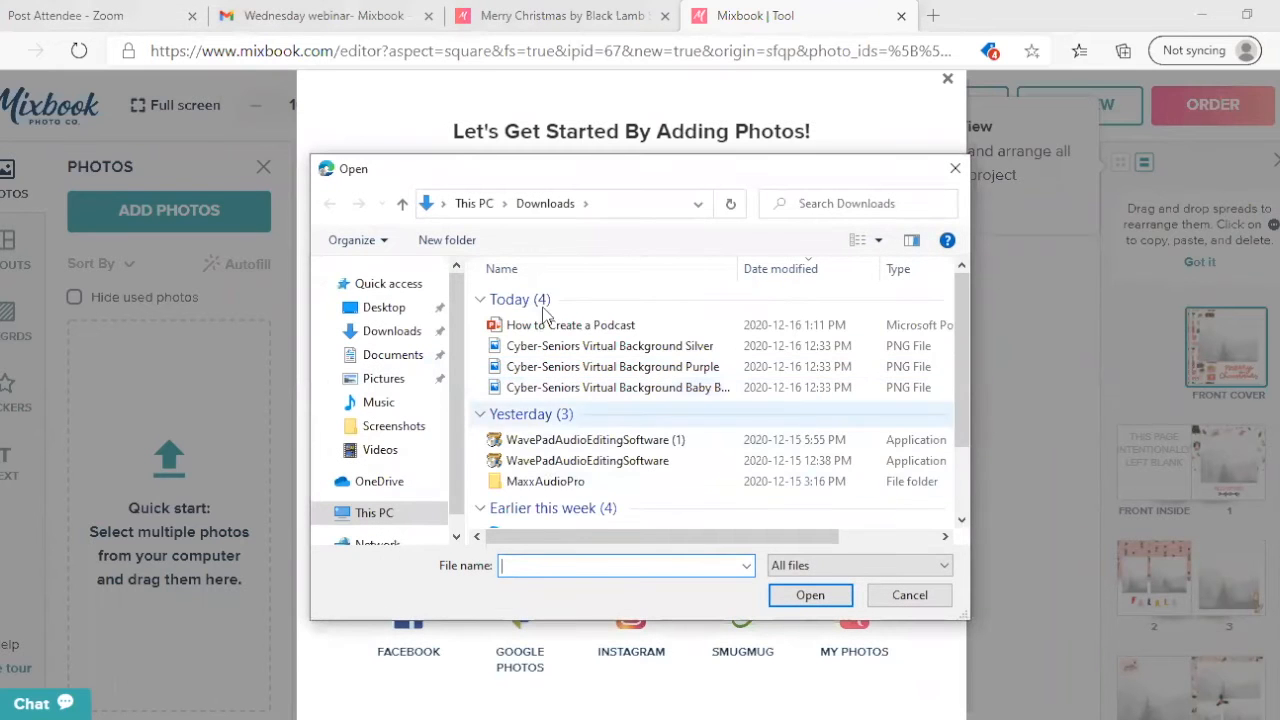
pyautogui.click(608, 345)
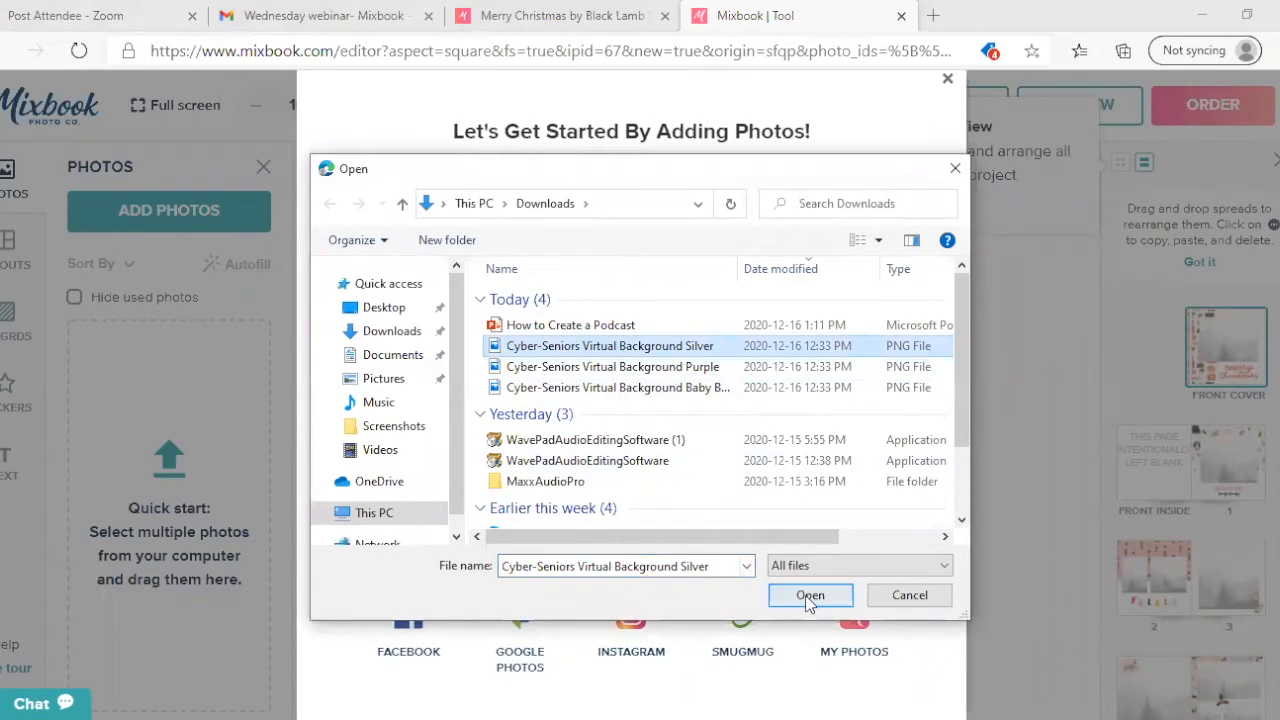
pyautogui.click(810, 595)
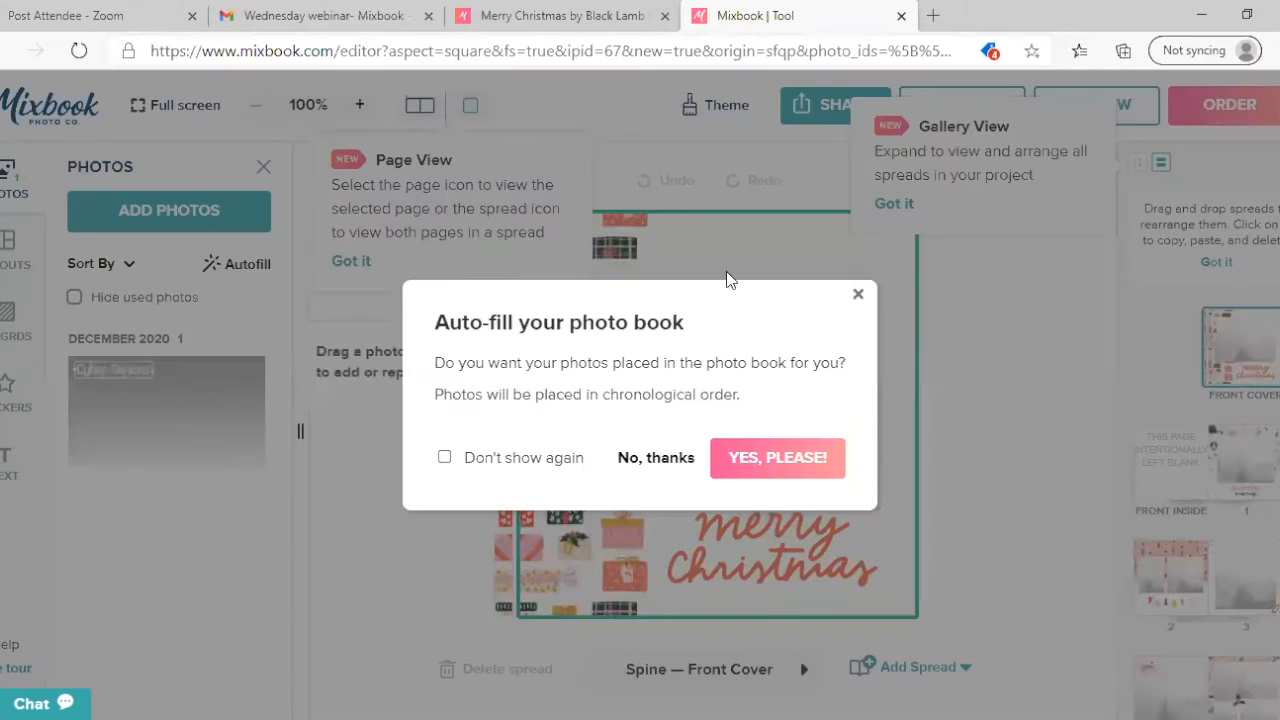
pyautogui.moveTo(782, 383)
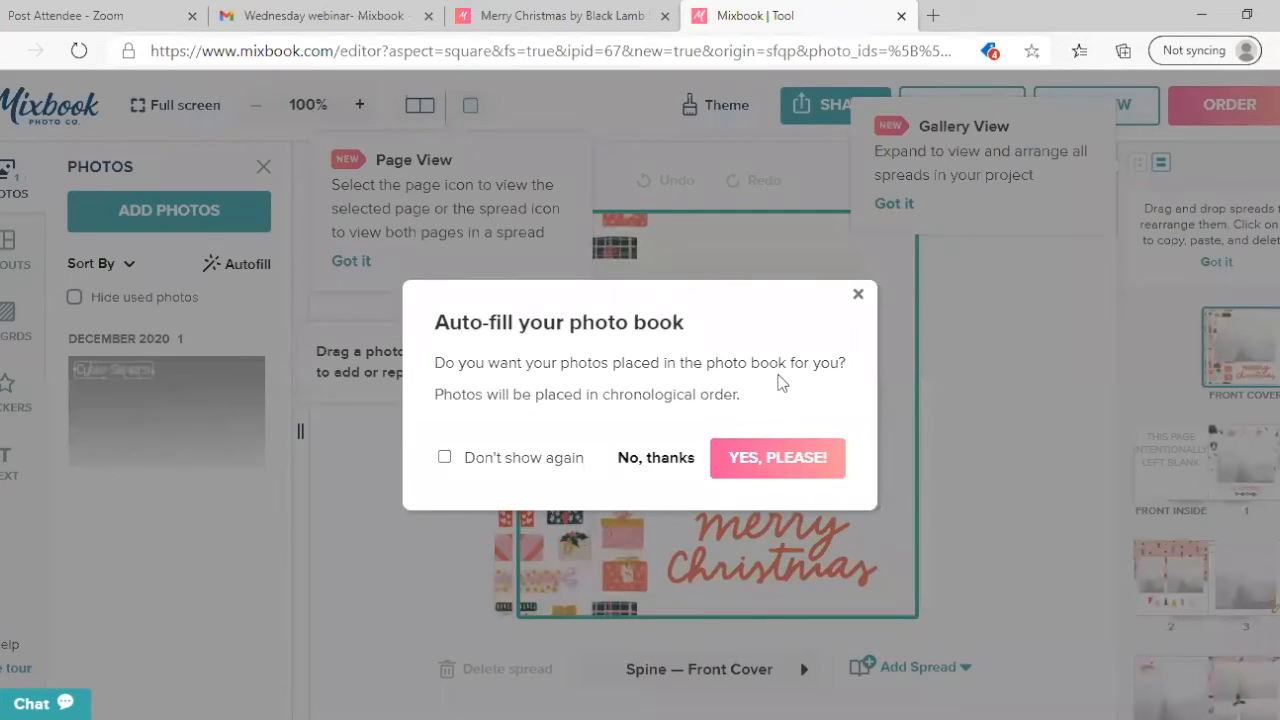
pyautogui.moveTo(447, 304)
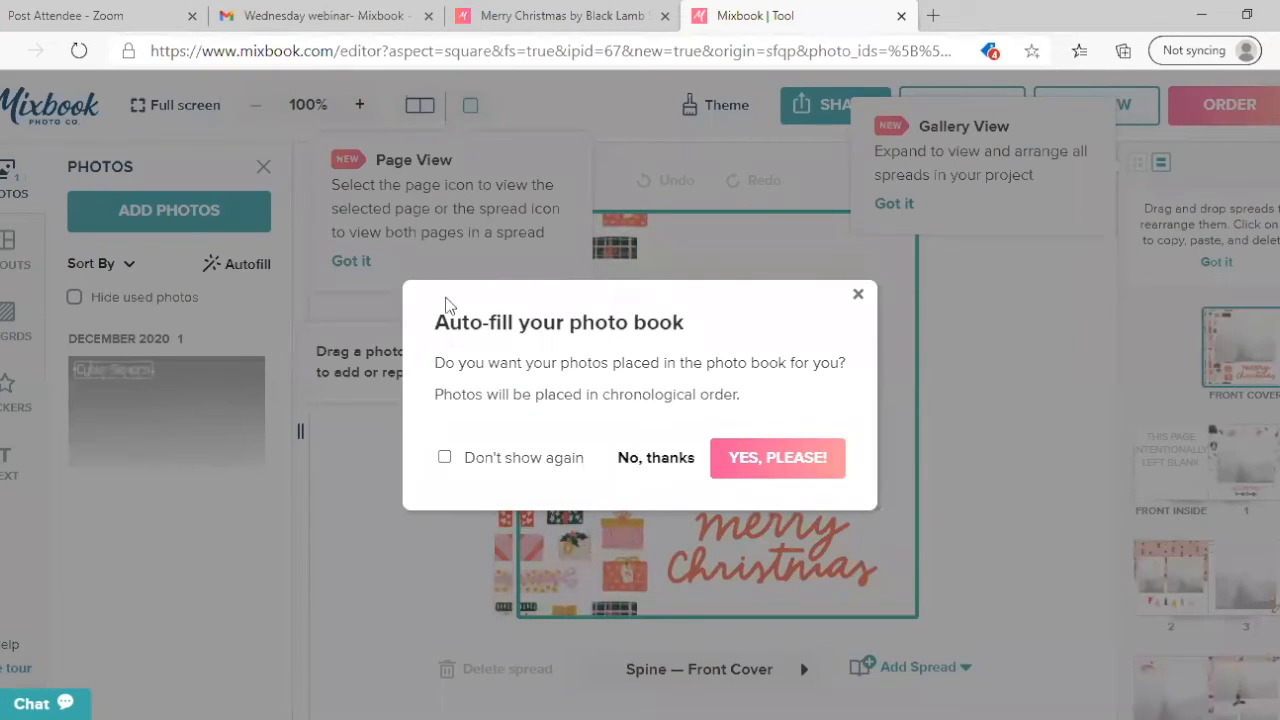
pyautogui.moveTo(730, 444)
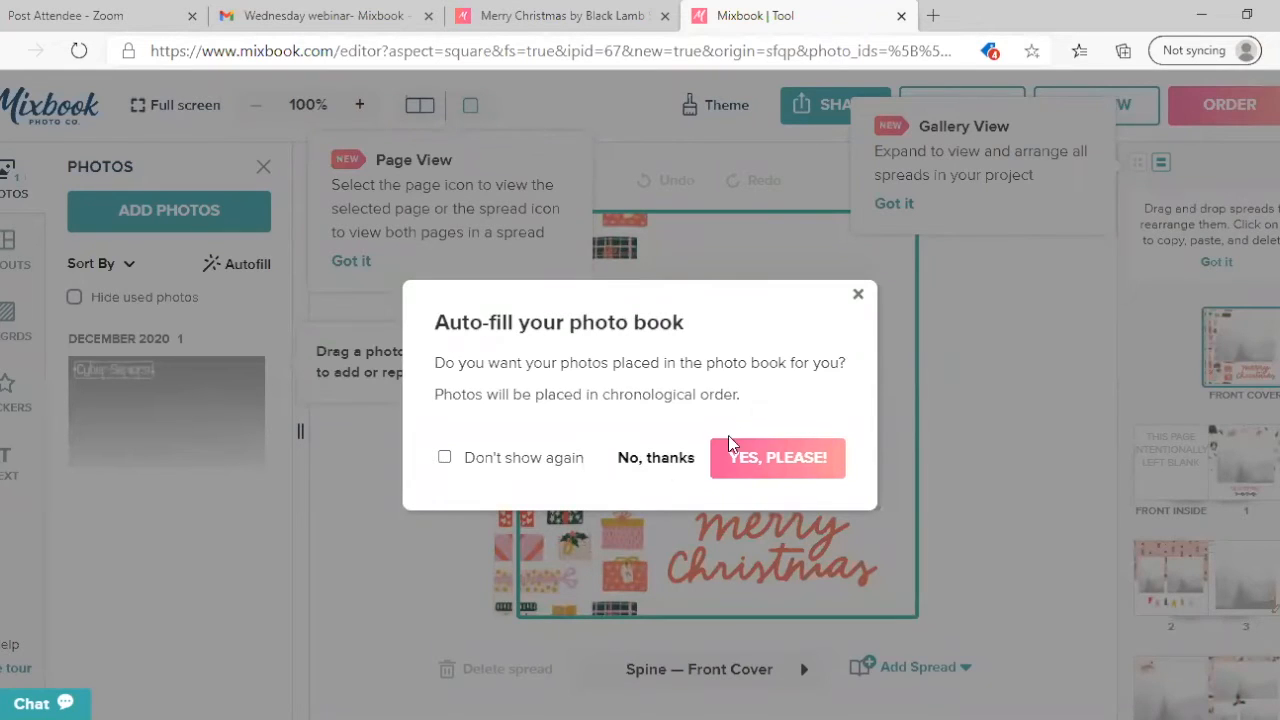
# - Accept auto-fill to place the photo on the cover, then page through to the FALALA spread
pyautogui.click(655, 457)
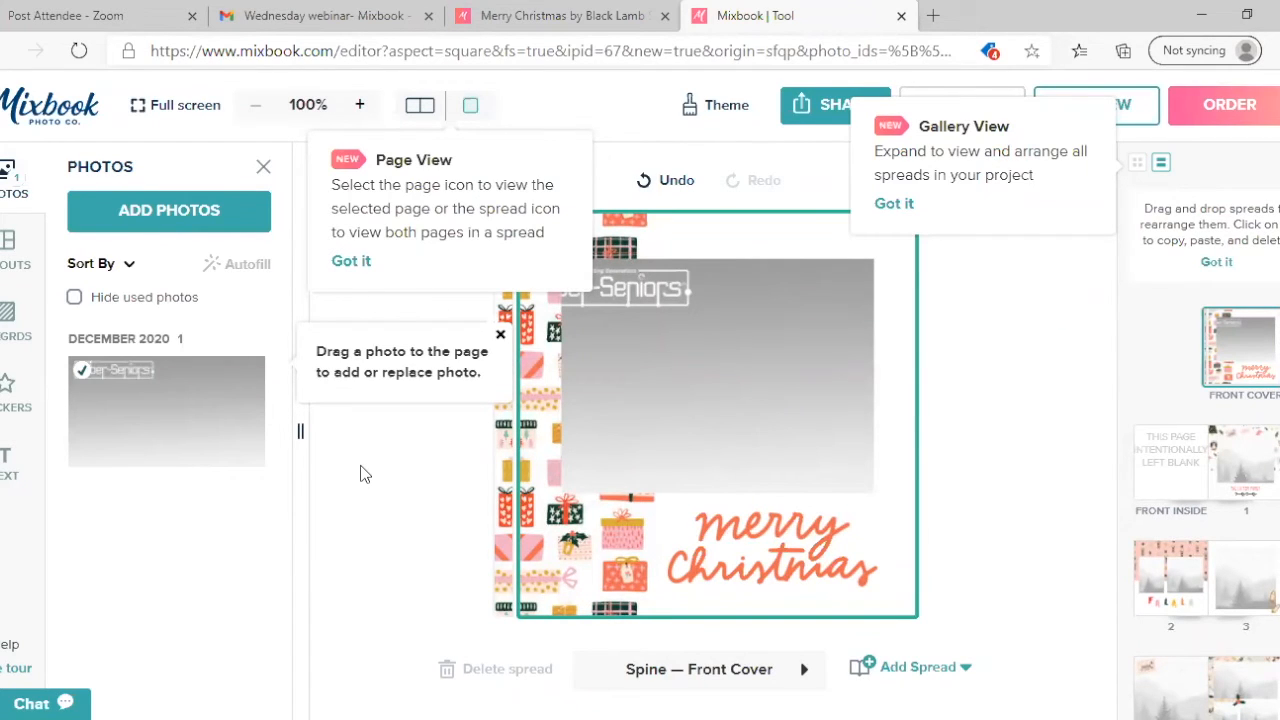
pyautogui.moveTo(790, 678)
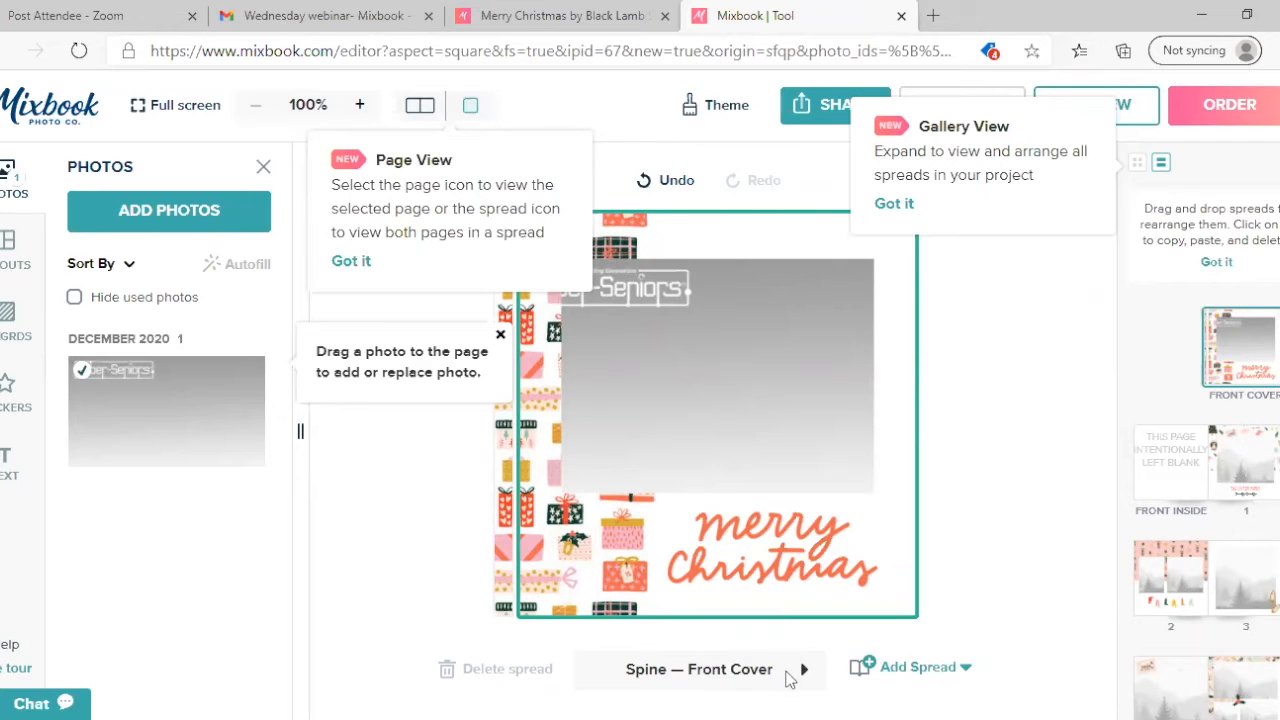
pyautogui.click(803, 669)
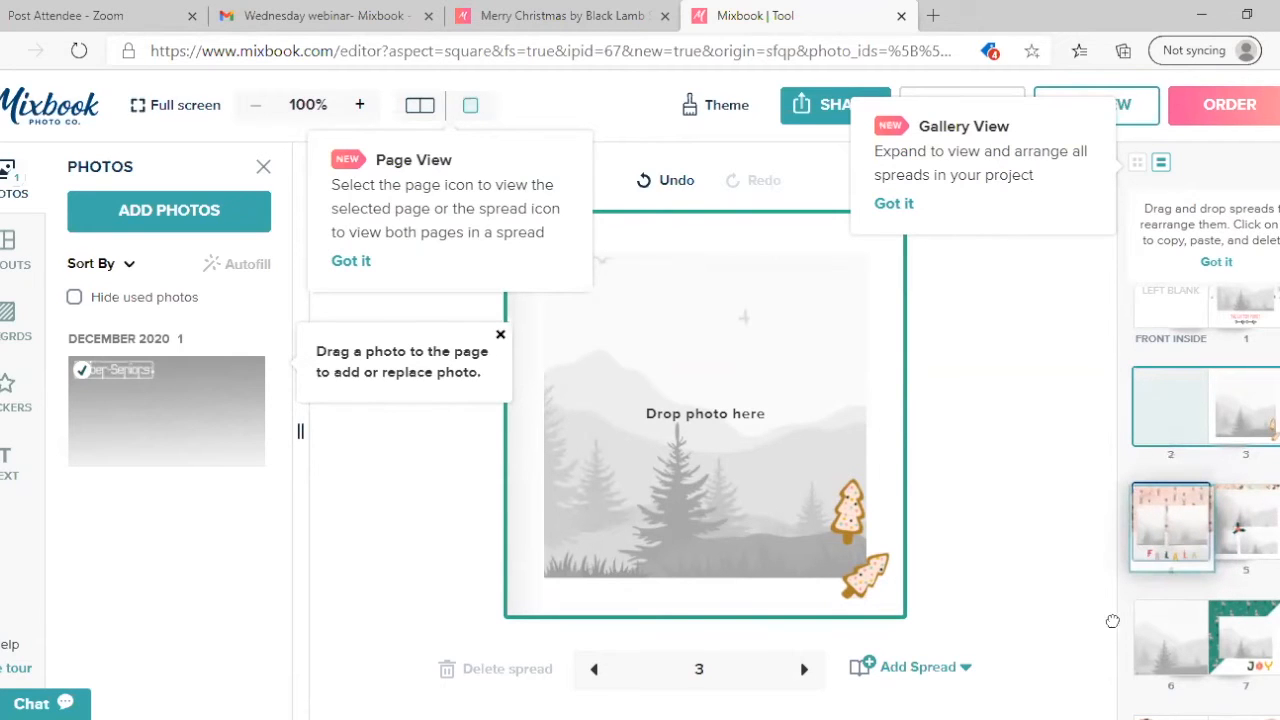
pyautogui.click(804, 669)
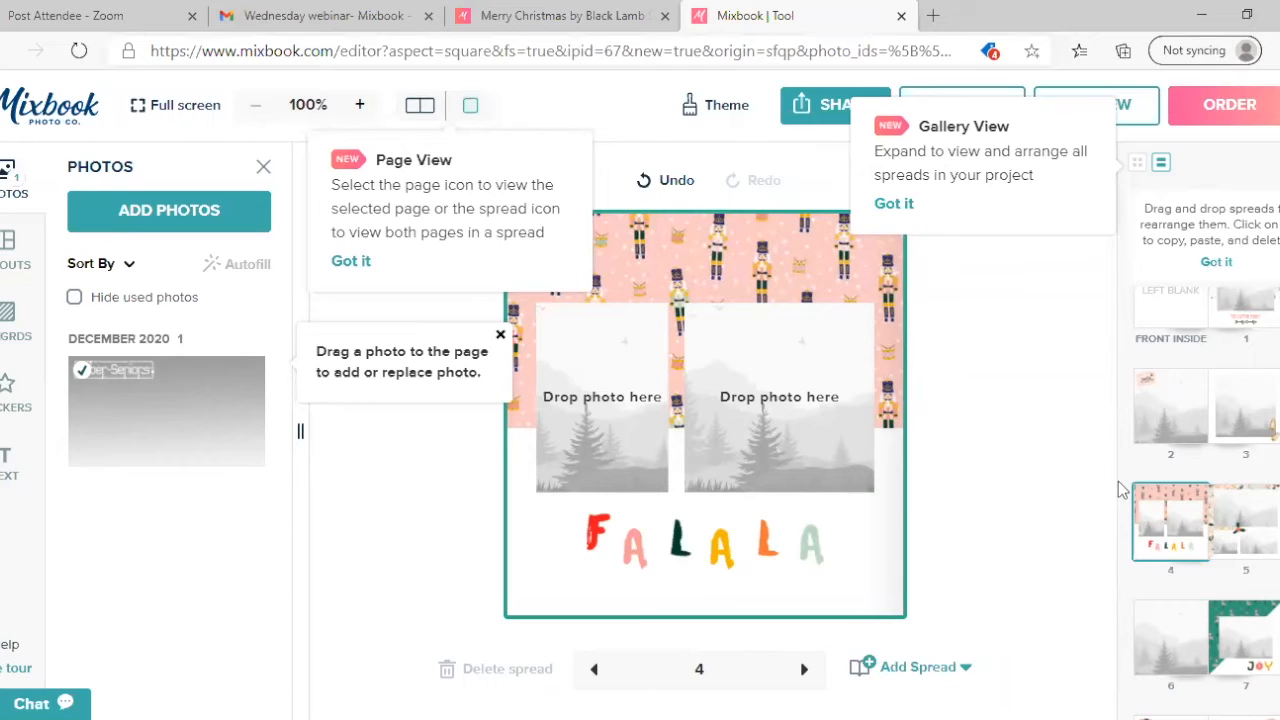
pyautogui.moveTo(878, 675)
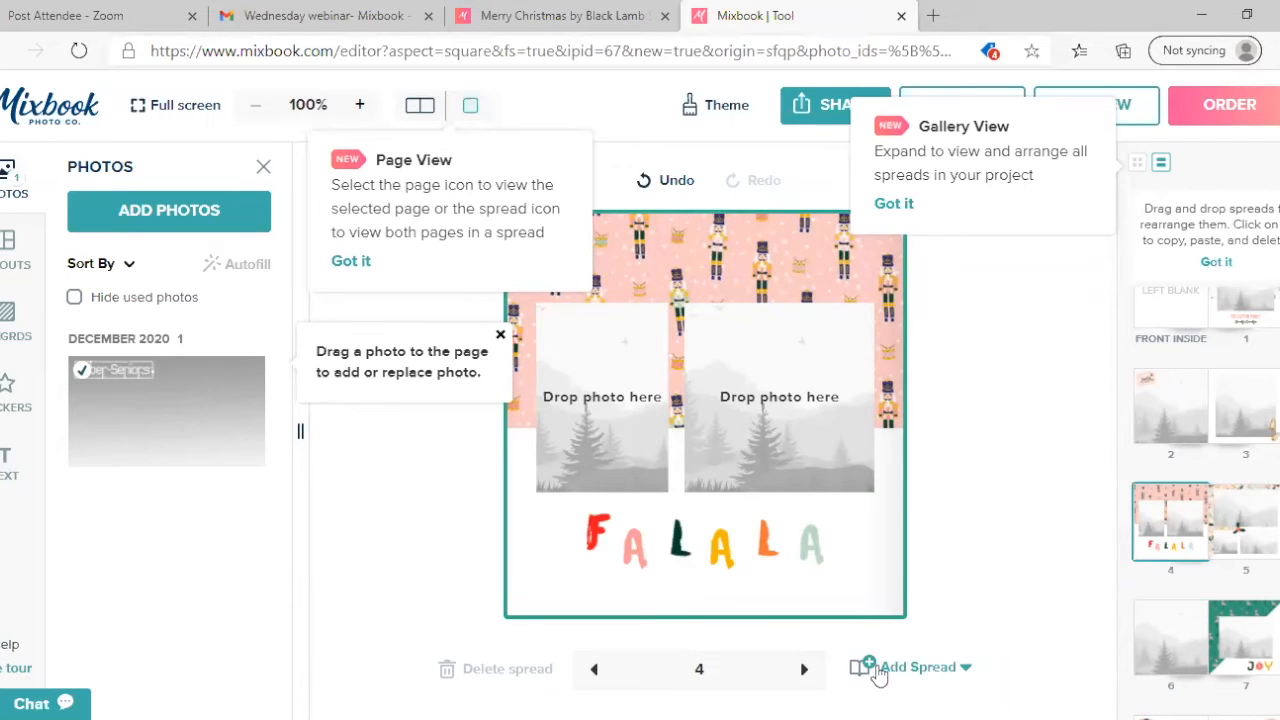
pyautogui.moveTo(890, 672)
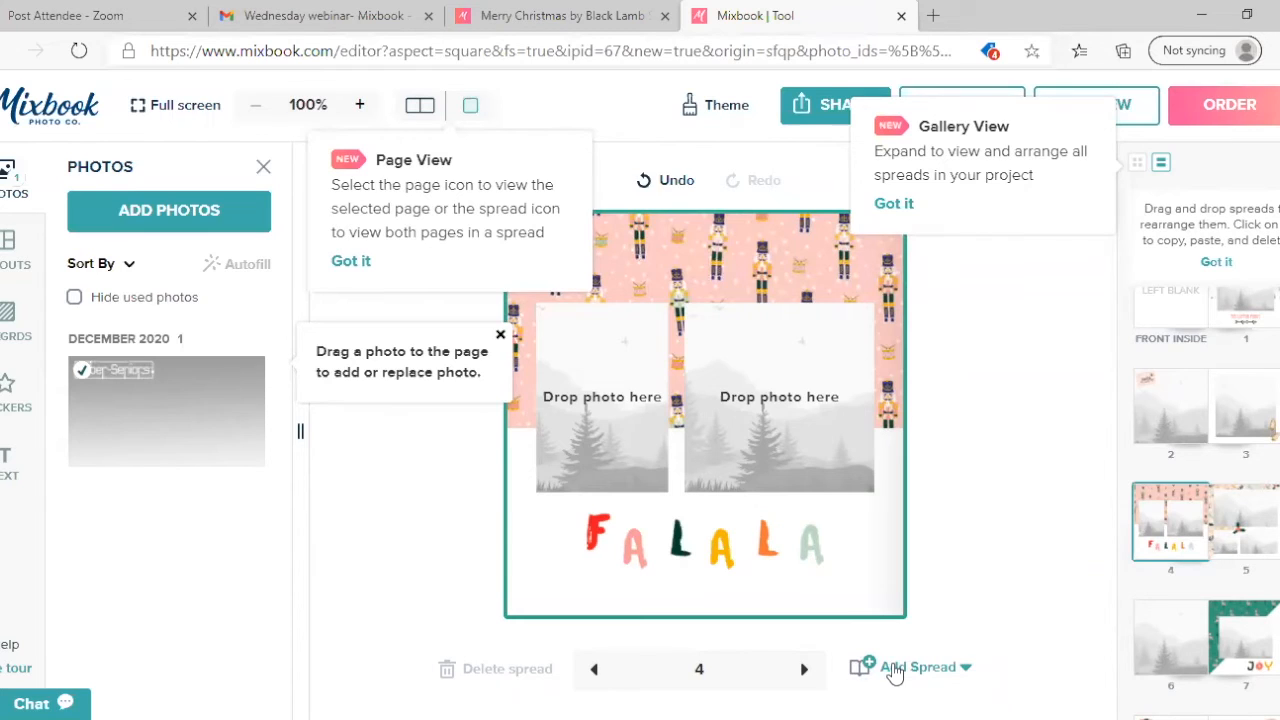
# - Insert a Blank Spread from the Add Spread menu after the FALALA pages
pyautogui.click(918, 667)
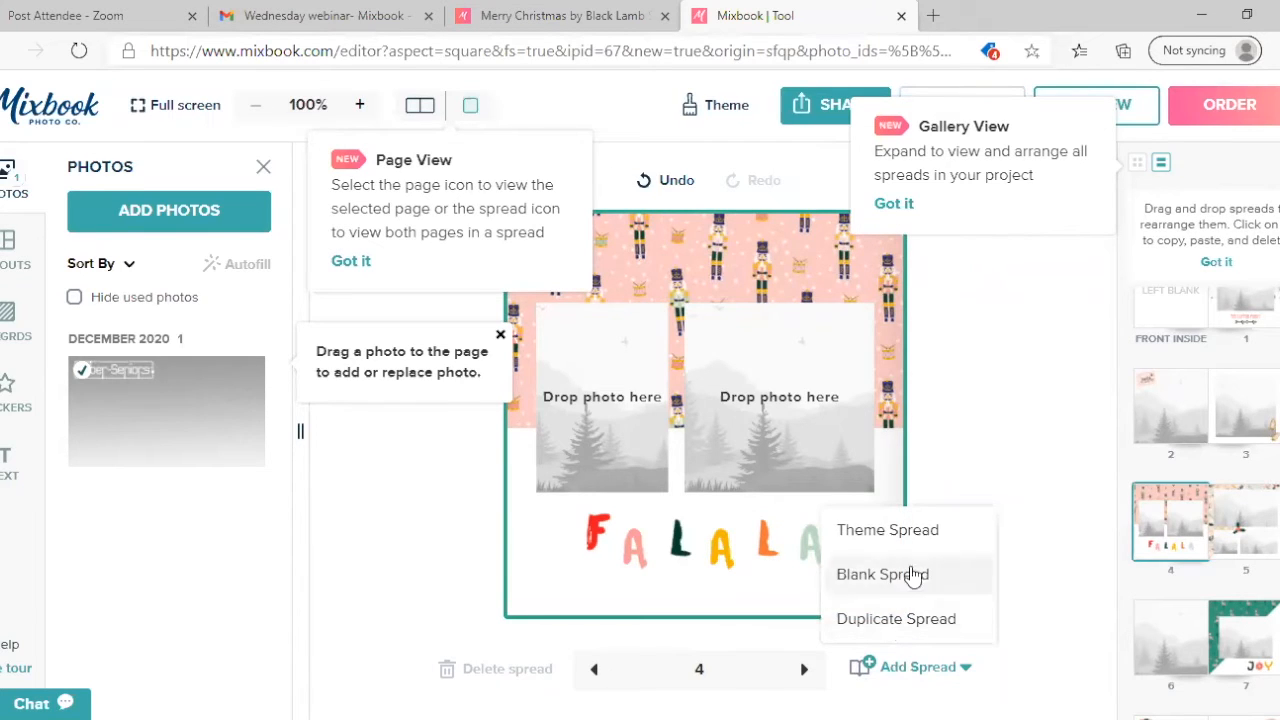
pyautogui.moveTo(901, 540)
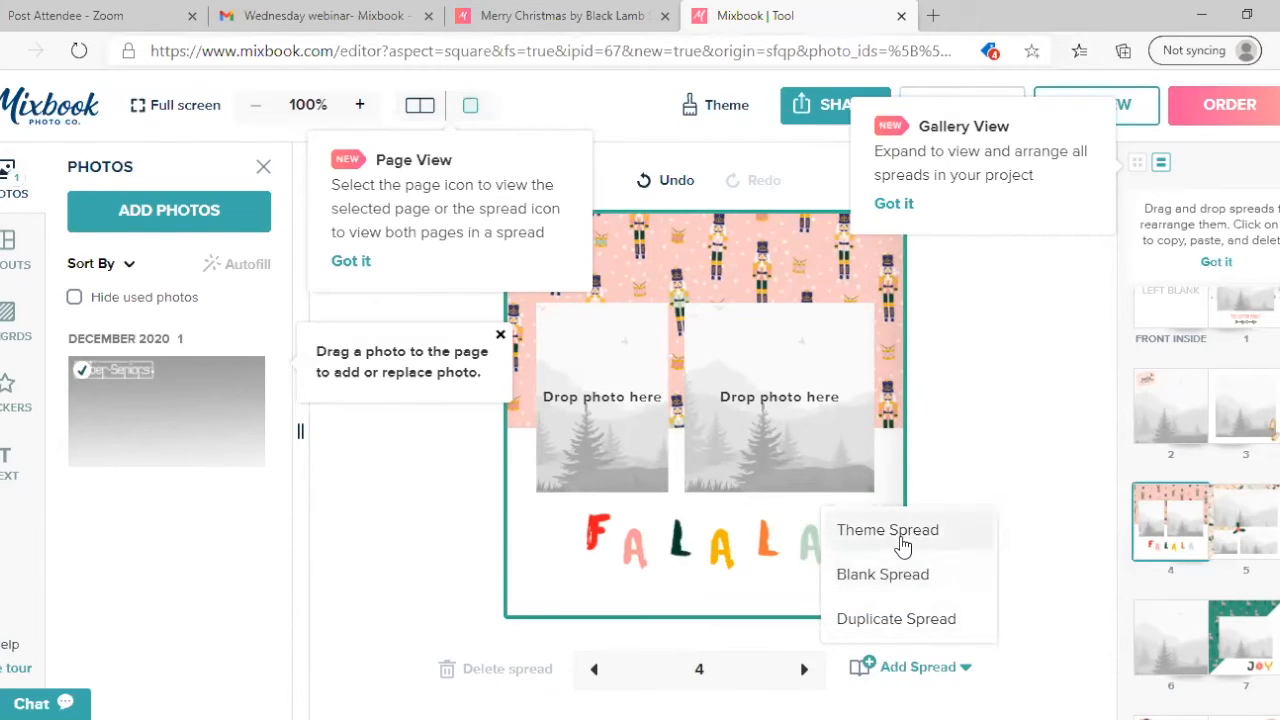
pyautogui.moveTo(860, 597)
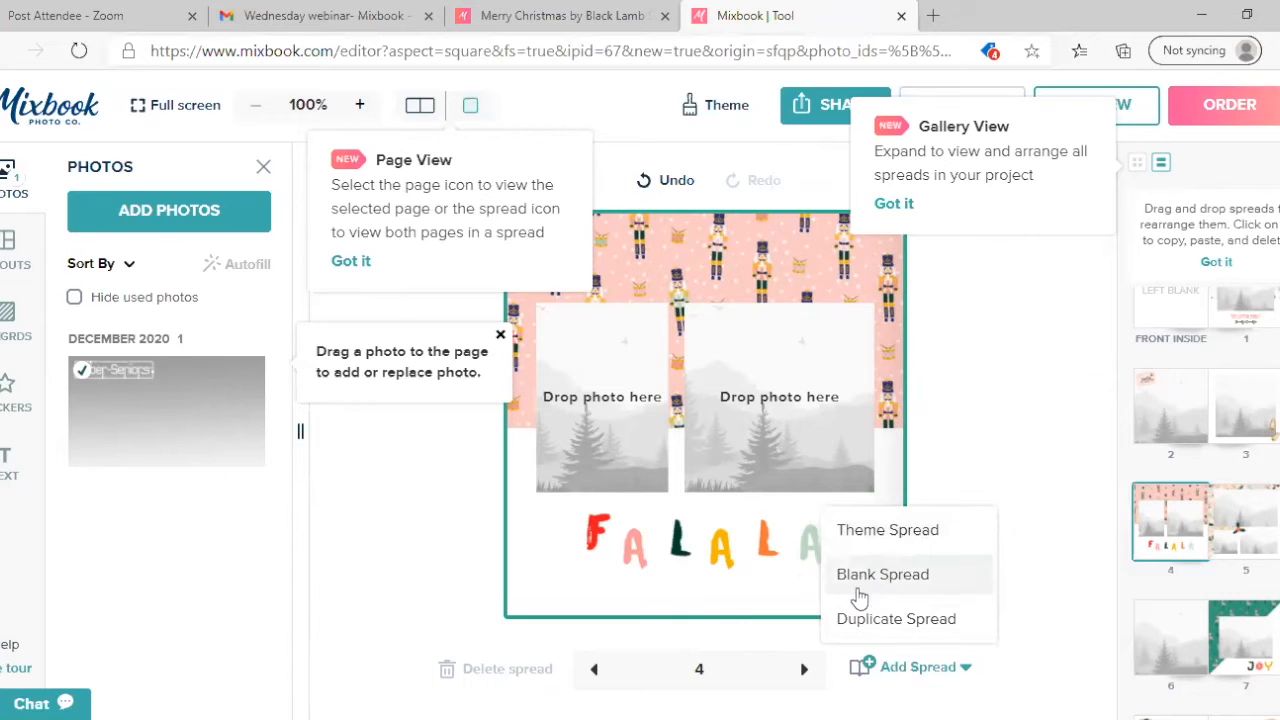
pyautogui.moveTo(887, 530)
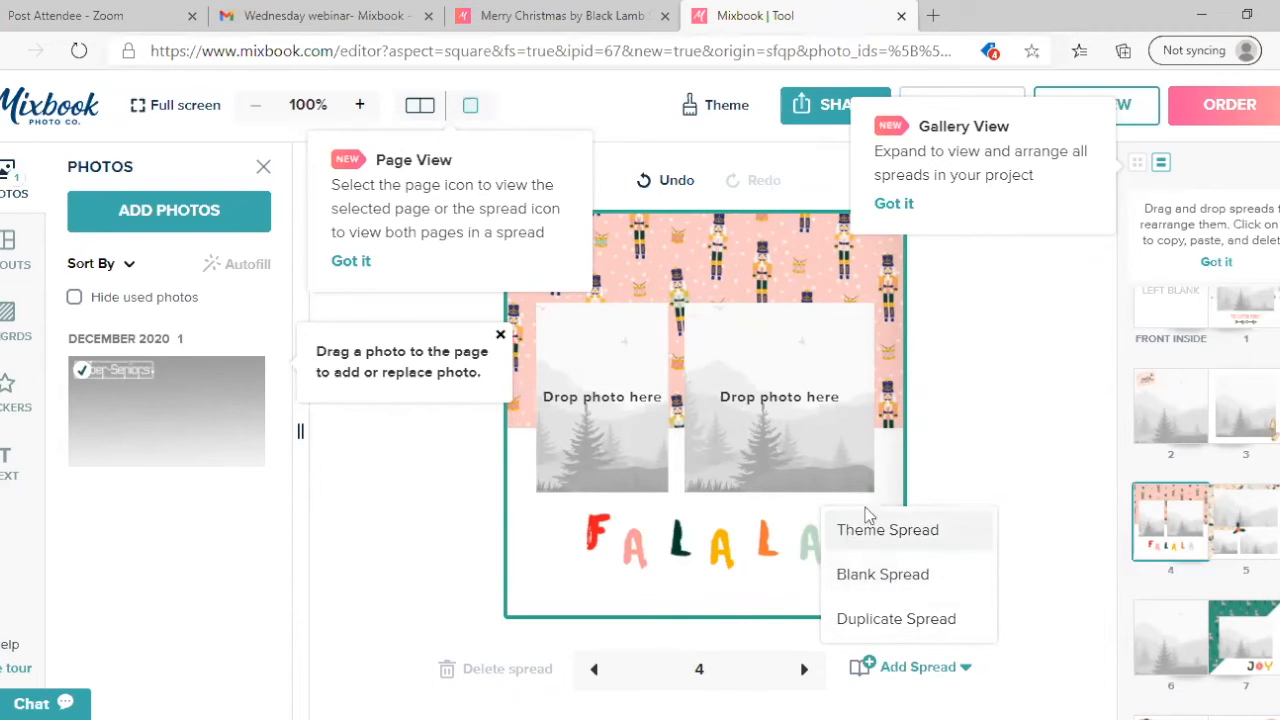
pyautogui.moveTo(888, 529)
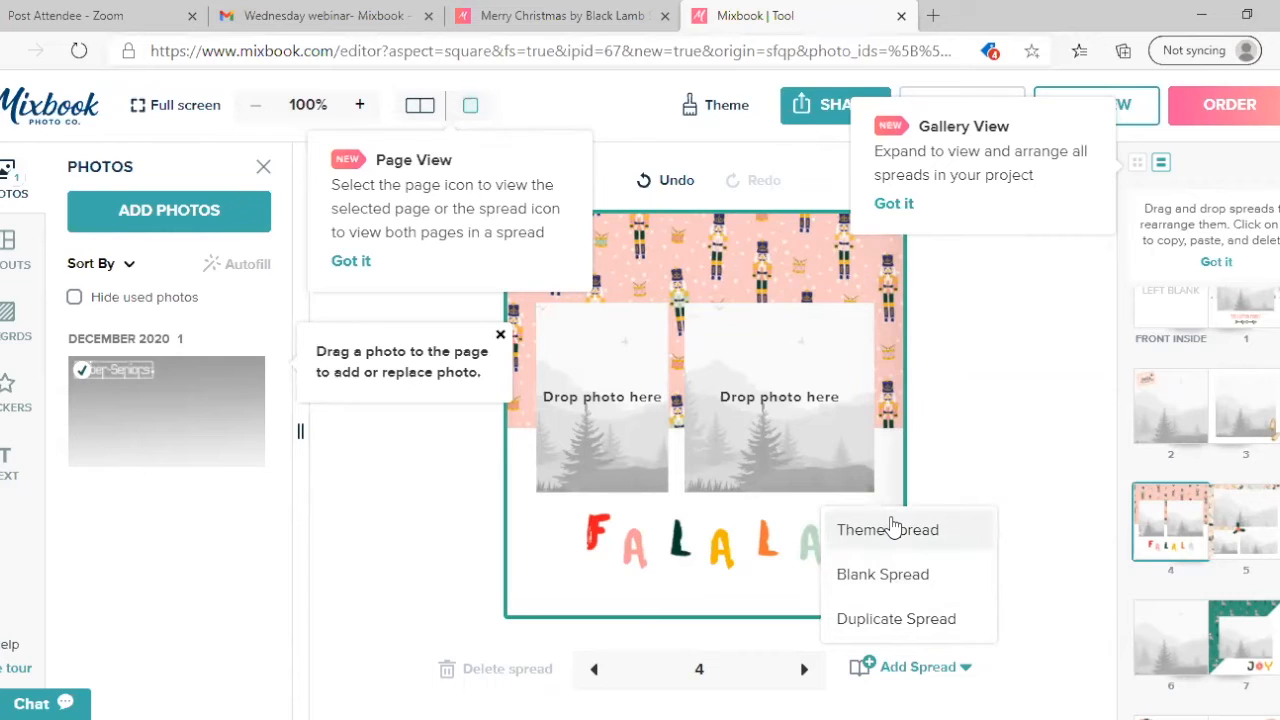
pyautogui.moveTo(908, 618)
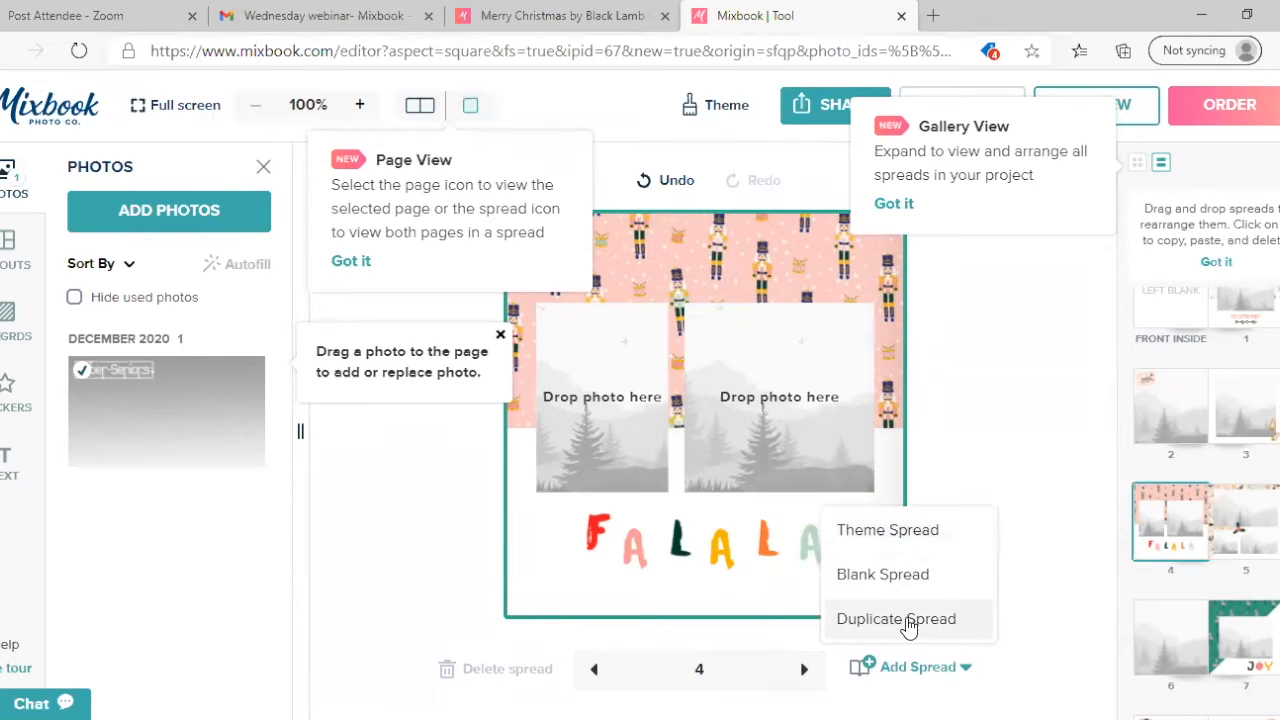
pyautogui.moveTo(882, 562)
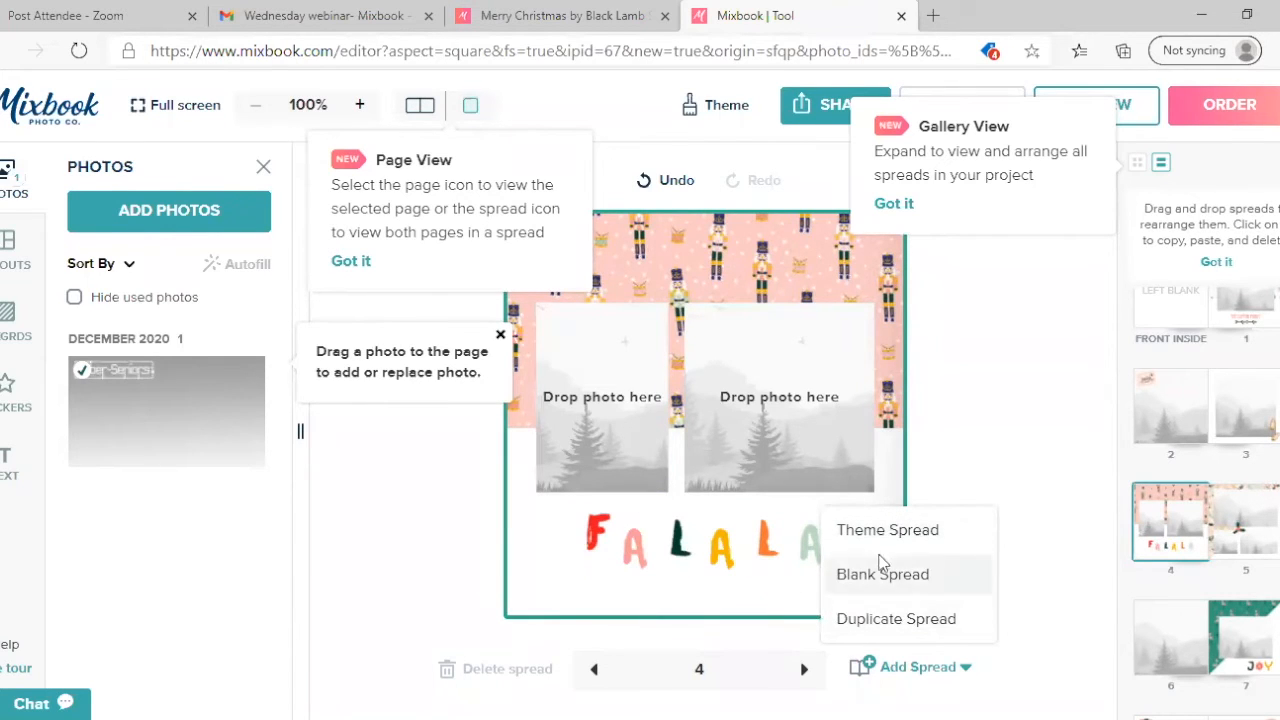
pyautogui.click(881, 574)
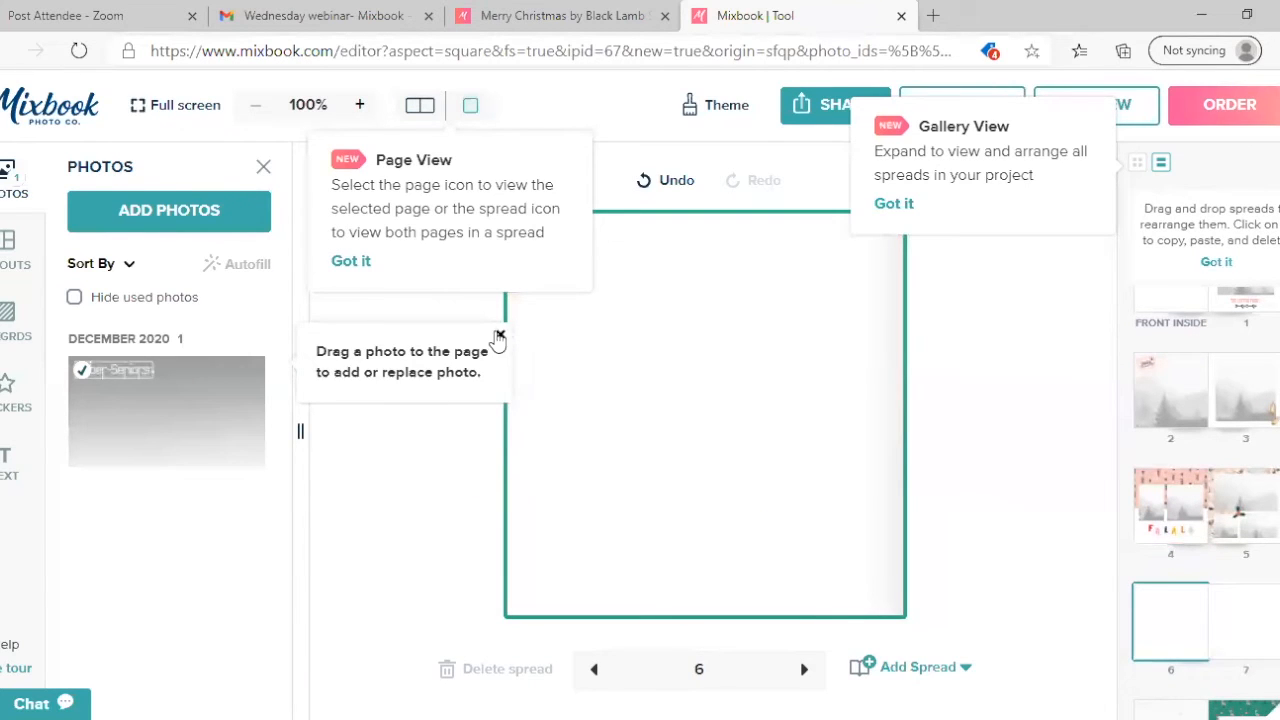
pyautogui.moveTo(1240, 618)
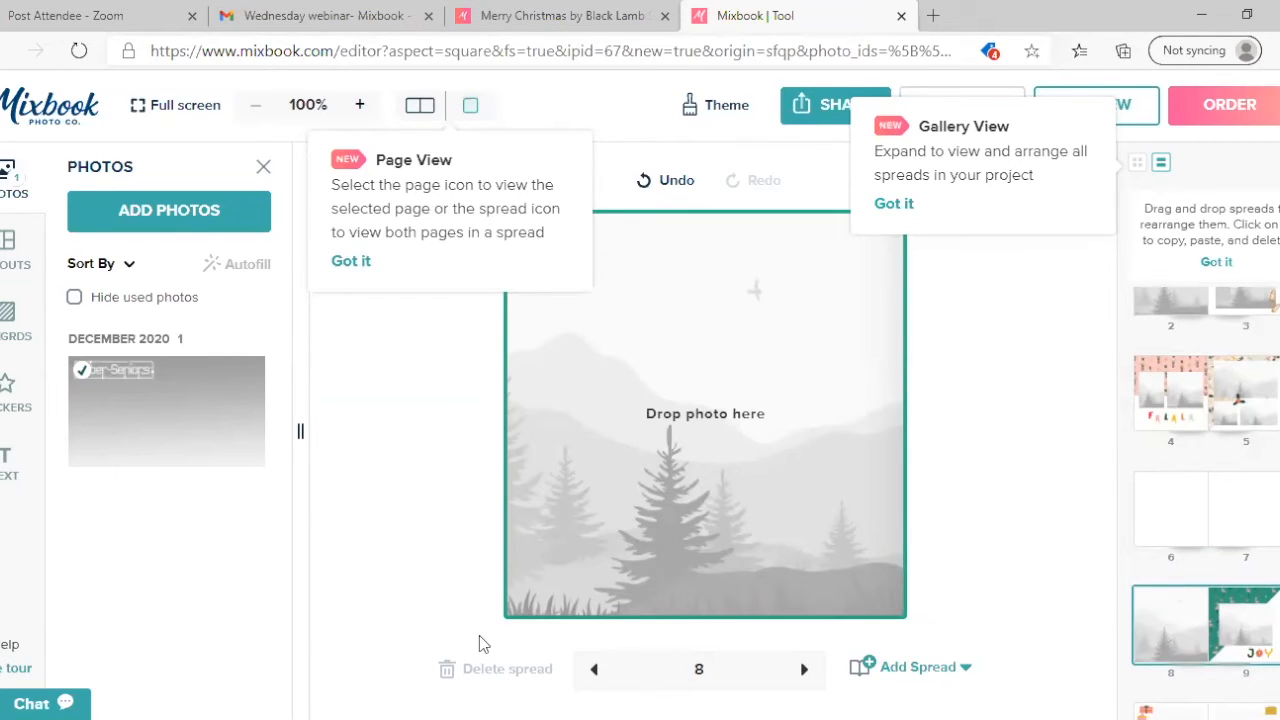
pyautogui.moveTo(143, 505)
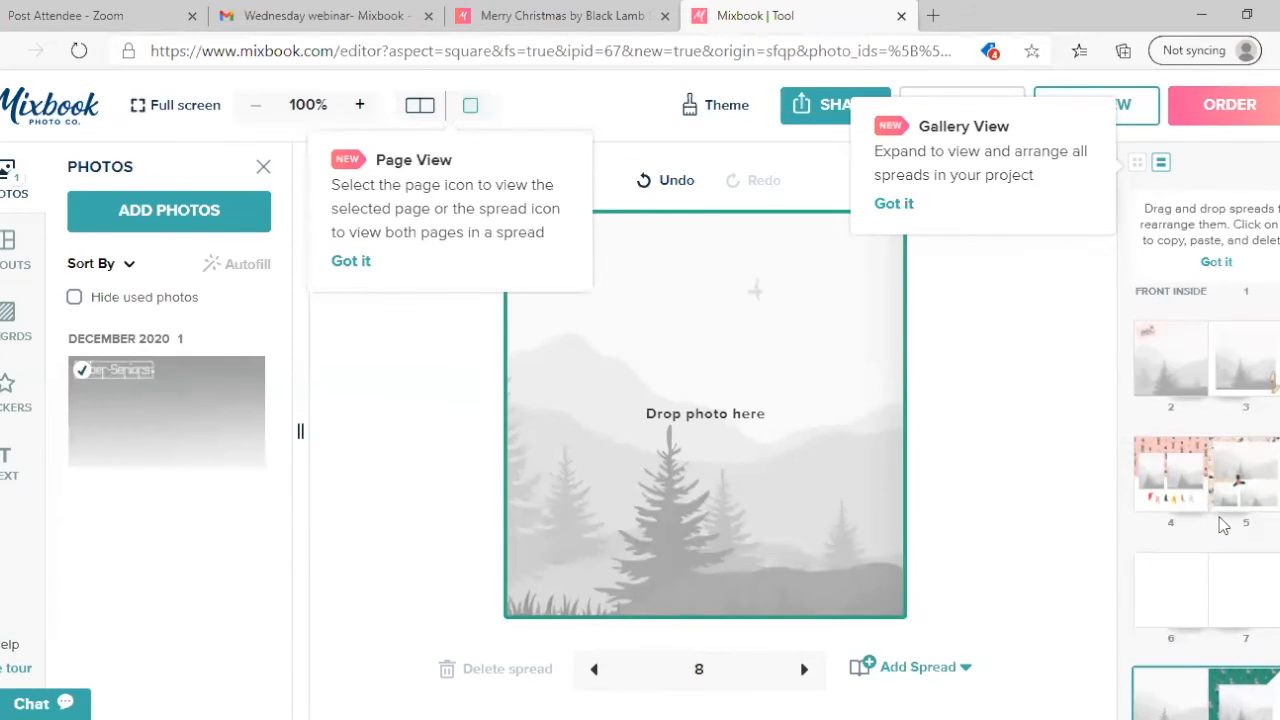
# - Clear the Front Inside family-name title and style it maroon, size 96, Bebas Neue
pyautogui.click(593, 669)
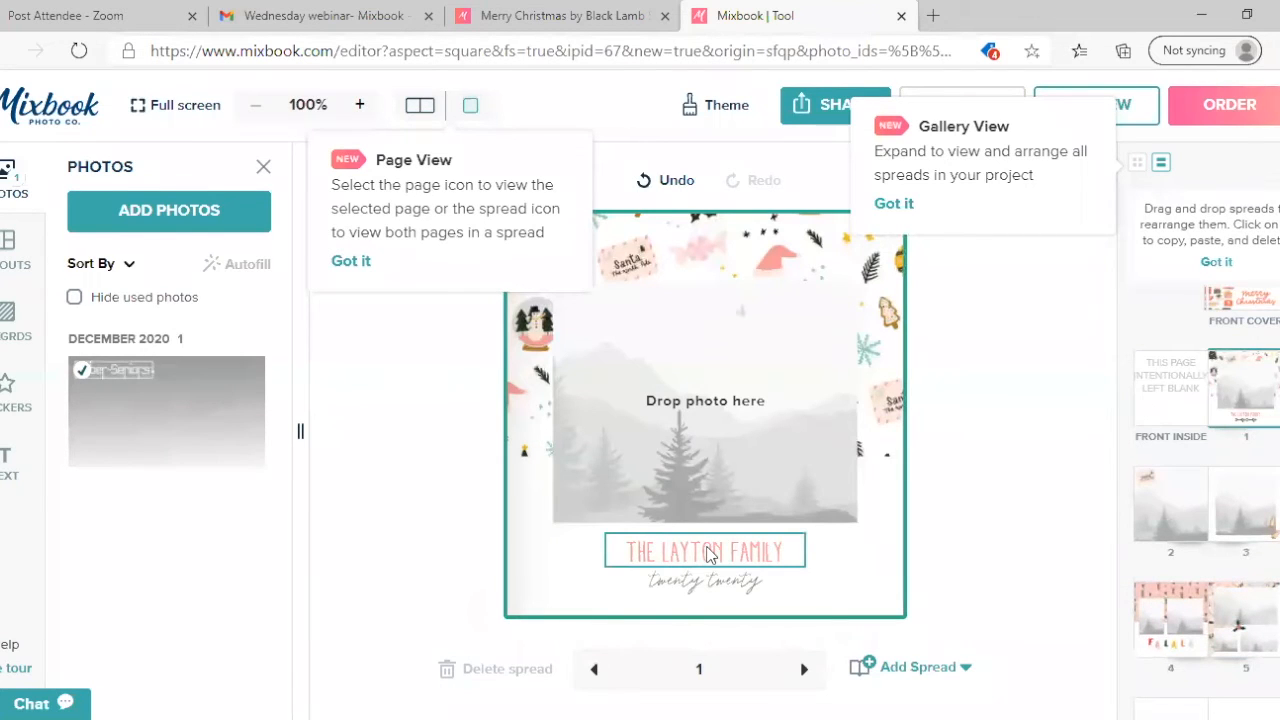
pyautogui.click(705, 551)
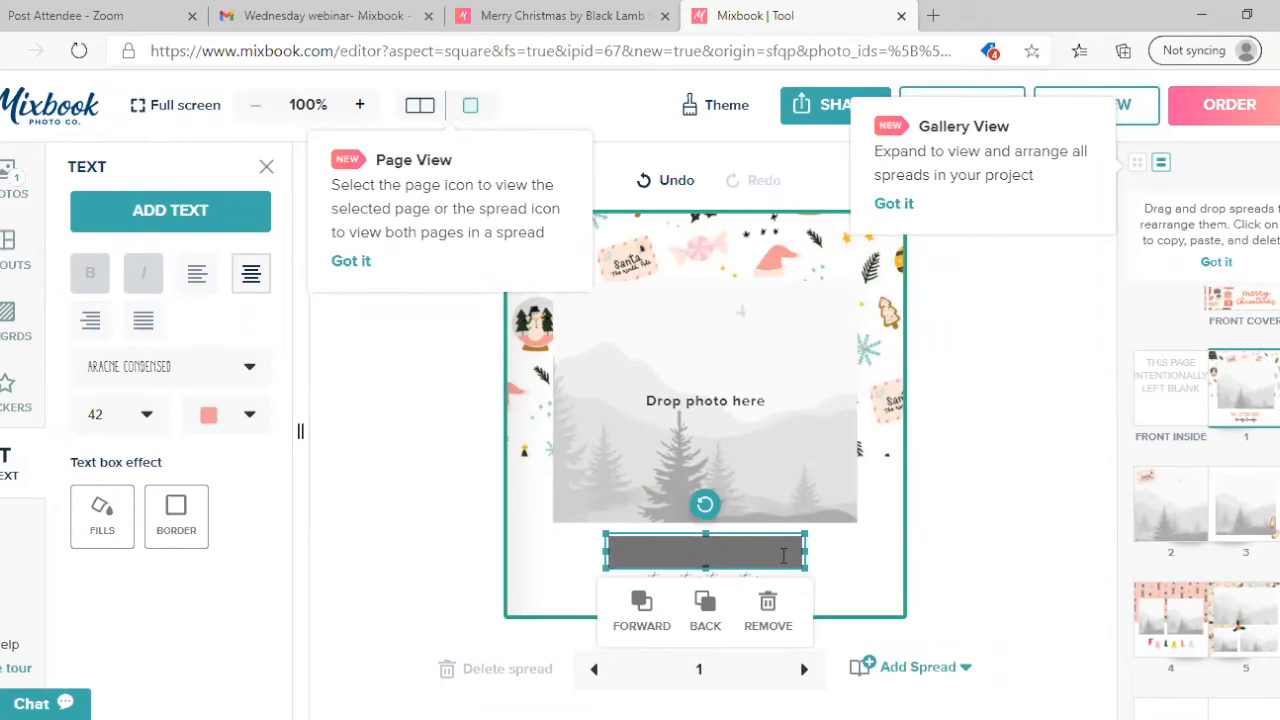
pyautogui.moveTo(320, 640)
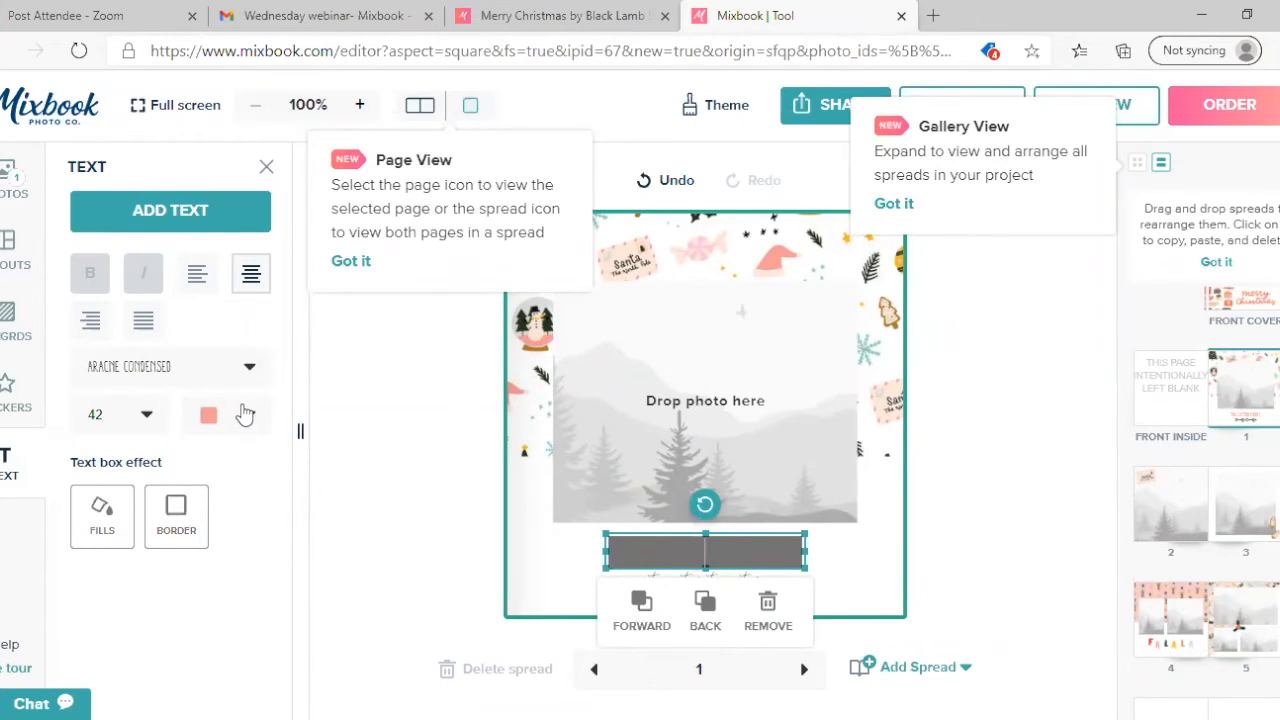
pyautogui.click(207, 415)
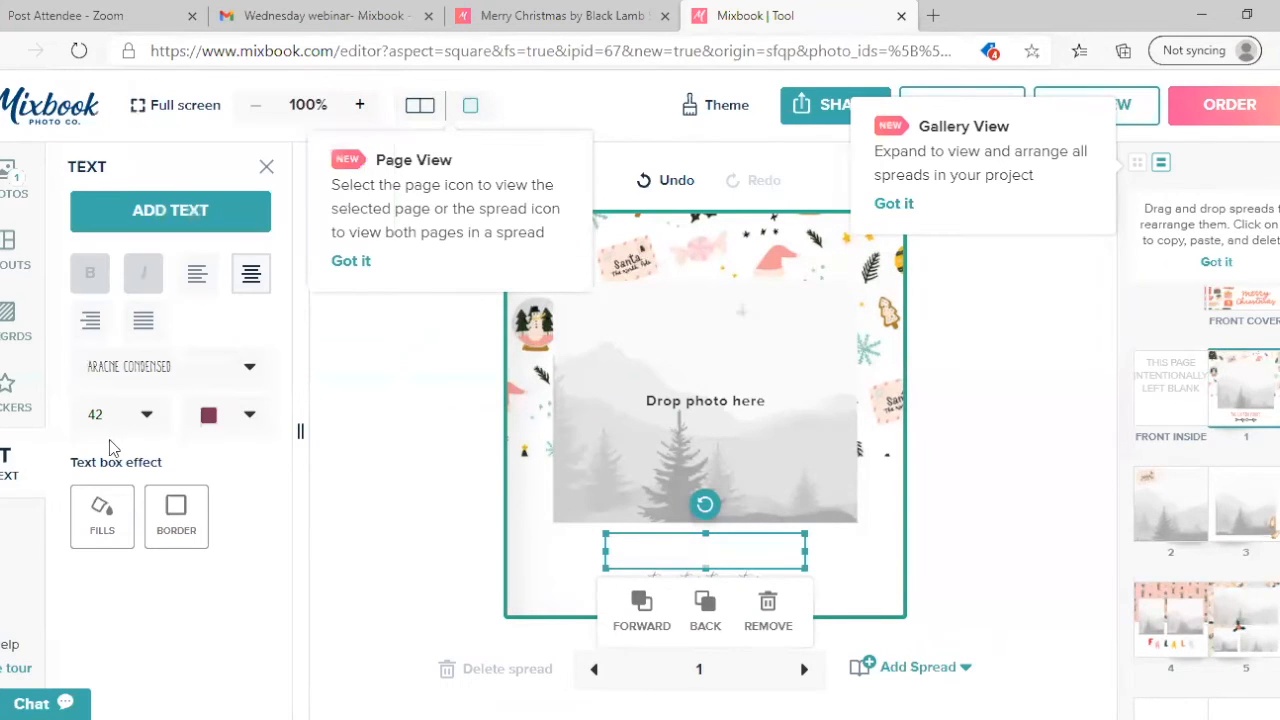
pyautogui.click(145, 414)
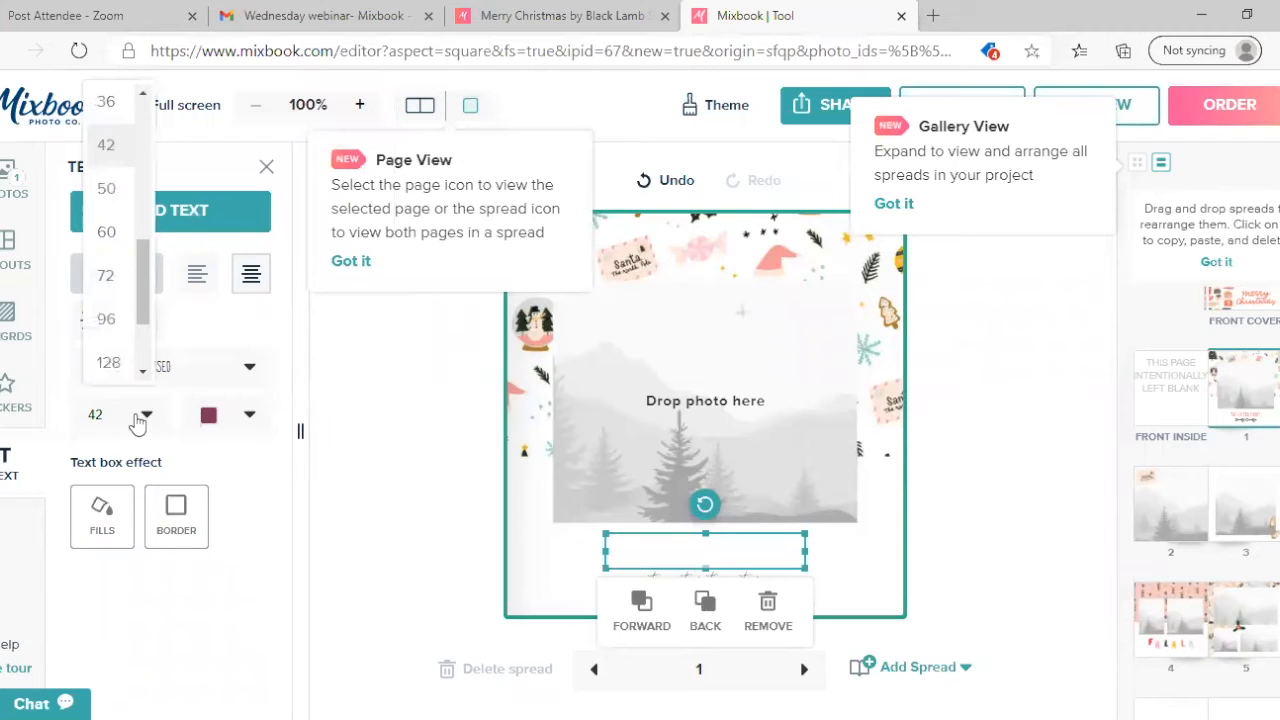
pyautogui.moveTo(115, 330)
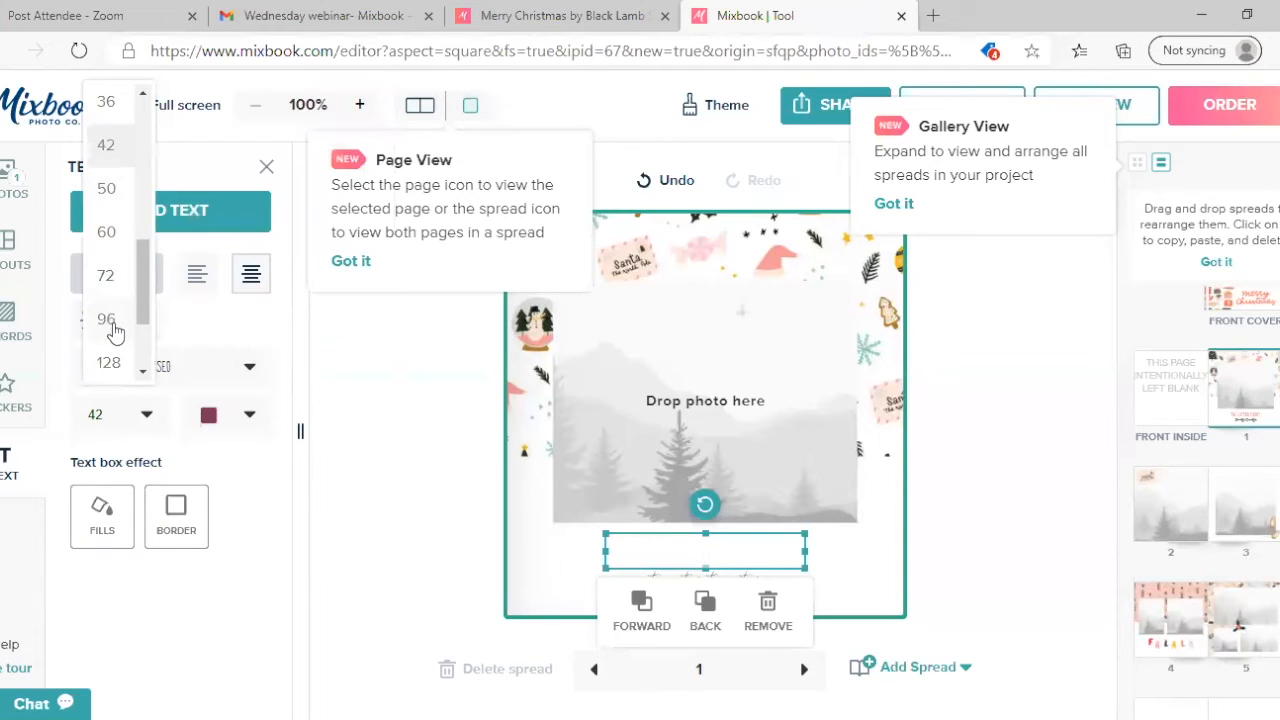
pyautogui.click(106, 318)
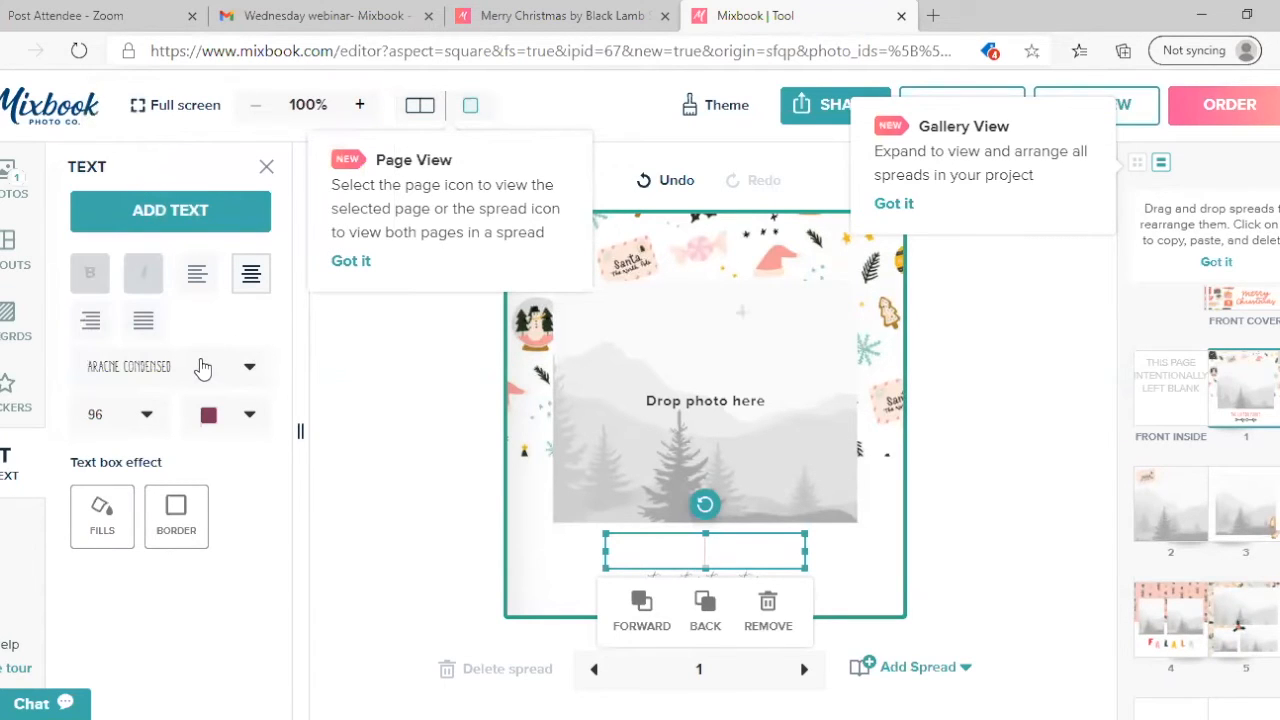
pyautogui.click(250, 366)
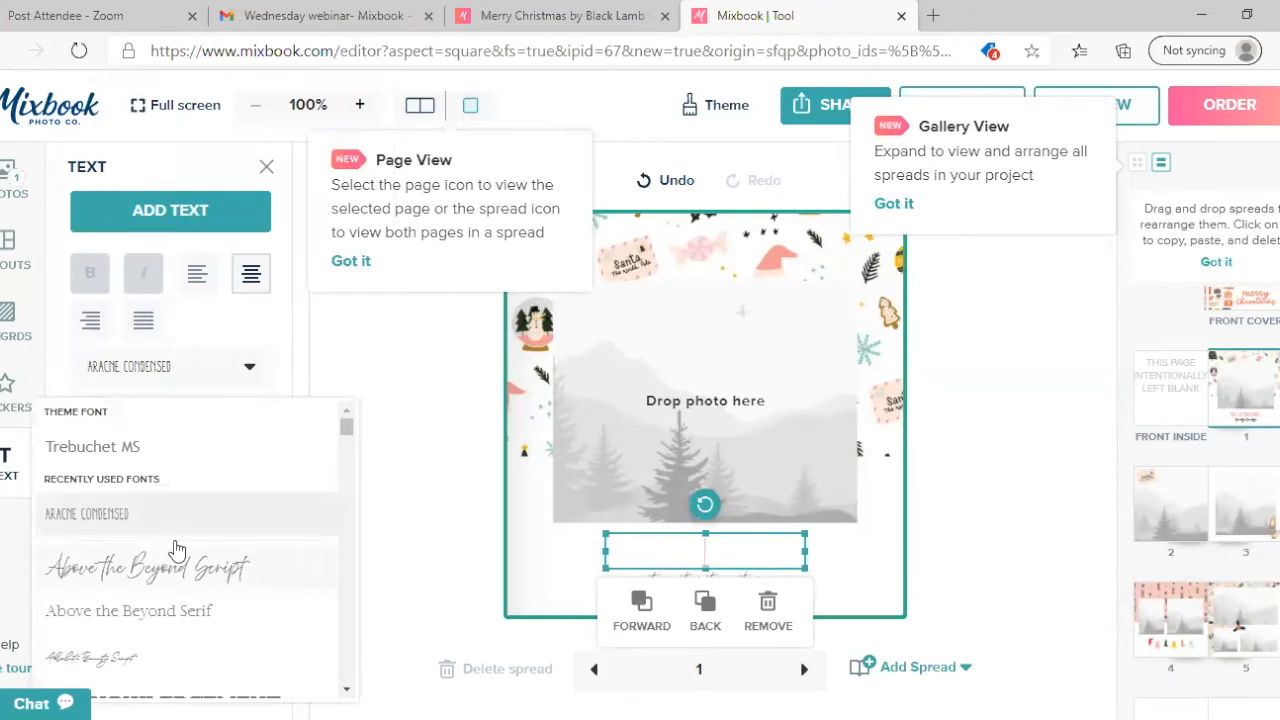
pyautogui.scroll(-3)
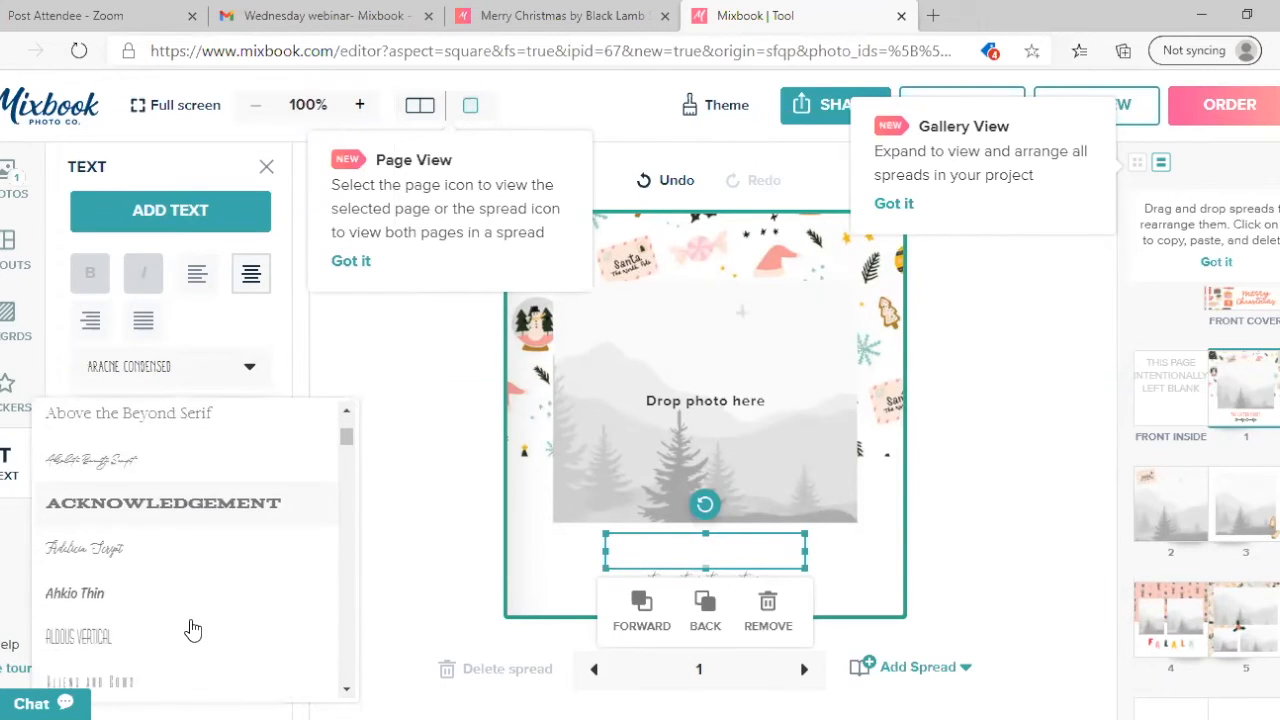
pyautogui.scroll(-3)
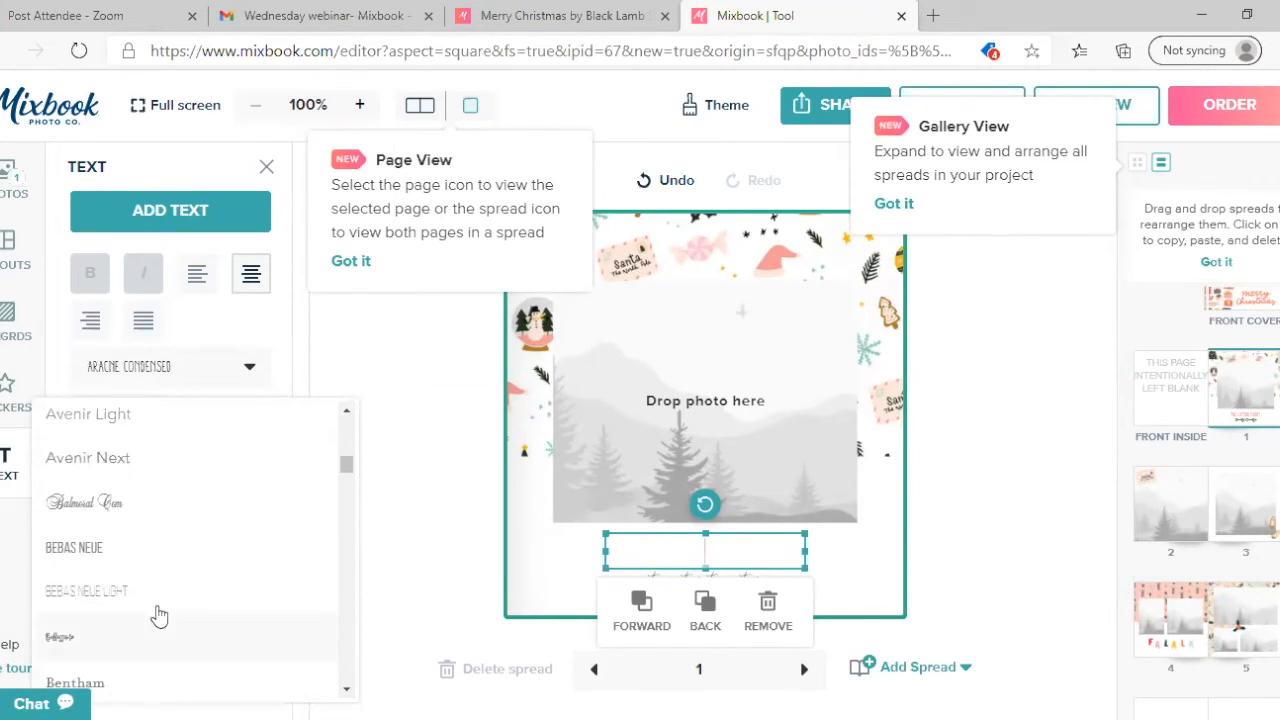
pyautogui.click(73, 547)
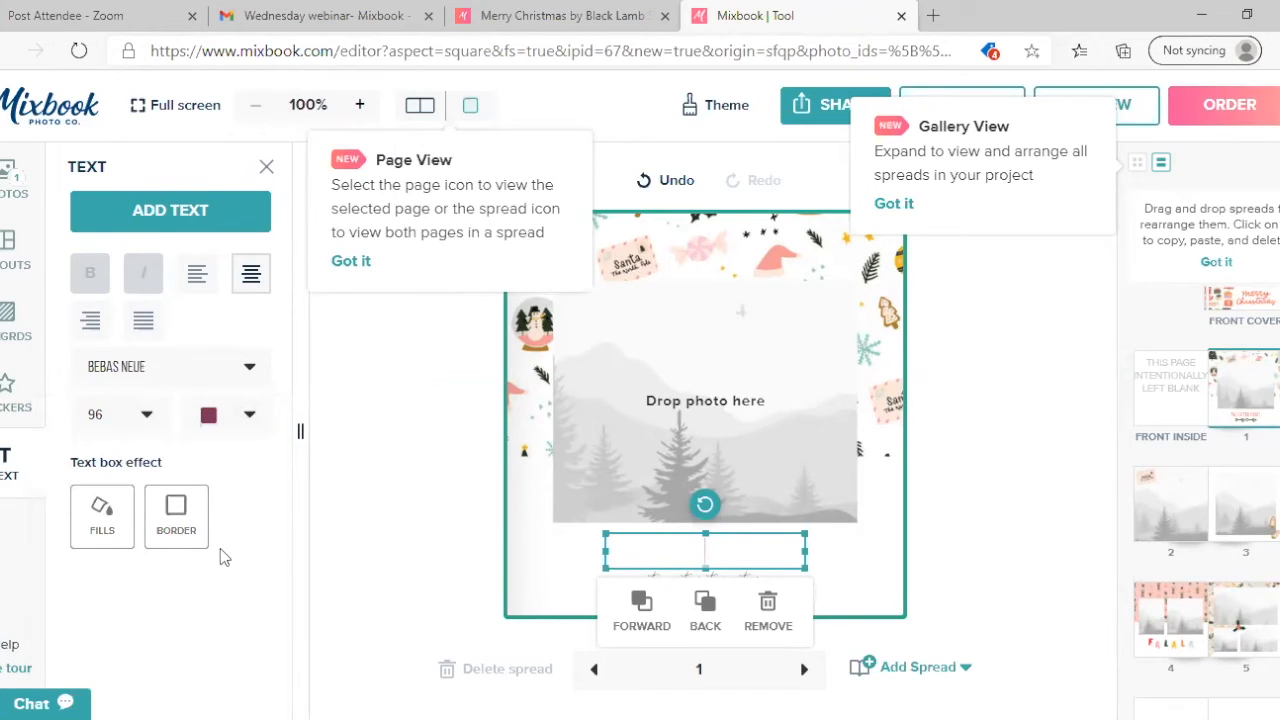
pyautogui.moveTo(224, 543)
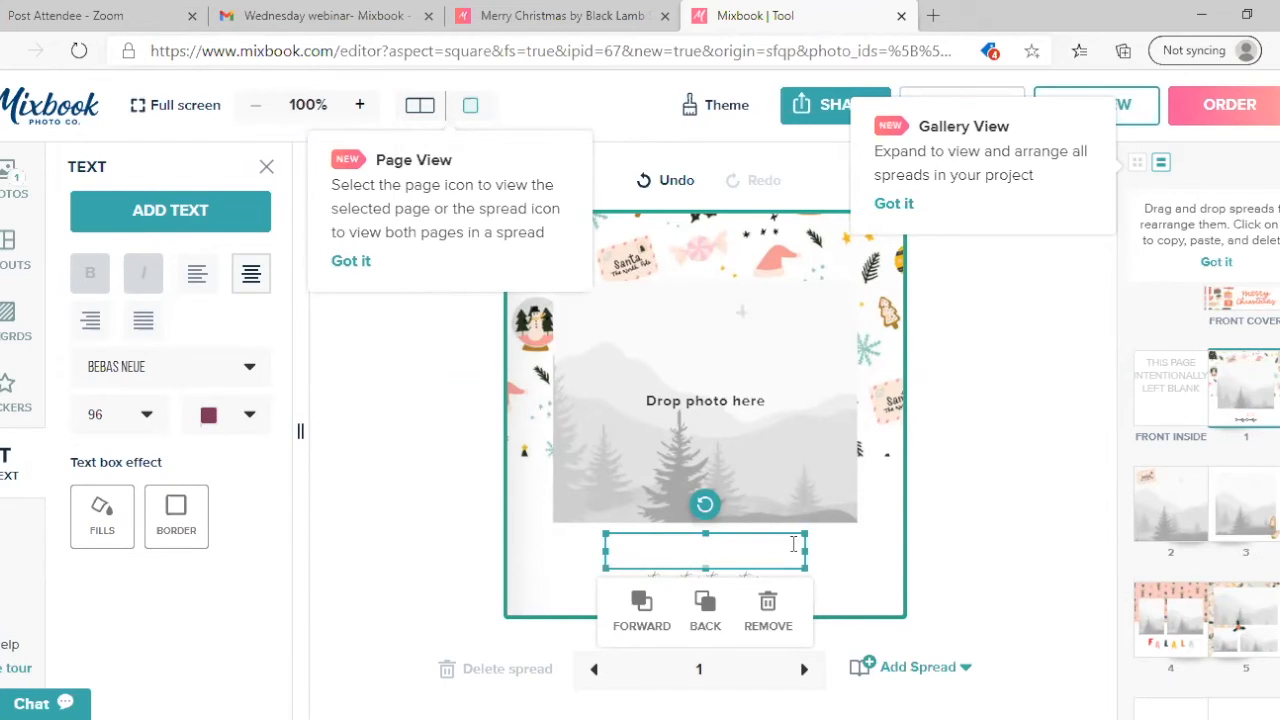
pyautogui.moveTo(768, 605)
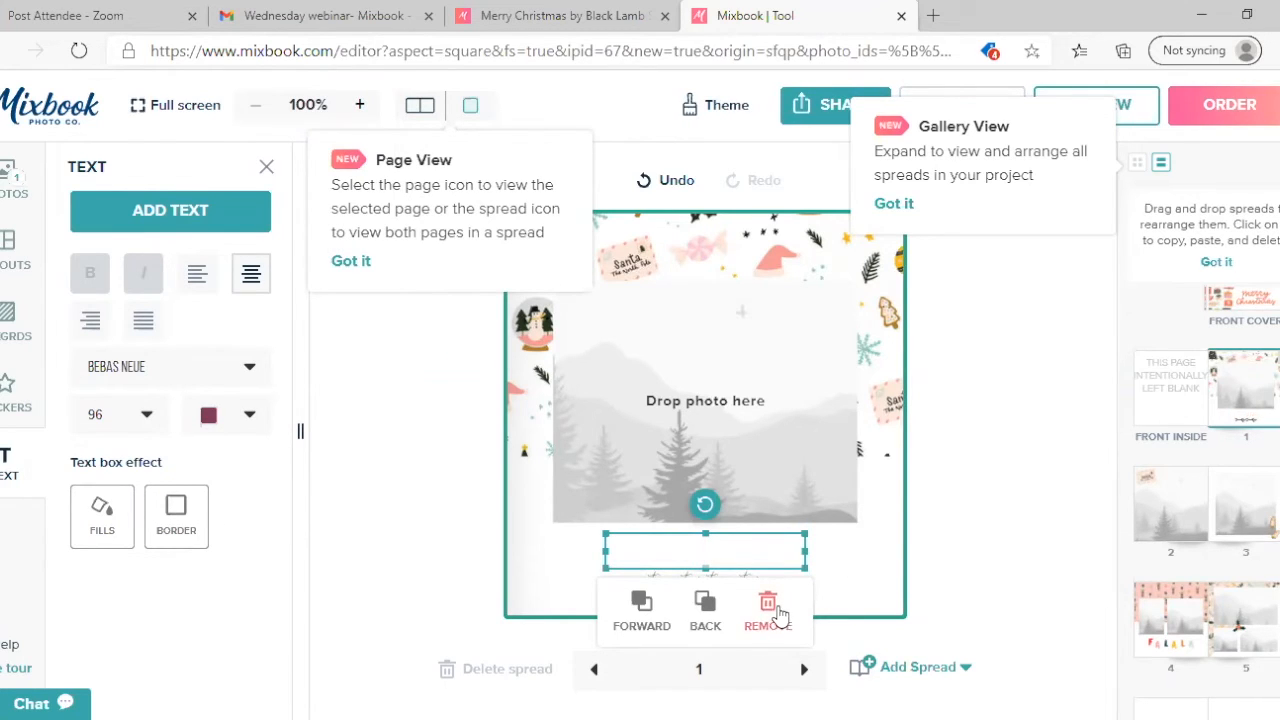
pyautogui.moveTo(775, 610)
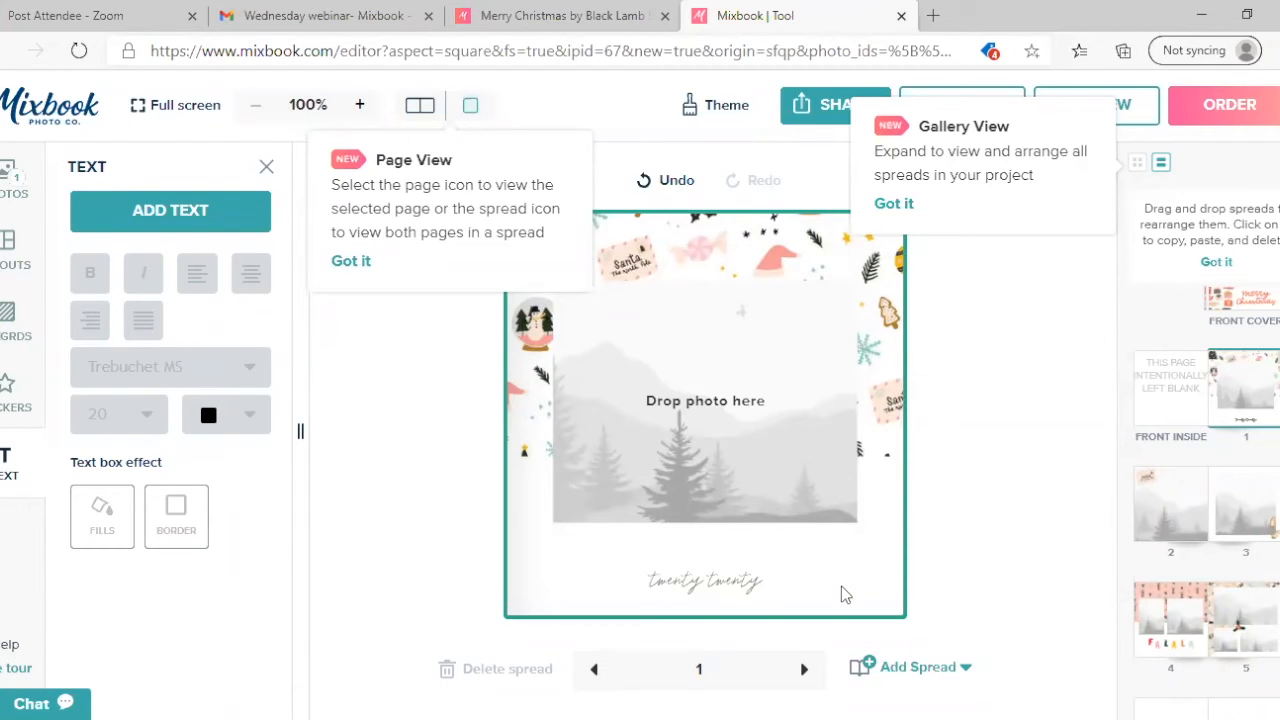
pyautogui.moveTo(858, 543)
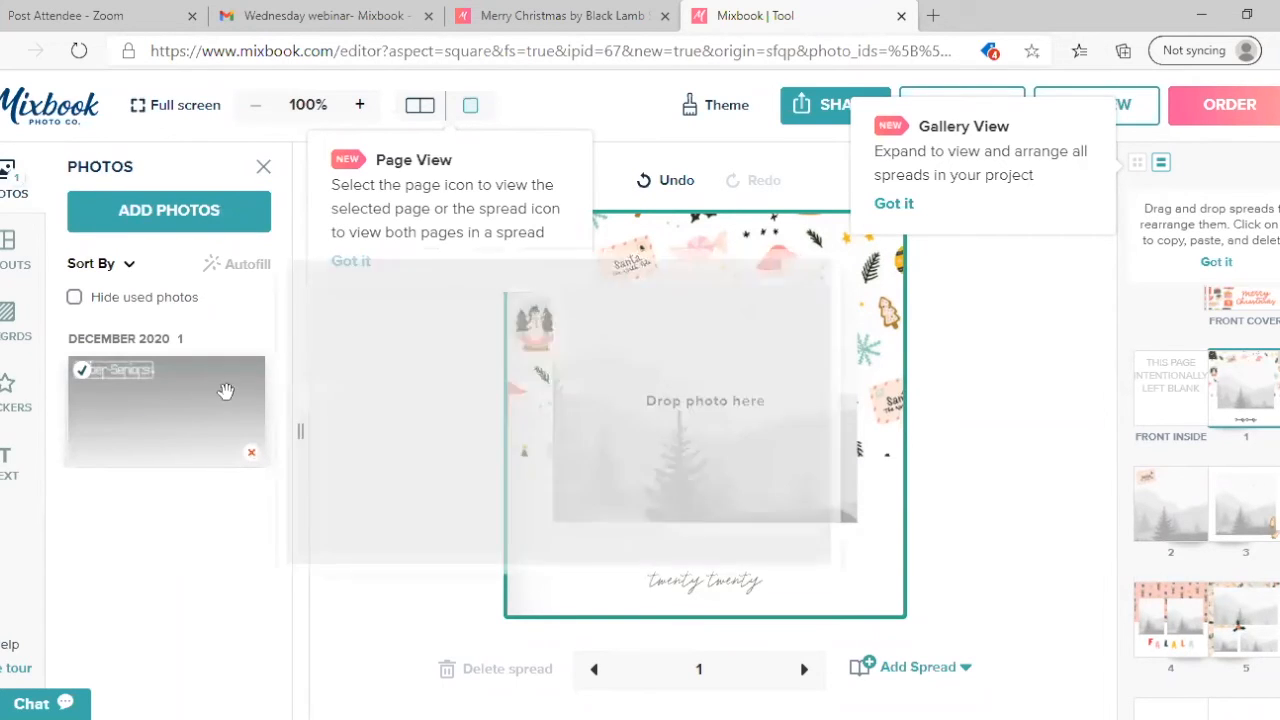
# - Drag the grey uploaded photo into the first inside page's photo frame
pyautogui.moveTo(165, 400); pyautogui.dragTo(700, 390)
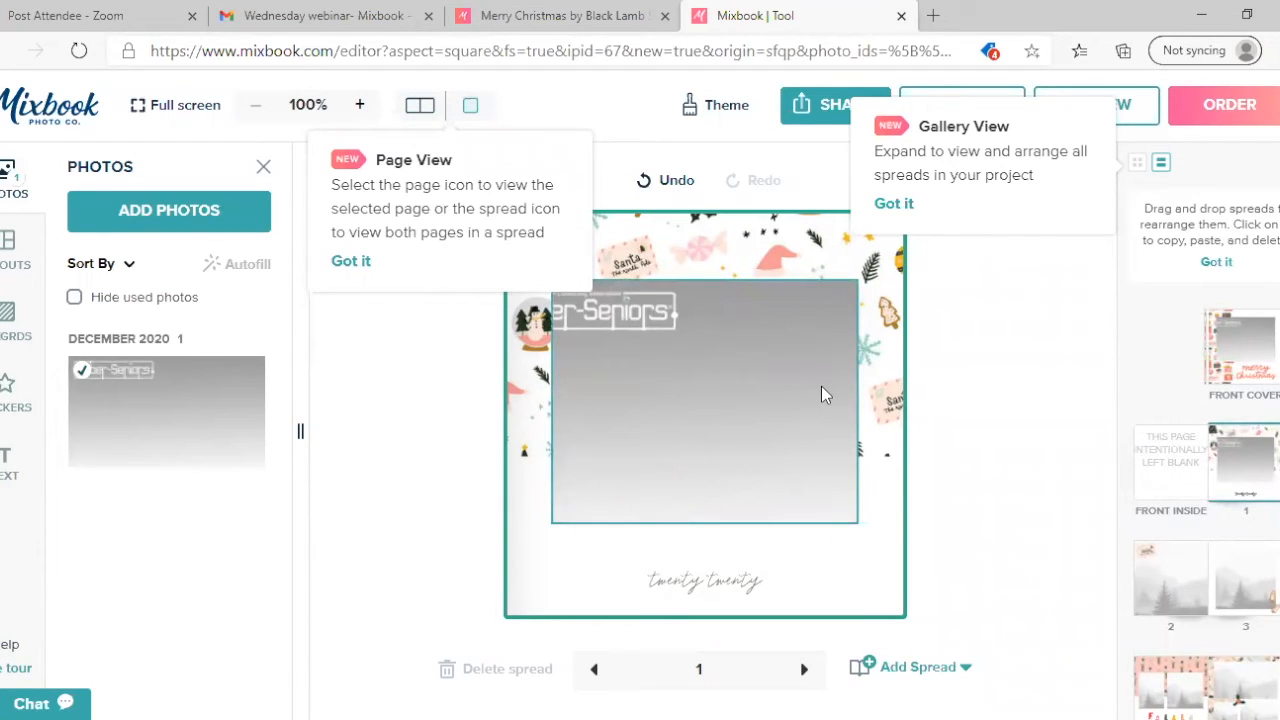
pyautogui.moveTo(160, 235)
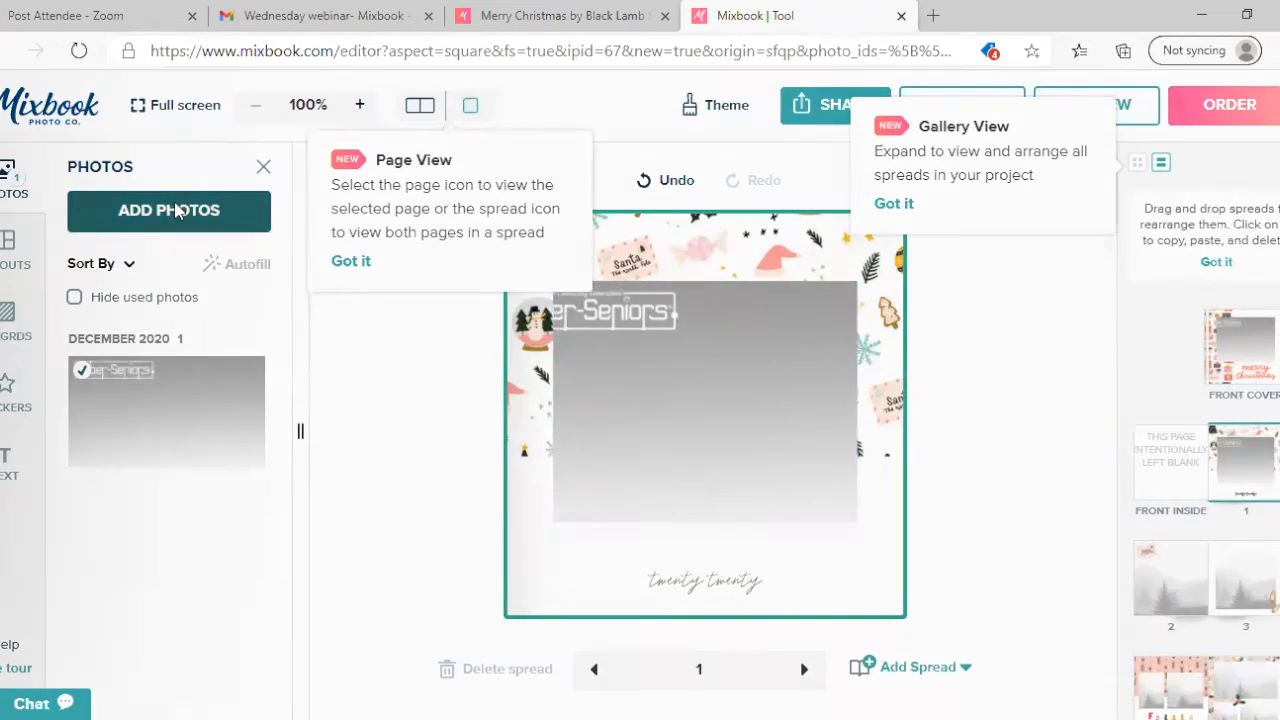
# - Upload the purple Cyber-Seniors background PNG from Downloads into the photo panel
pyautogui.click(168, 210)
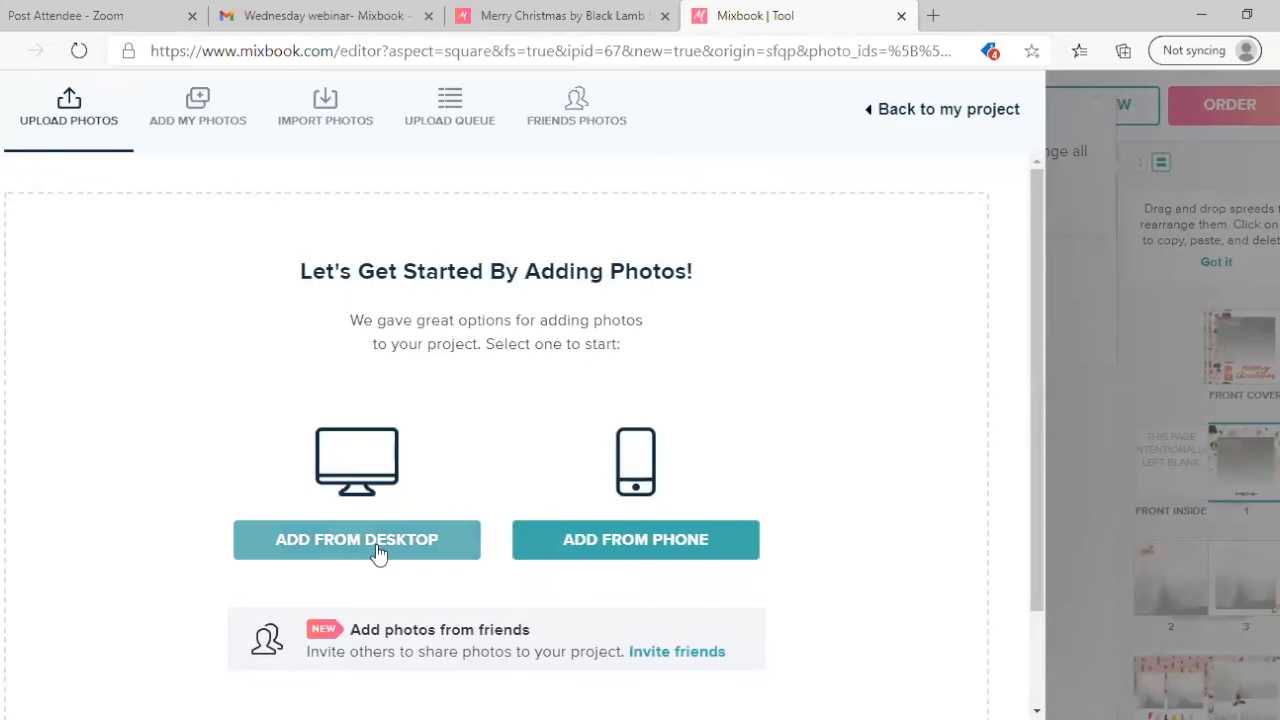
pyautogui.click(356, 539)
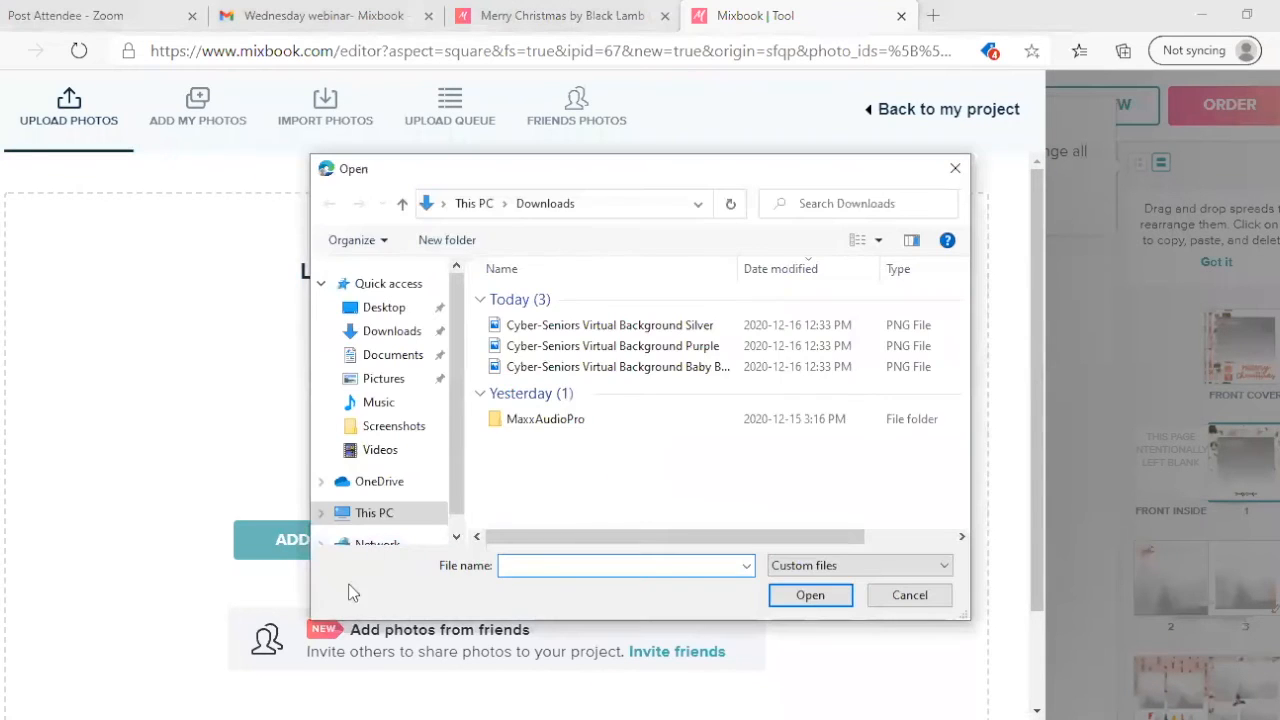
pyautogui.click(612, 345)
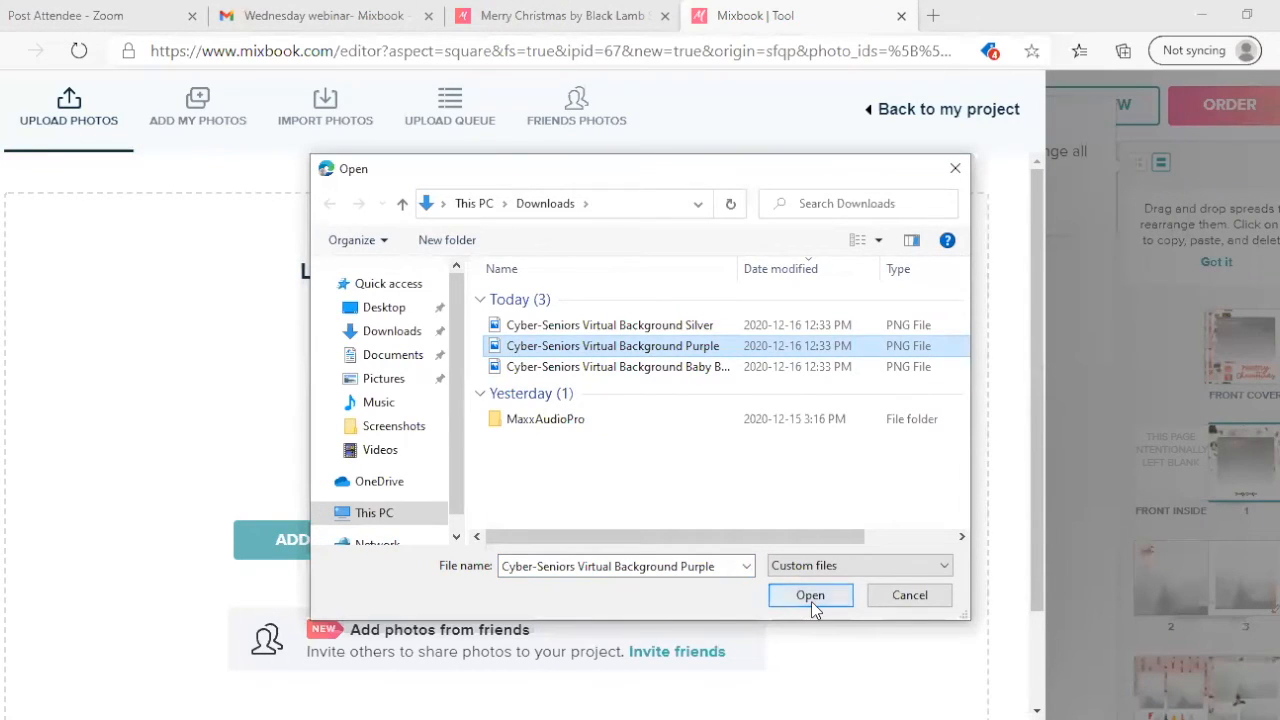
pyautogui.click(810, 595)
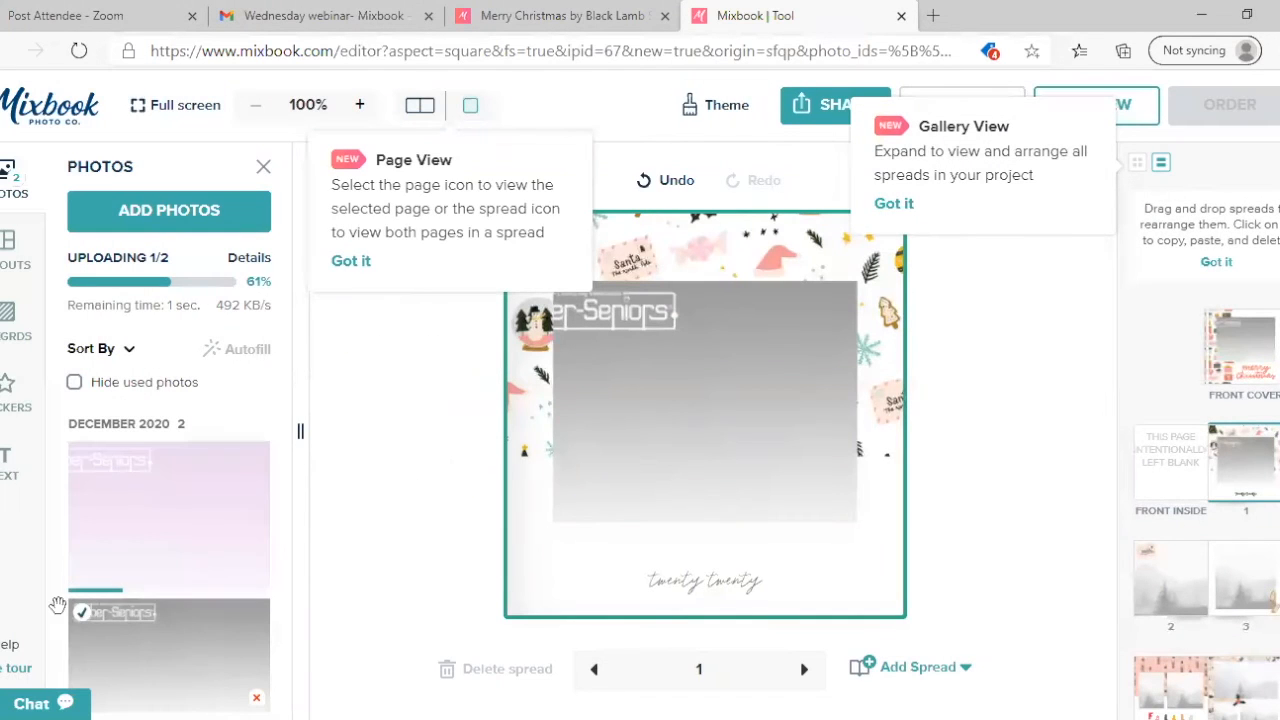
pyautogui.click(245, 348)
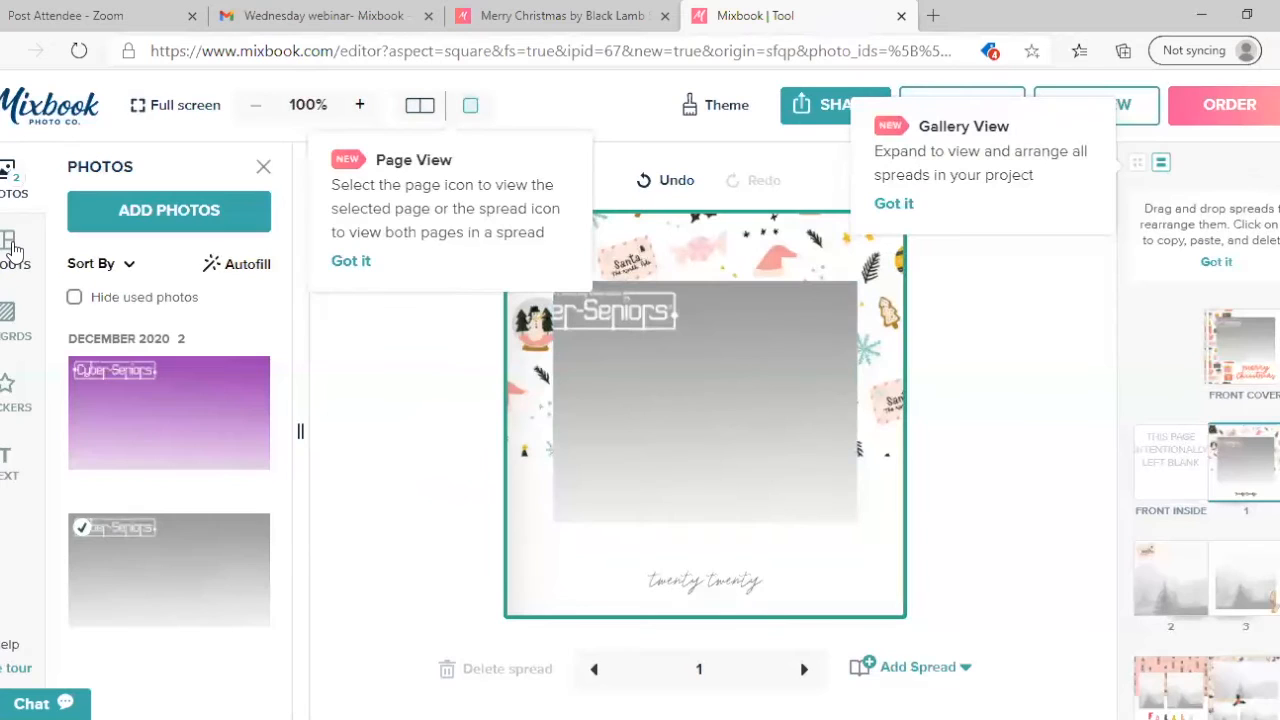
# - Filter Page Layouts to four-photo designs, scroll through them, then move to Backgrounds
pyautogui.click(10, 245)
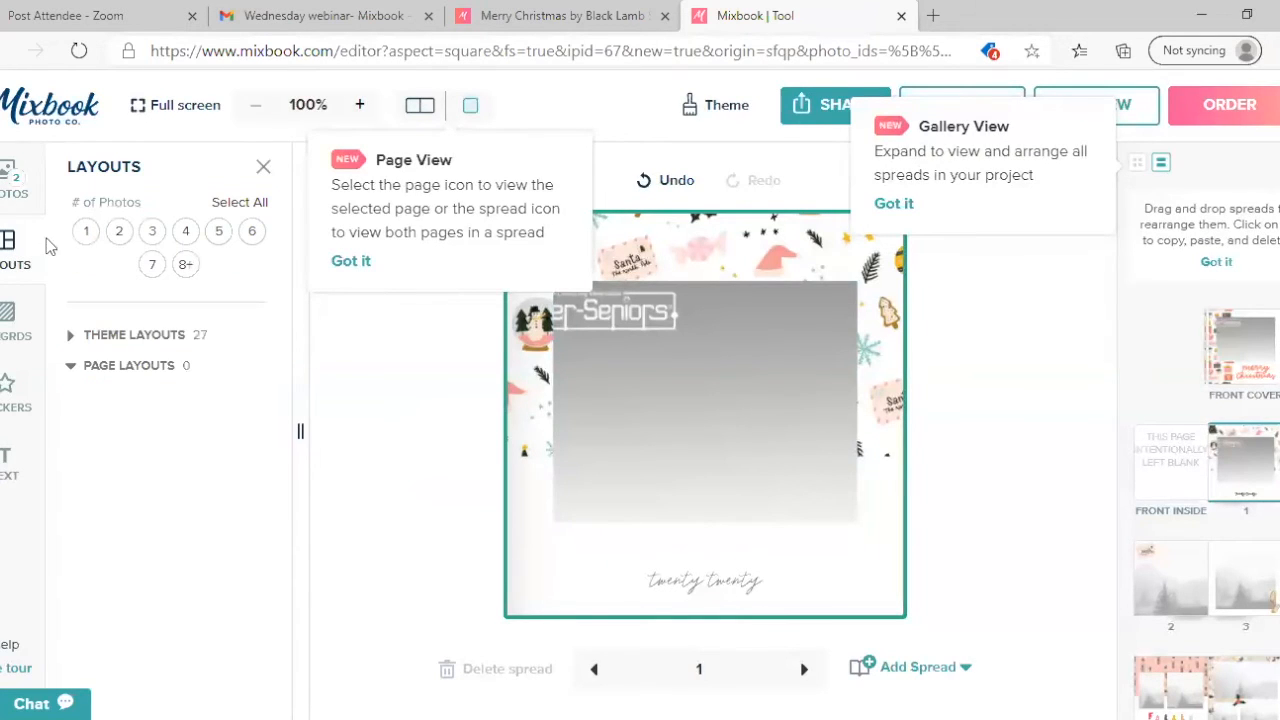
pyautogui.click(128, 365)
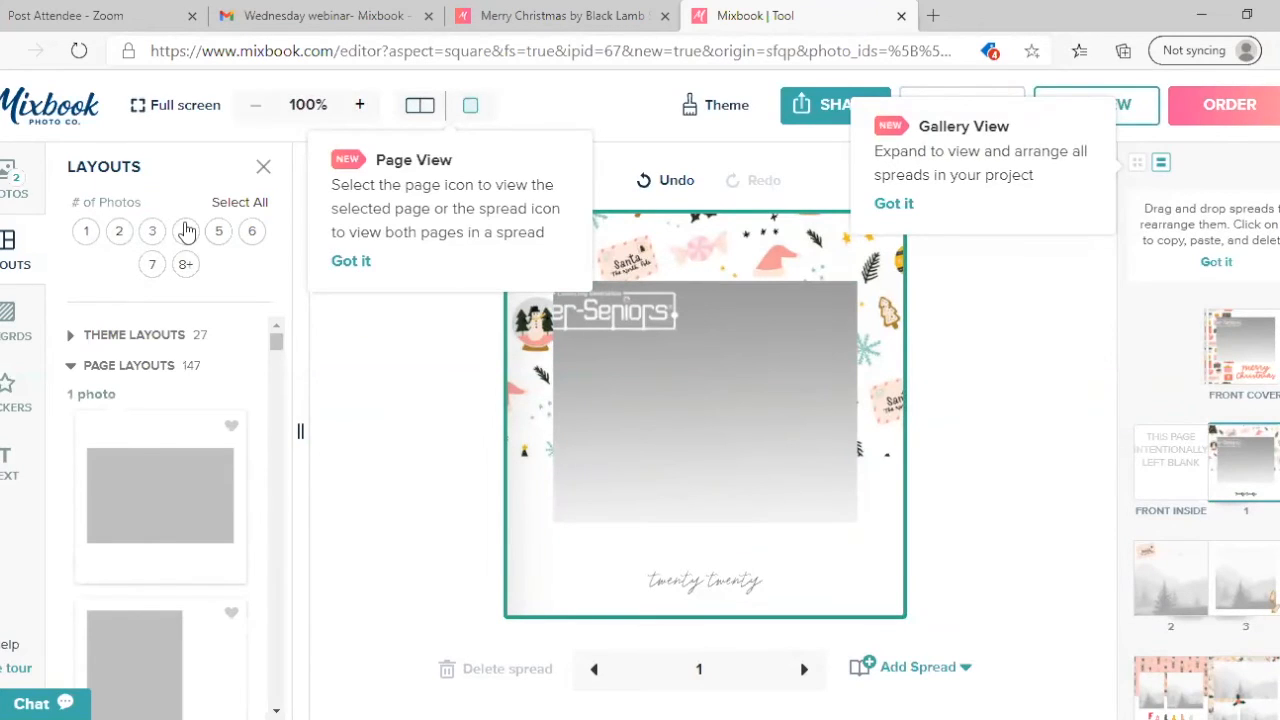
pyautogui.click(185, 231)
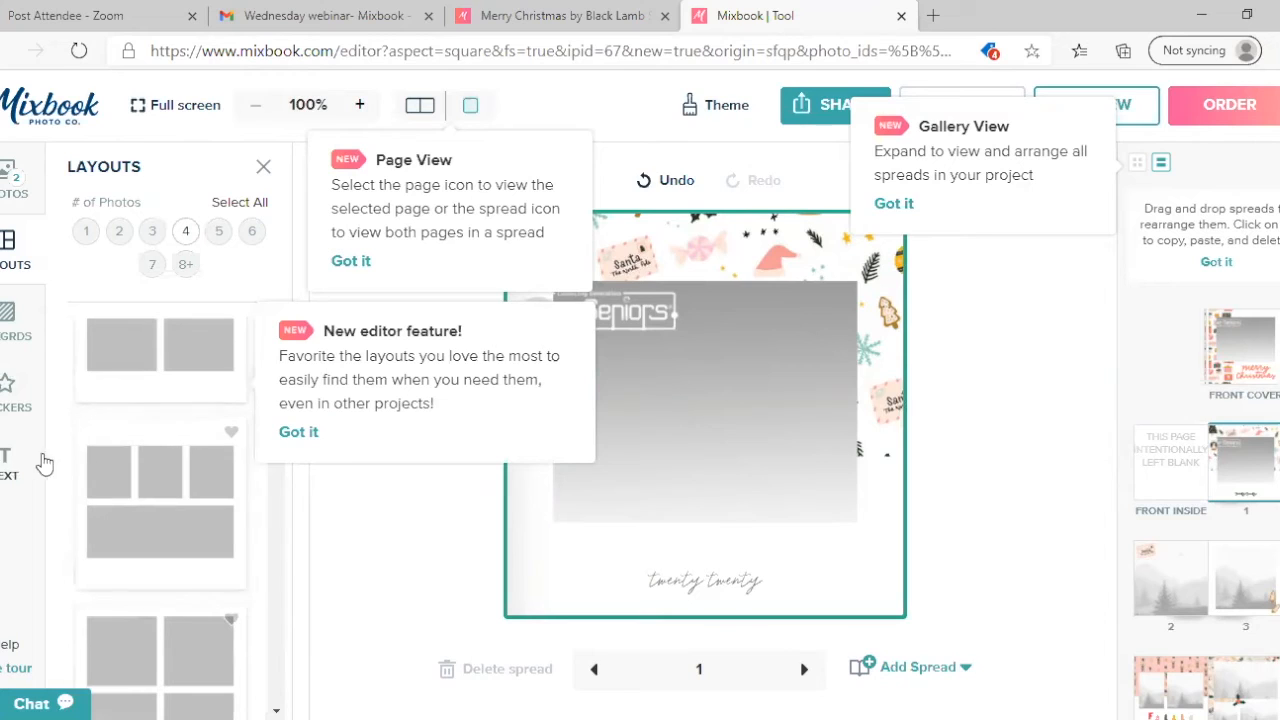
pyautogui.scroll(-3)
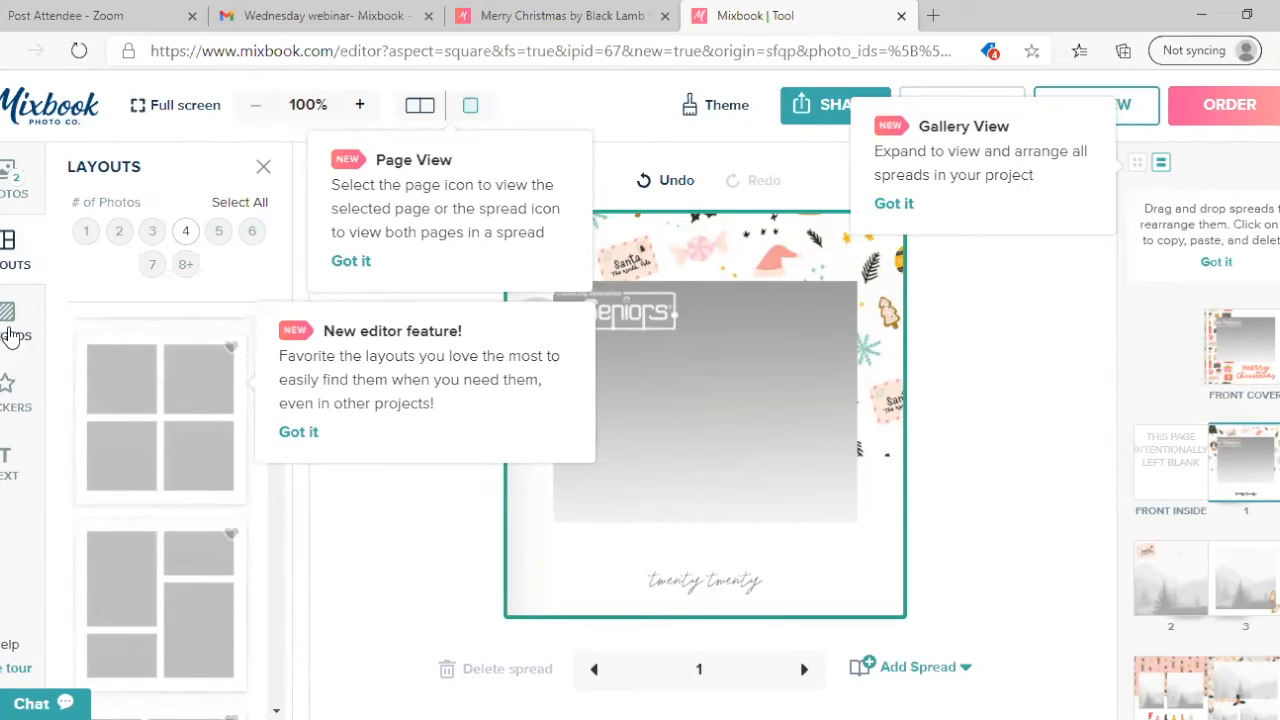
pyautogui.click(12, 315)
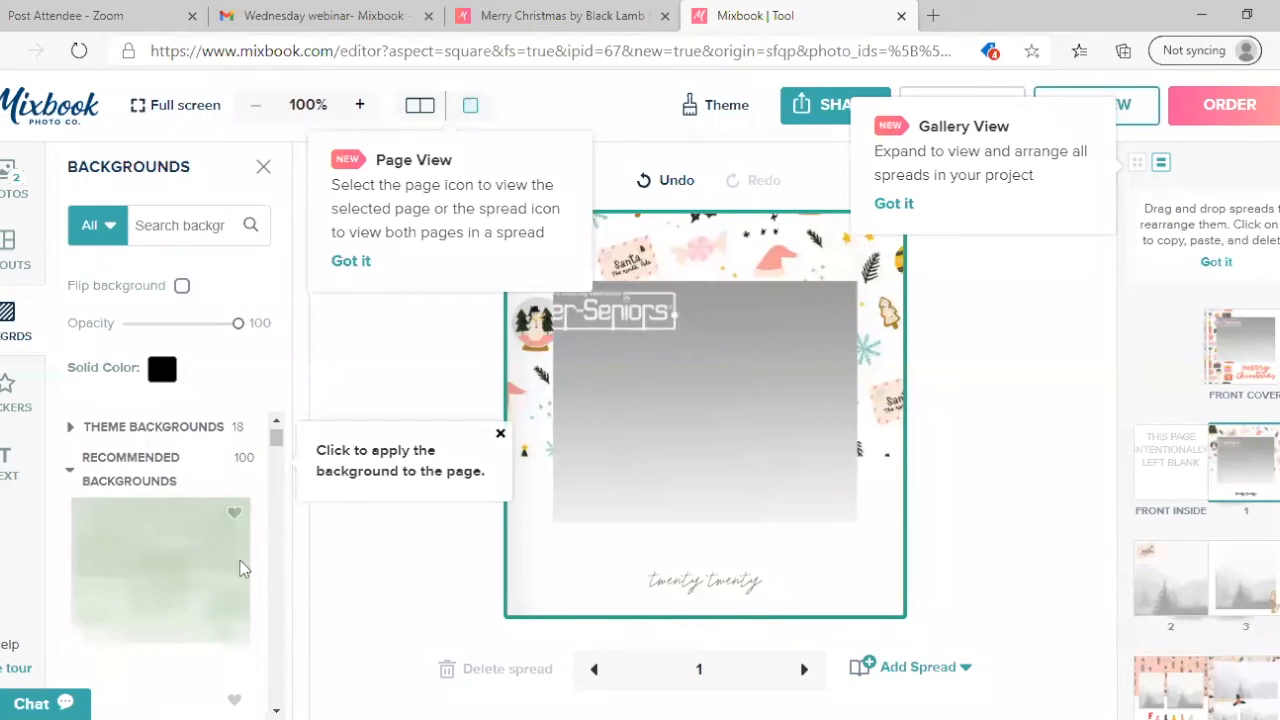
# - Scroll up and down the Backgrounds panel while heading toward the yellow star sticker
pyautogui.scroll(-3)
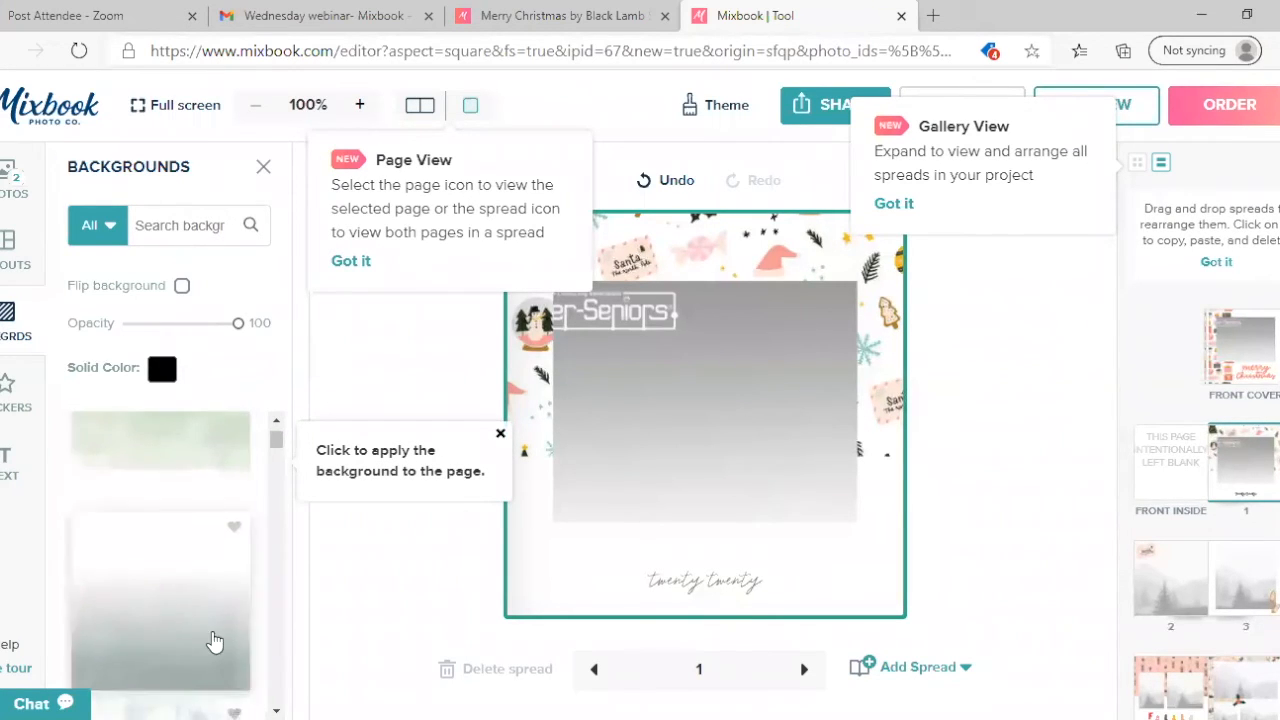
pyautogui.scroll(3)
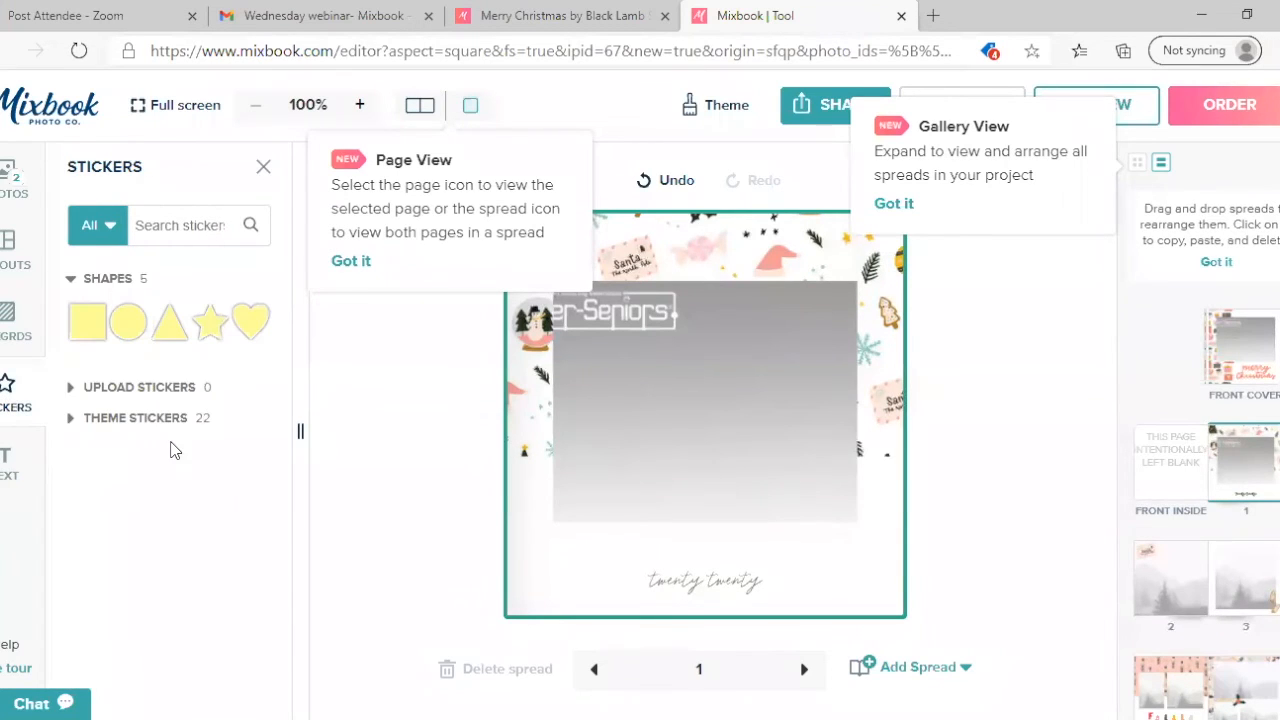
pyautogui.scroll(-3)
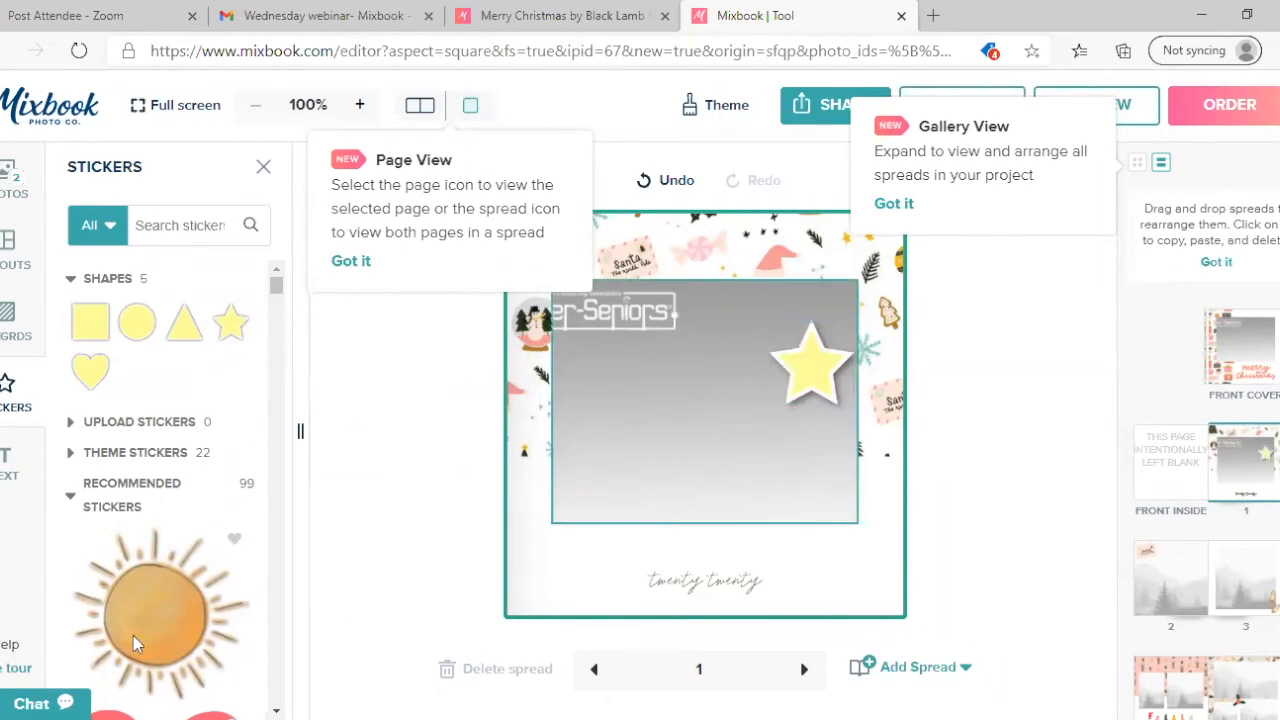
# - Place a new text box below the page 1 photo and switch to Gallery View
pyautogui.click(10, 465)
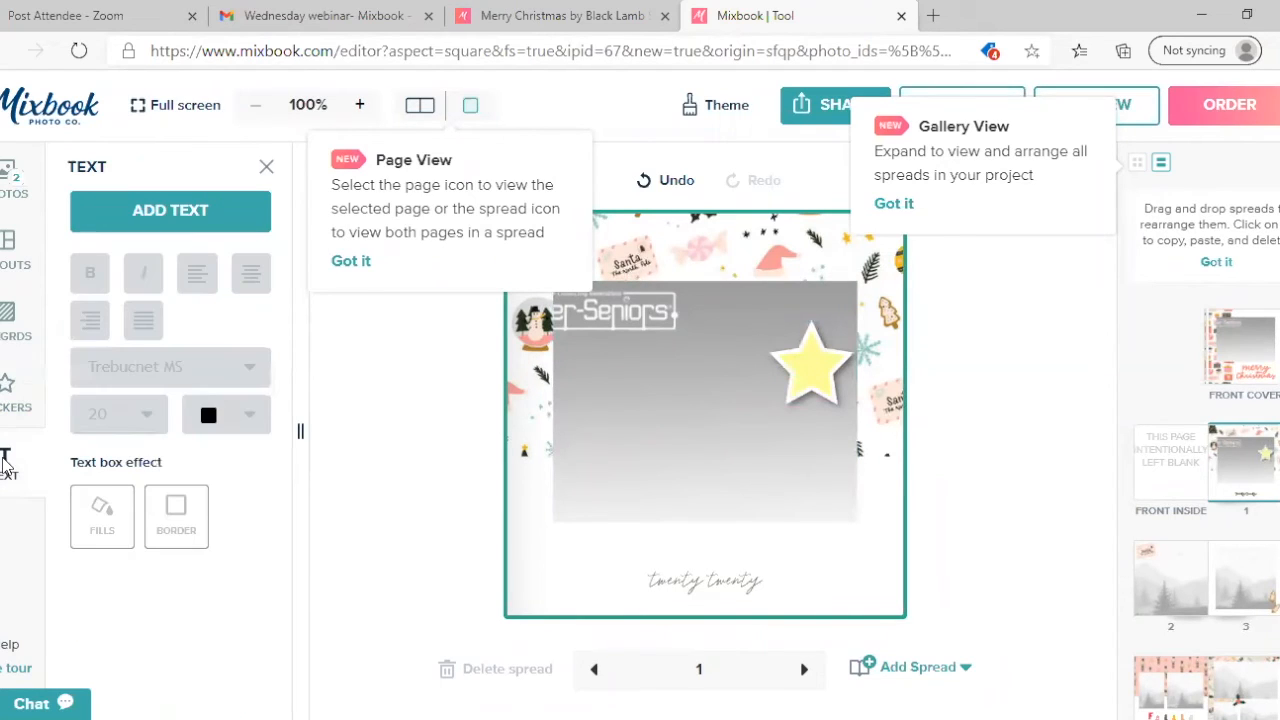
pyautogui.moveTo(170, 211)
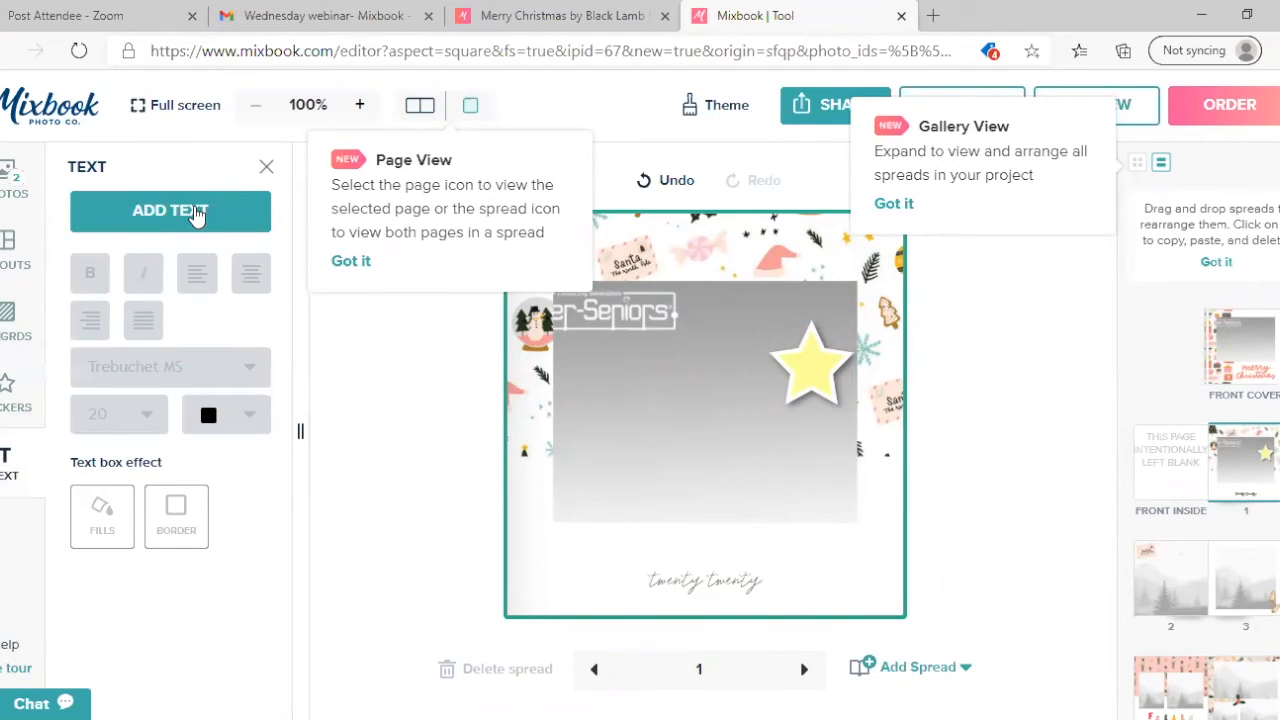
pyautogui.click(170, 210)
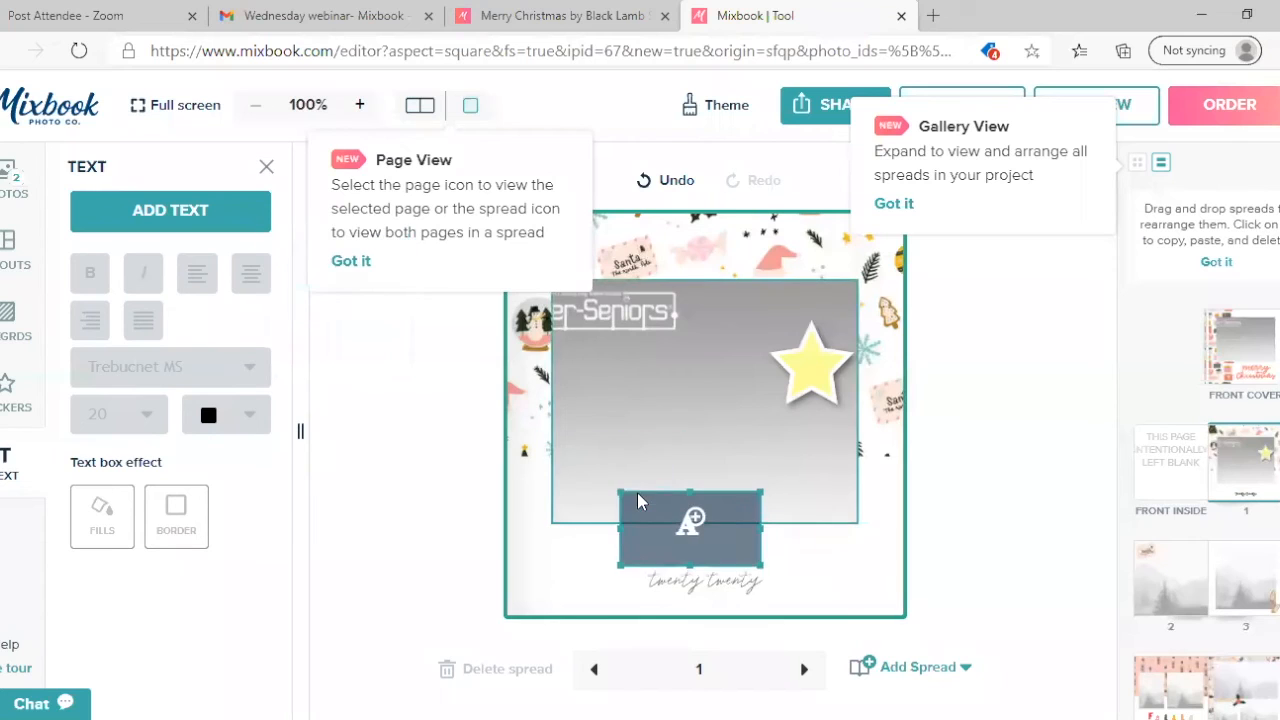
pyautogui.click(690, 520)
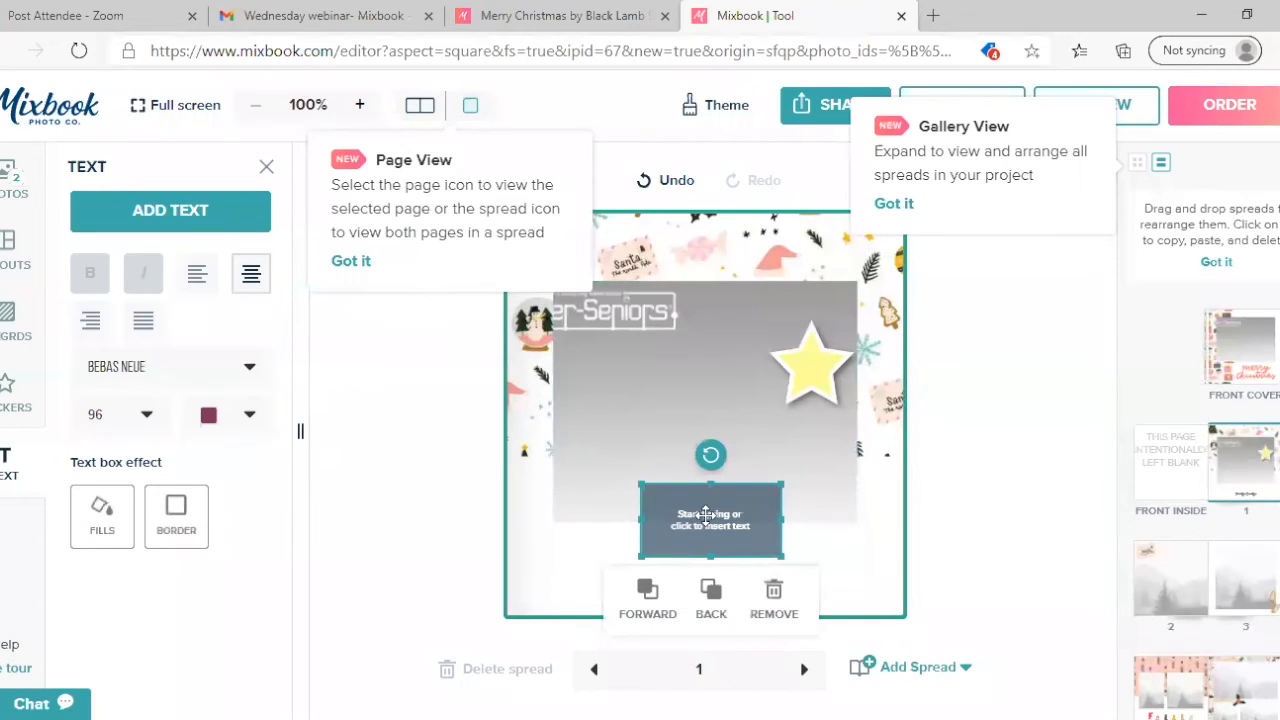
pyautogui.moveTo(247, 421)
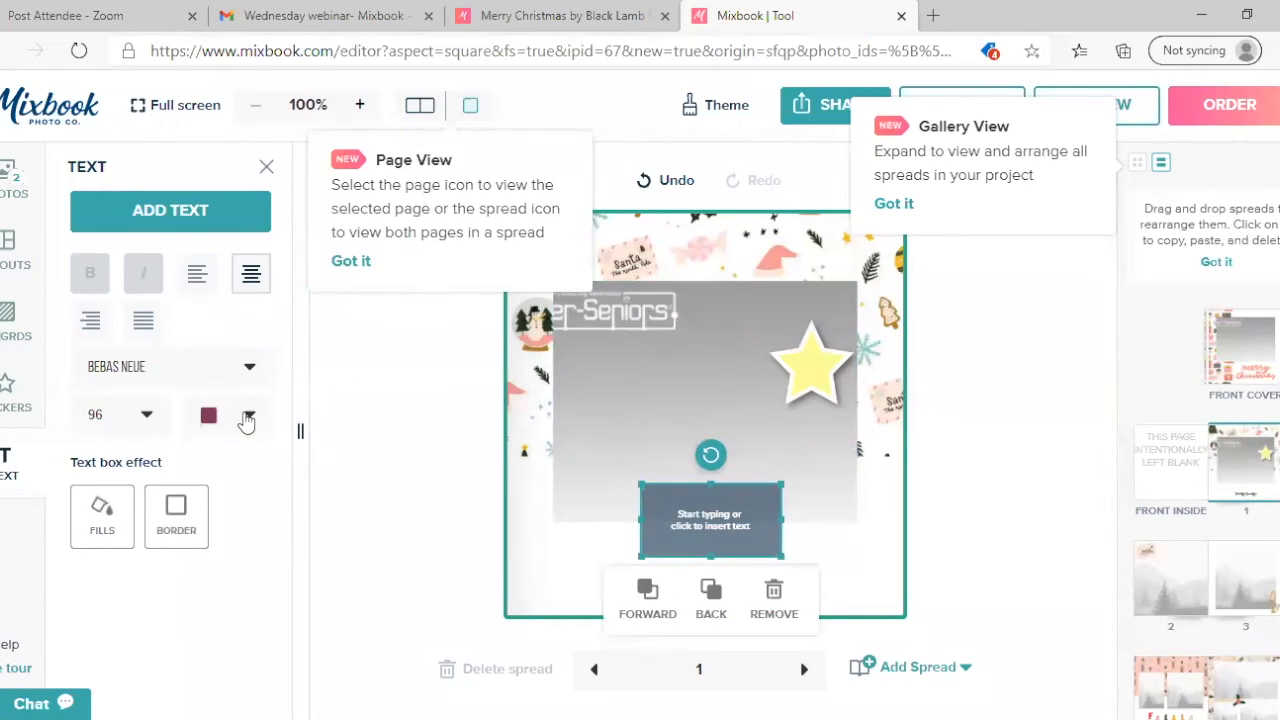
pyautogui.click(208, 414)
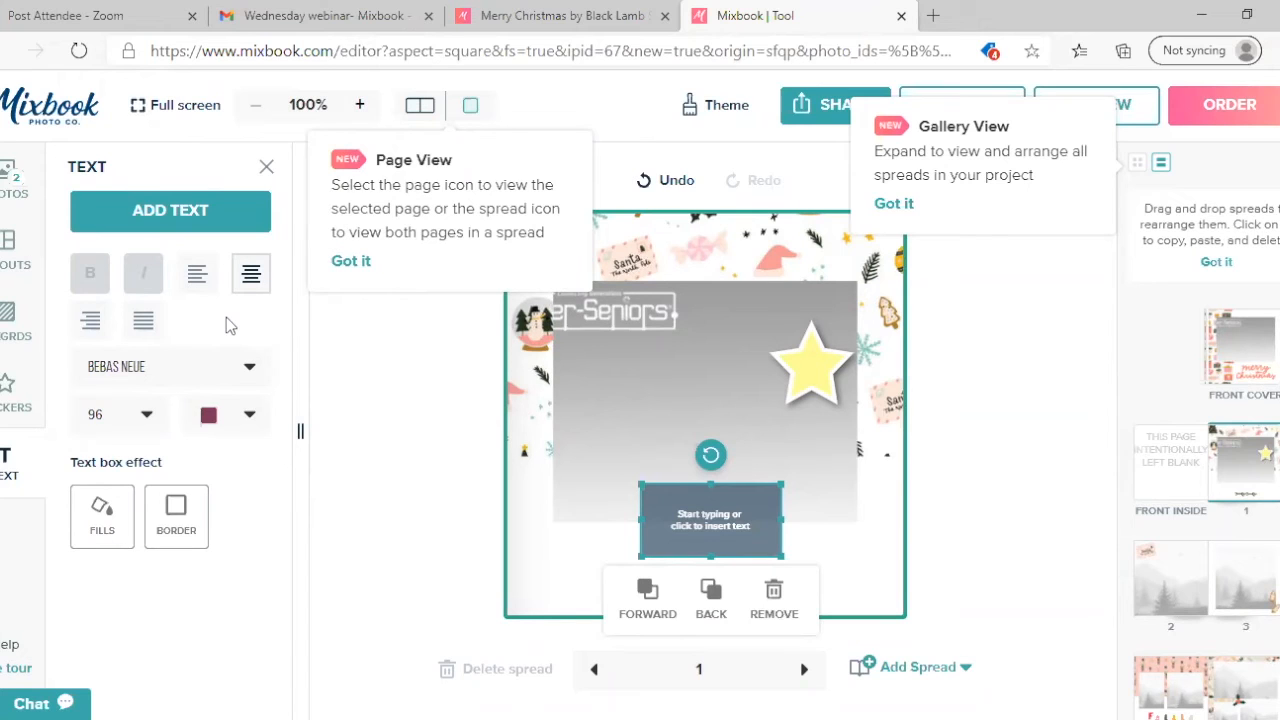
pyautogui.moveTo(1036, 232)
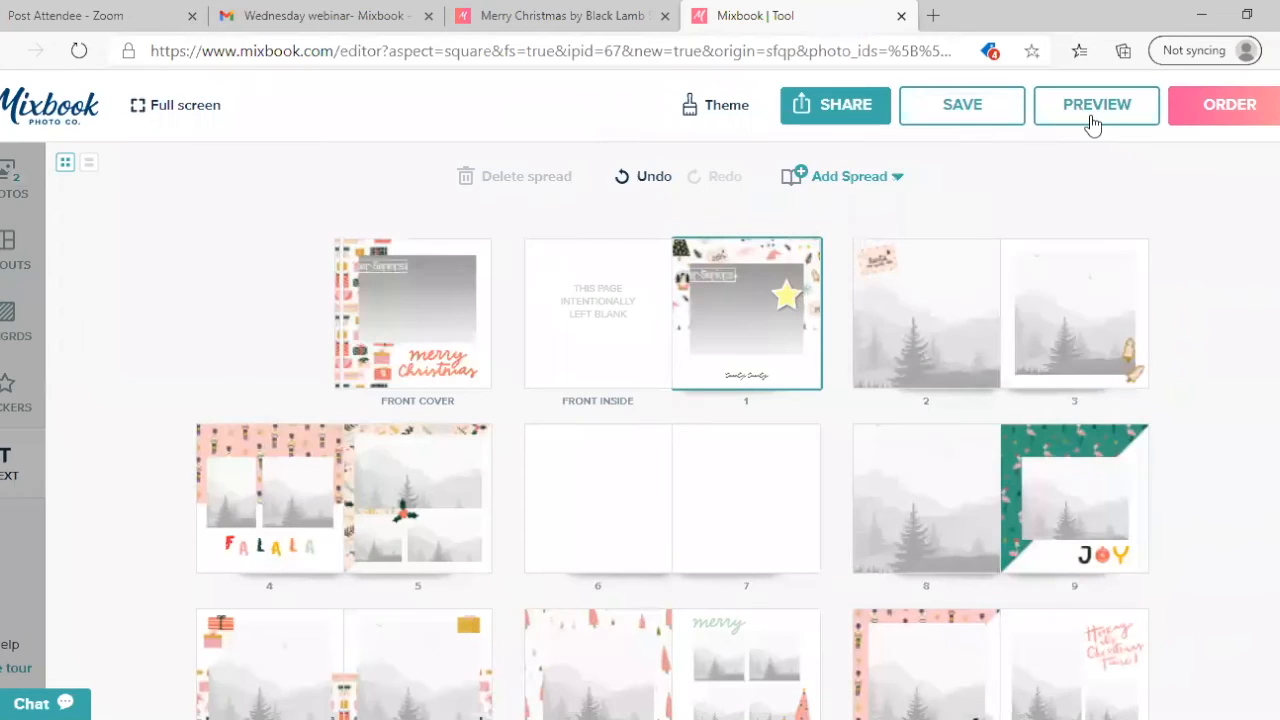
# - Preview the book and page forward three times to reach page 5
pyautogui.click(1096, 104)
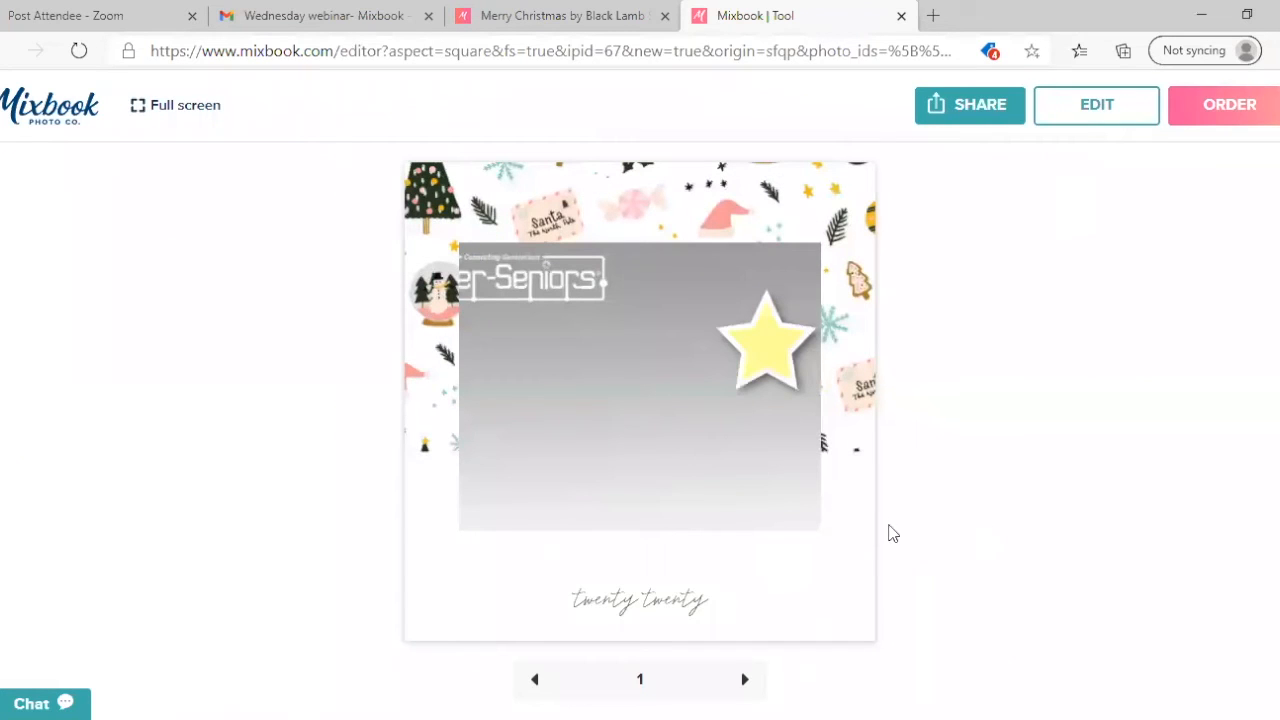
pyautogui.moveTo(744, 680)
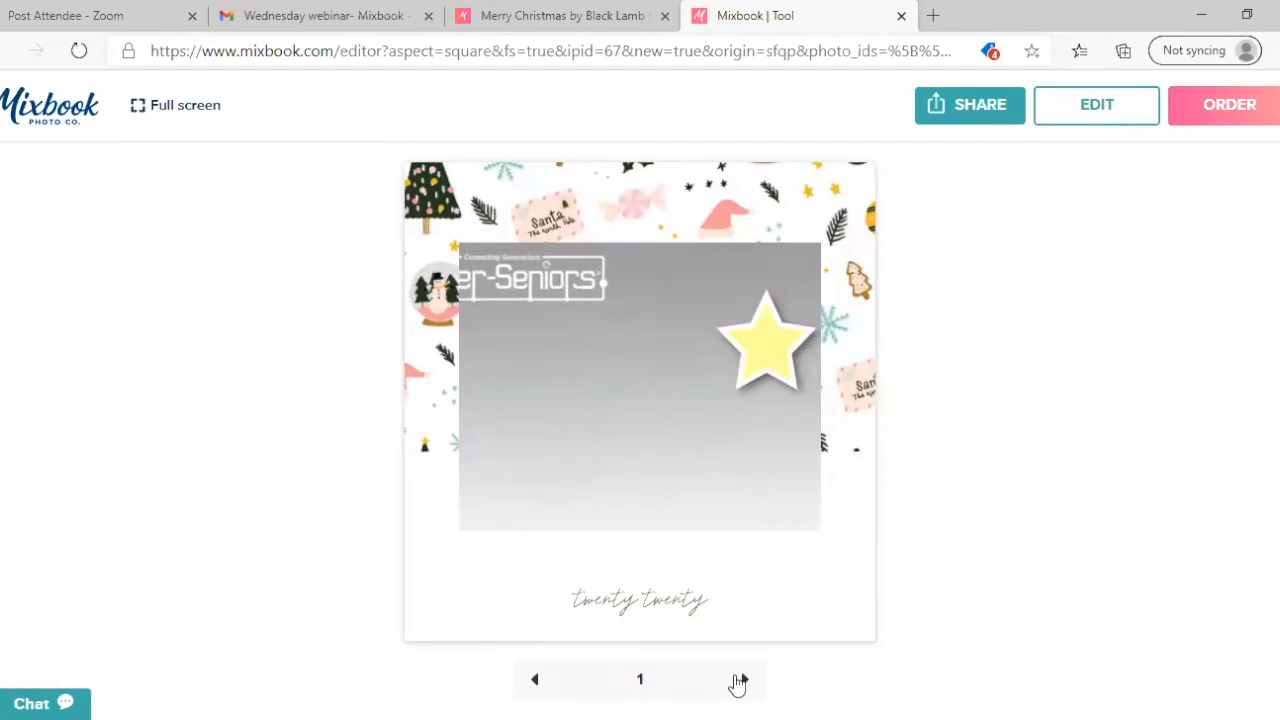
pyautogui.click(740, 680)
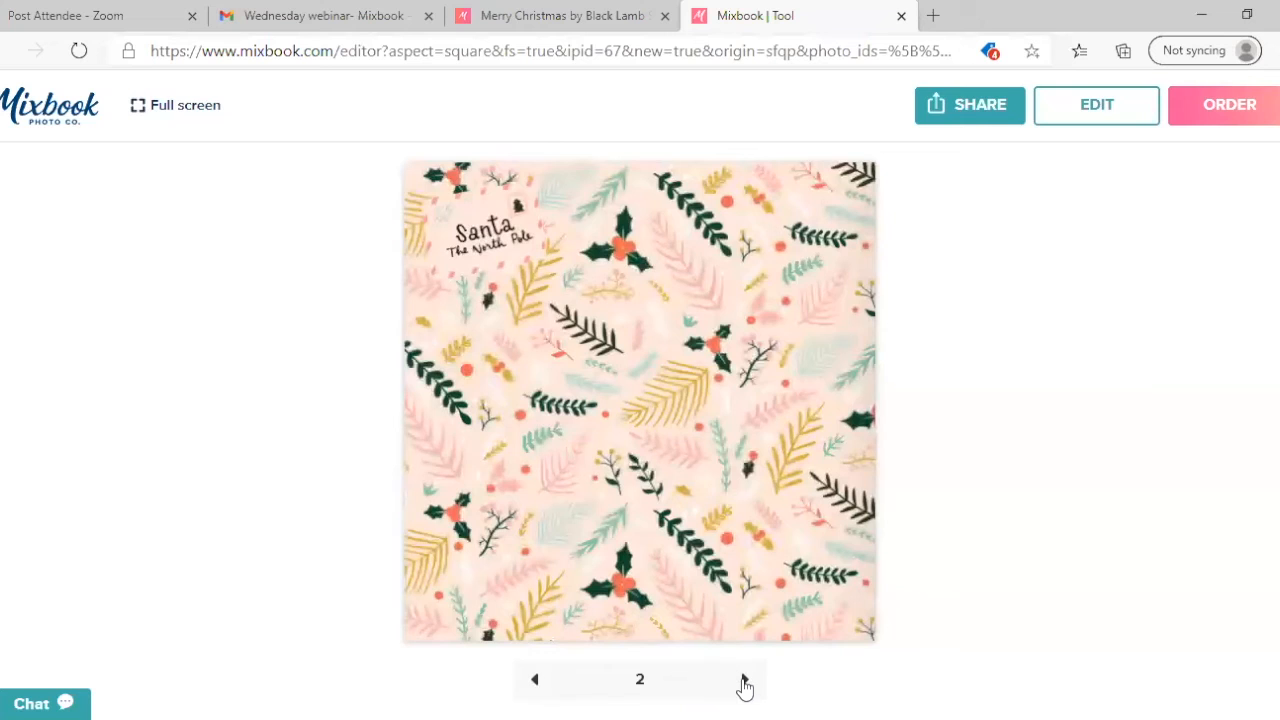
pyautogui.click(744, 679)
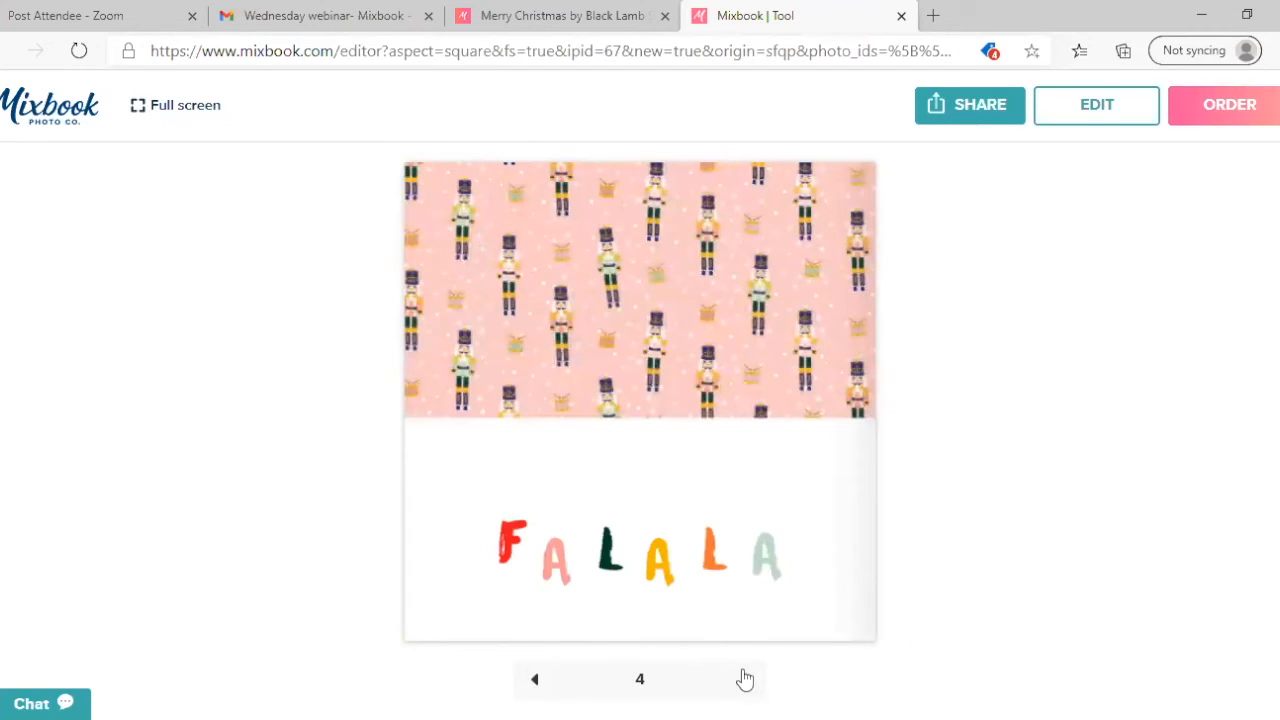
pyautogui.click(743, 679)
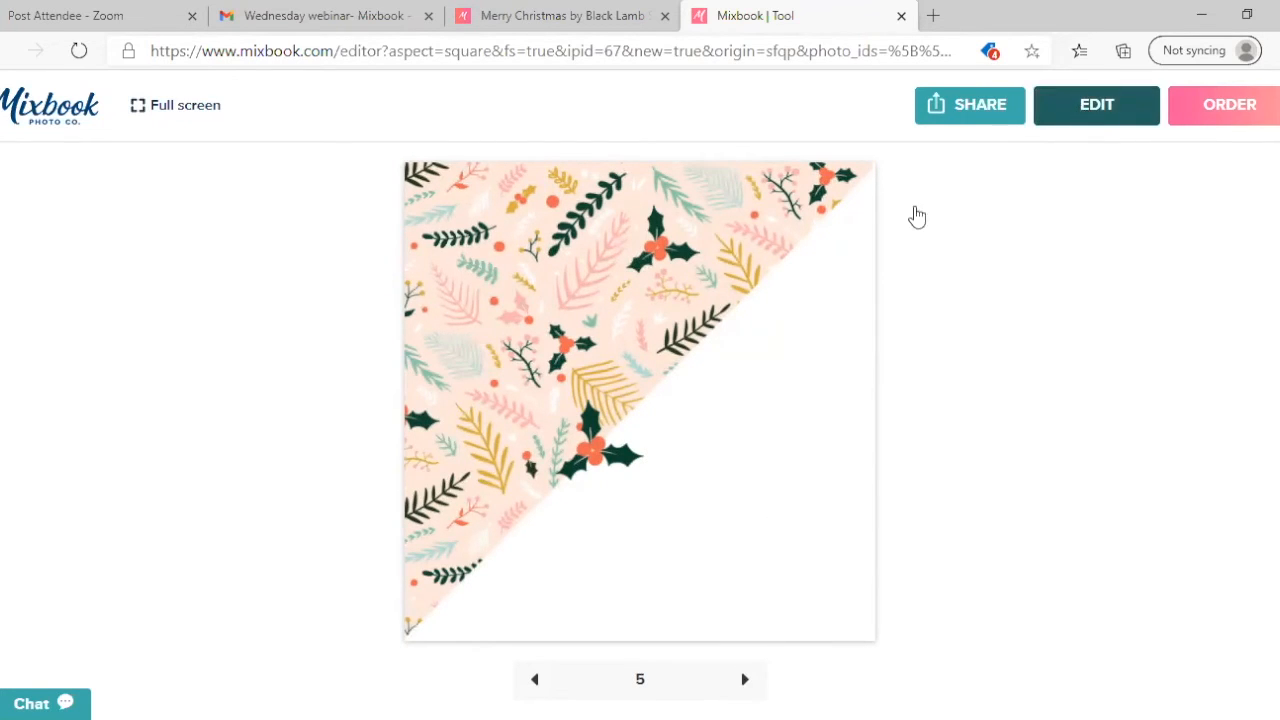
# - Leave the preview to edit spread 4–5 and bring up the Share options
pyautogui.click(1096, 104)
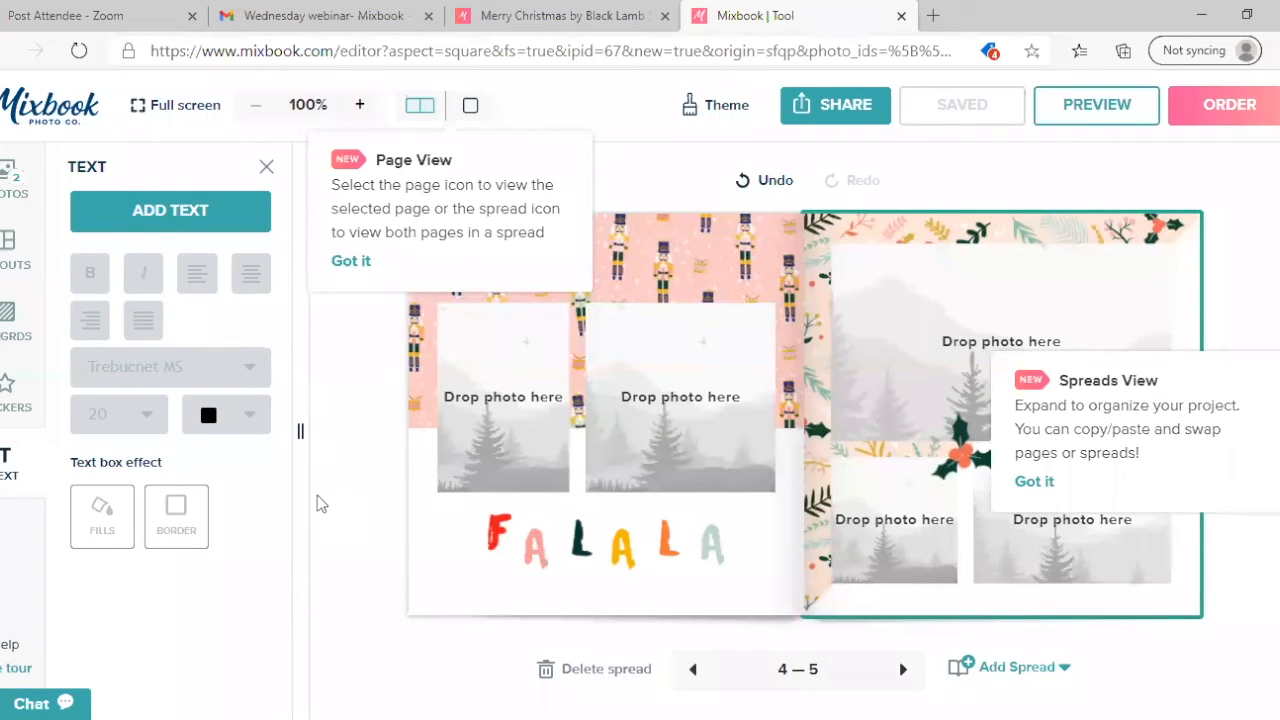
pyautogui.moveTo(850, 105)
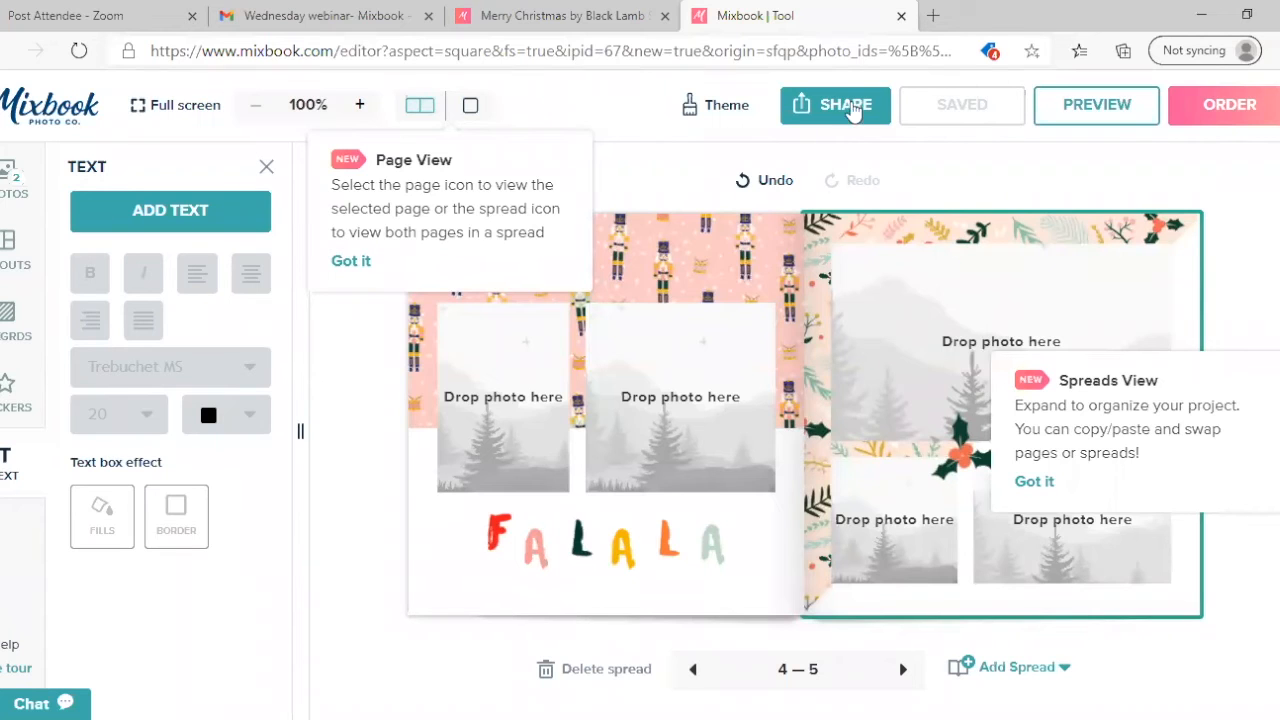
pyautogui.click(845, 104)
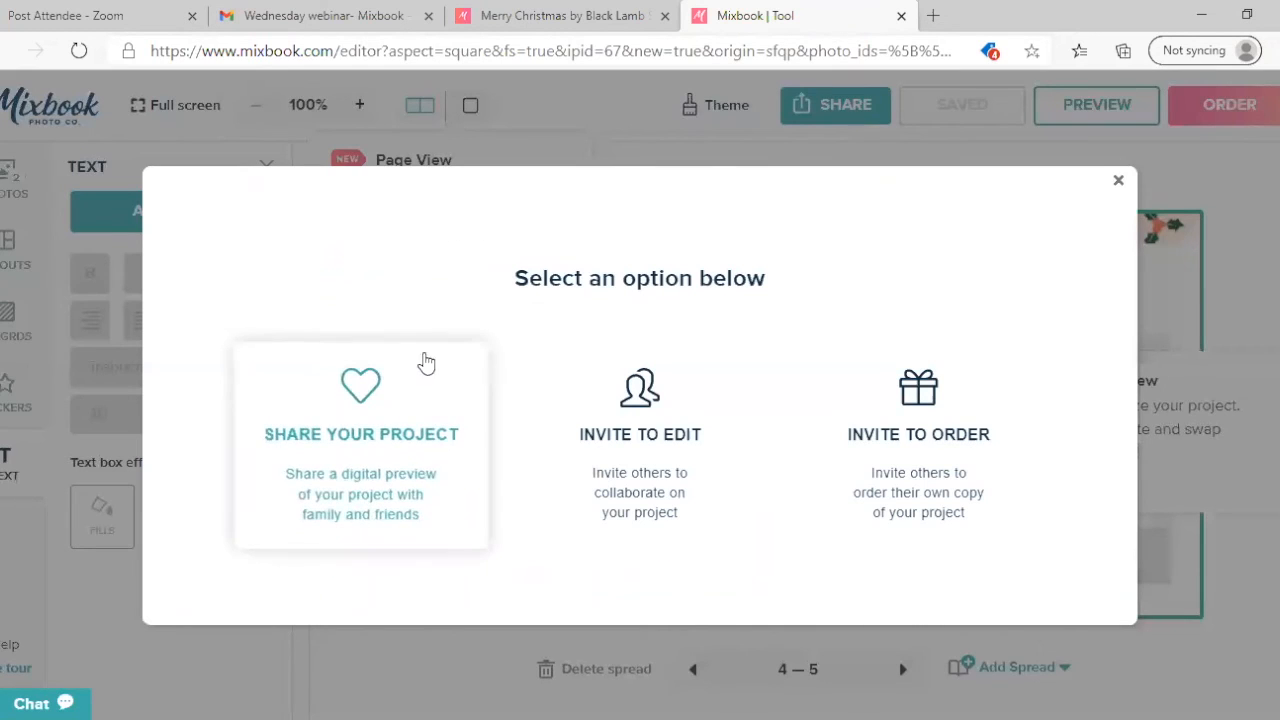
pyautogui.moveTo(398, 490)
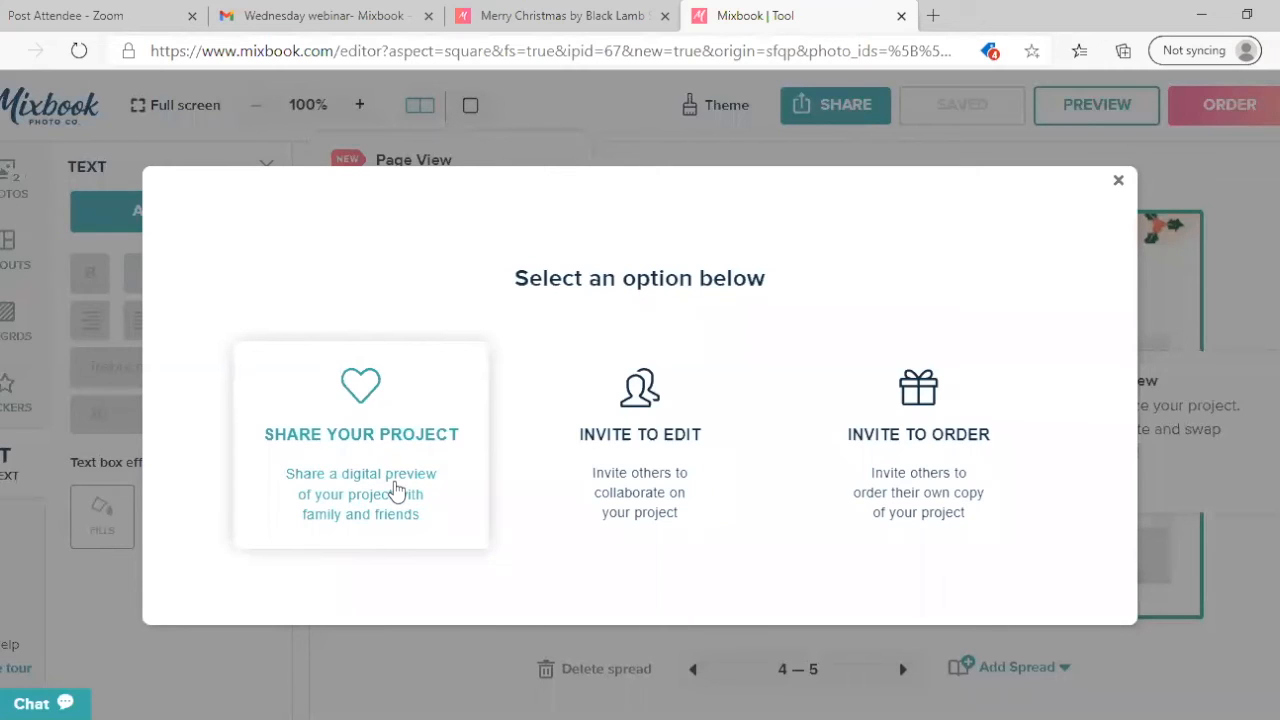
# - Choose Share Your Project, copy its share link, and return to the options
pyautogui.click(360, 434)
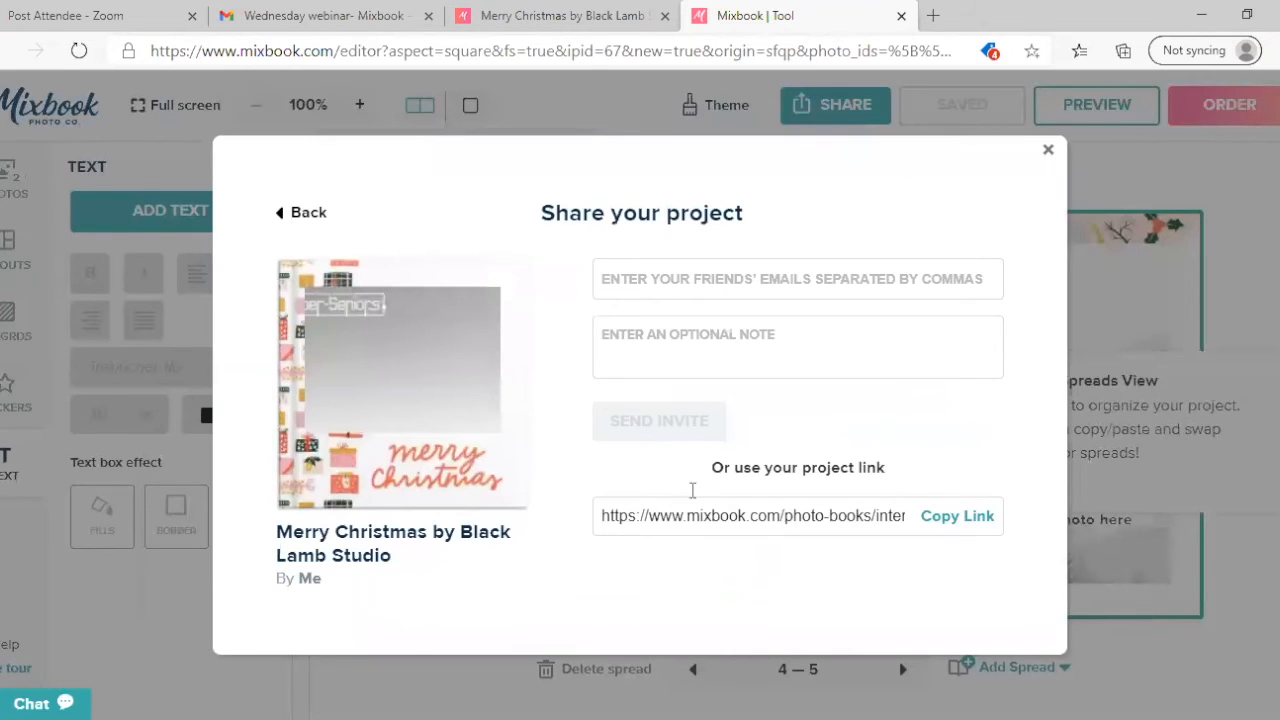
pyautogui.moveTo(840, 364)
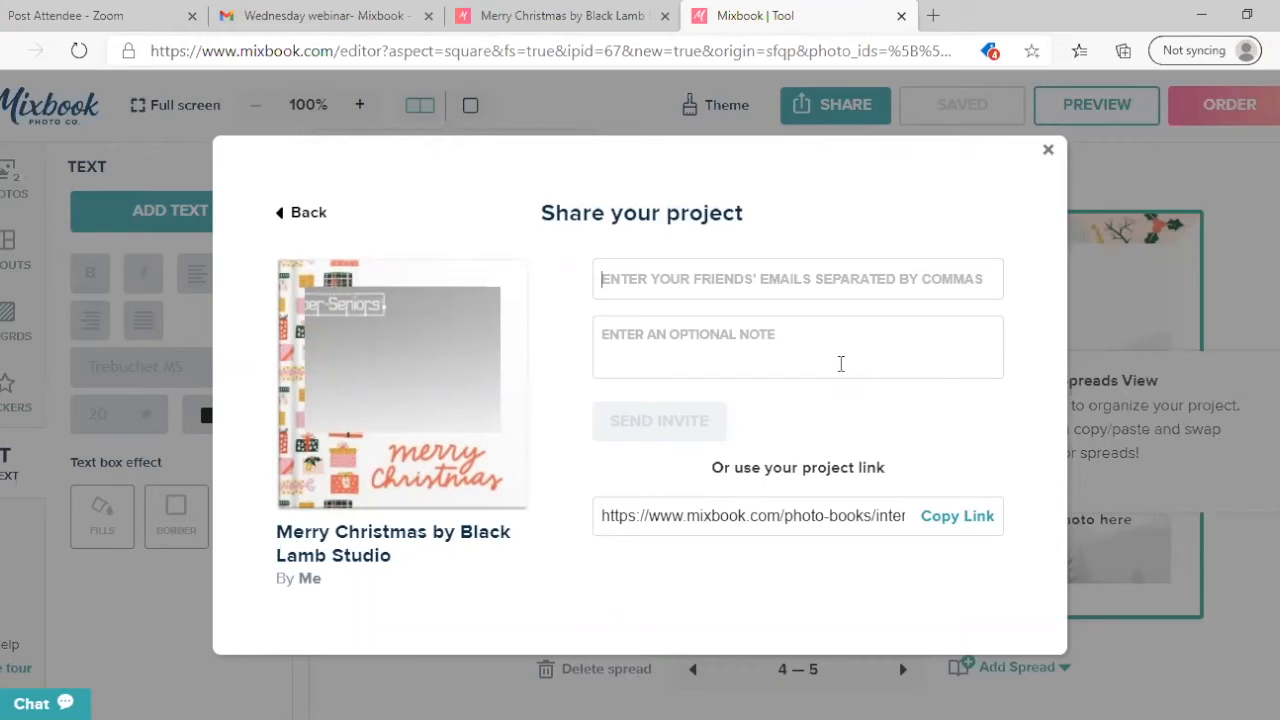
pyautogui.moveTo(735, 287)
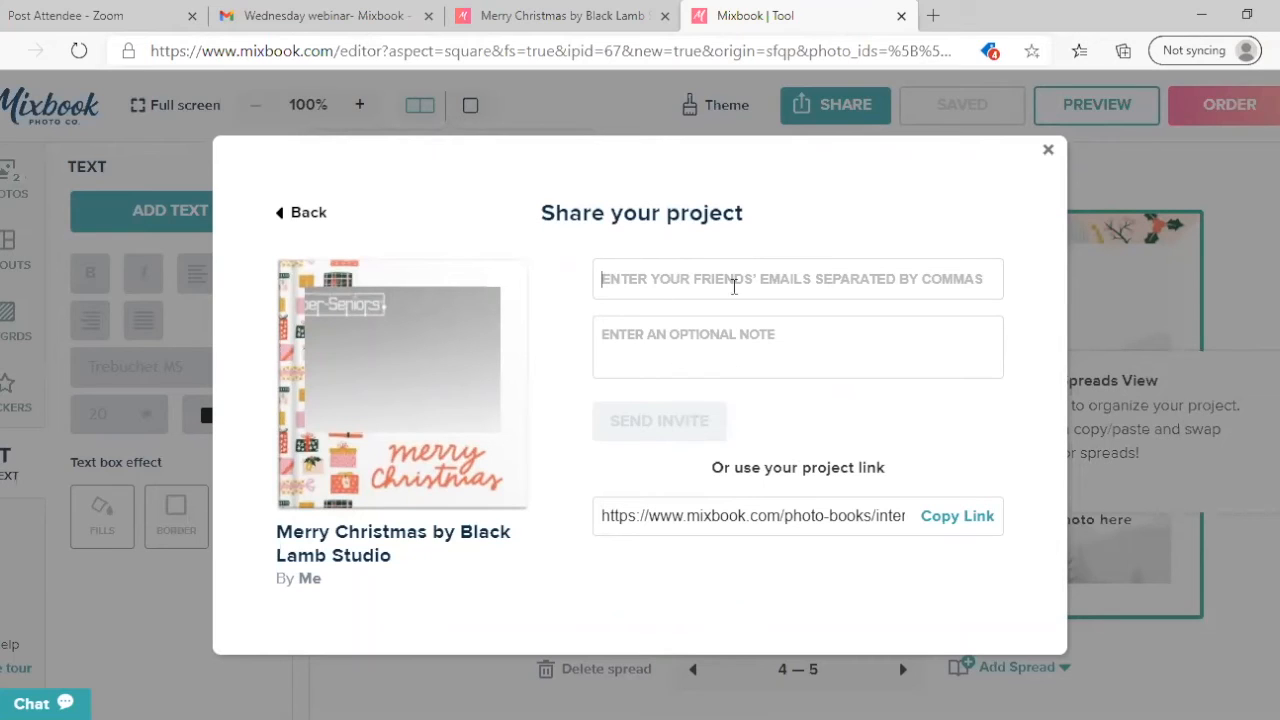
pyautogui.moveTo(833, 360)
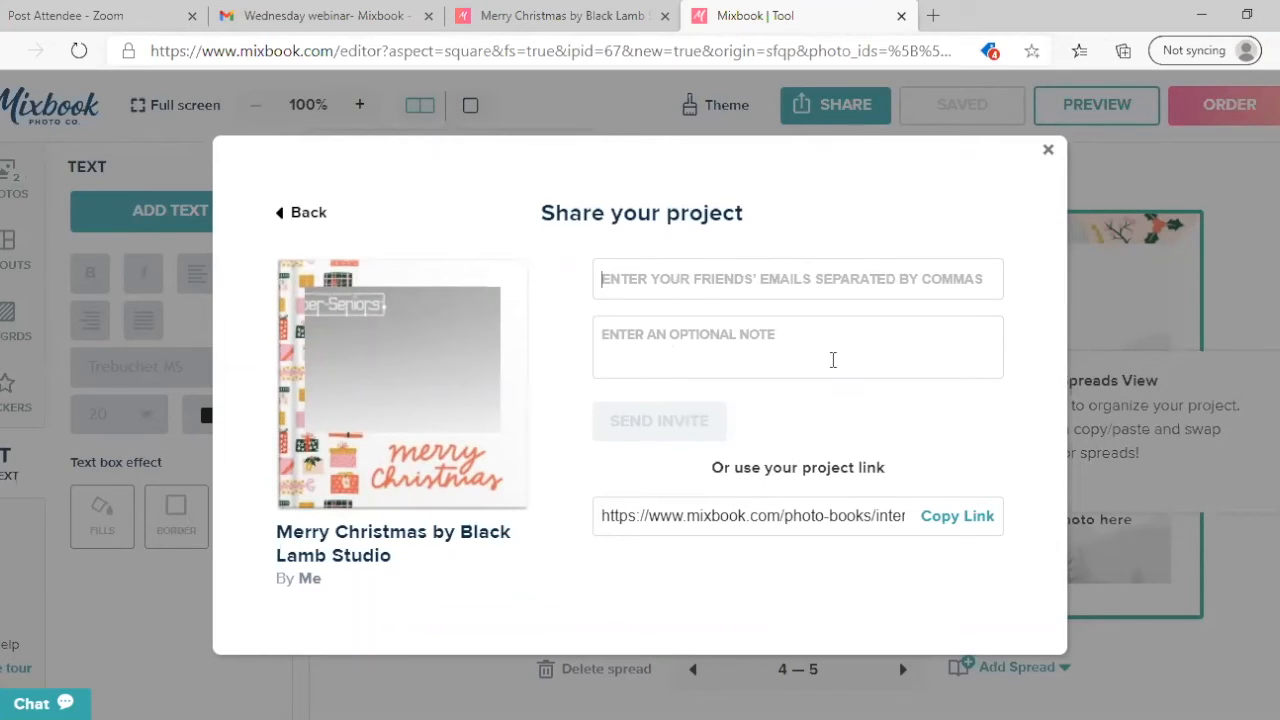
pyautogui.moveTo(971, 191)
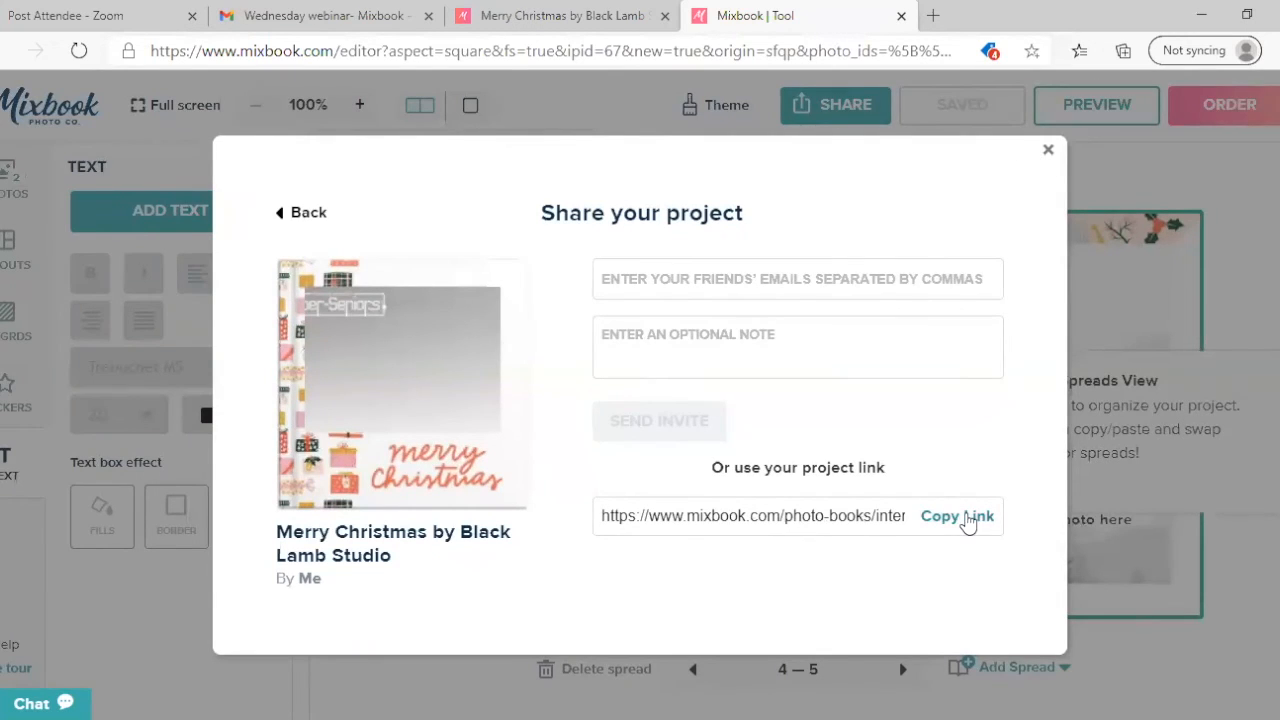
pyautogui.click(956, 515)
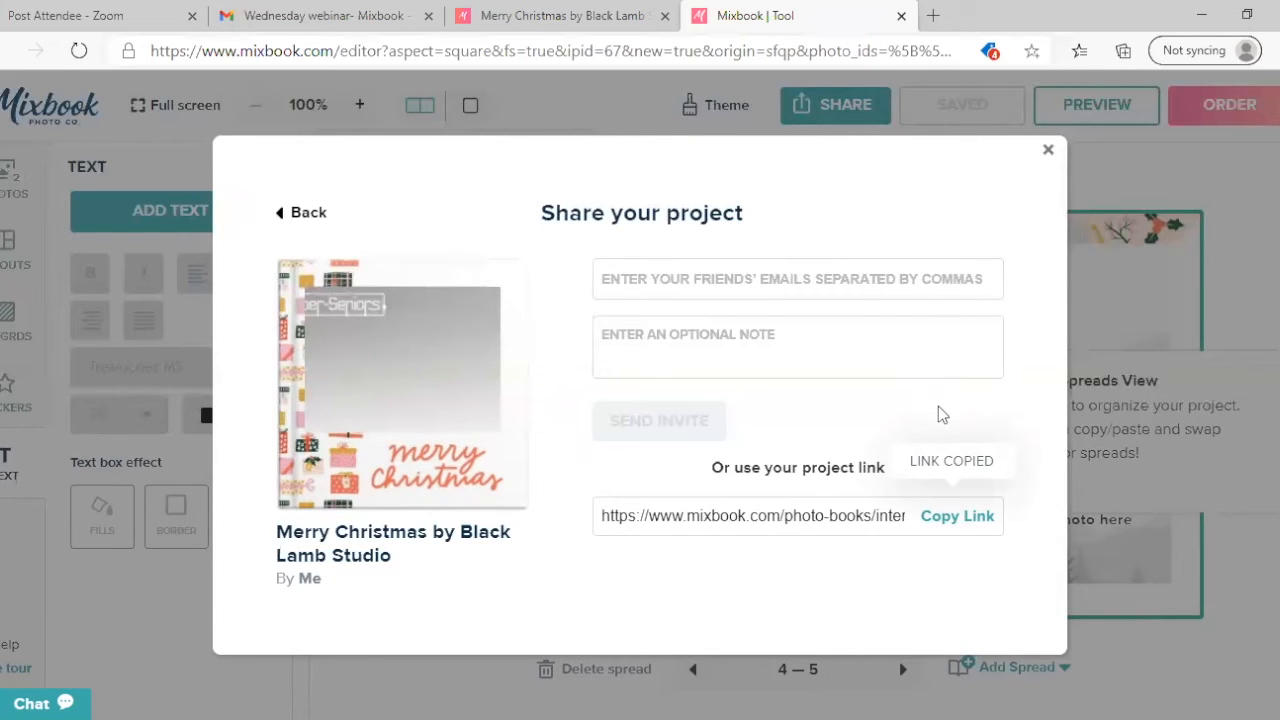
pyautogui.click(308, 212)
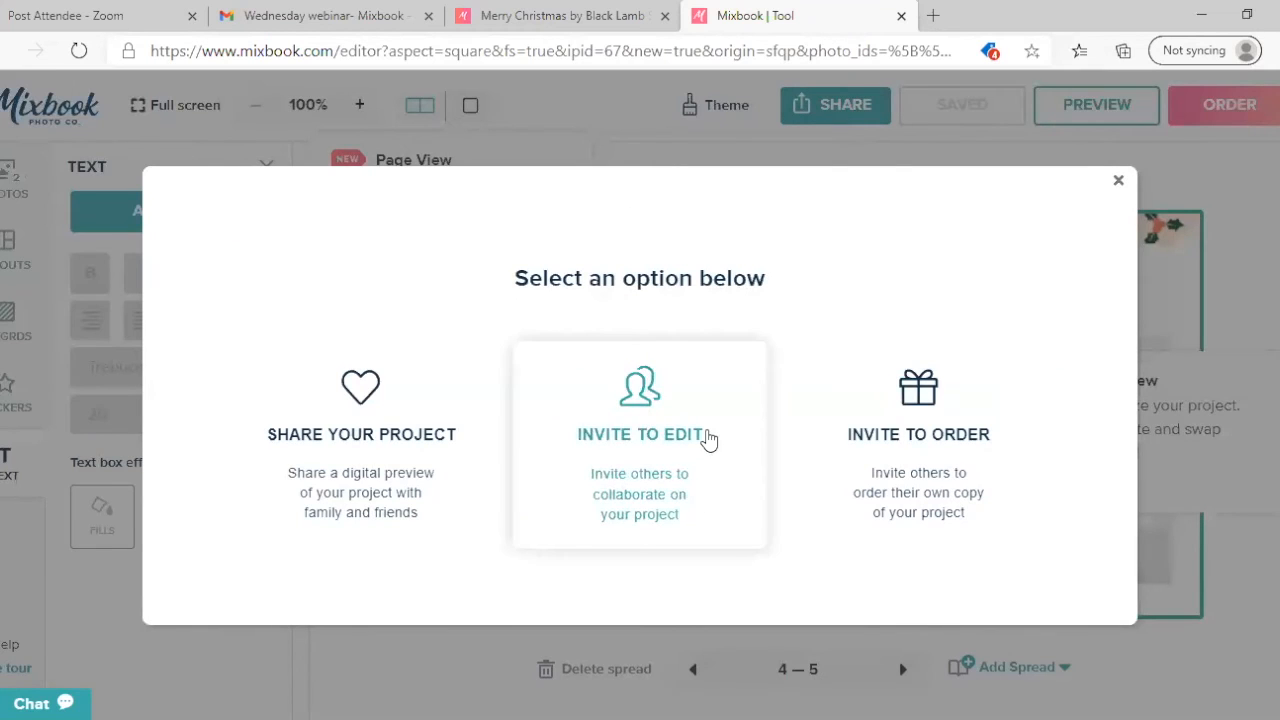
# - View the Invite to Edit and Invite to Order forms without sending, then close Share
pyautogui.click(639, 434)
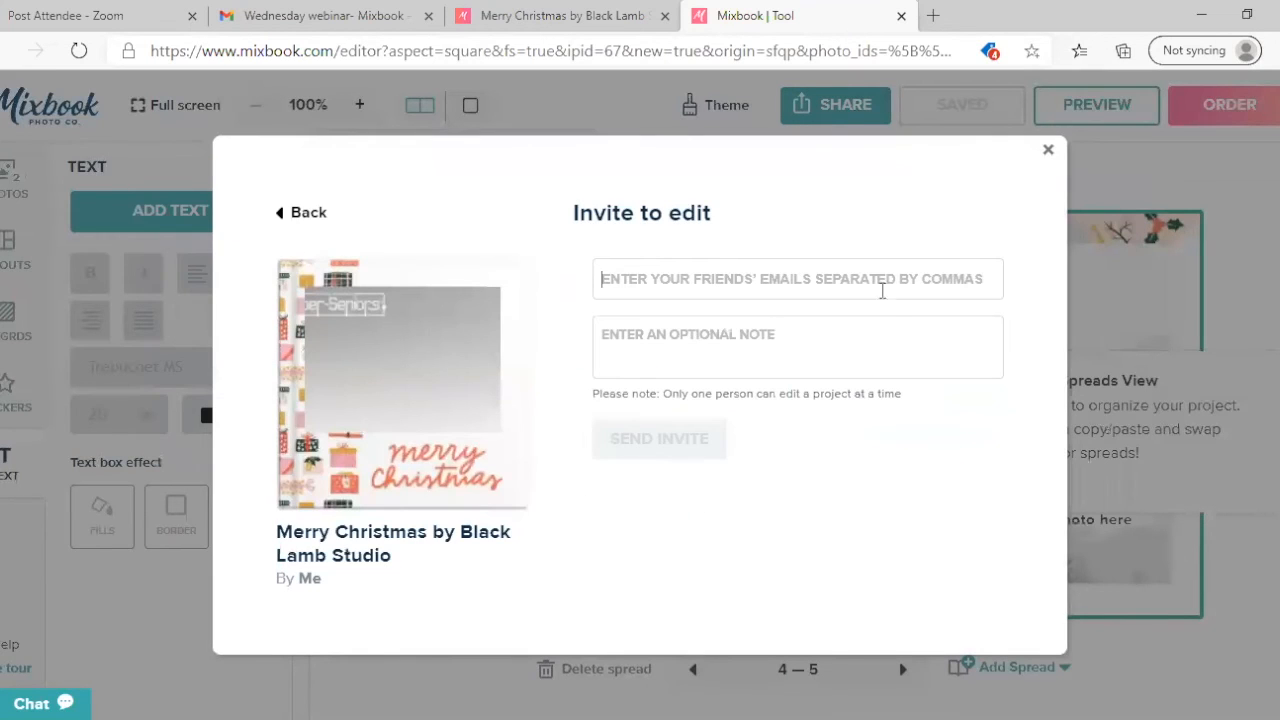
pyautogui.moveTo(862, 299)
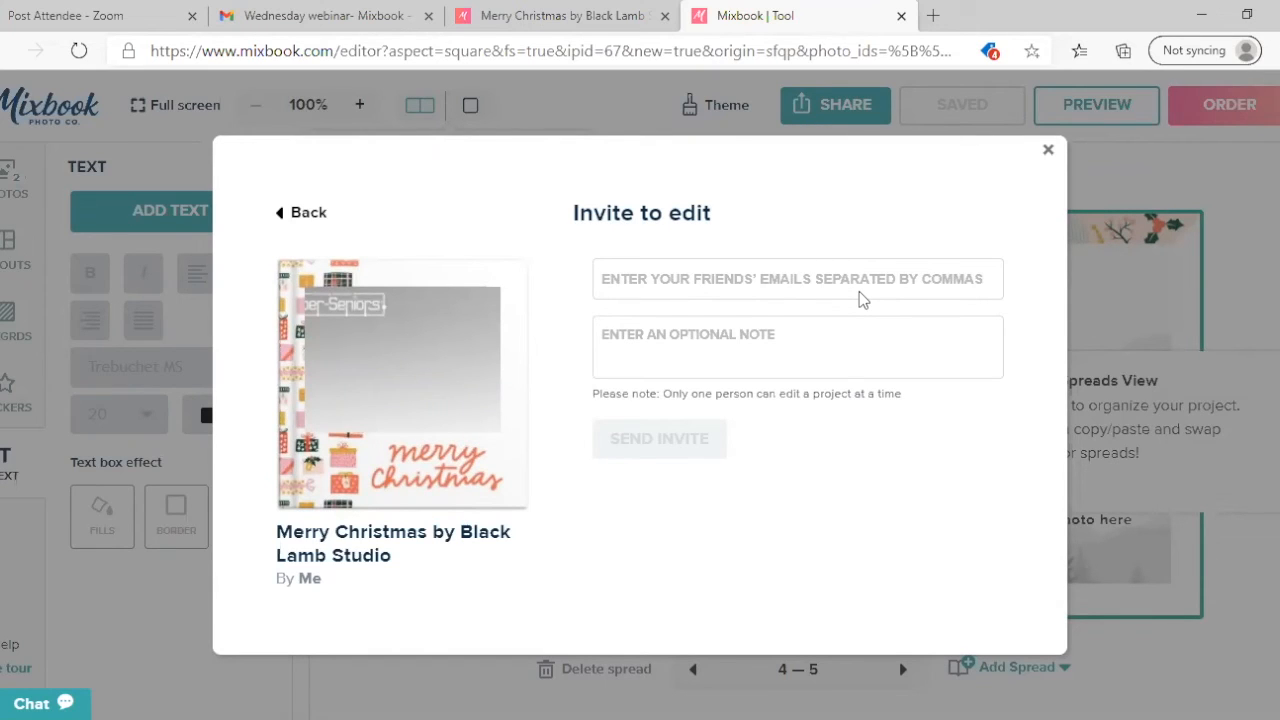
pyautogui.moveTo(268, 231)
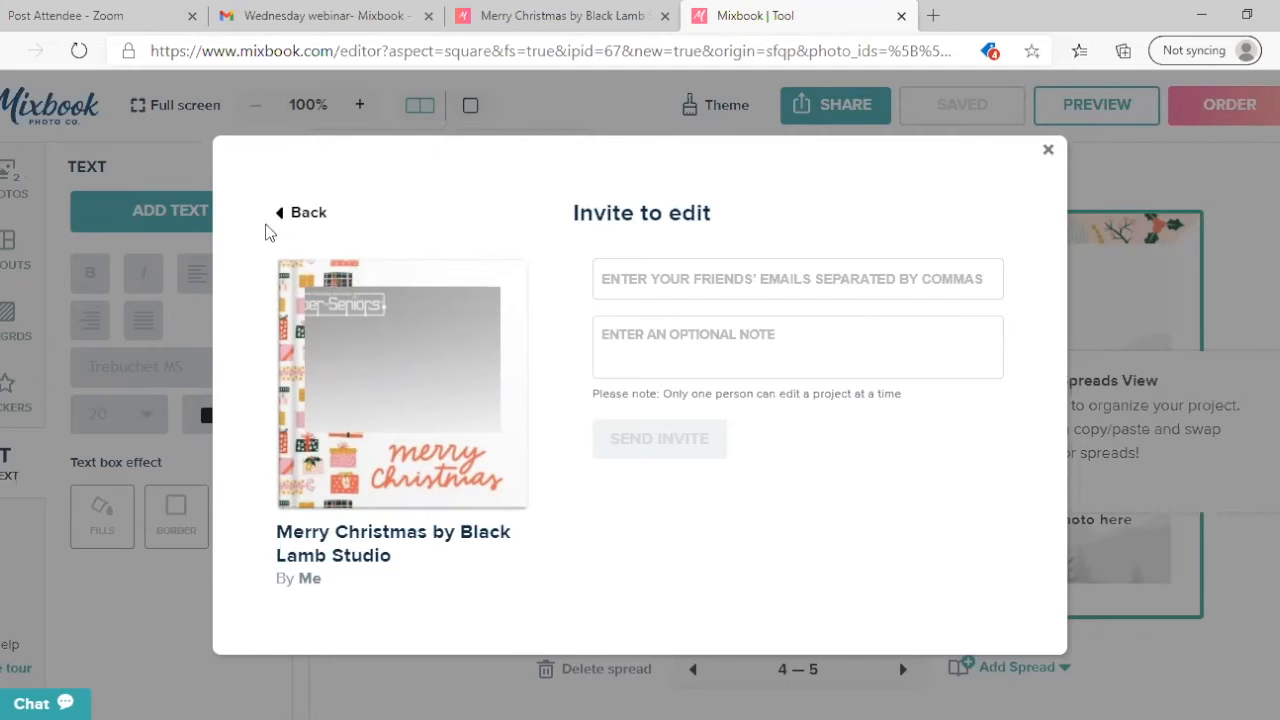
pyautogui.click(307, 212)
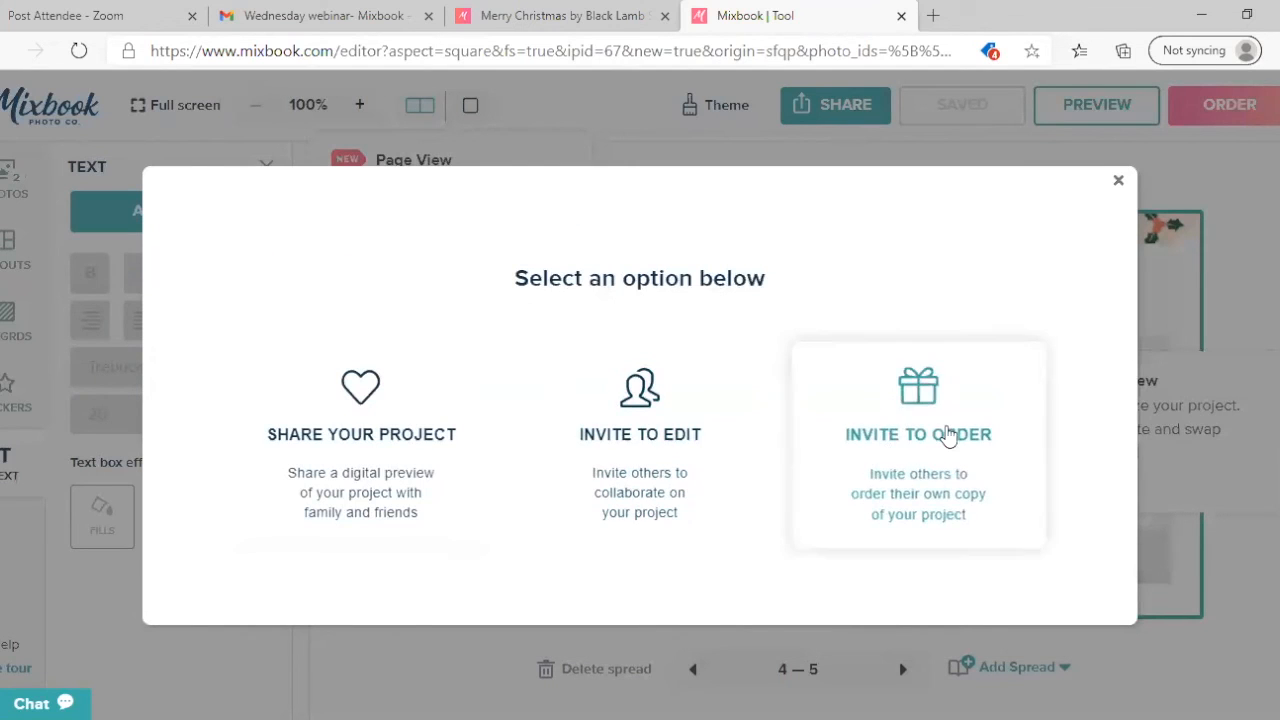
pyautogui.click(917, 434)
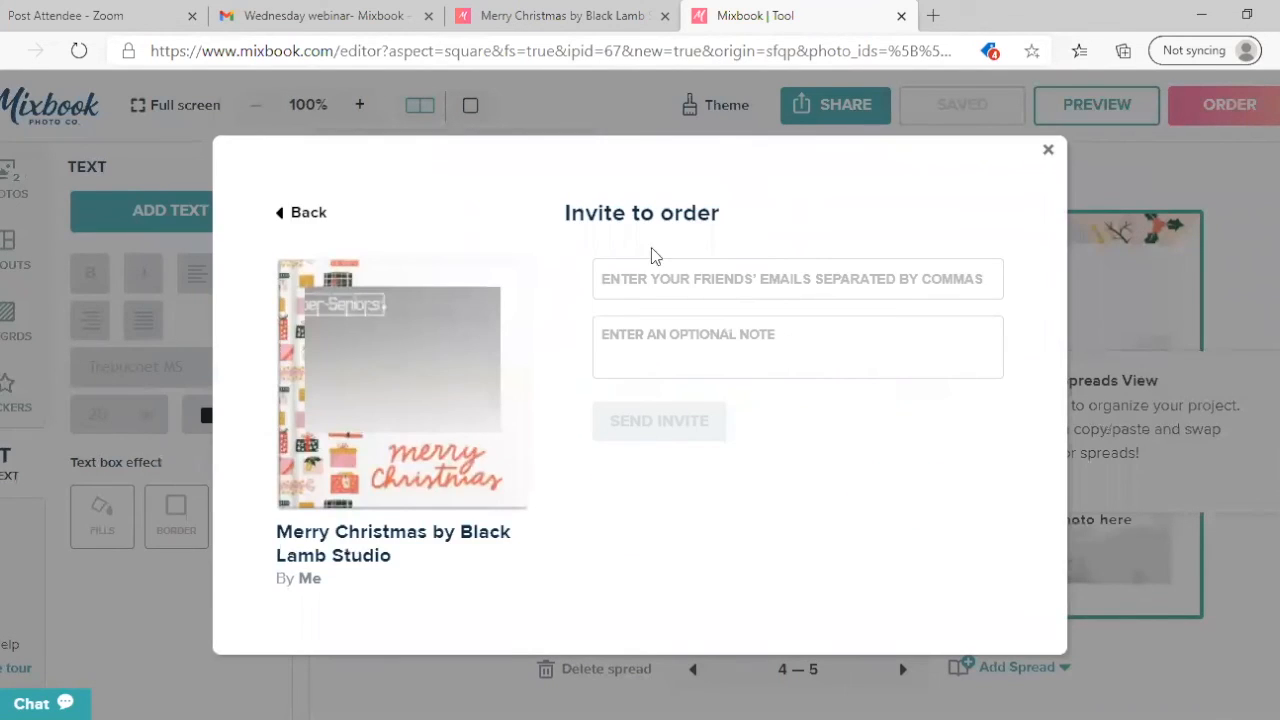
pyautogui.click(797, 278)
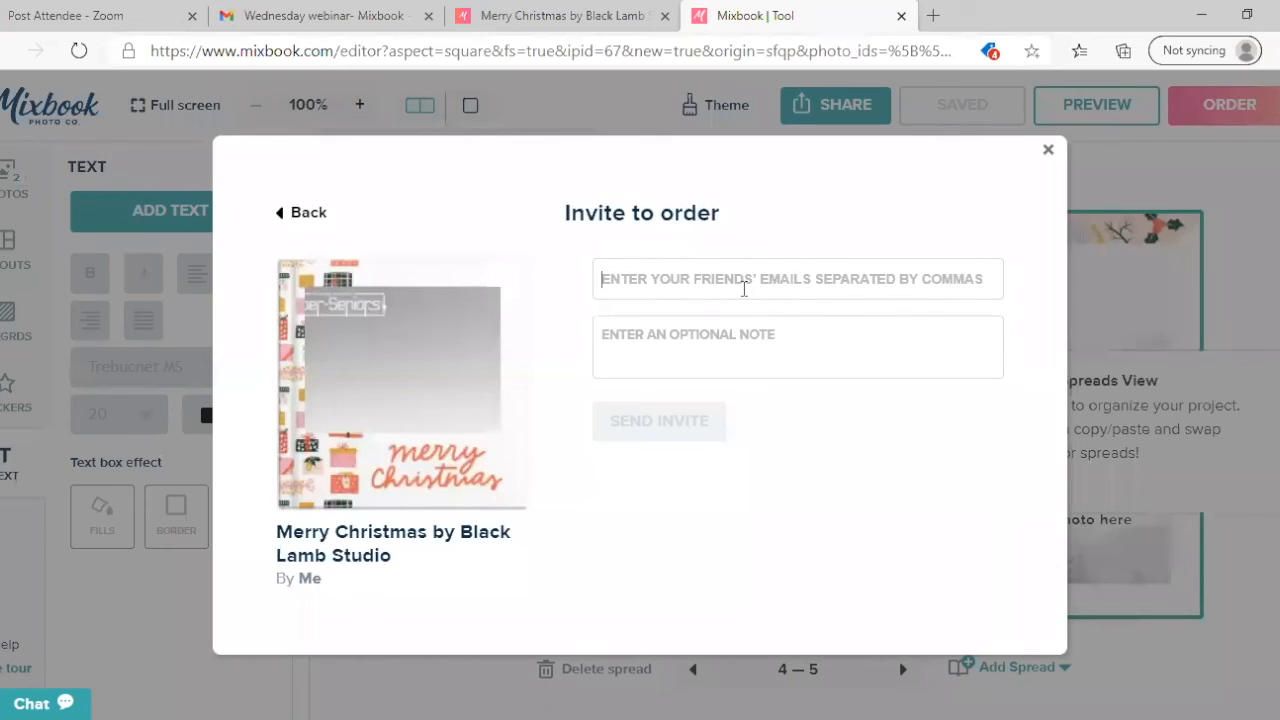
pyautogui.moveTo(744, 300)
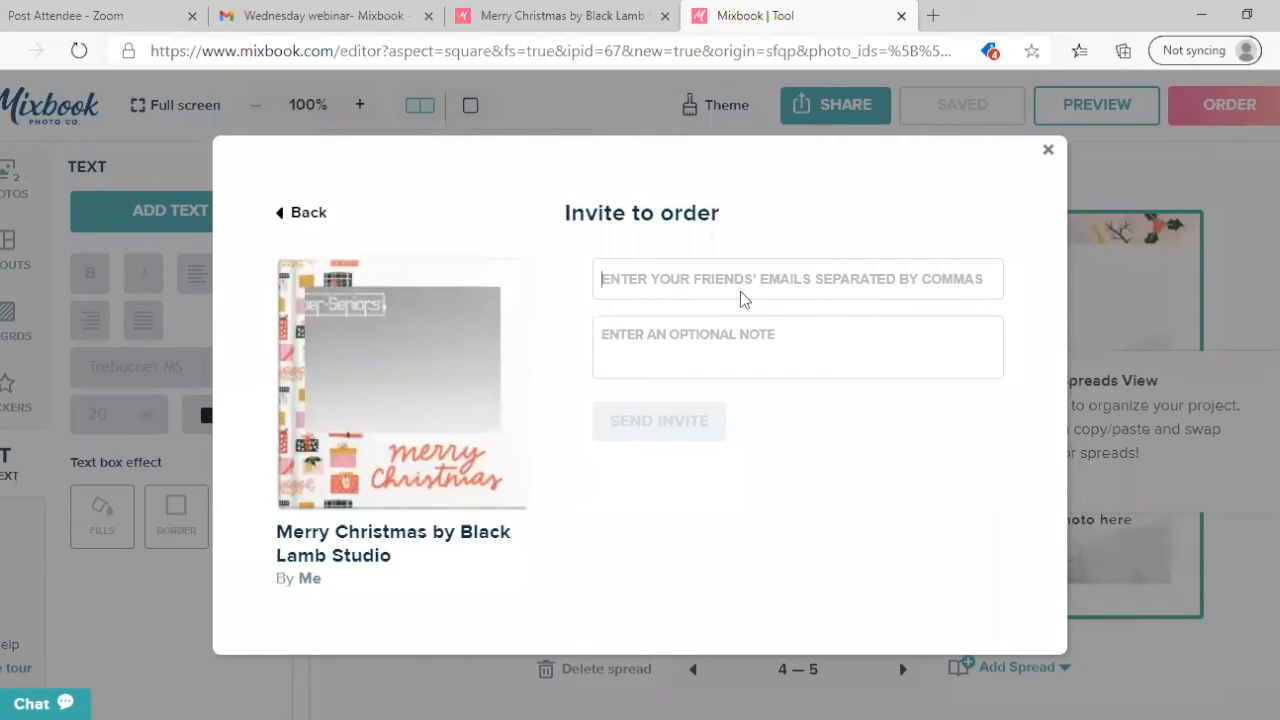
pyautogui.moveTo(1025, 165)
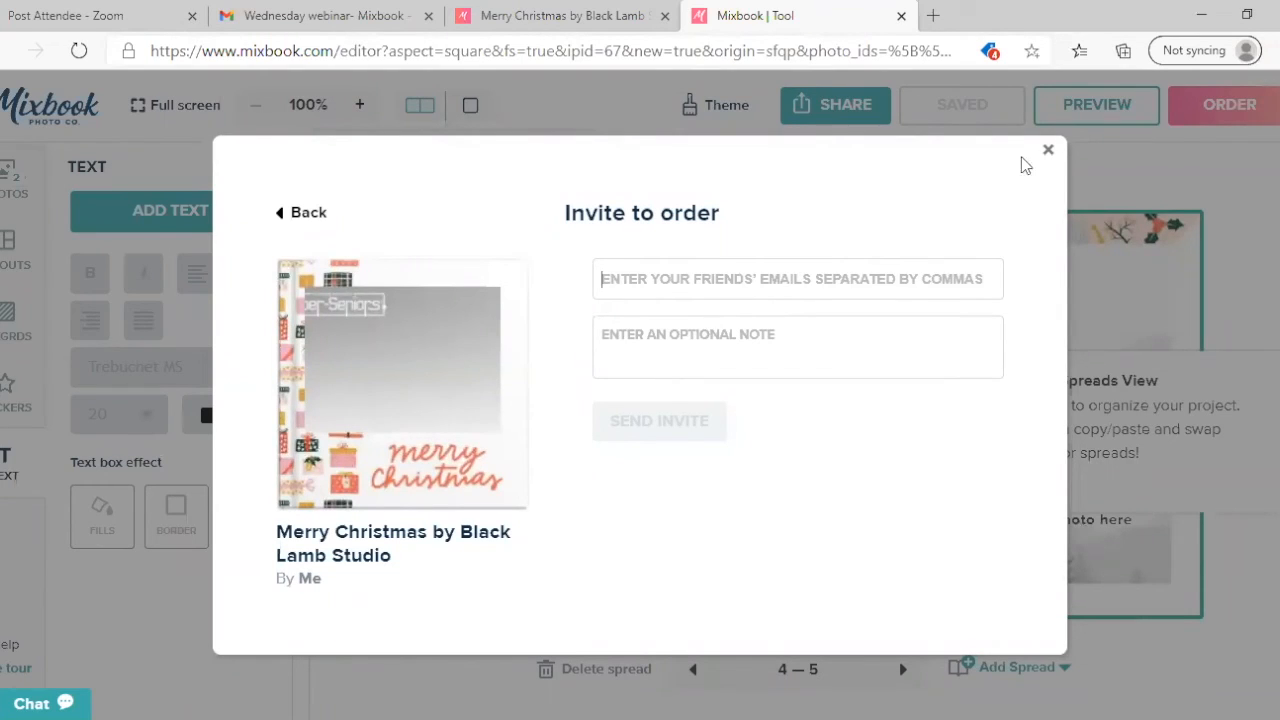
pyautogui.click(1048, 150)
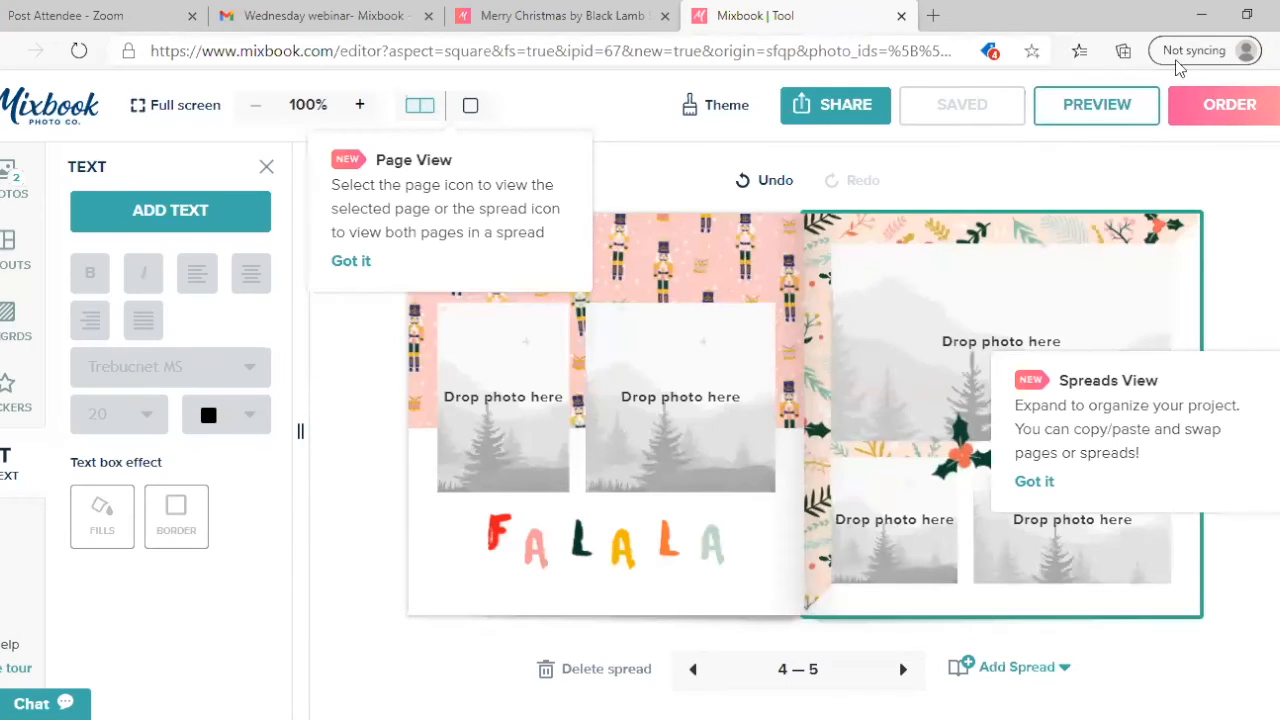
pyautogui.moveTo(1238, 115)
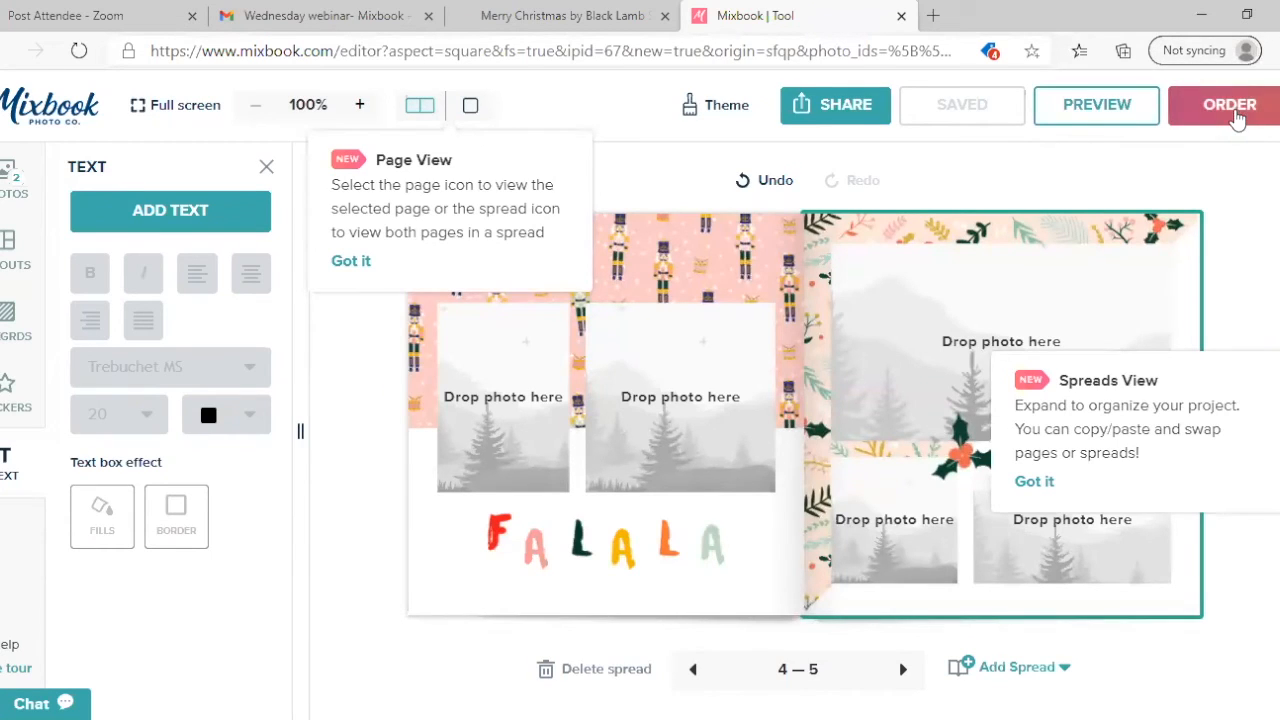
# - Open the Christmas book's checkout page and scroll through its Size, Paper and Style options
pyautogui.click(1229, 104)
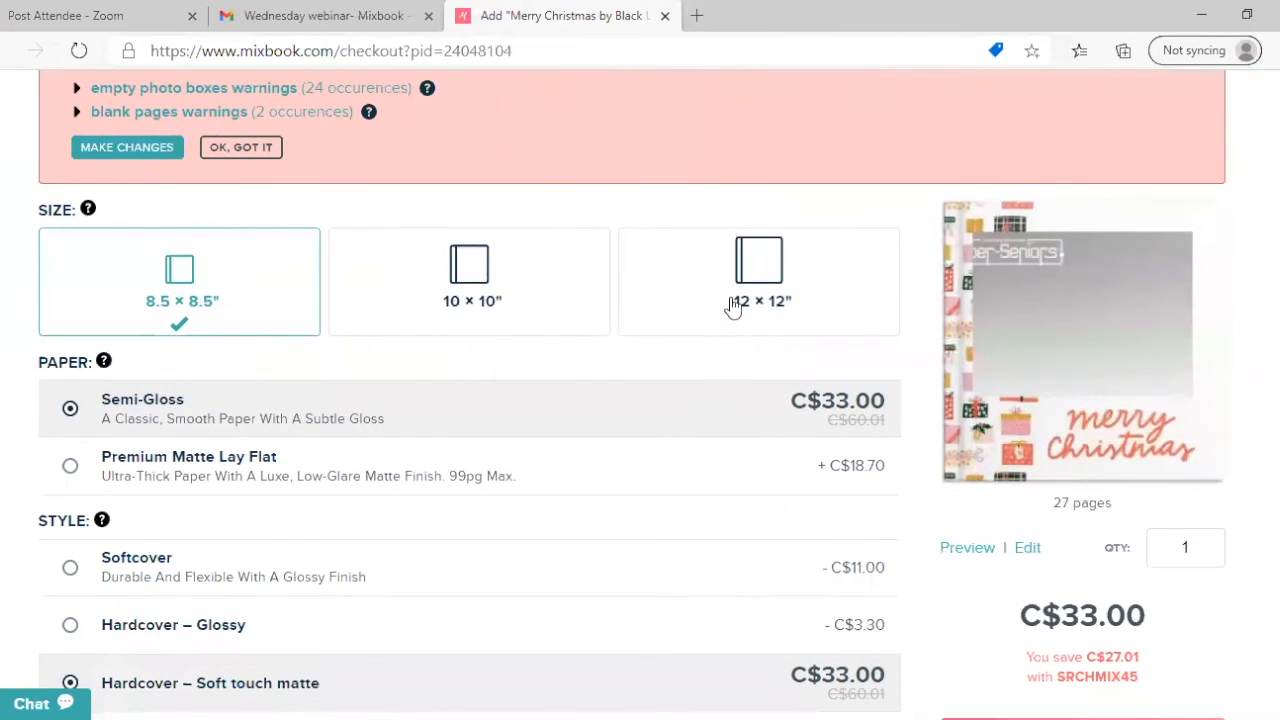
pyautogui.scroll(-3)
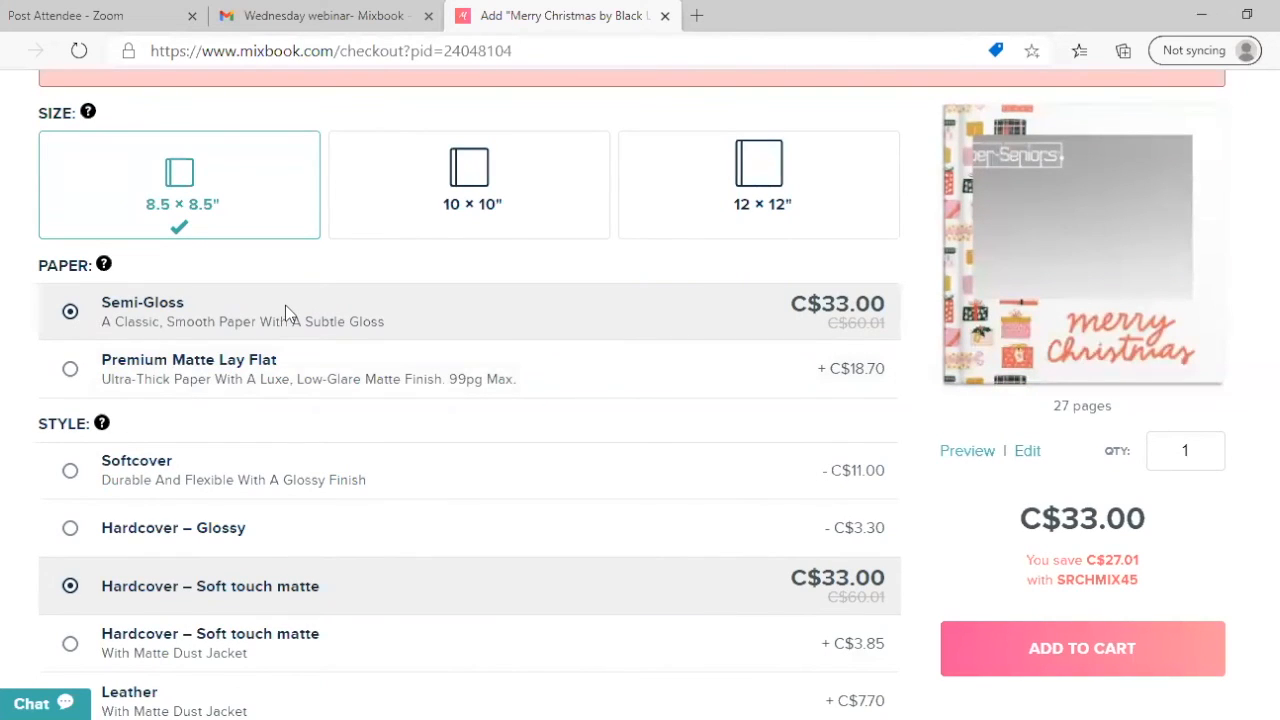
pyautogui.moveTo(315, 340)
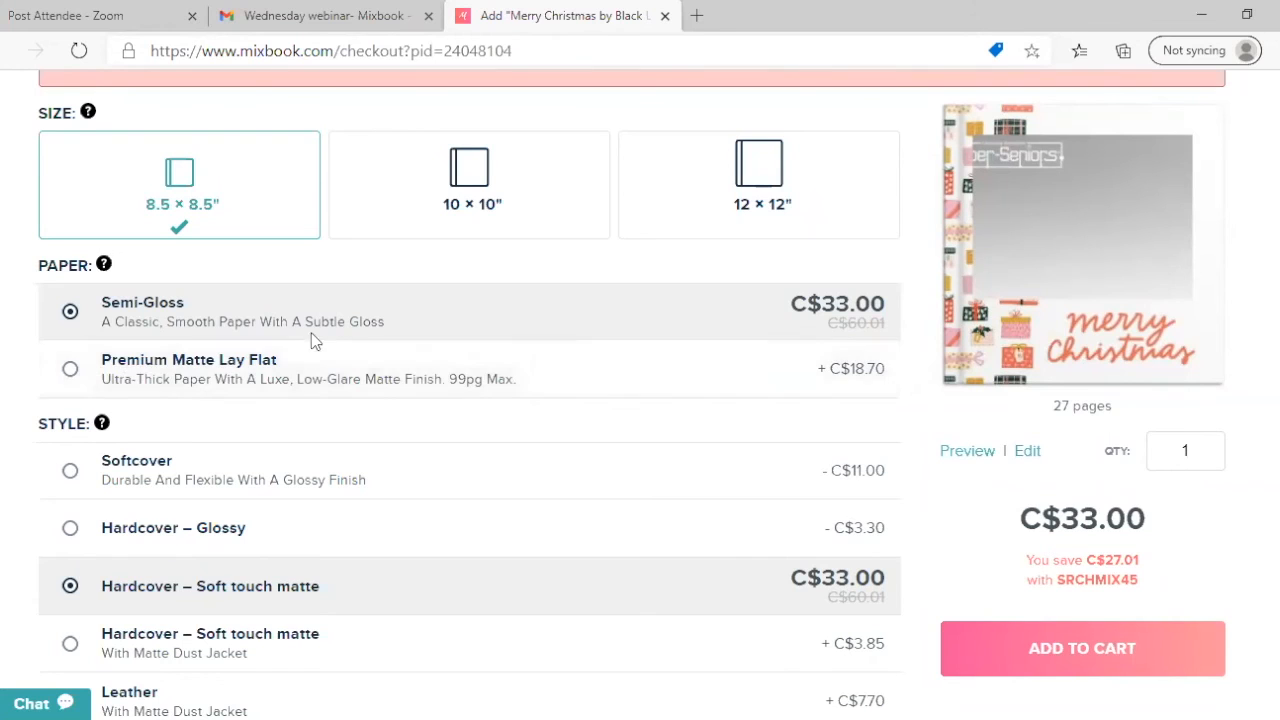
pyautogui.moveTo(378, 392)
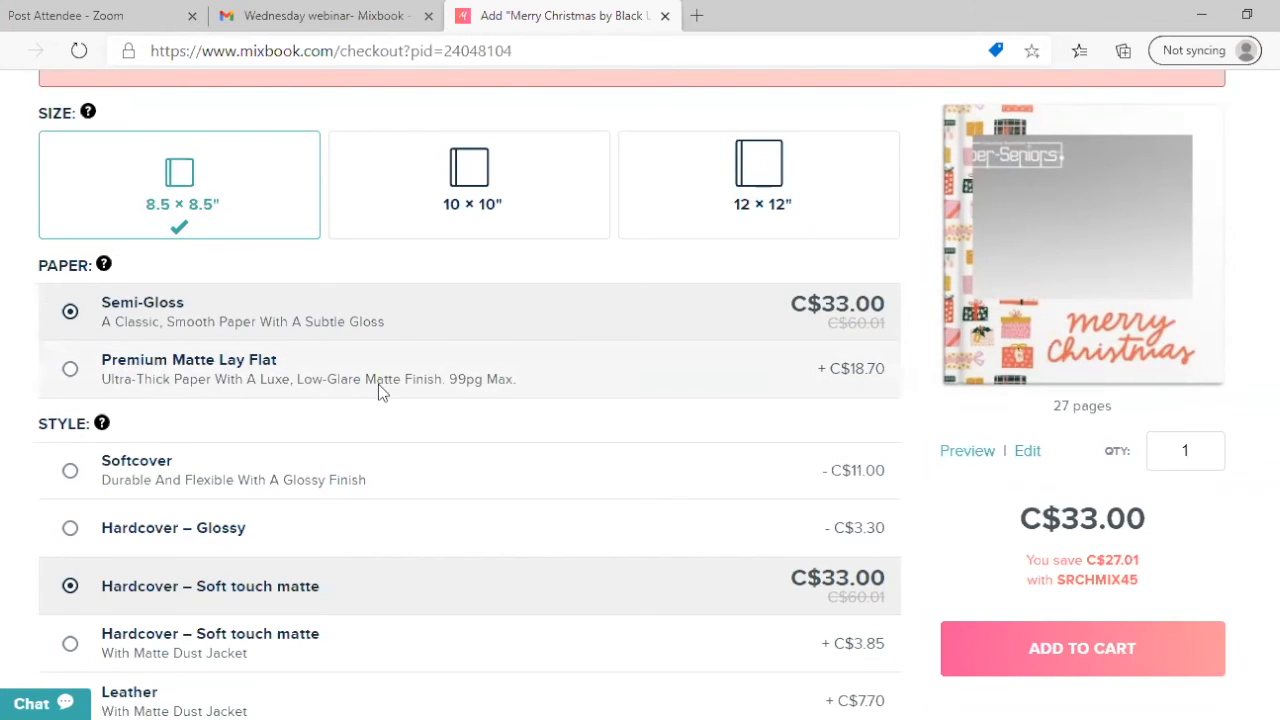
pyautogui.scroll(-3)
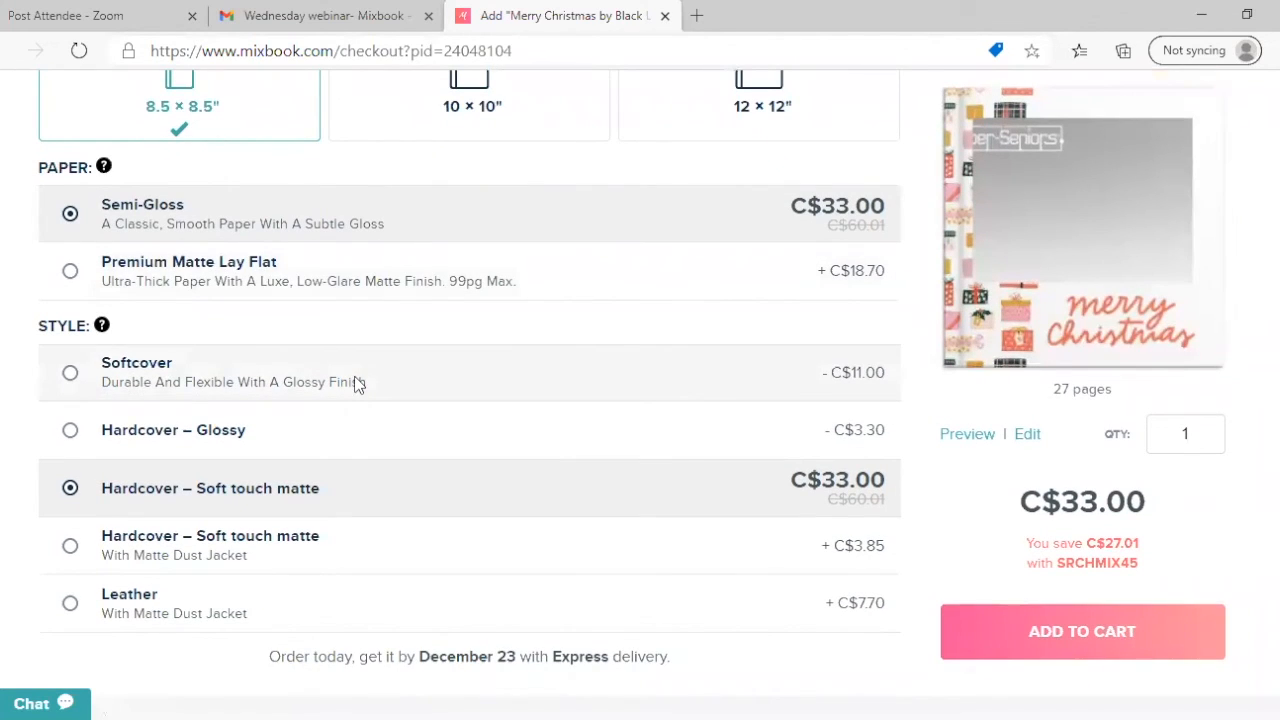
pyautogui.moveTo(323, 418)
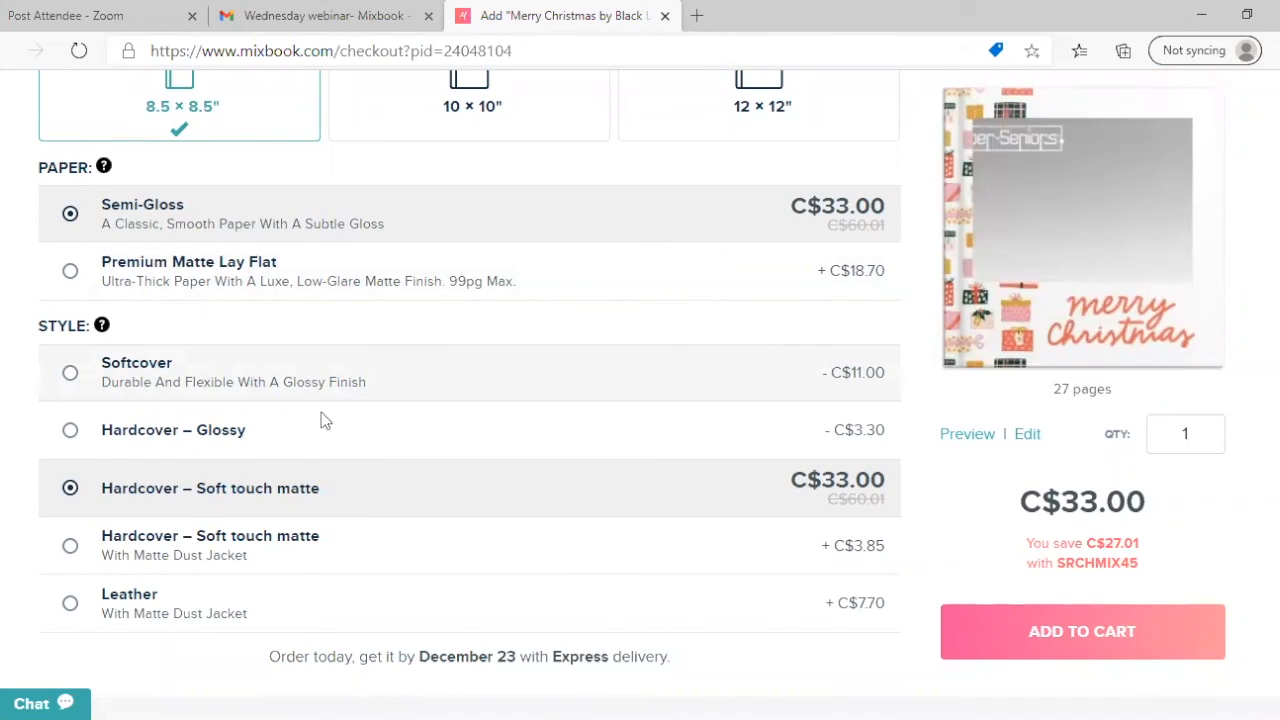
pyautogui.scroll(-3)
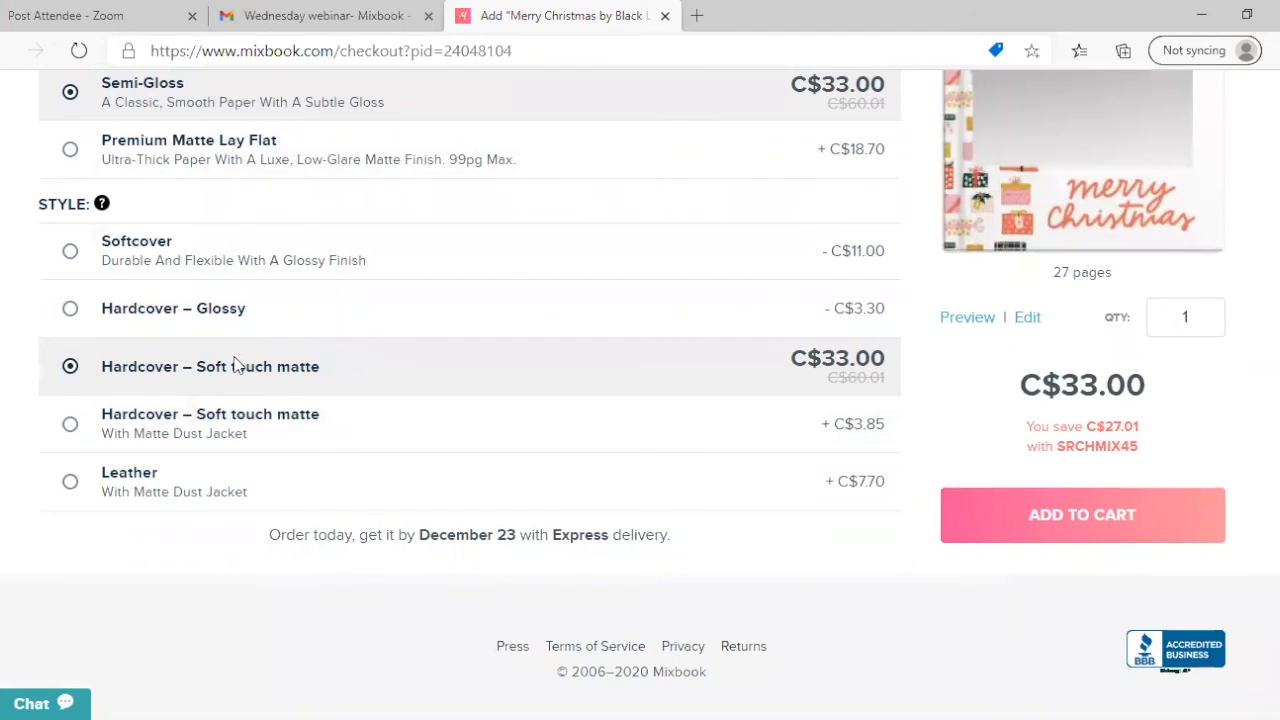
pyautogui.moveTo(45, 435)
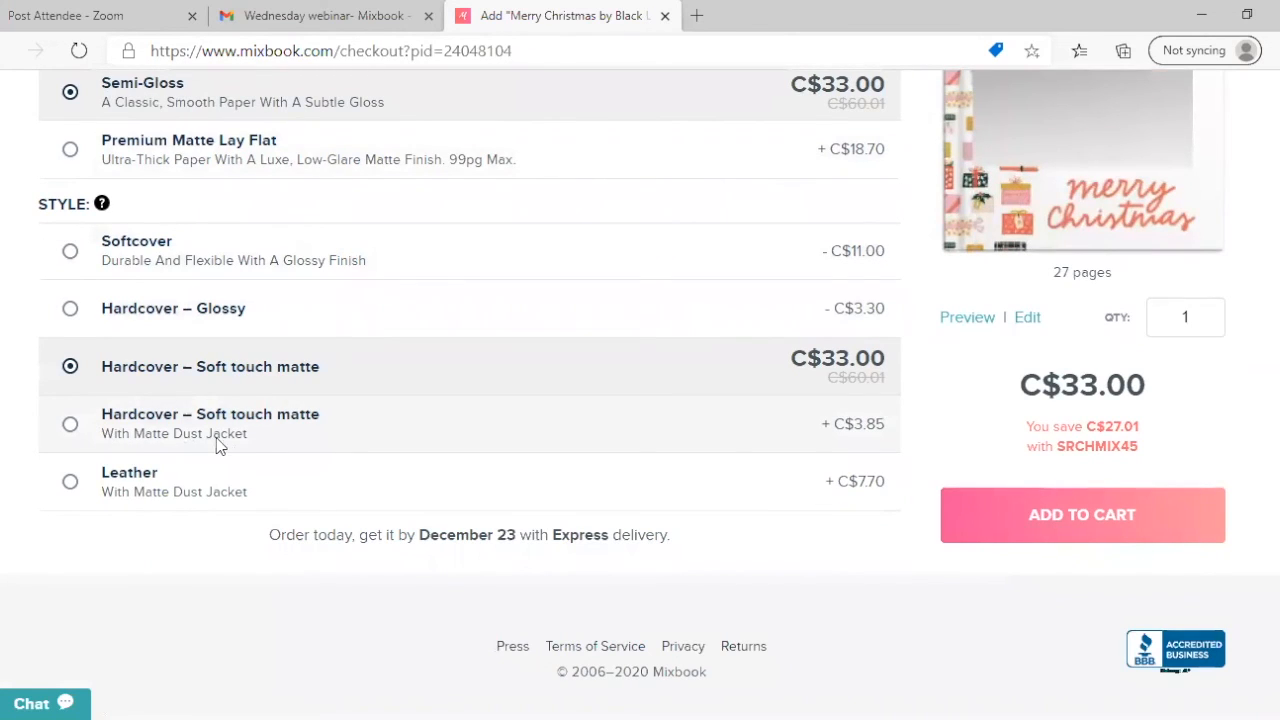
pyautogui.moveTo(160, 515)
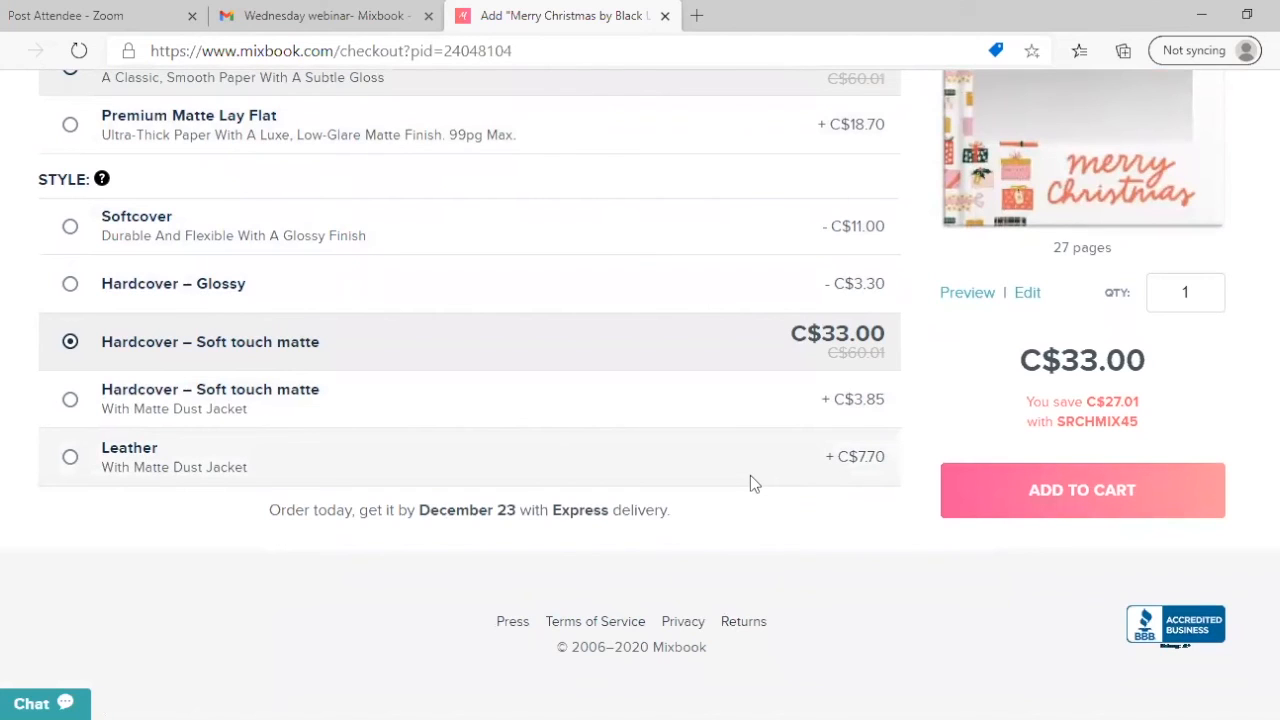
pyautogui.moveTo(1001, 485)
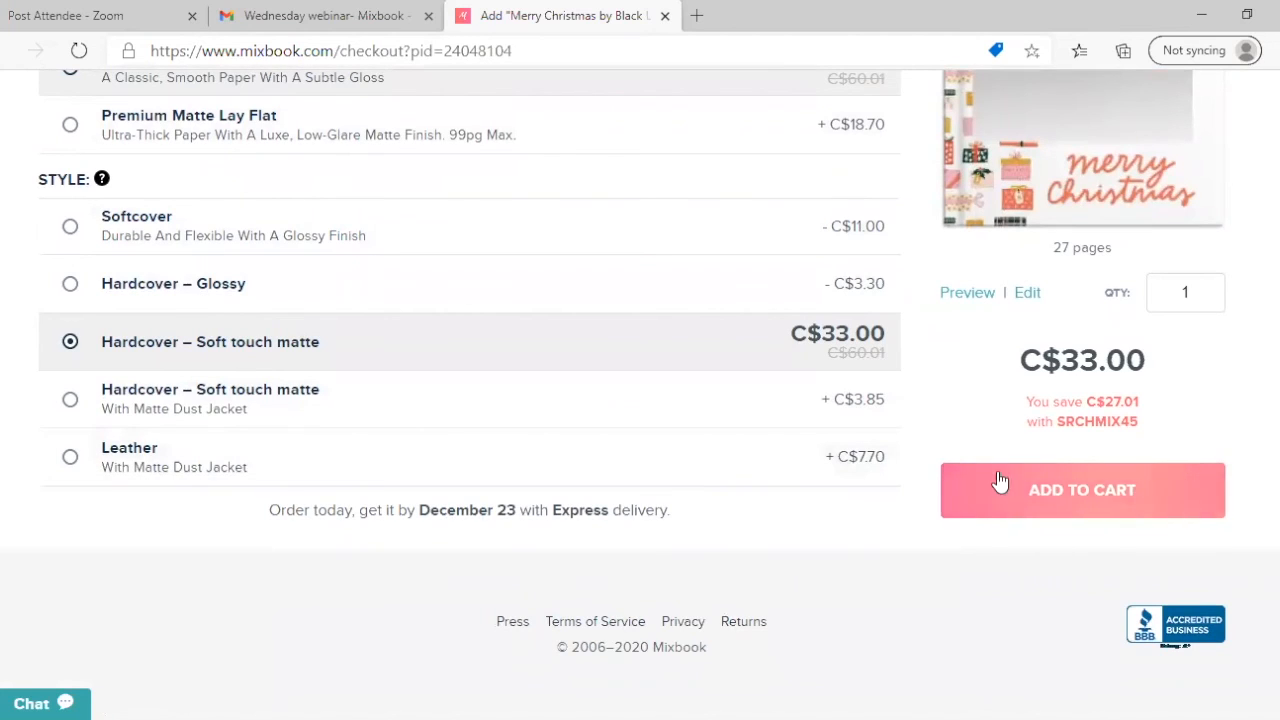
# - Add the Merry Christmas book to the cart, staying in the Canada store
pyautogui.click(1082, 490)
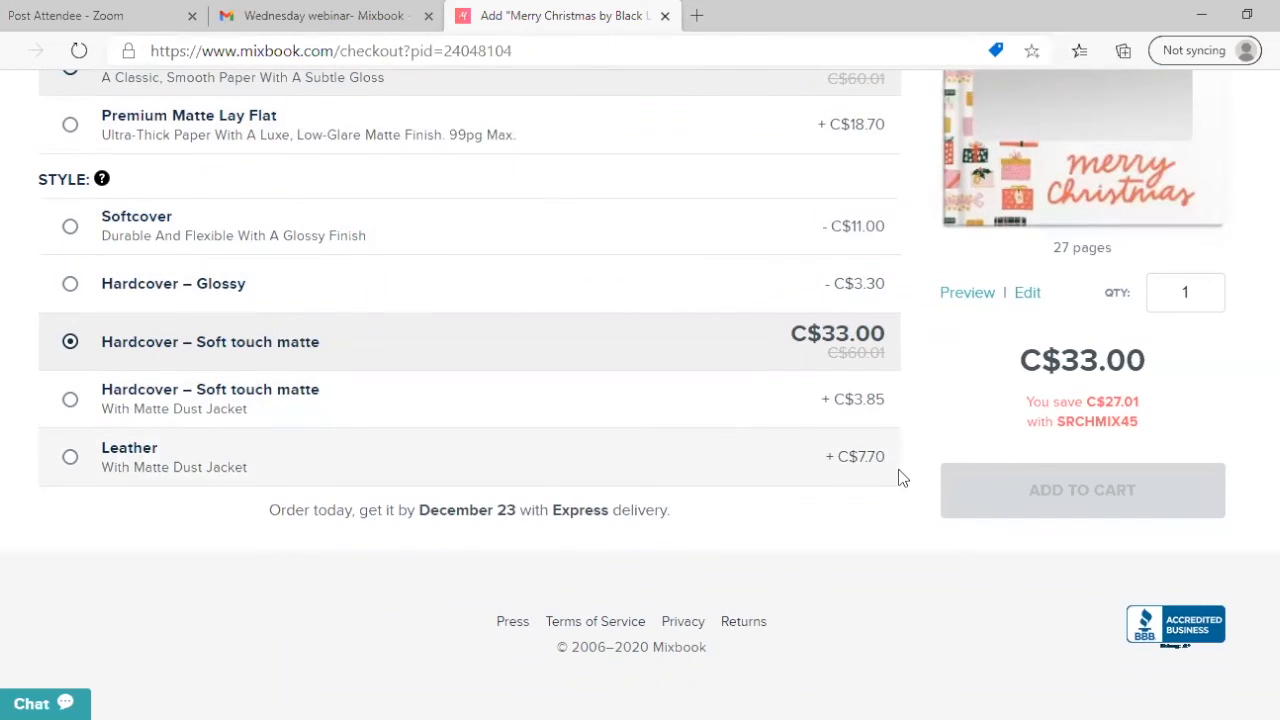
pyautogui.click(1081, 490)
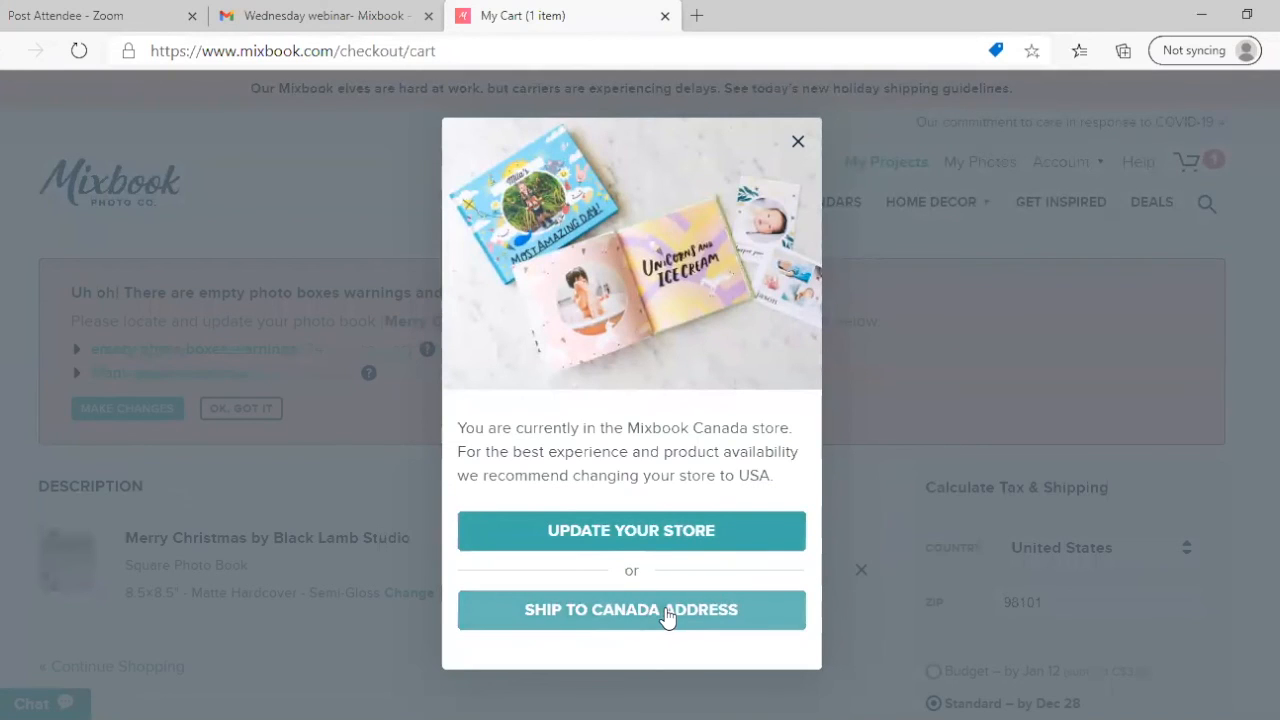
pyautogui.click(631, 609)
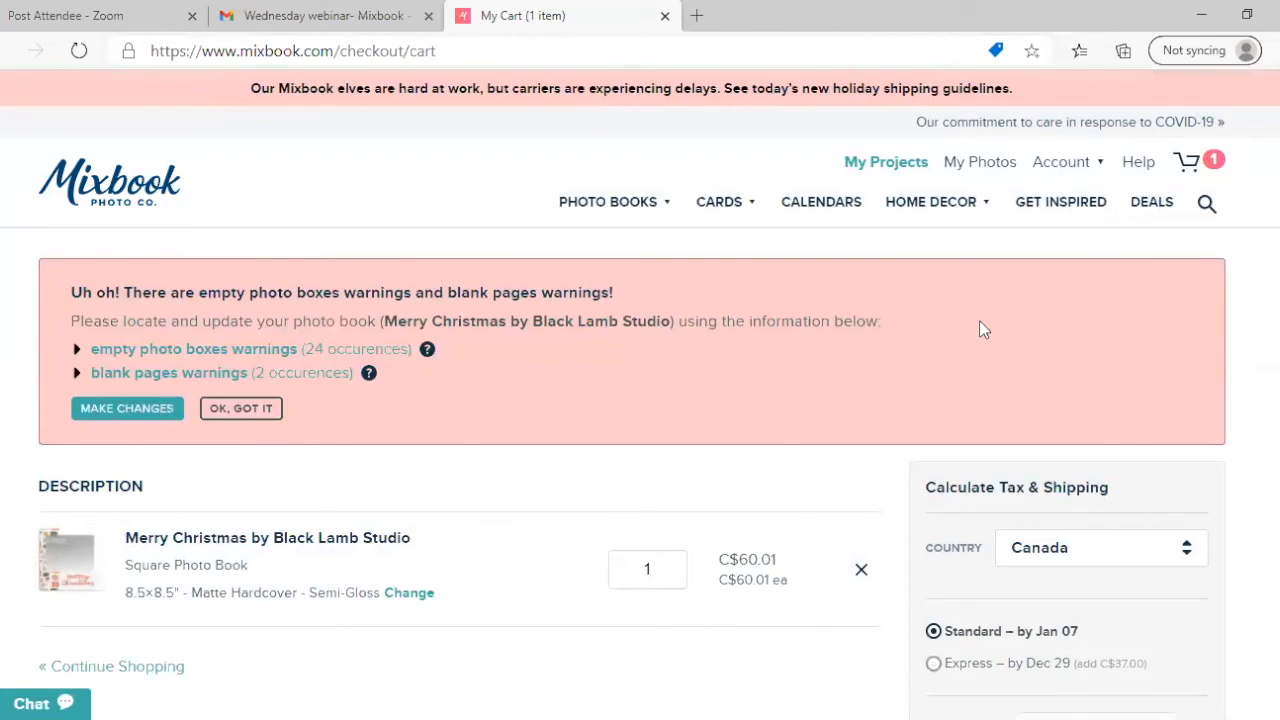
pyautogui.moveTo(1186, 557)
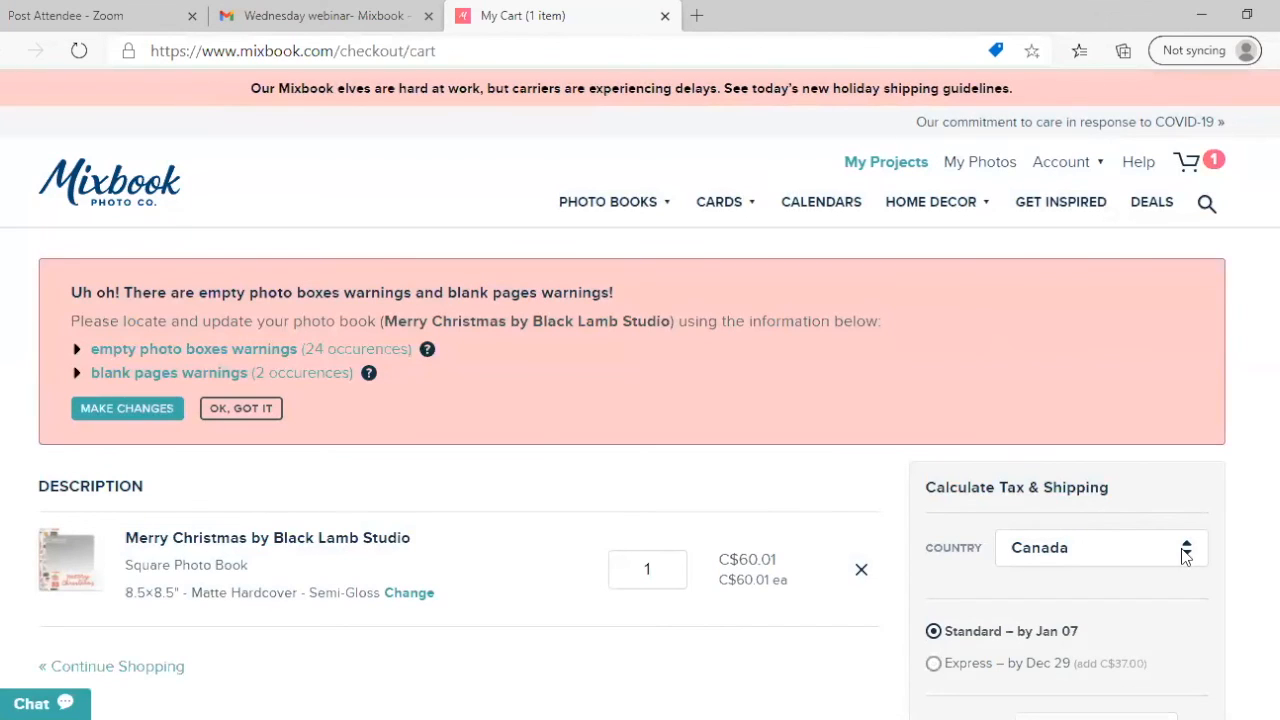
pyautogui.moveTo(333, 230)
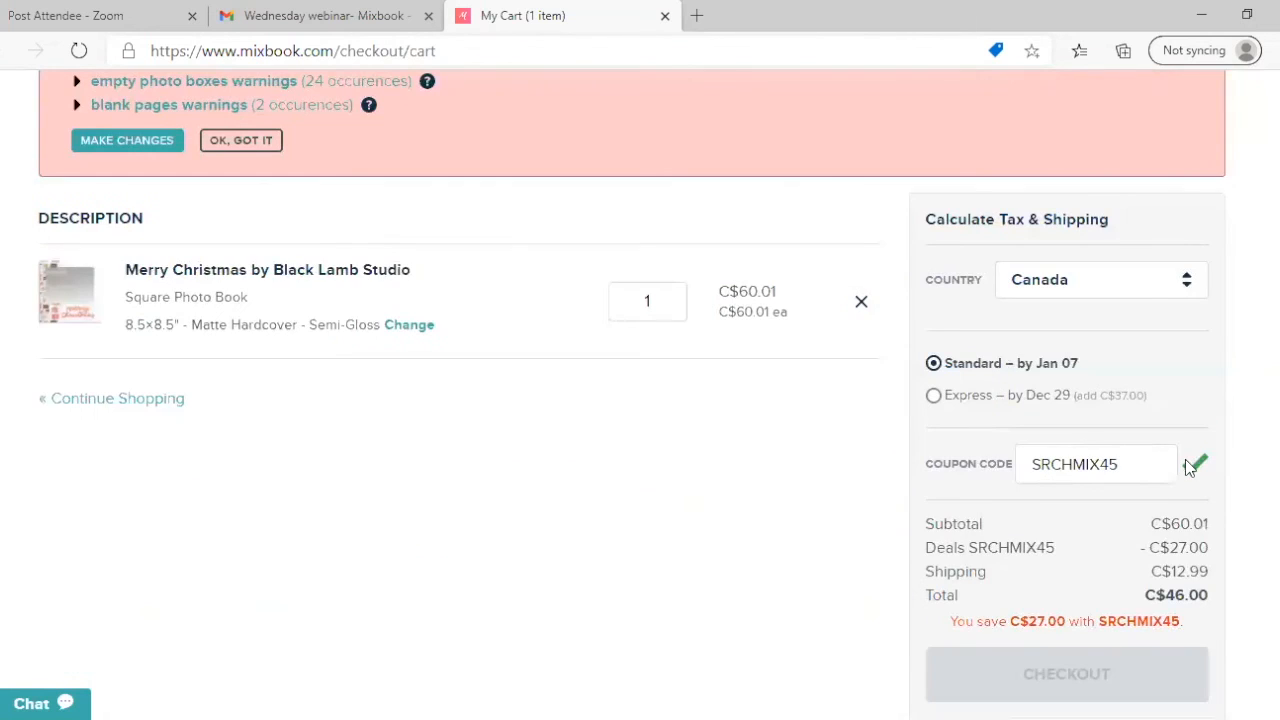
pyautogui.moveTo(1053, 533)
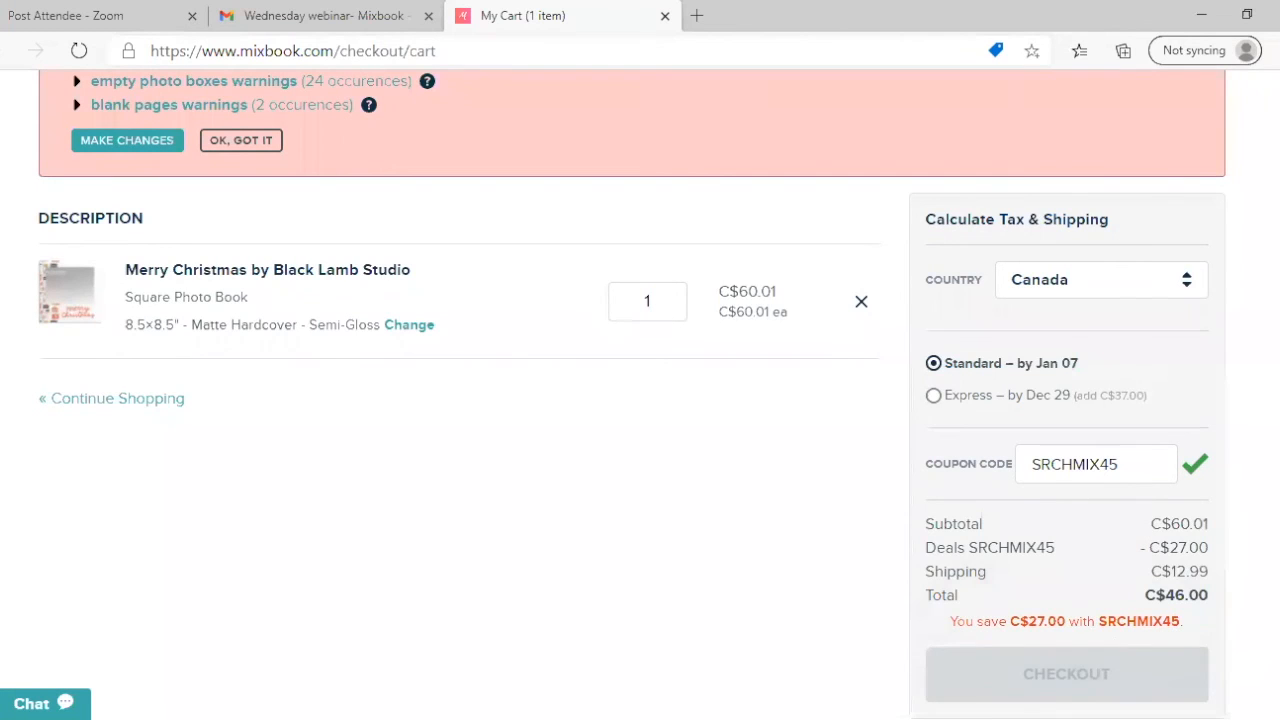
pyautogui.moveTo(1066, 673)
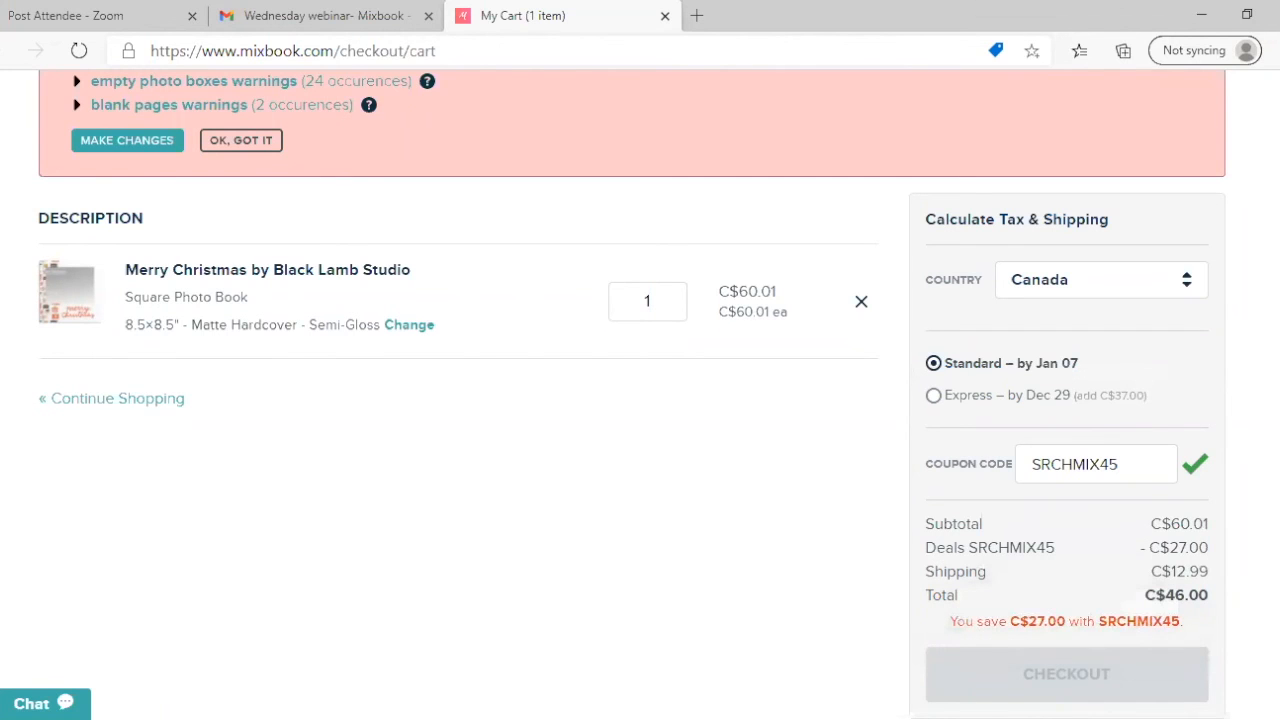
# - Dismiss the empty photo boxes and blank pages warning, then check the C$46.00 total
pyautogui.scroll(-3)
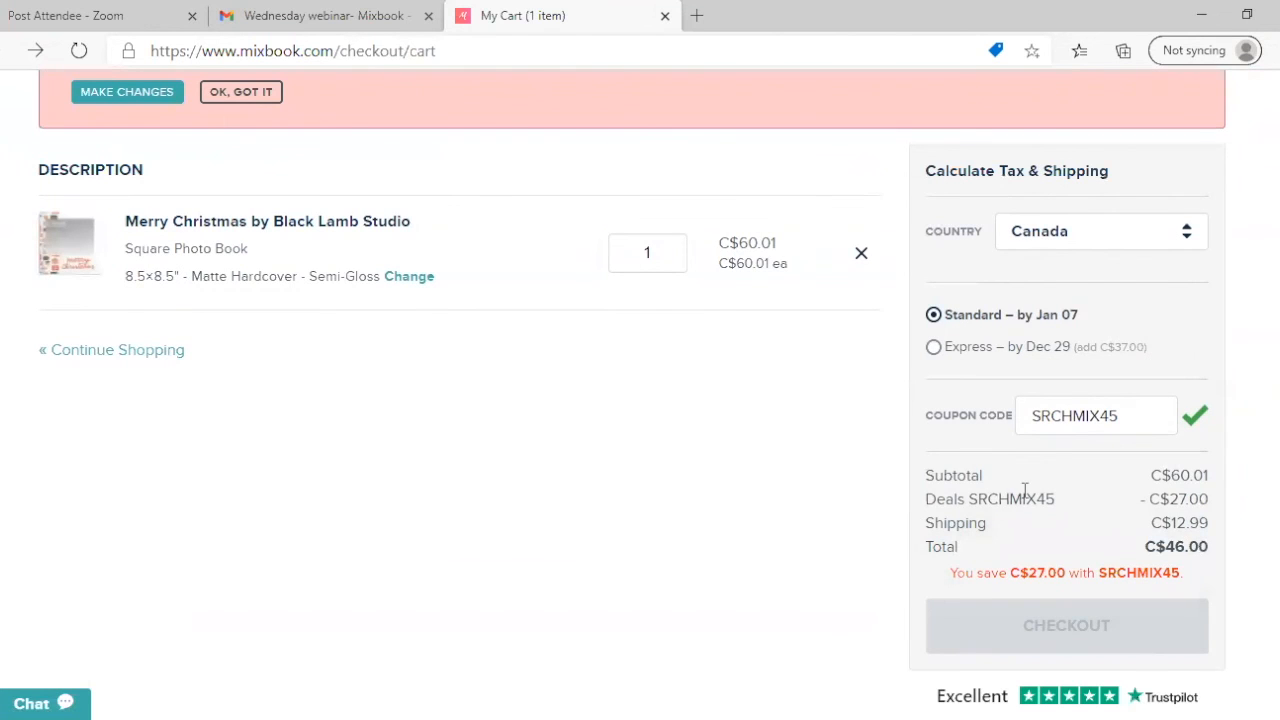
pyautogui.scroll(3)
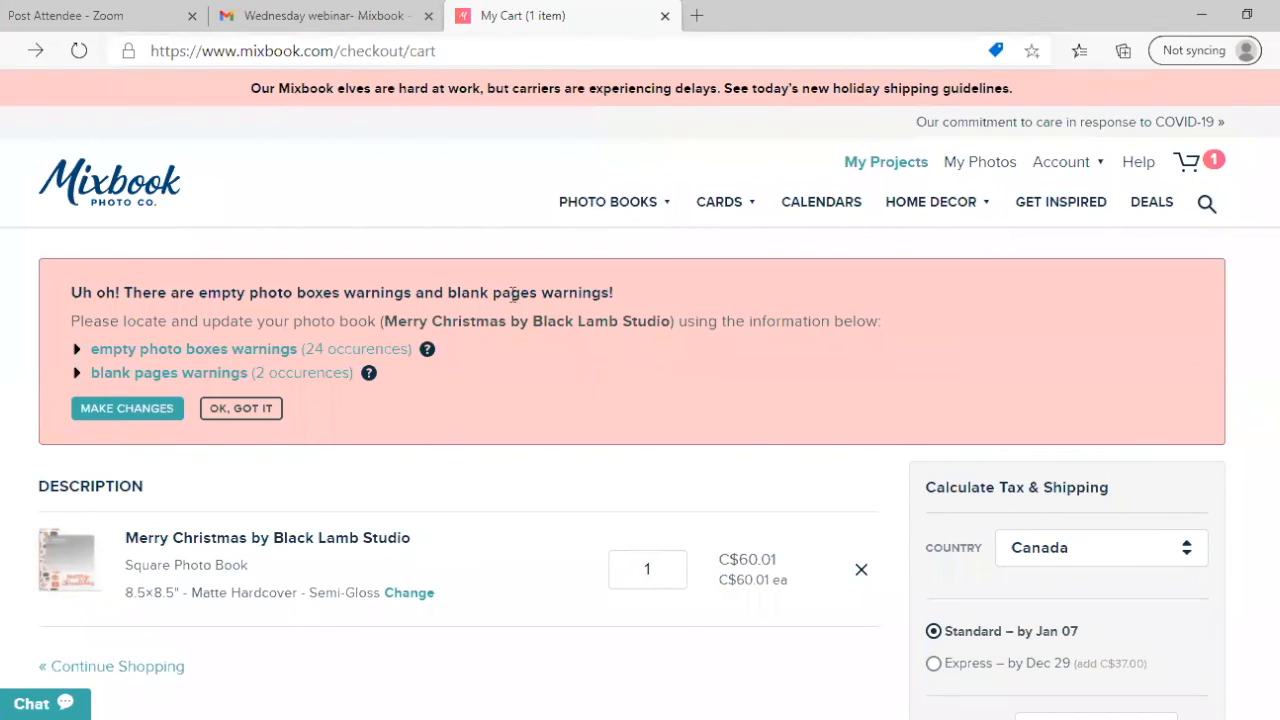
pyautogui.moveTo(255, 495)
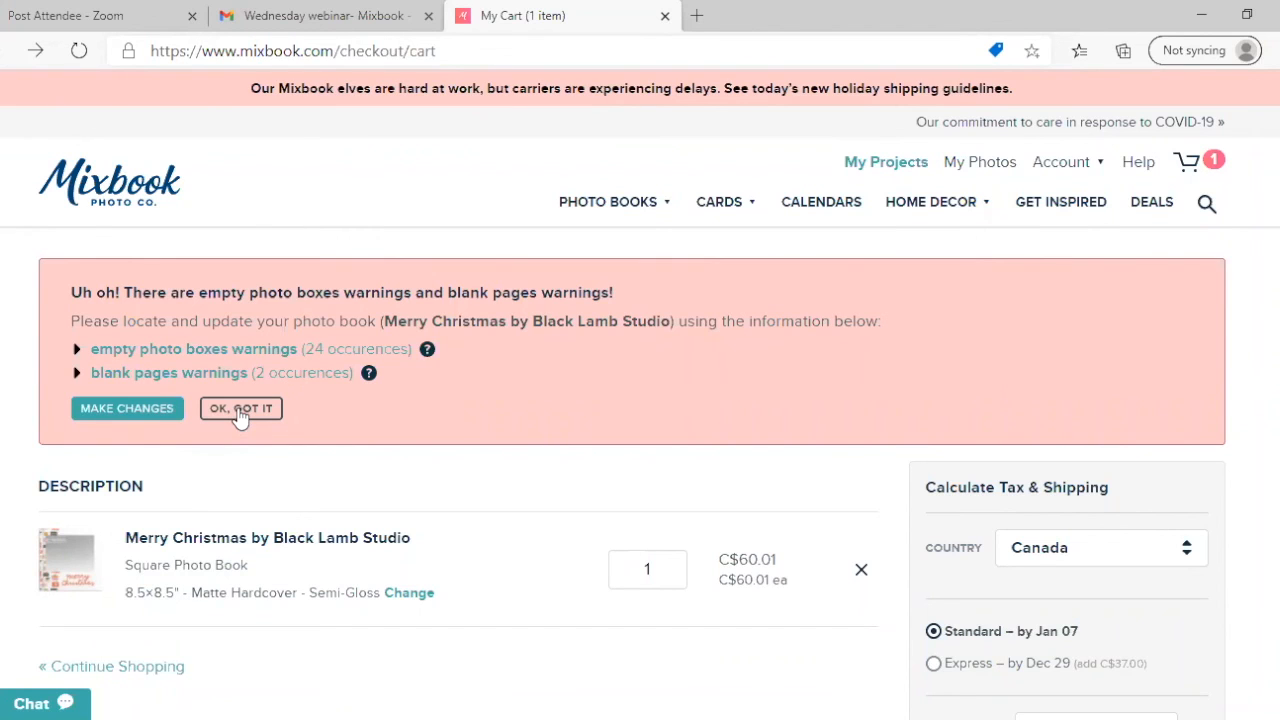
pyautogui.click(240, 408)
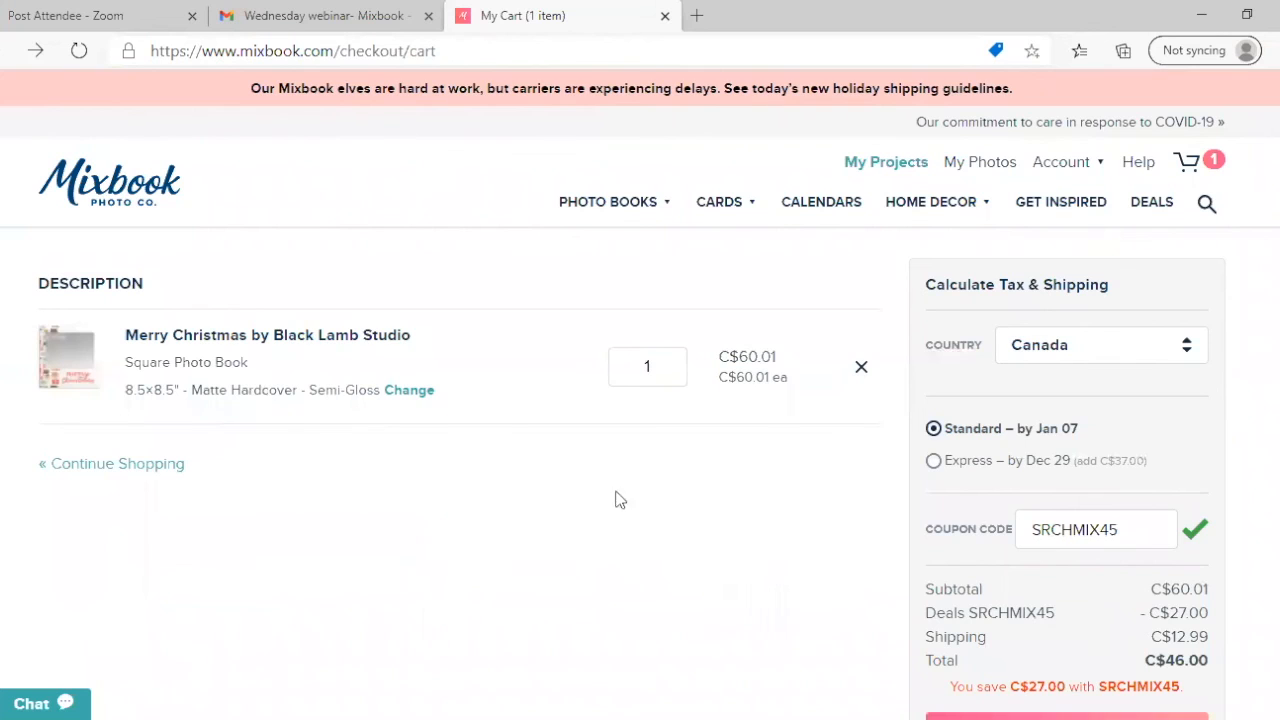
pyautogui.moveTo(1266, 401)
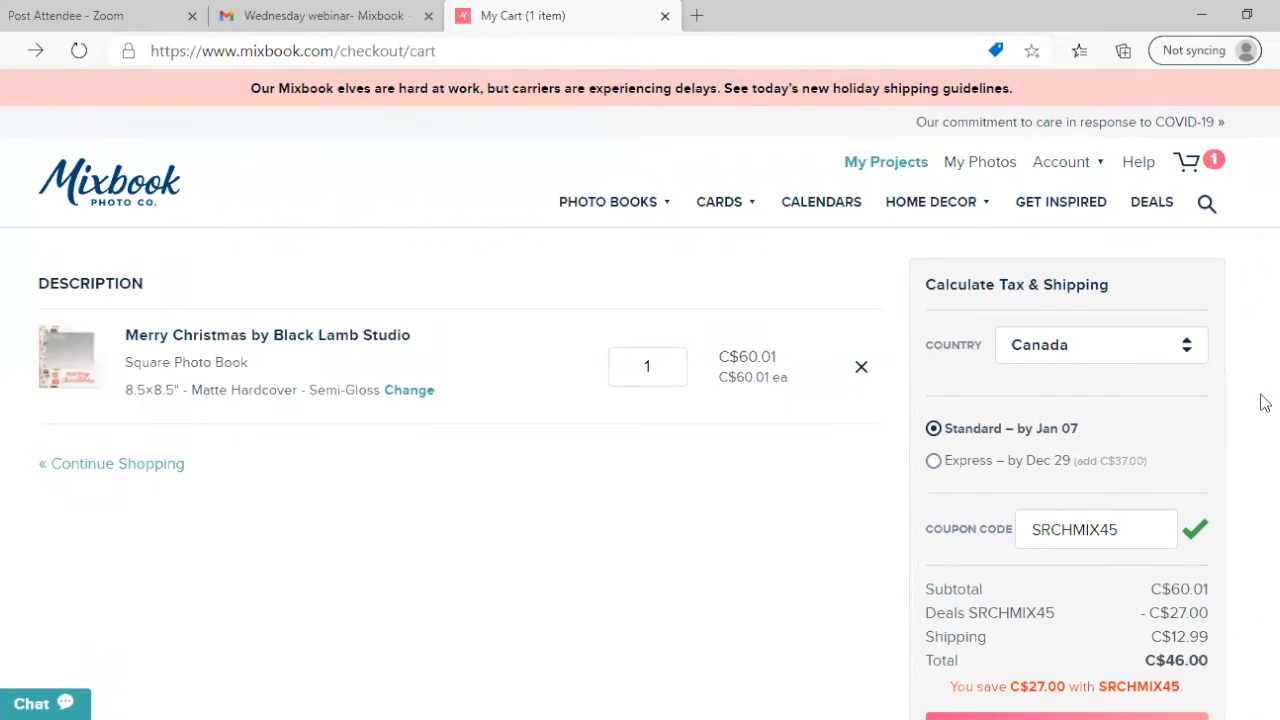
pyautogui.scroll(-3)
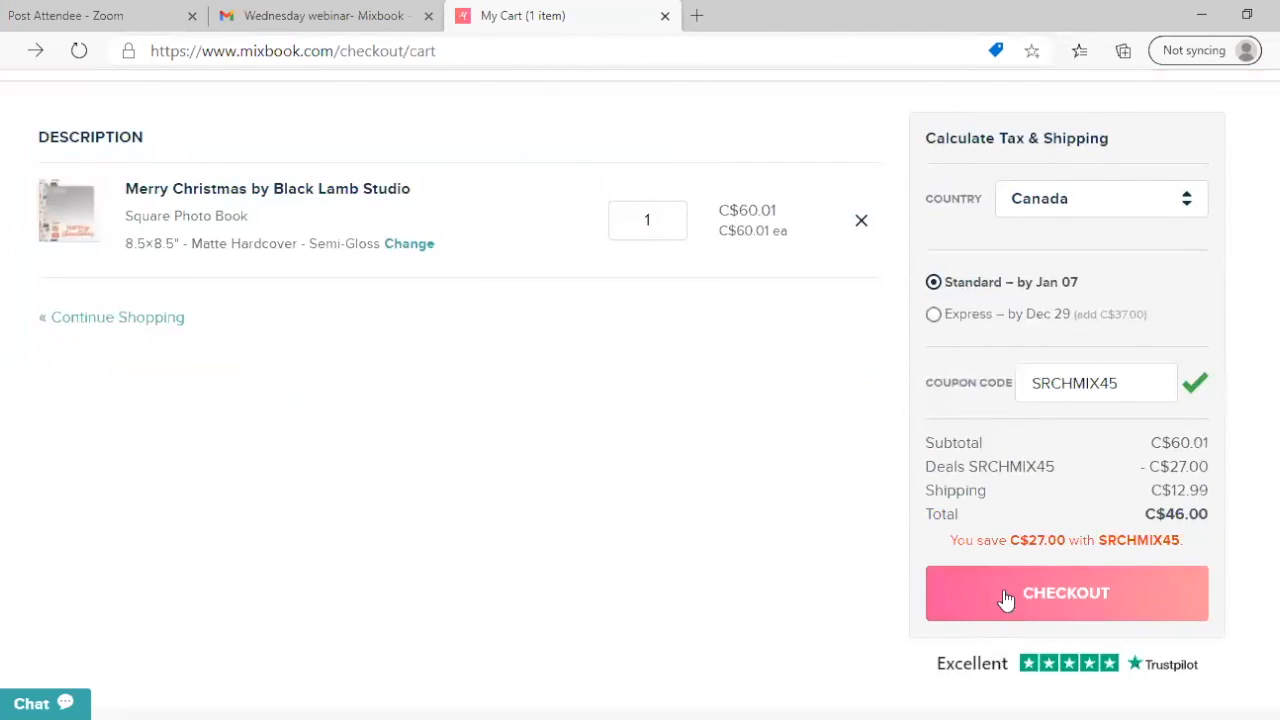
# - Proceed to quick checkout and review shipping, card fields and the C$48.98 total
pyautogui.click(1066, 592)
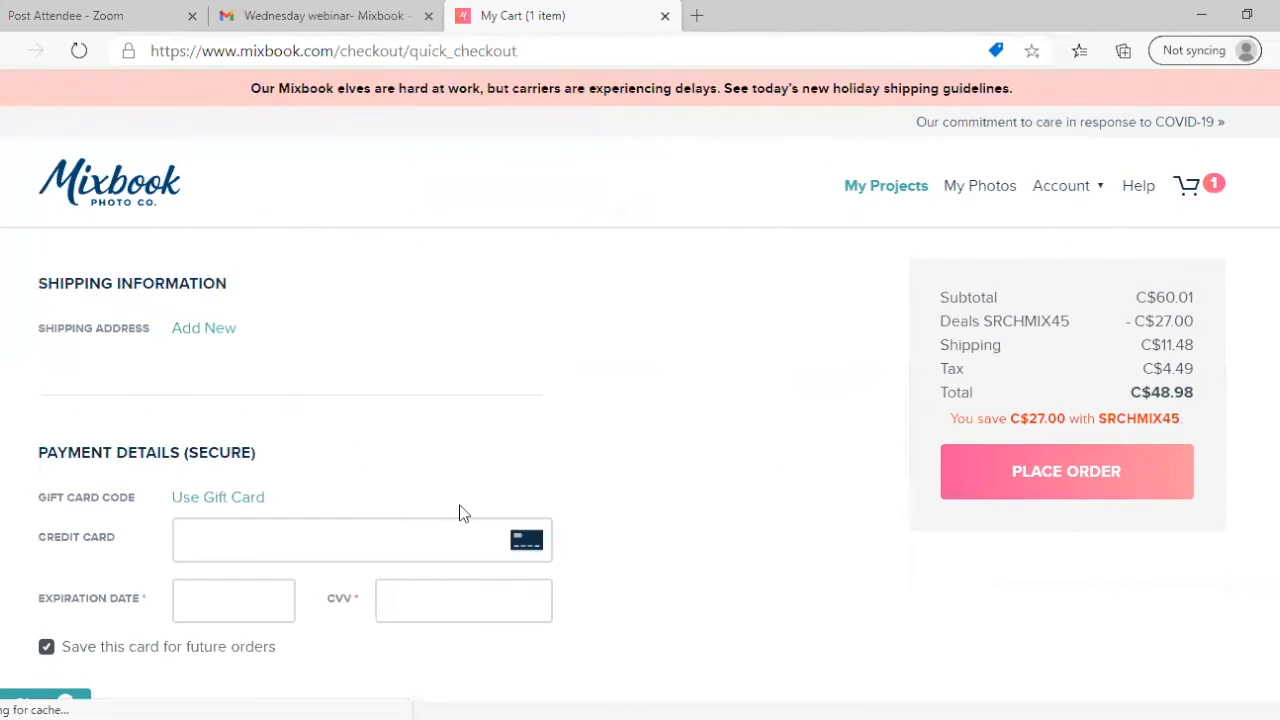
pyautogui.scroll(-3)
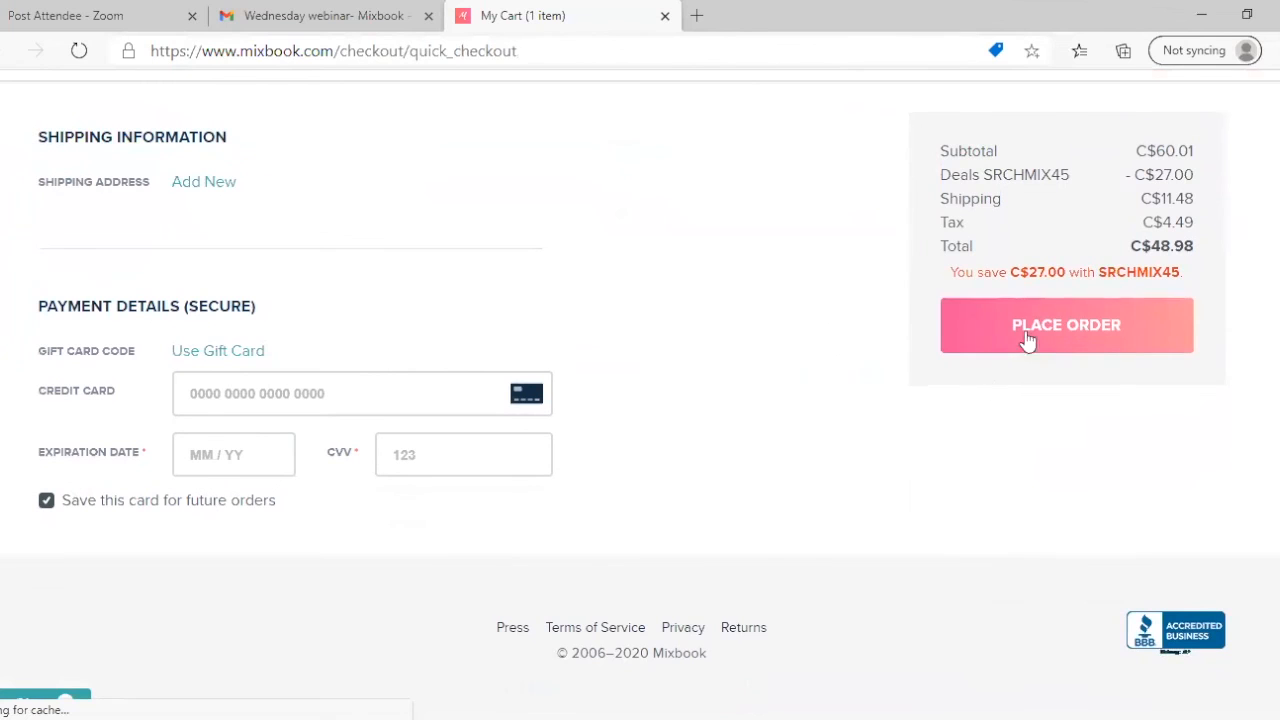
pyautogui.moveTo(943, 357)
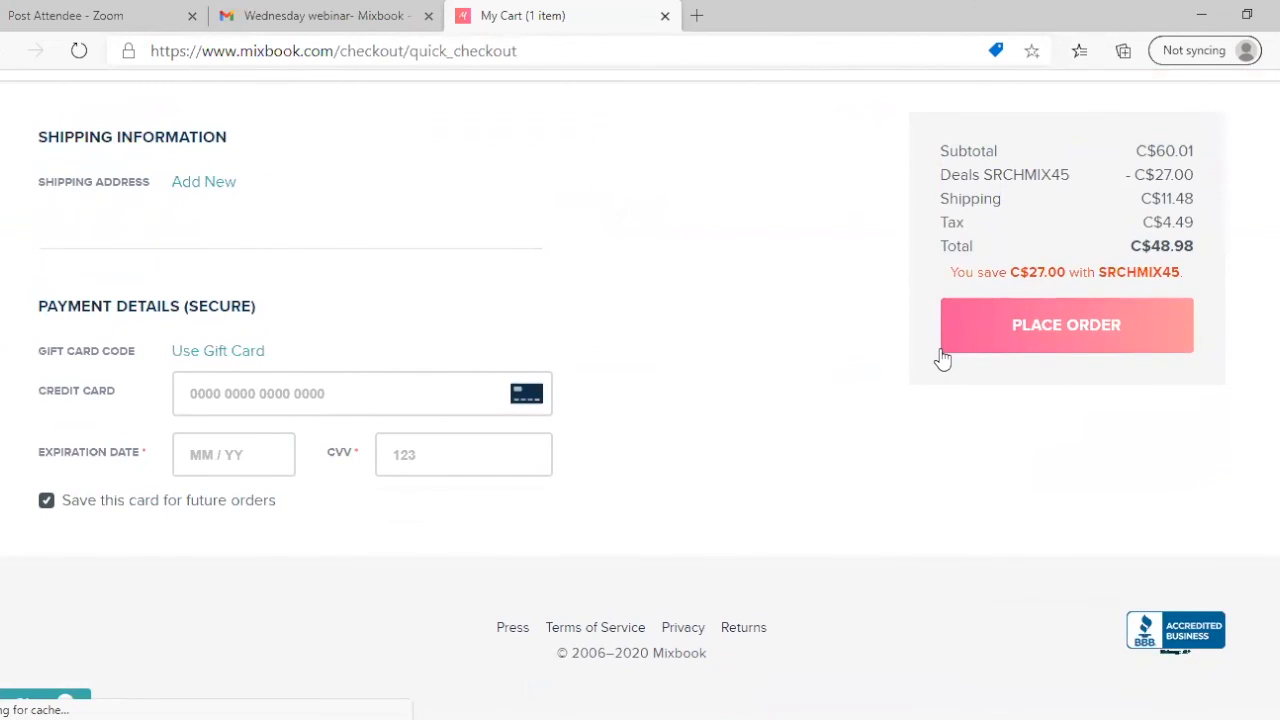
pyautogui.scroll(3)
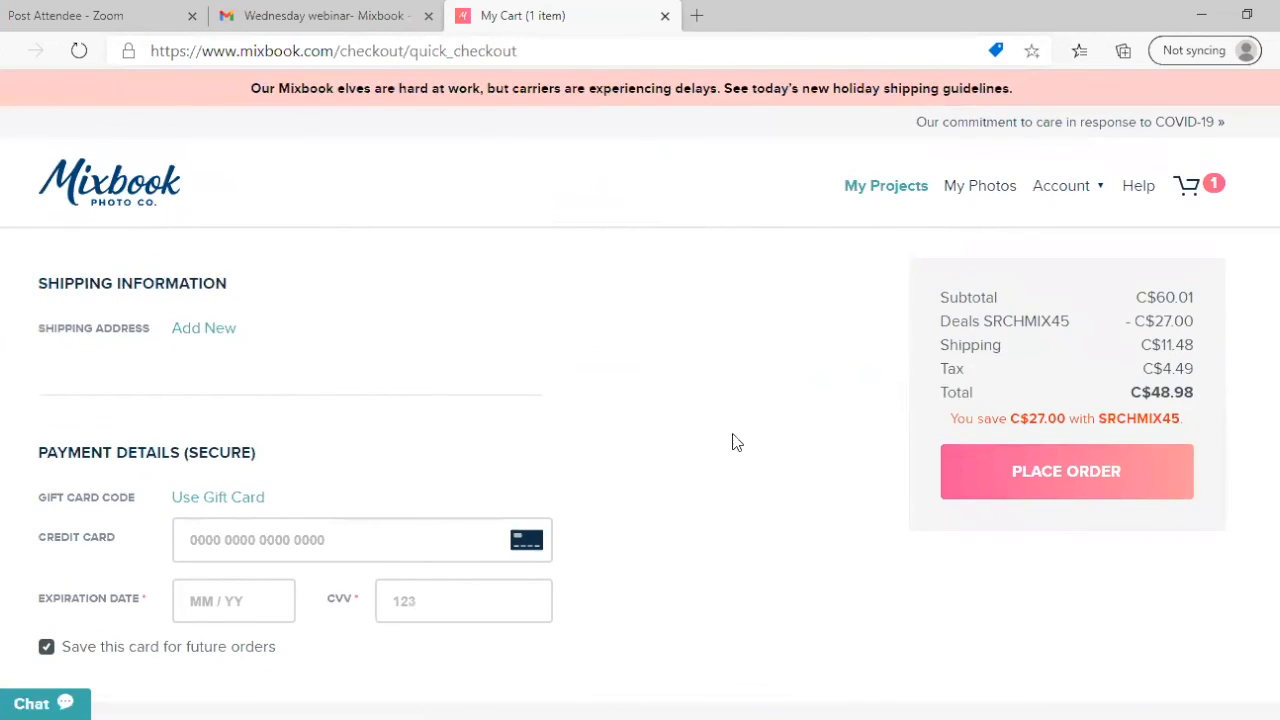
pyautogui.moveTo(885, 185)
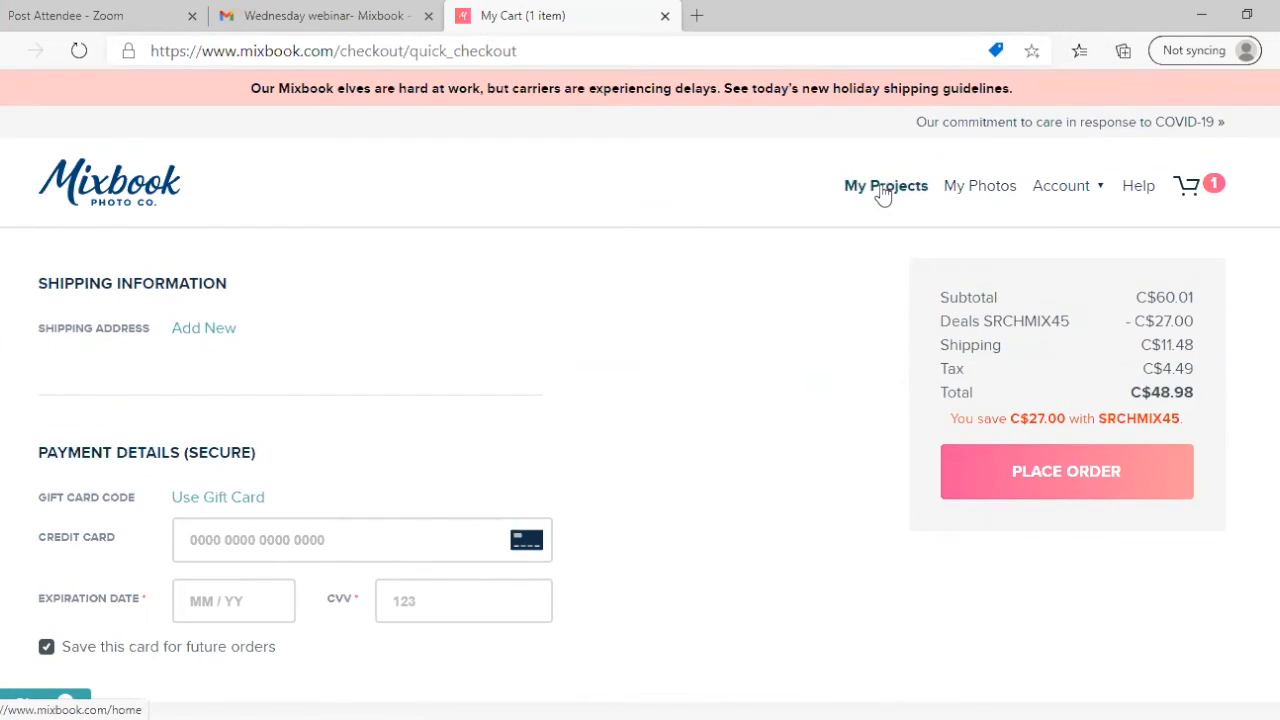
# - Go to My Projects and open the My Photos library of six uploaded photos
pyautogui.click(885, 185)
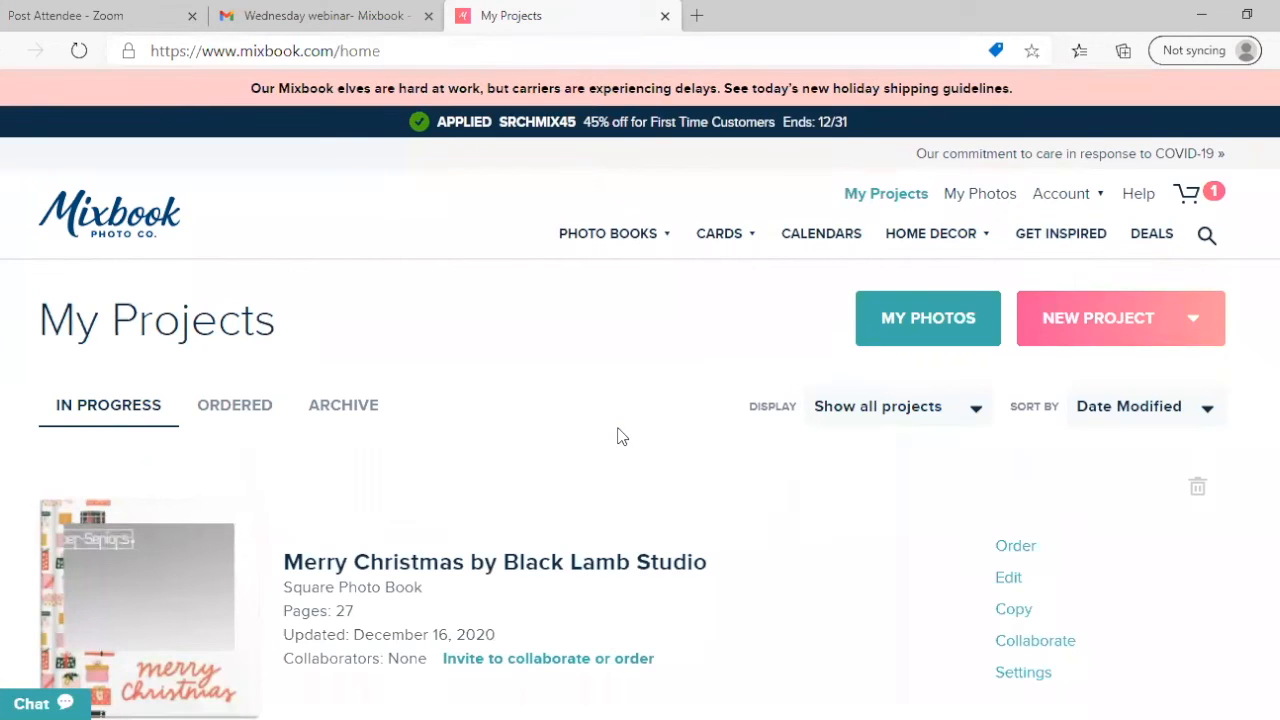
pyautogui.moveTo(1033, 503)
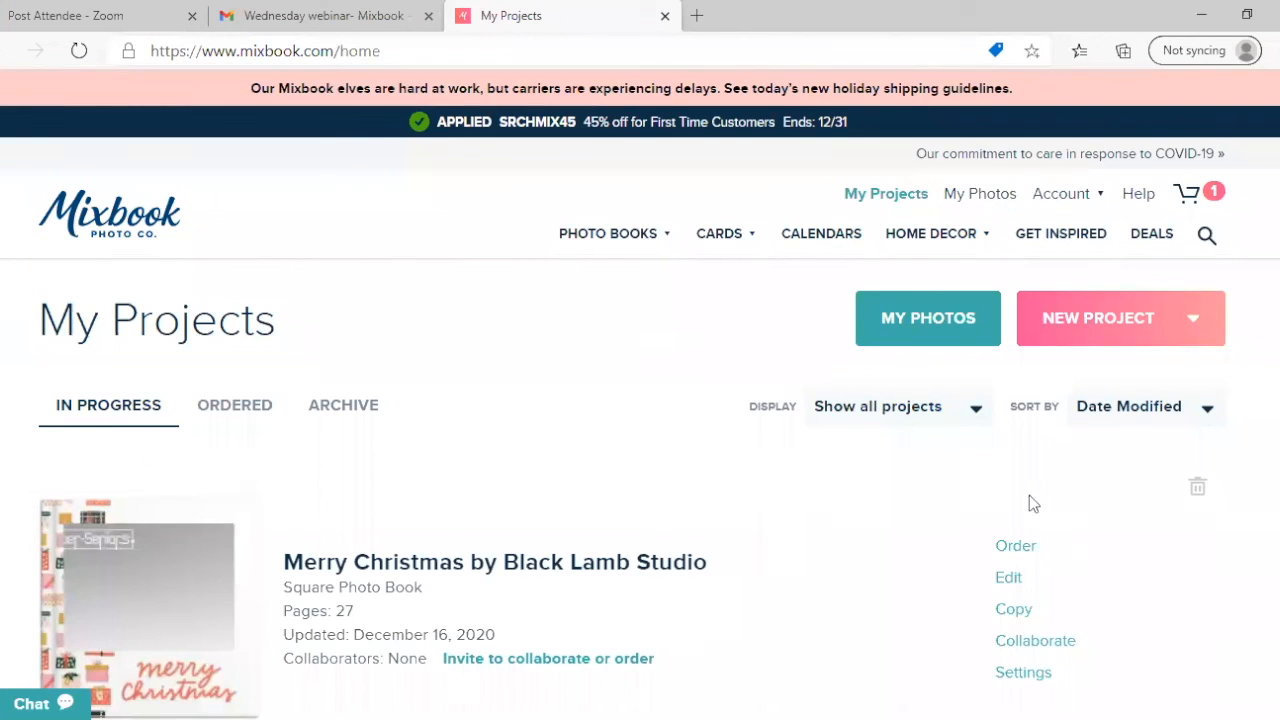
pyautogui.click(930, 233)
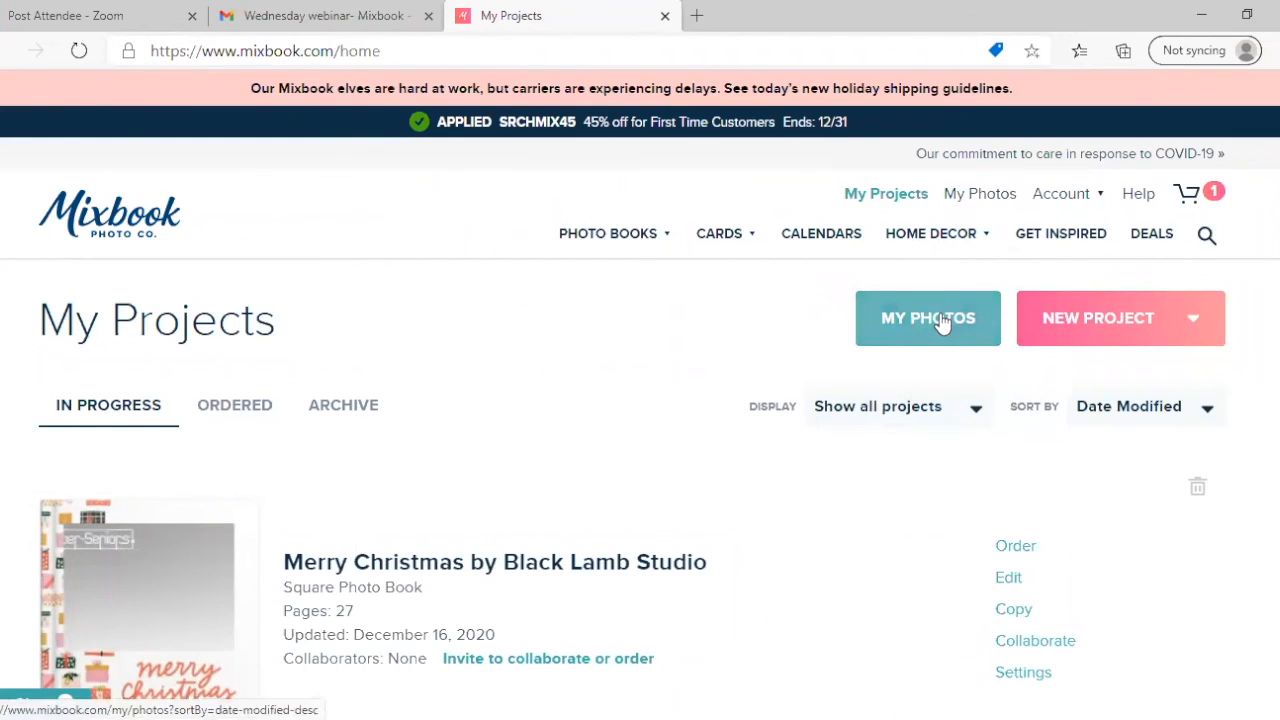
pyautogui.click(927, 317)
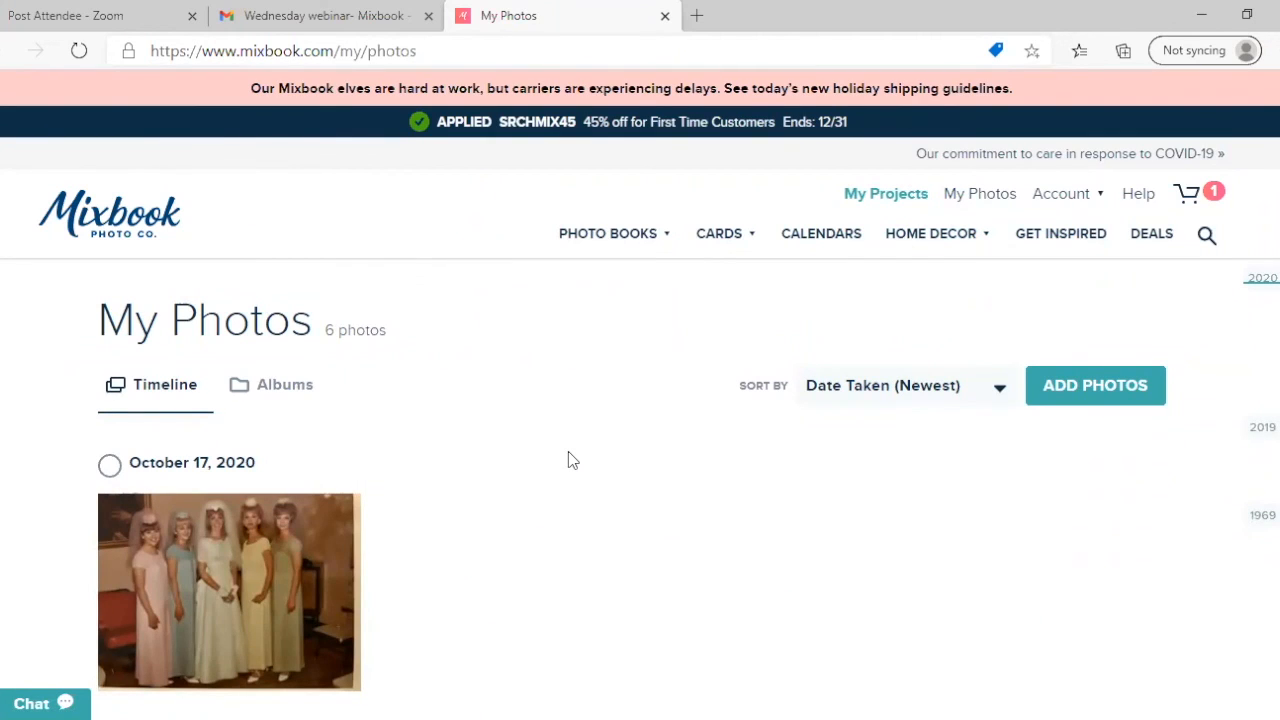
pyautogui.moveTo(663, 362)
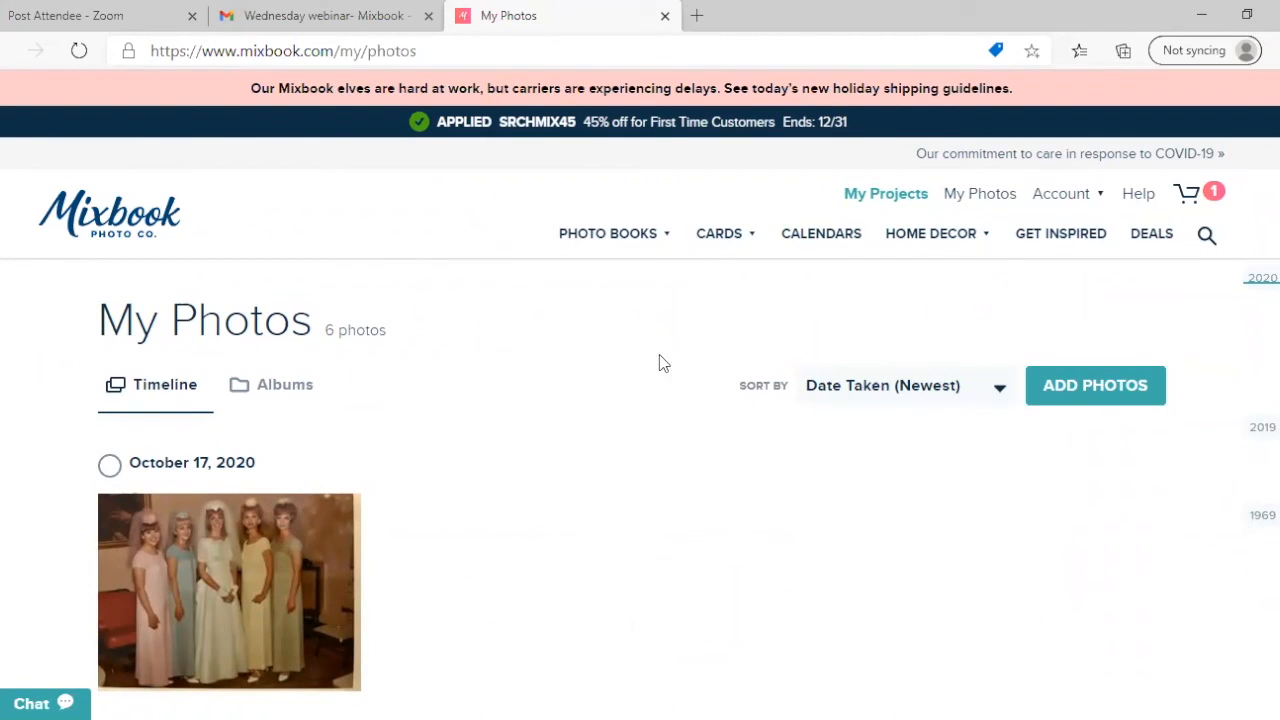
pyautogui.moveTo(999, 266)
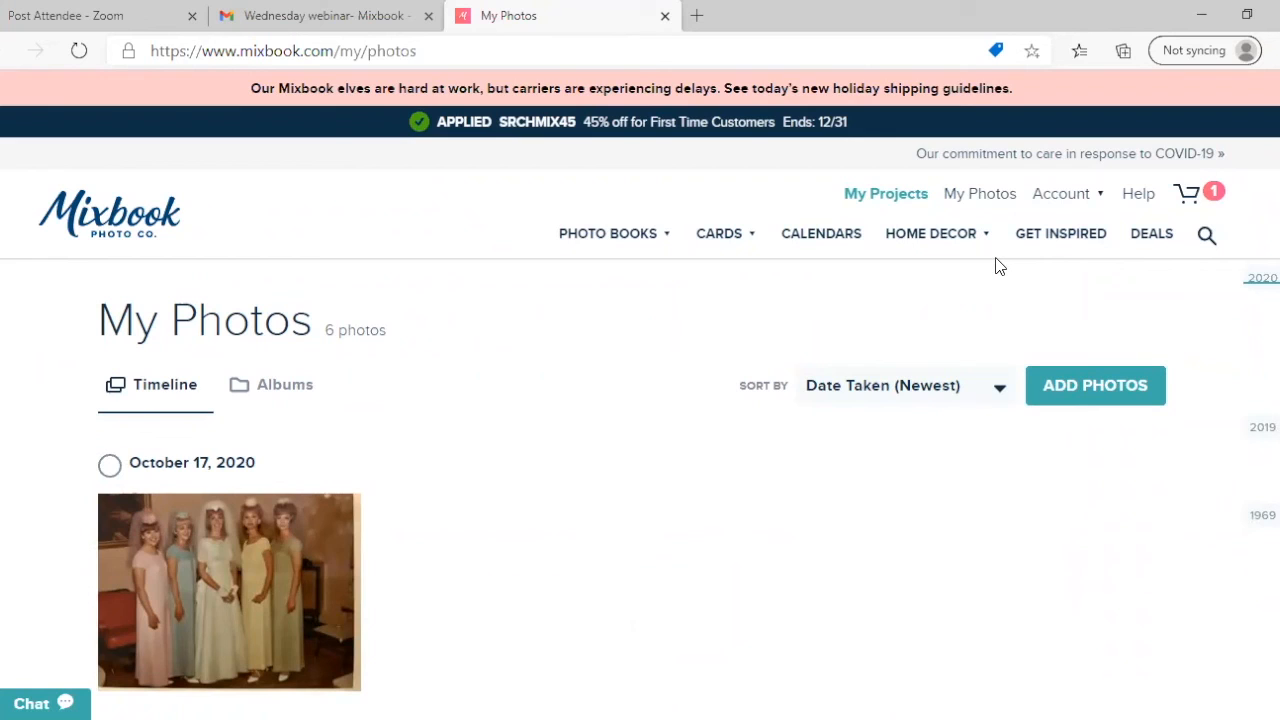
# - Open Settings from the Account menu and review basic details and the Canada store
pyautogui.click(1061, 193)
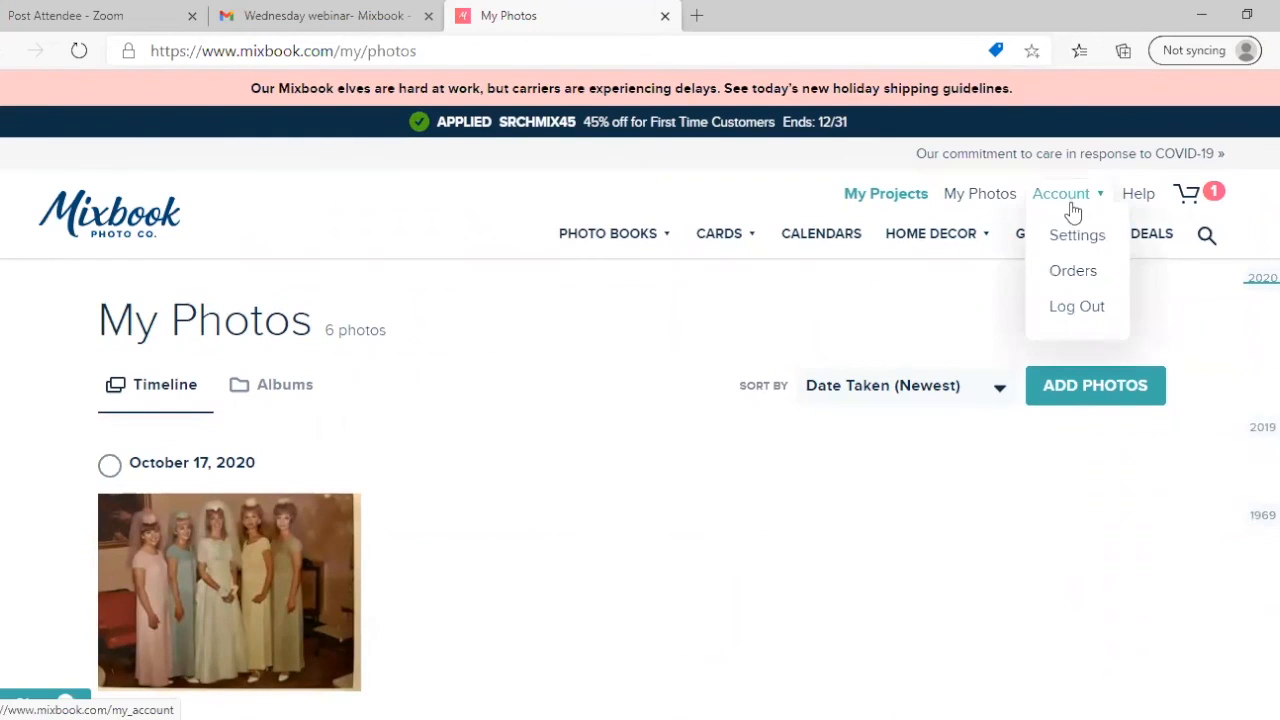
pyautogui.click(1077, 234)
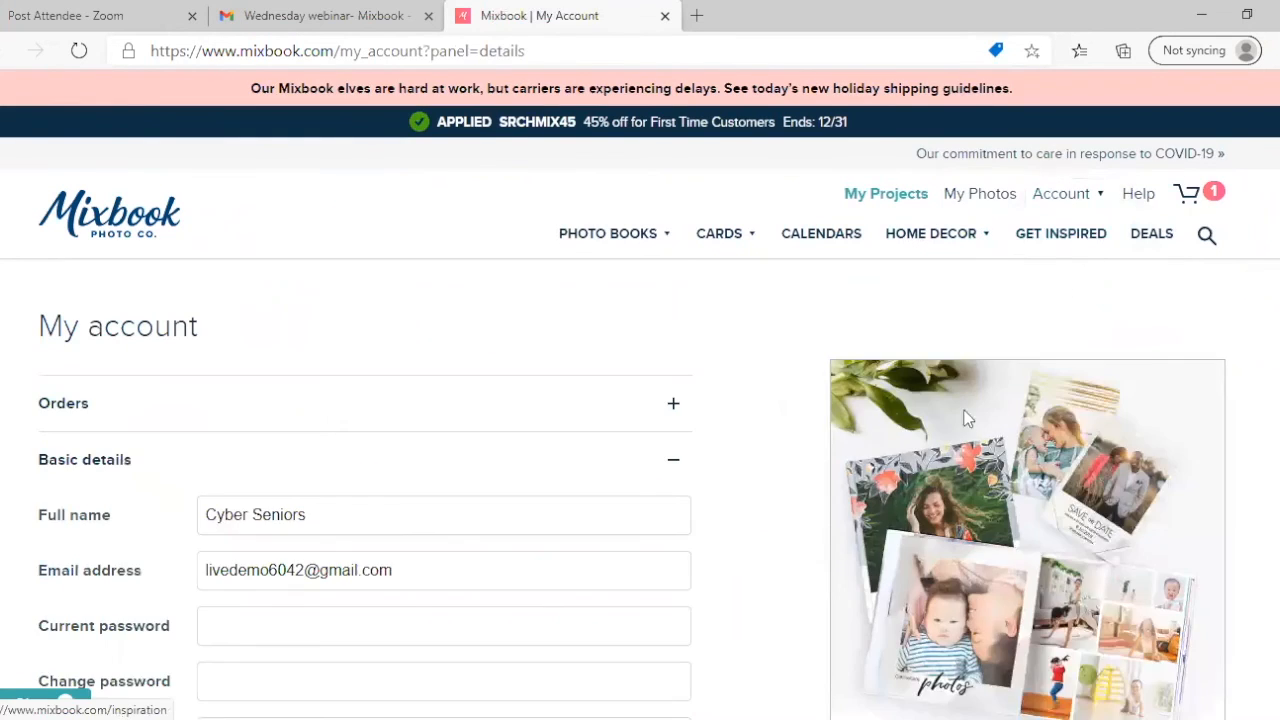
pyautogui.scroll(-3)
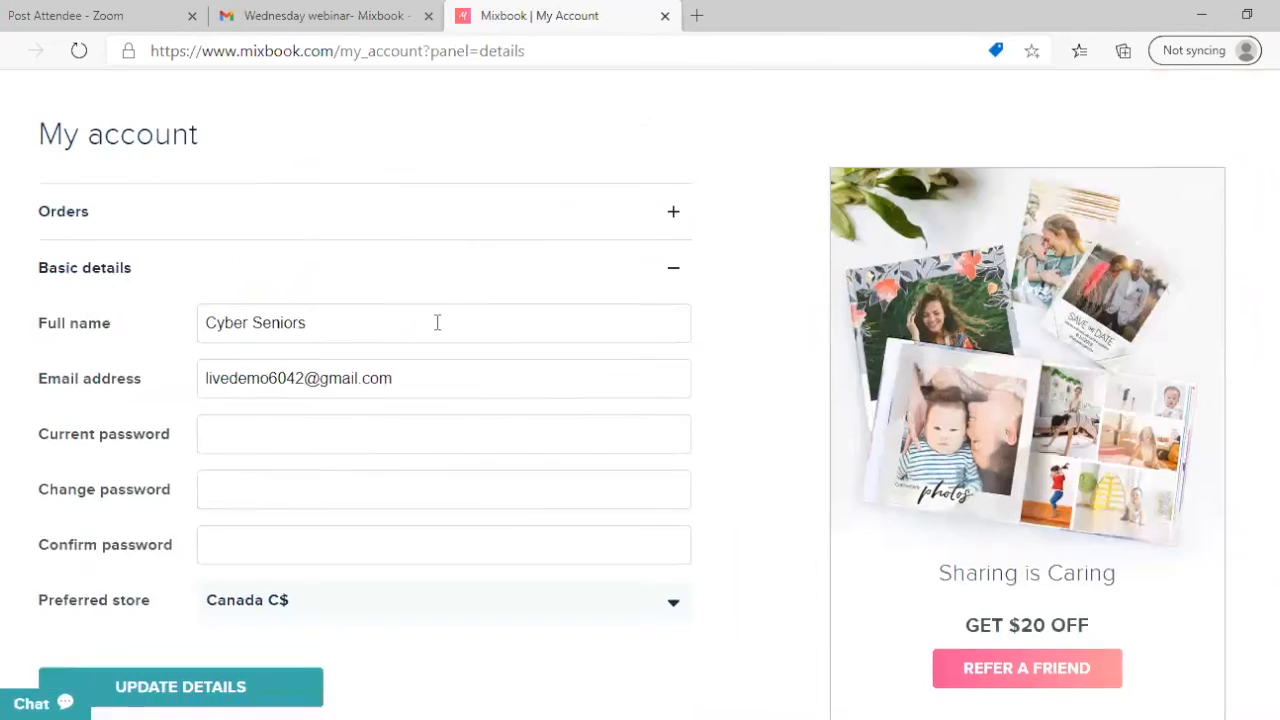
pyautogui.scroll(-3)
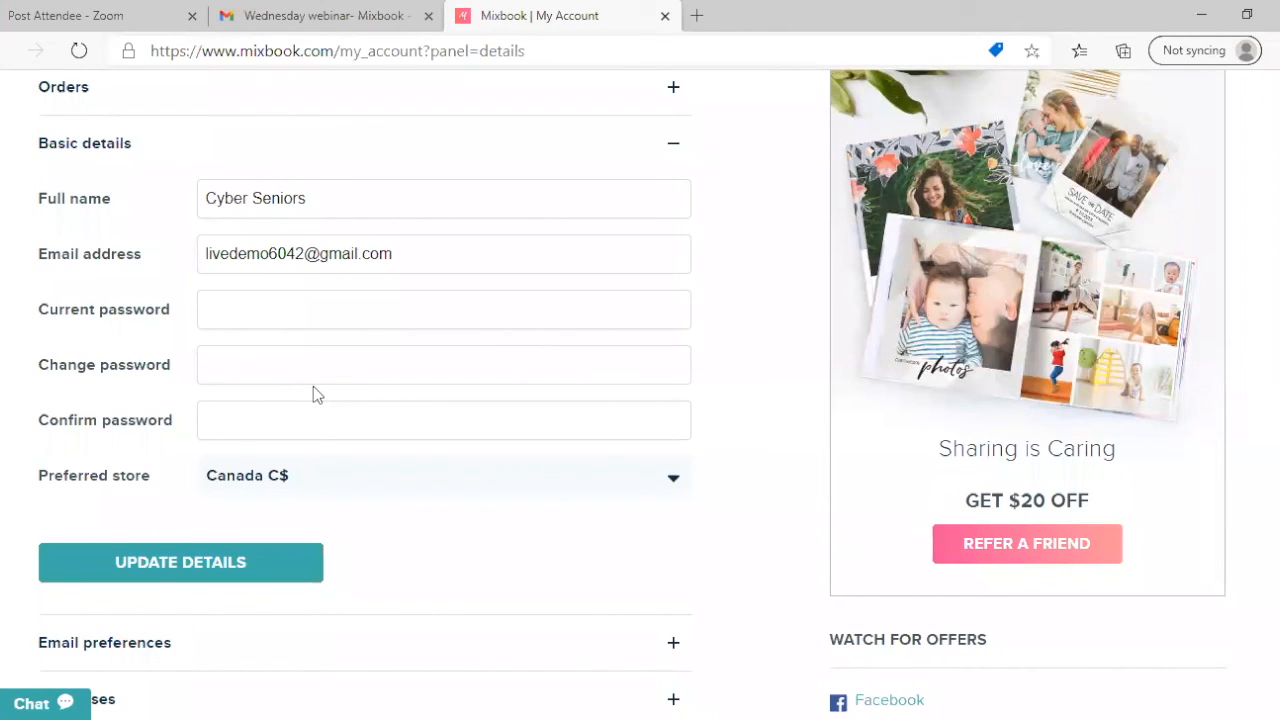
pyautogui.moveTo(520, 415)
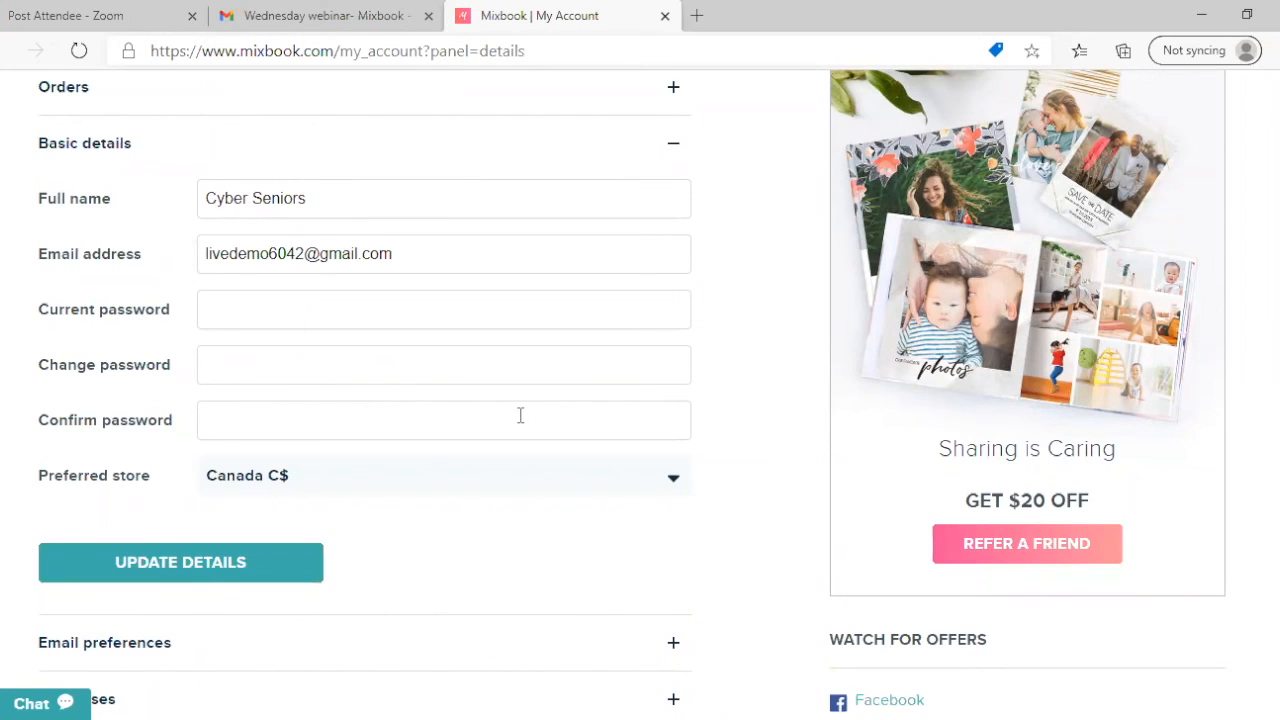
pyautogui.moveTo(1199, 248)
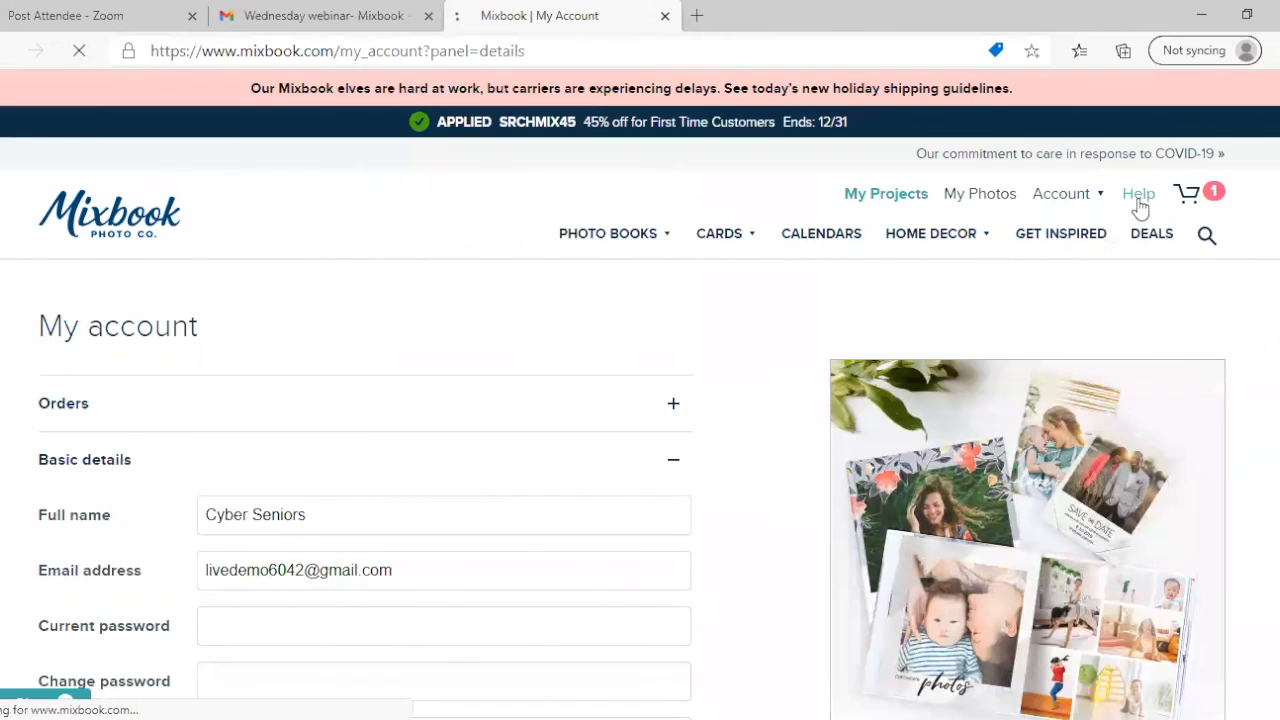
# - Open the Help centre and scroll to the Frequently Asked Questions
pyautogui.click(1138, 193)
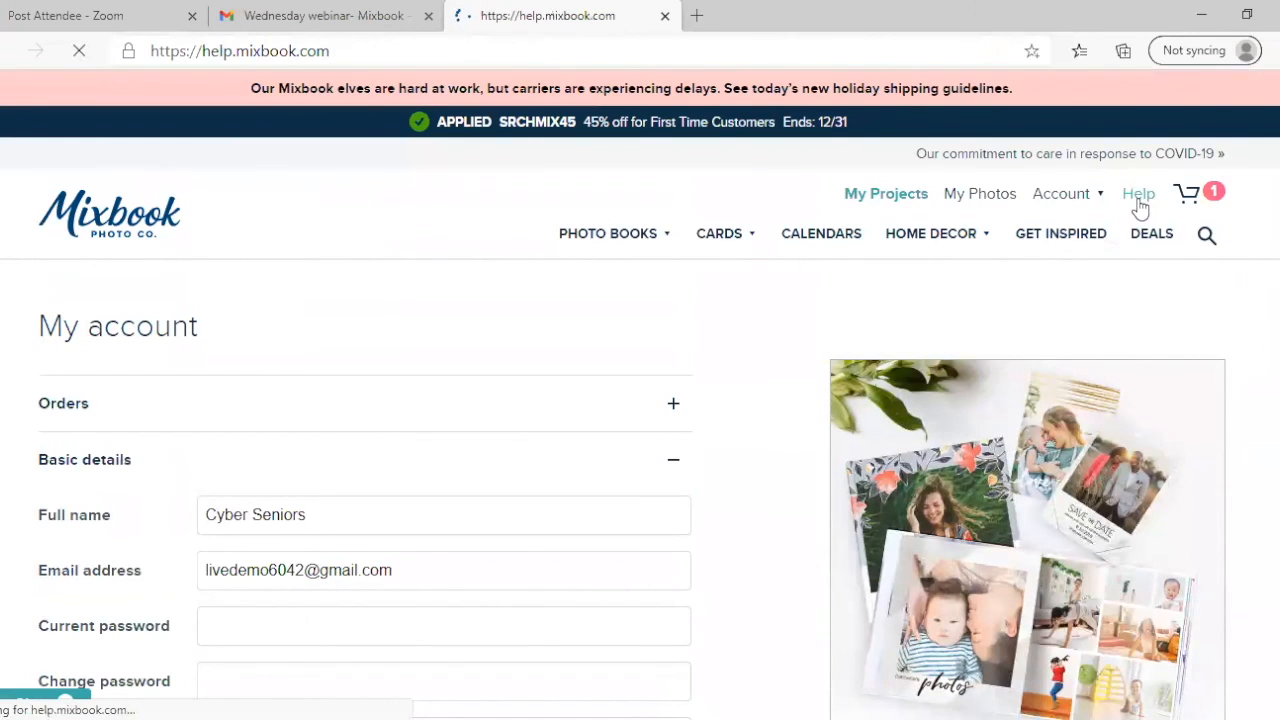
pyautogui.click(1138, 193)
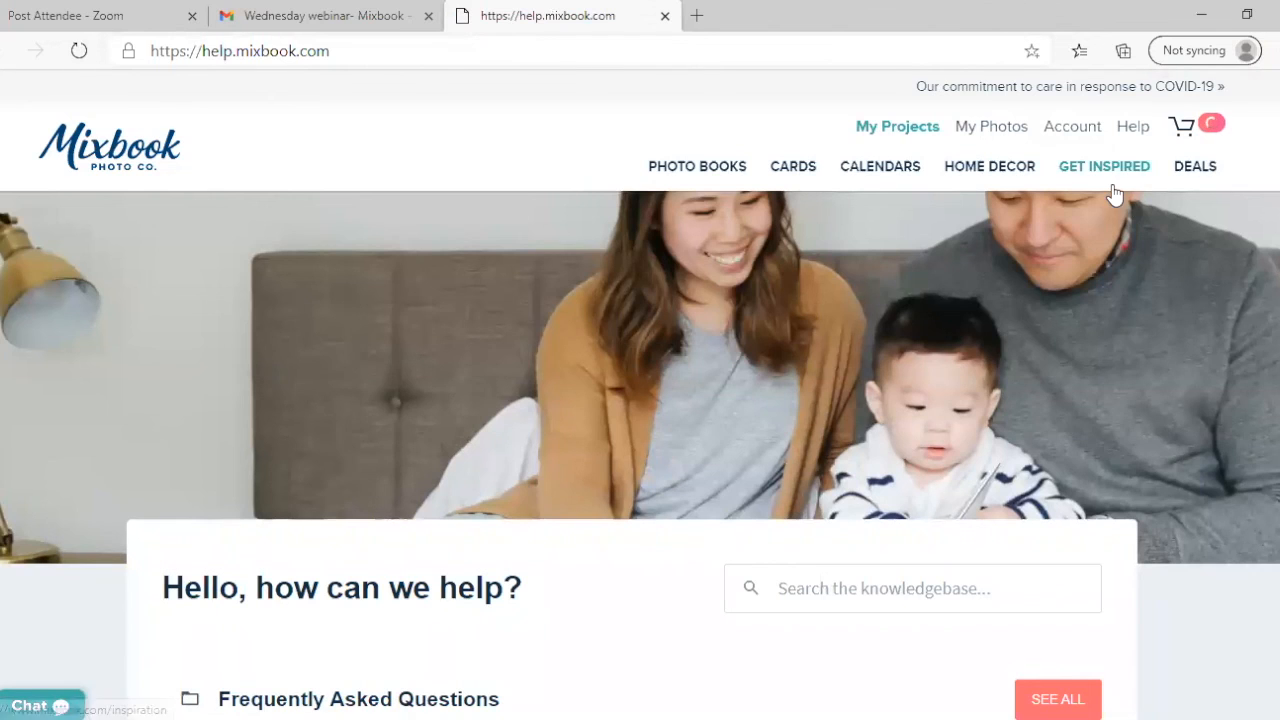
pyautogui.scroll(-3)
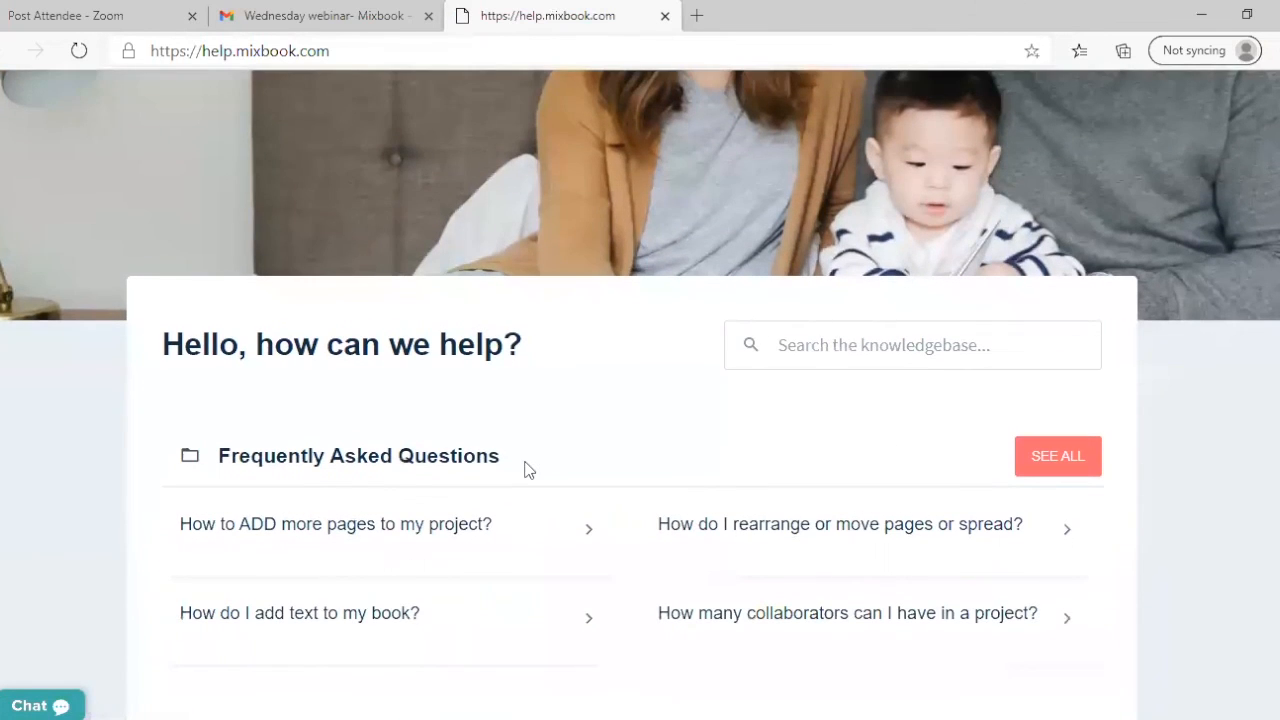
pyautogui.moveTo(1195, 133)
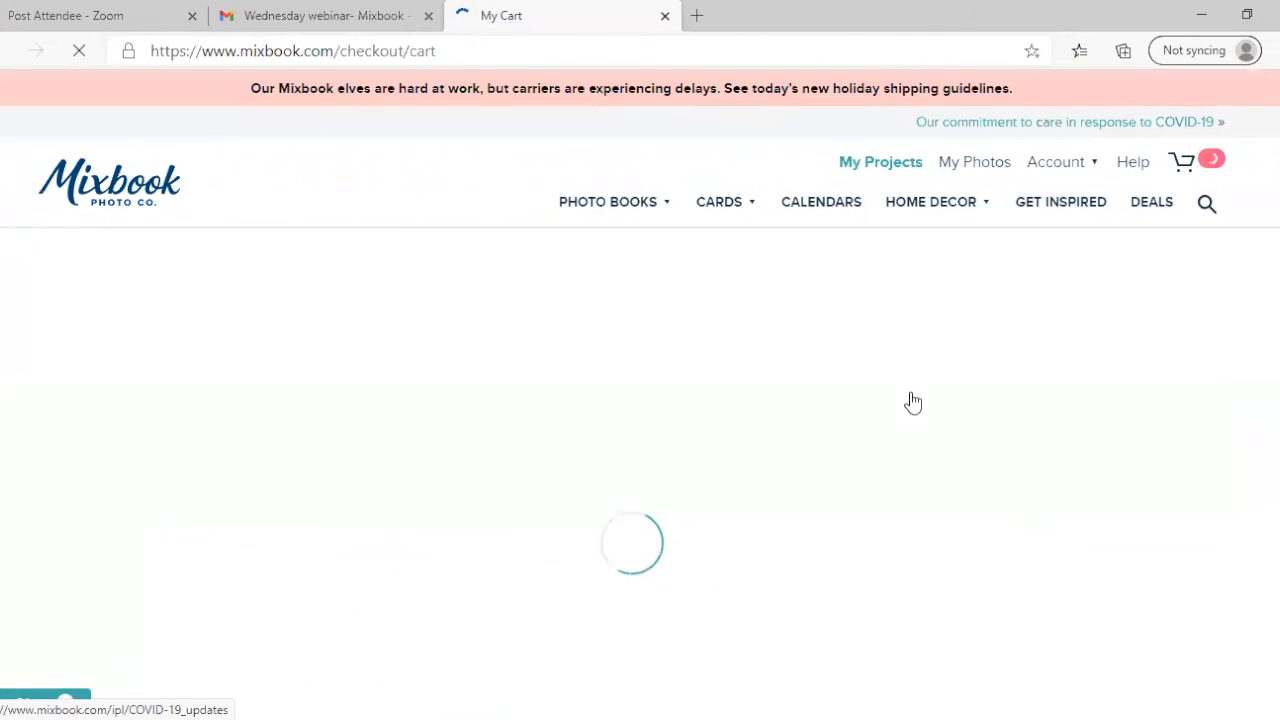
pyautogui.moveTo(304, 509)
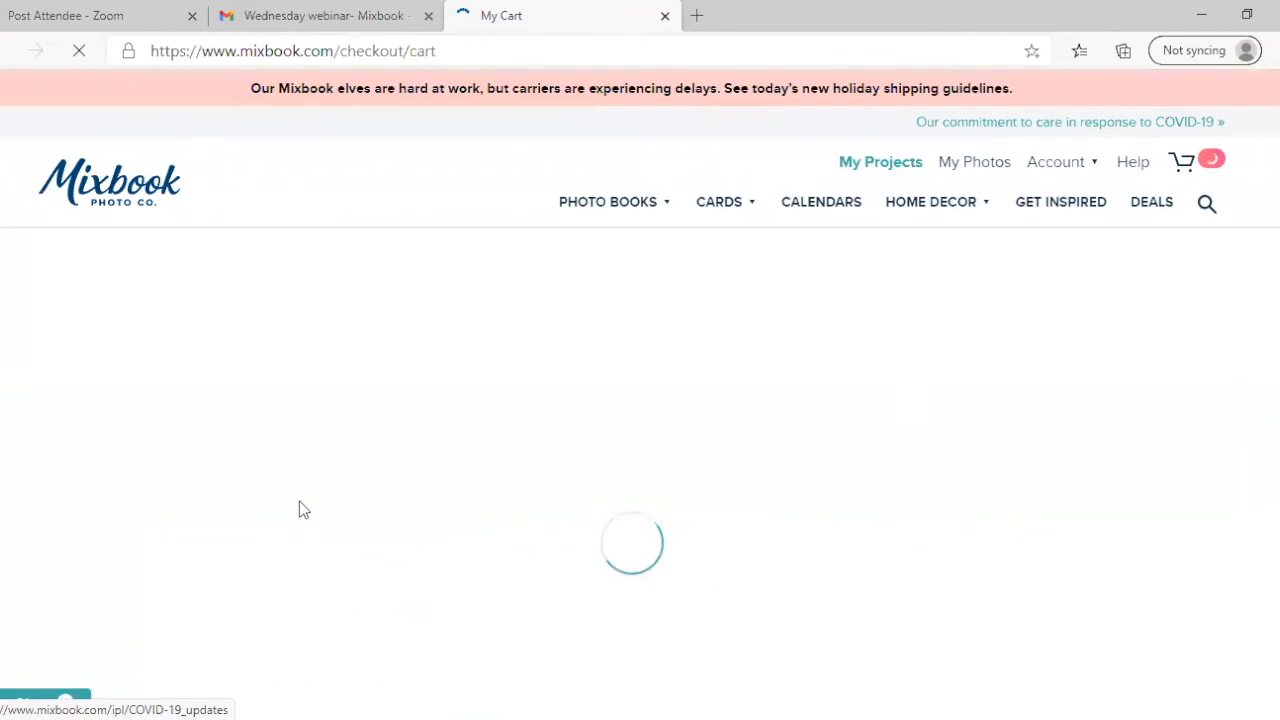